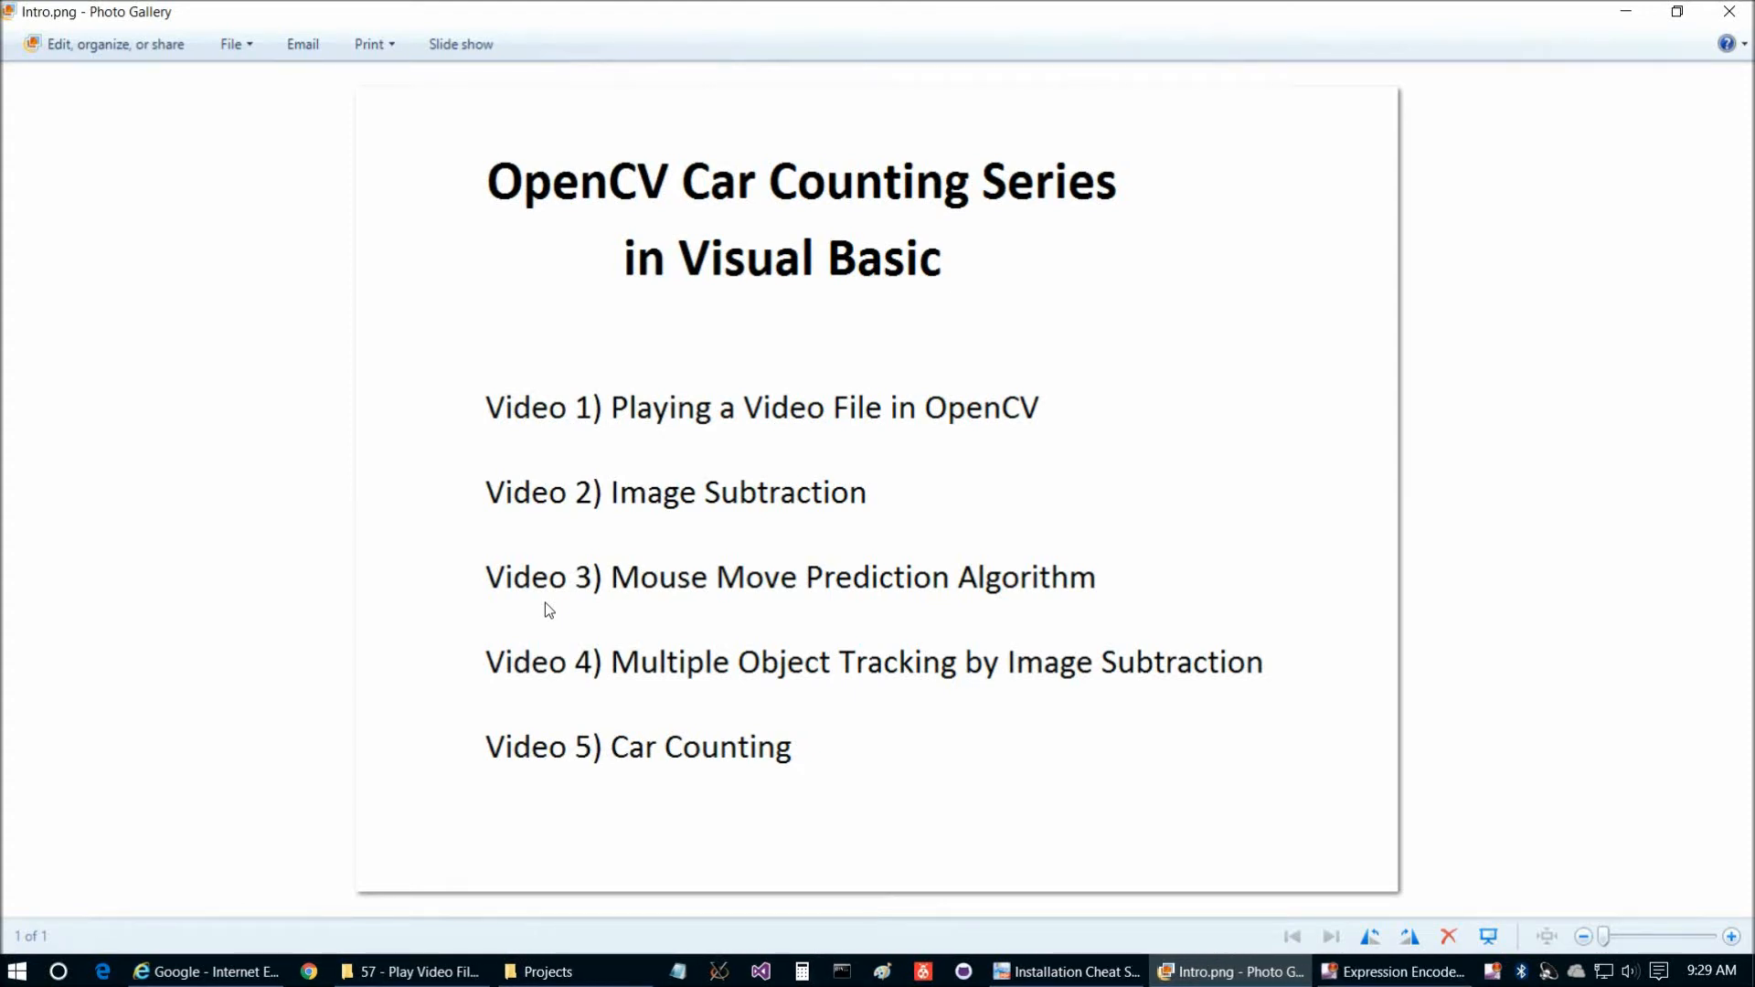
{"action": "mouse_move", "coordinate": [552, 613]}
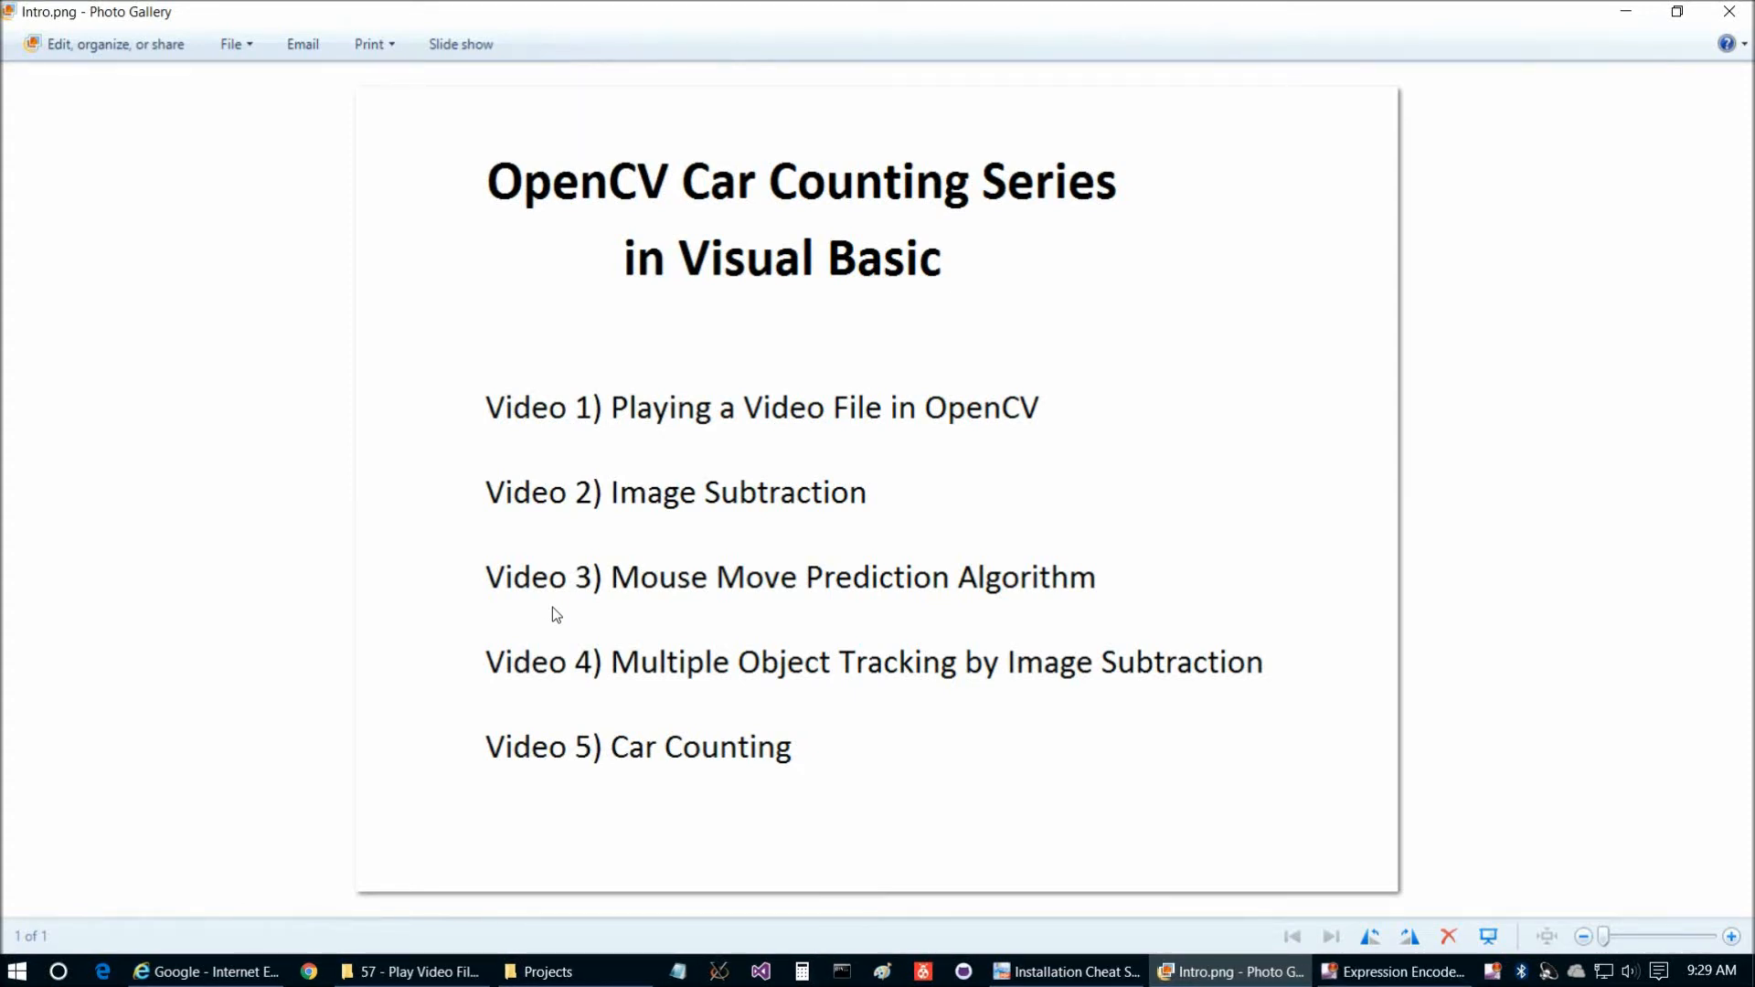
{"action": "mouse_move", "coordinate": [737, 779]}
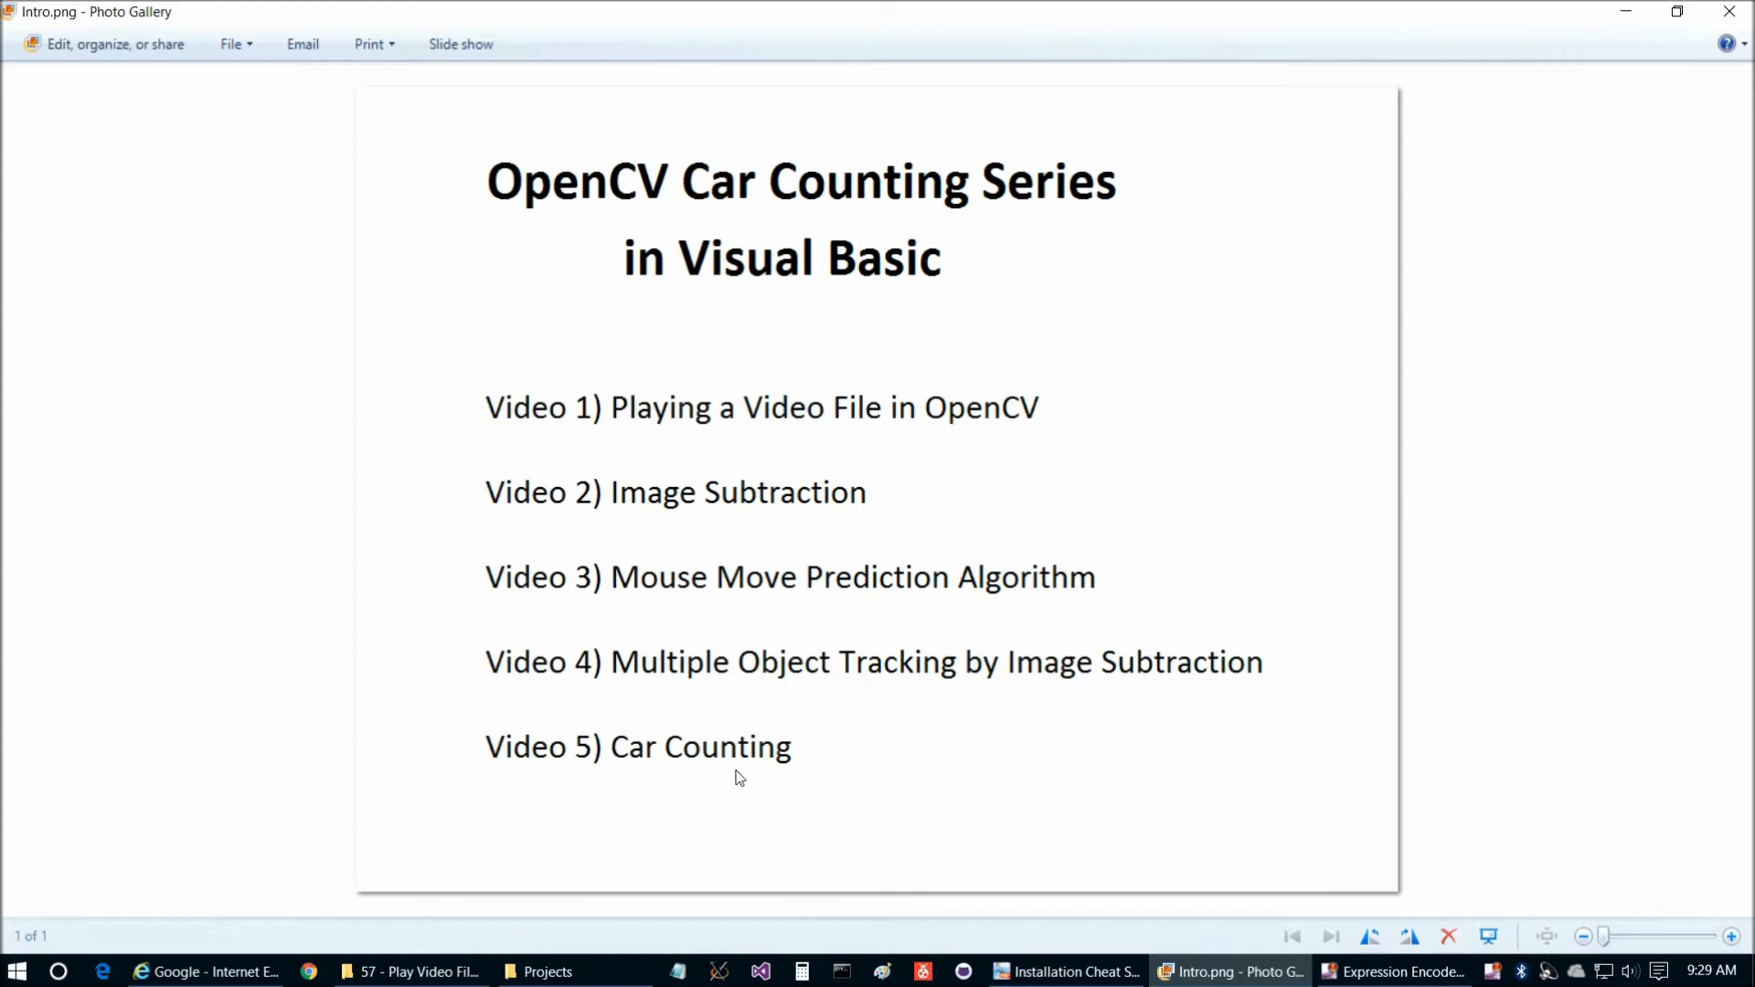
{"action": "mouse_move", "coordinate": [675, 305]}
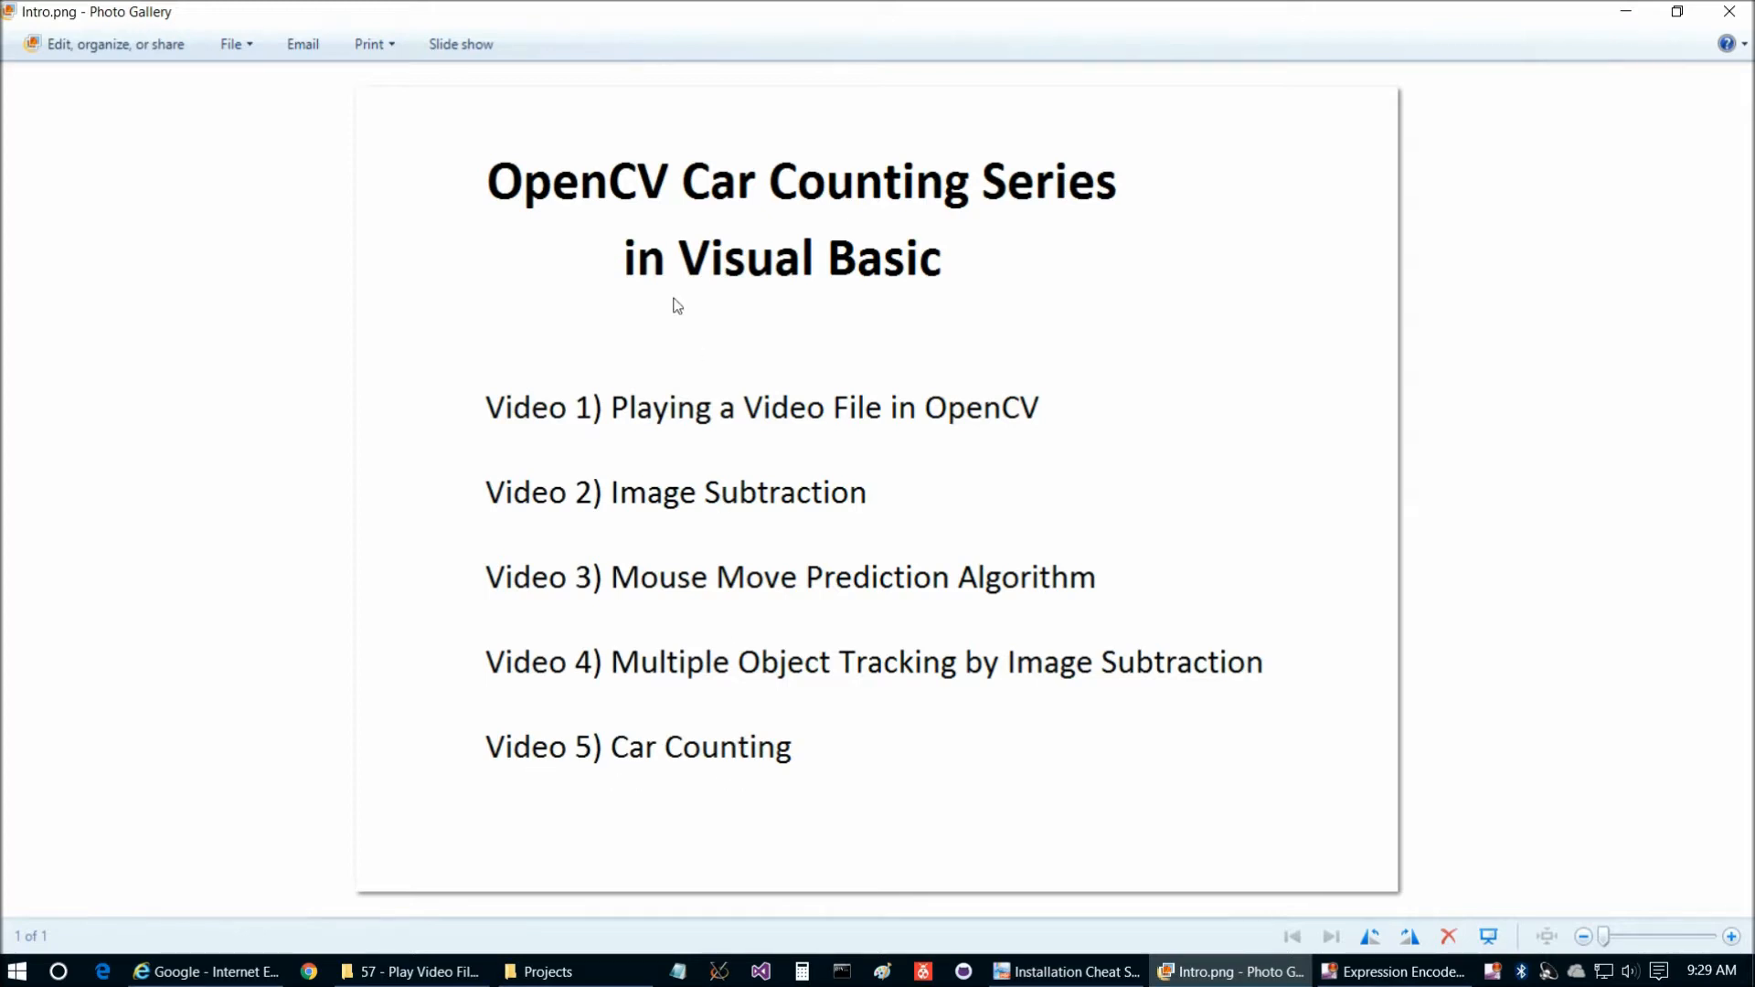
{"action": "mouse_move", "coordinate": [847, 346]}
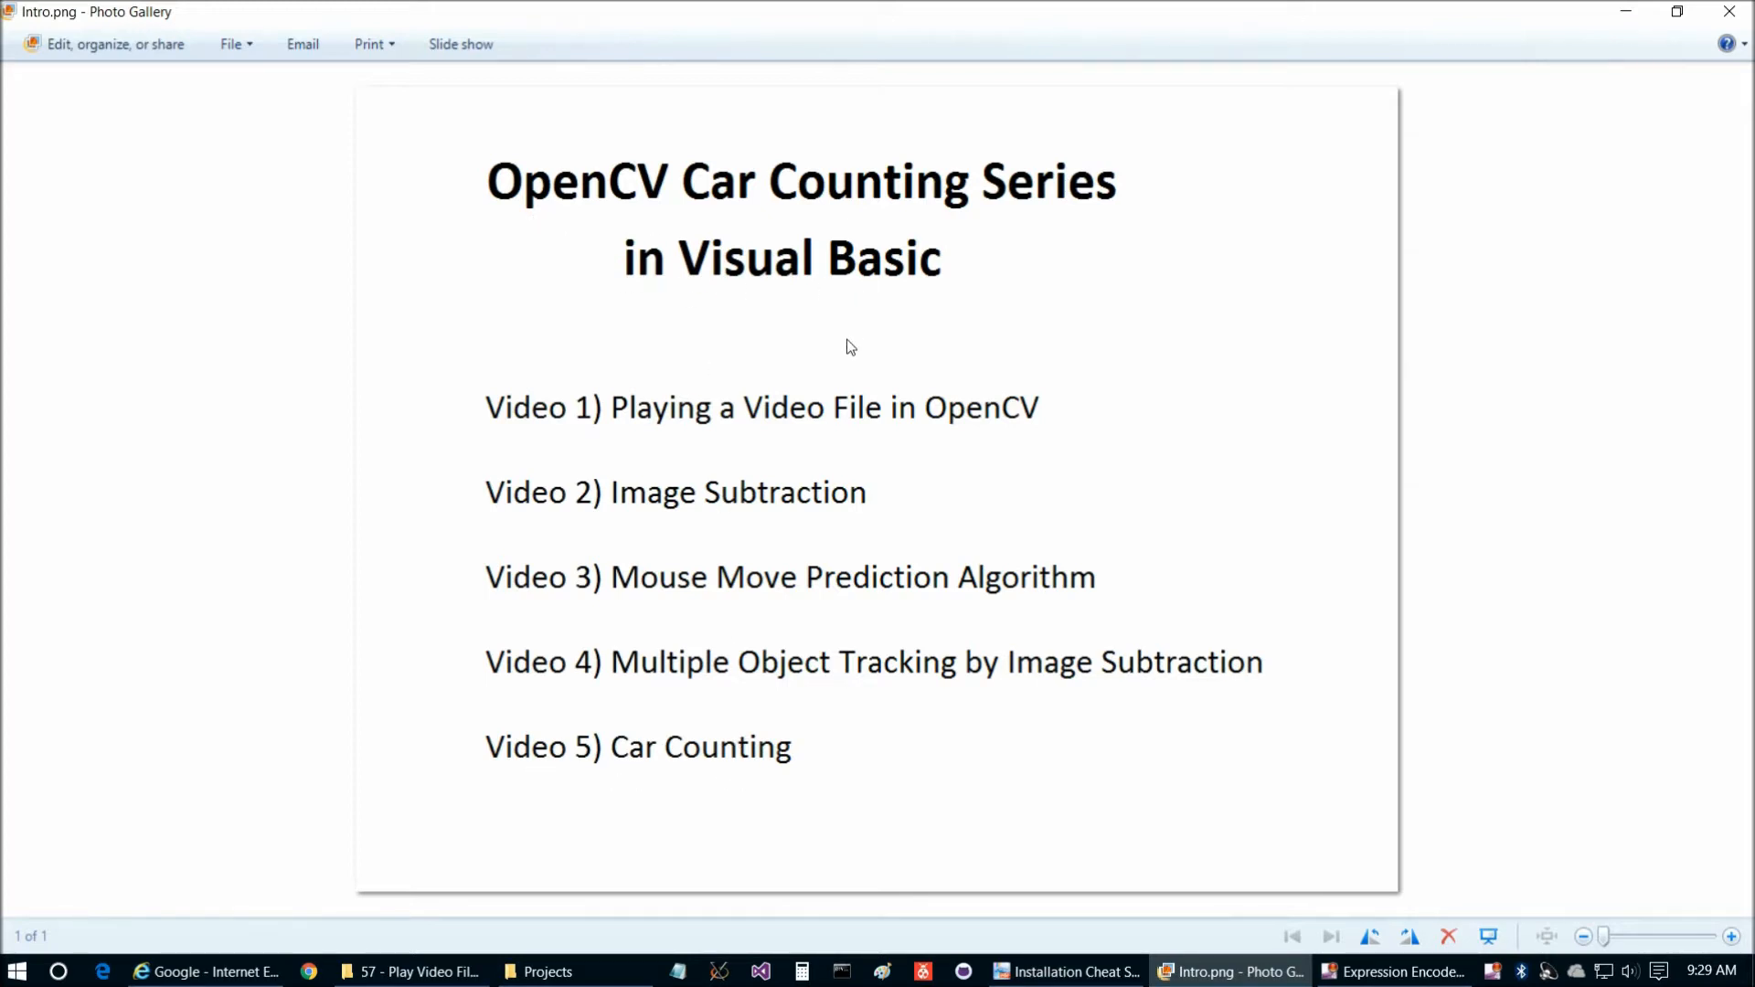
{"action": "mouse_move", "coordinate": [819, 615]}
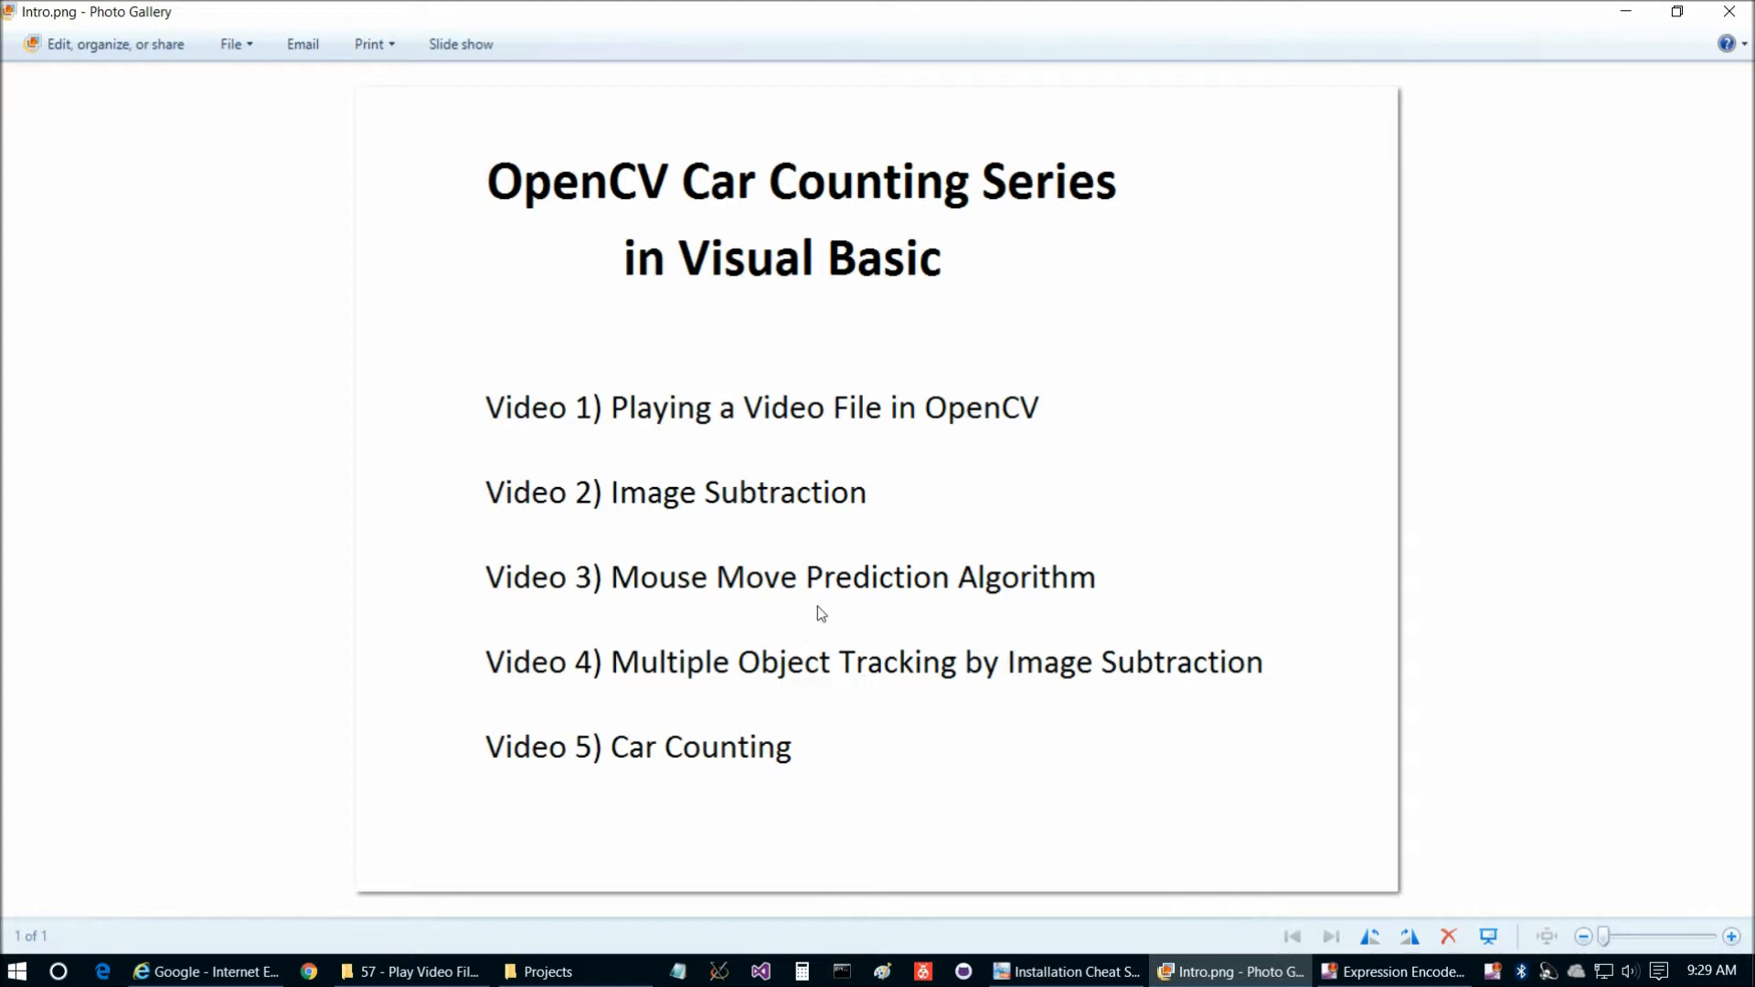
{"action": "mouse_move", "coordinate": [1044, 606]}
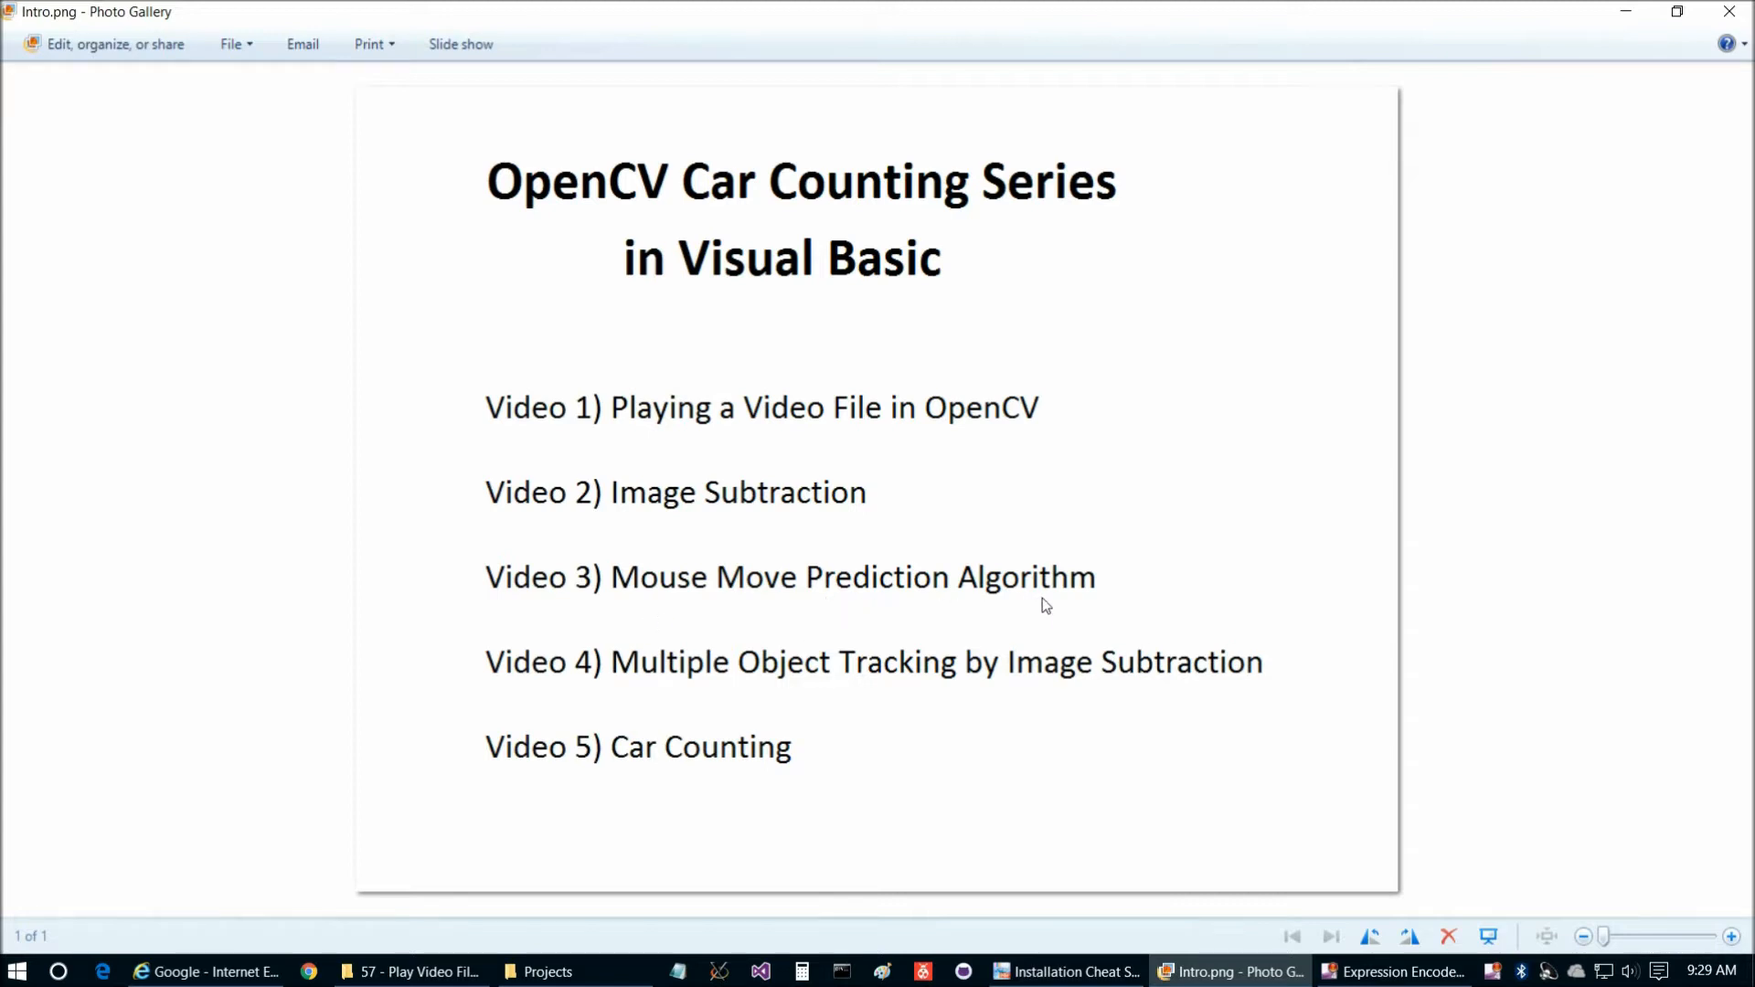
{"action": "mouse_move", "coordinate": [719, 602]}
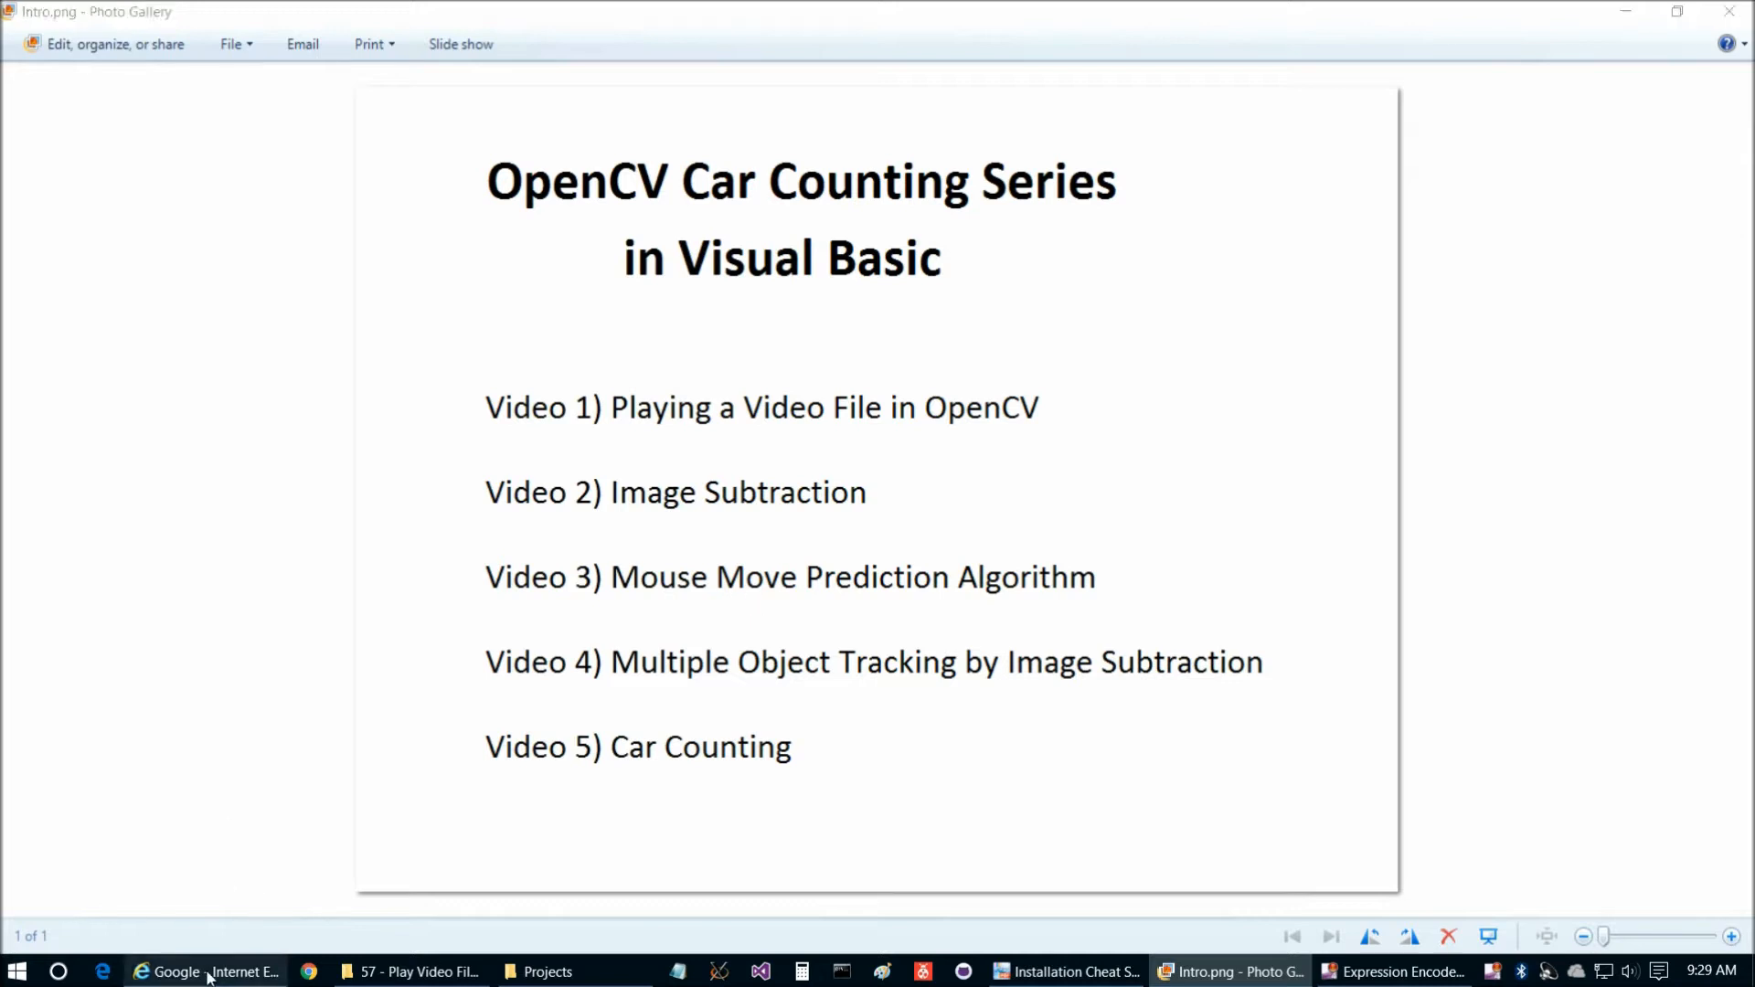
Find the MicrocontrollersAndMore GitHub profile via Google and list its repositories
{"action": "left_click", "coordinate": [207, 971]}
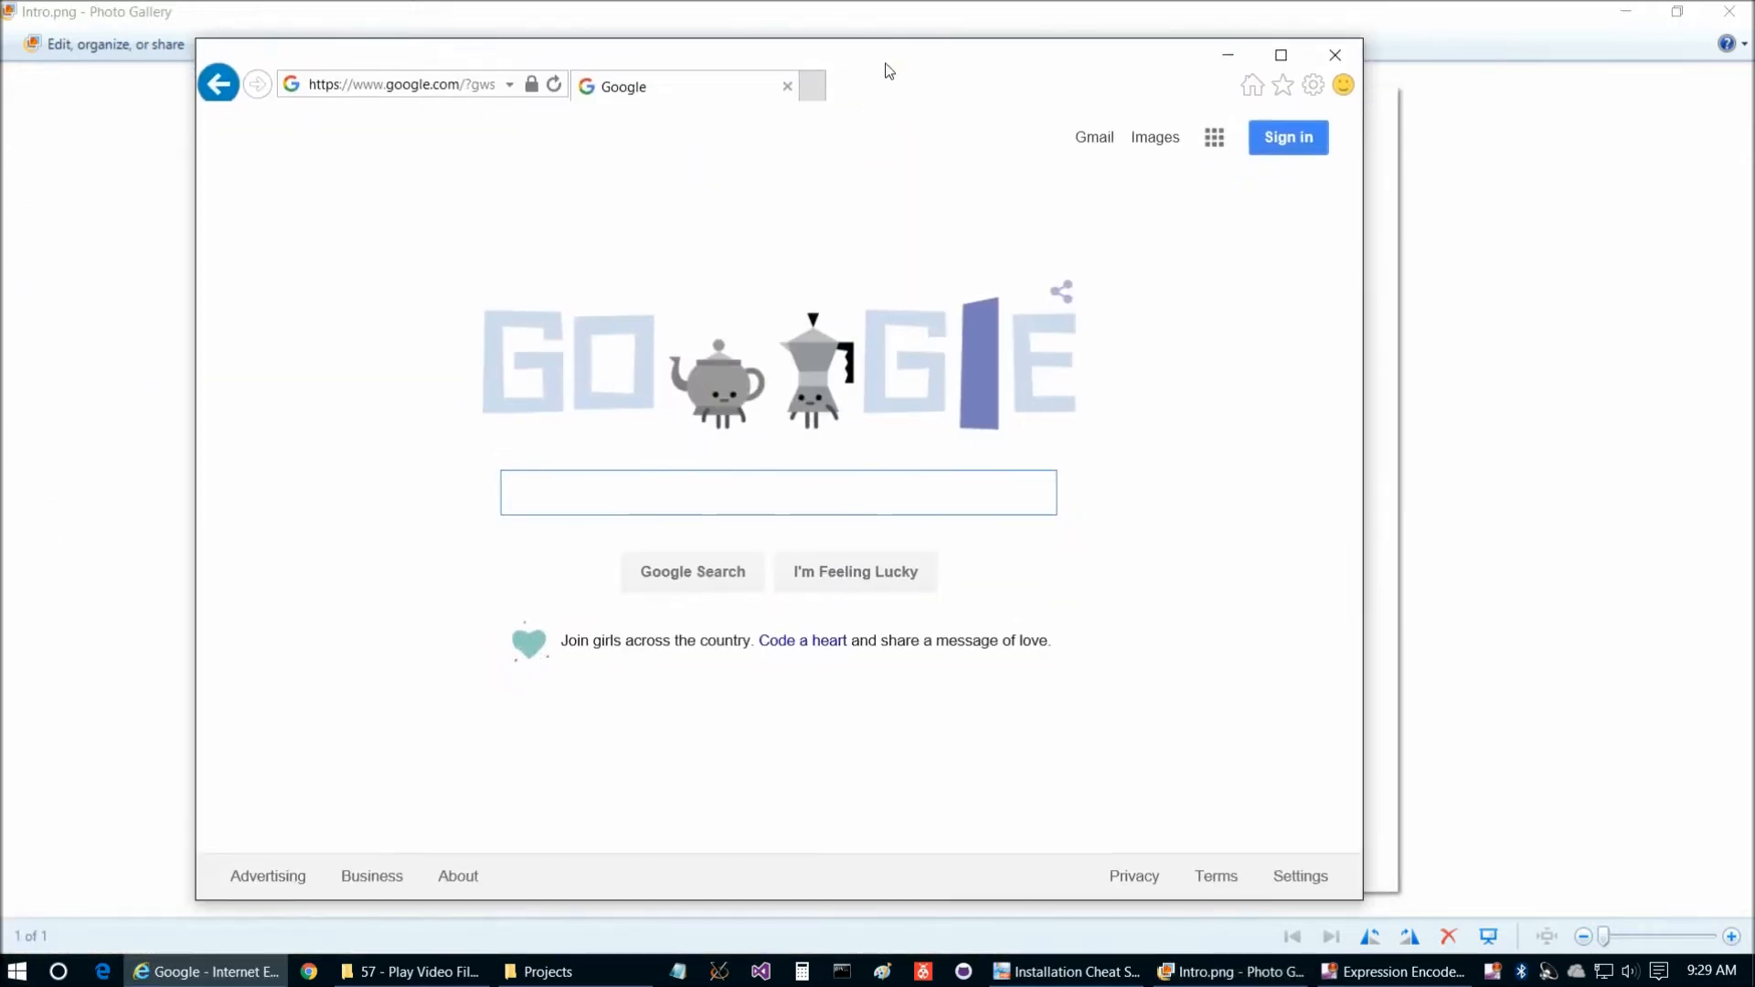
{"action": "type", "text": "github"}
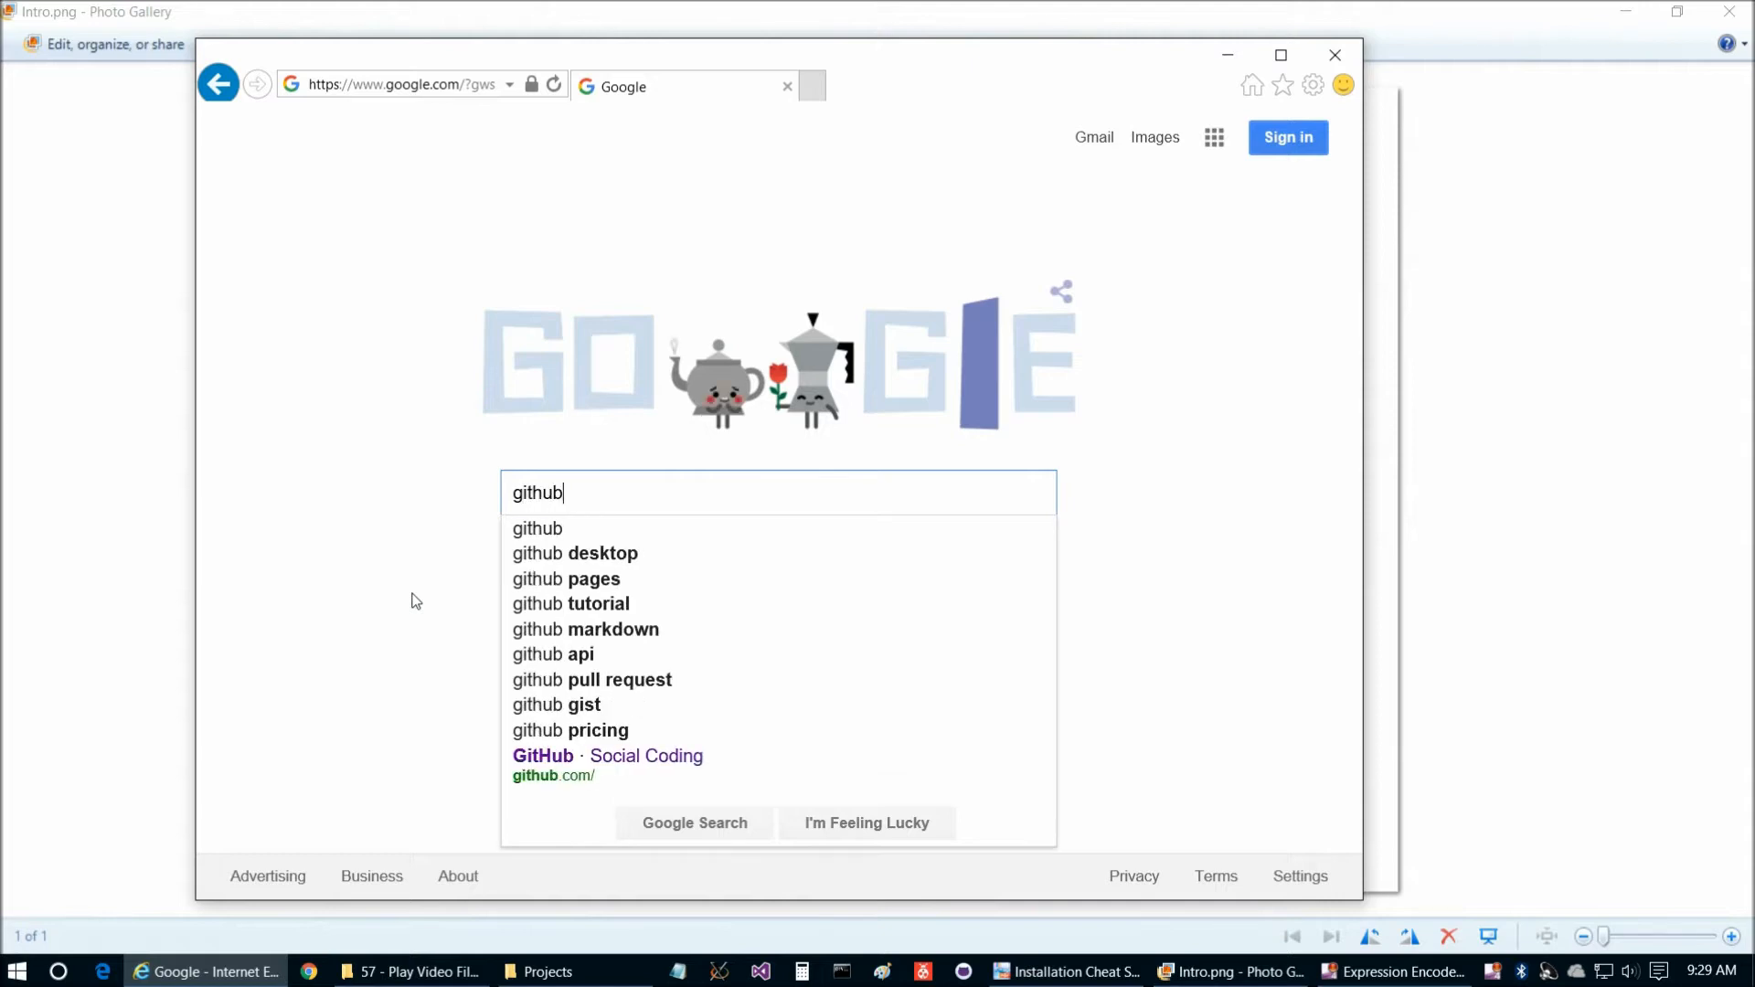
{"action": "type", "text": "microcontrollers and more"}
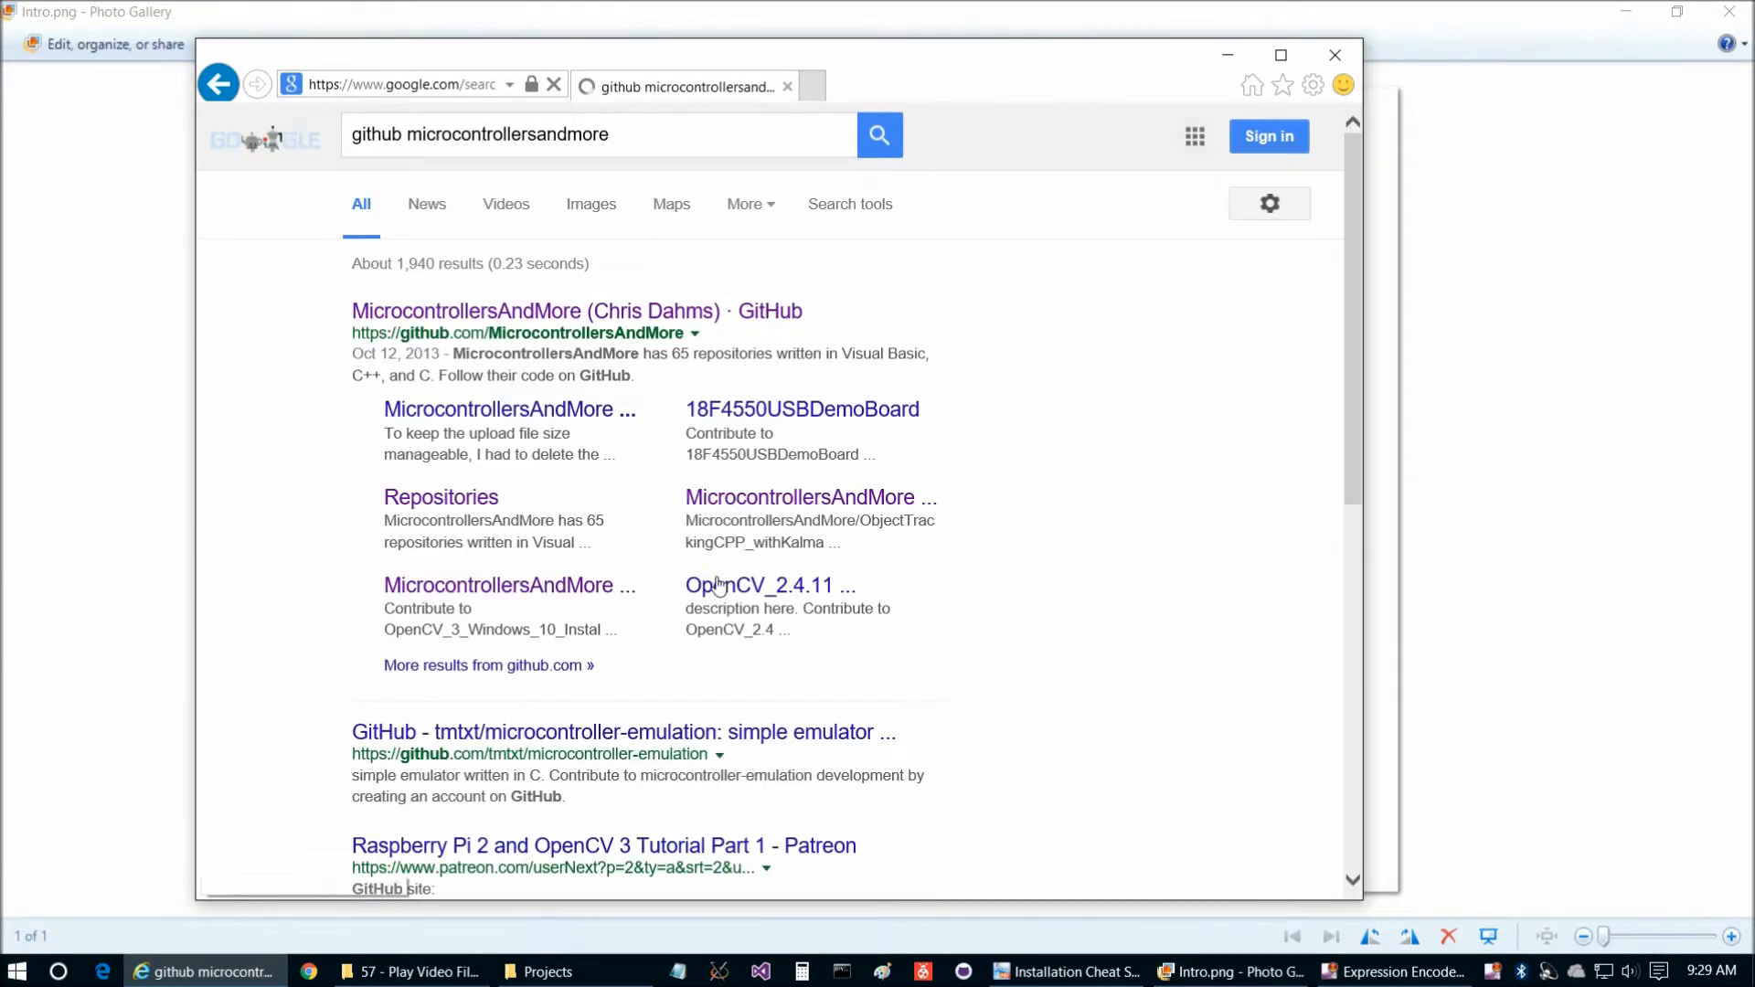
{"action": "left_click", "coordinate": [536, 311]}
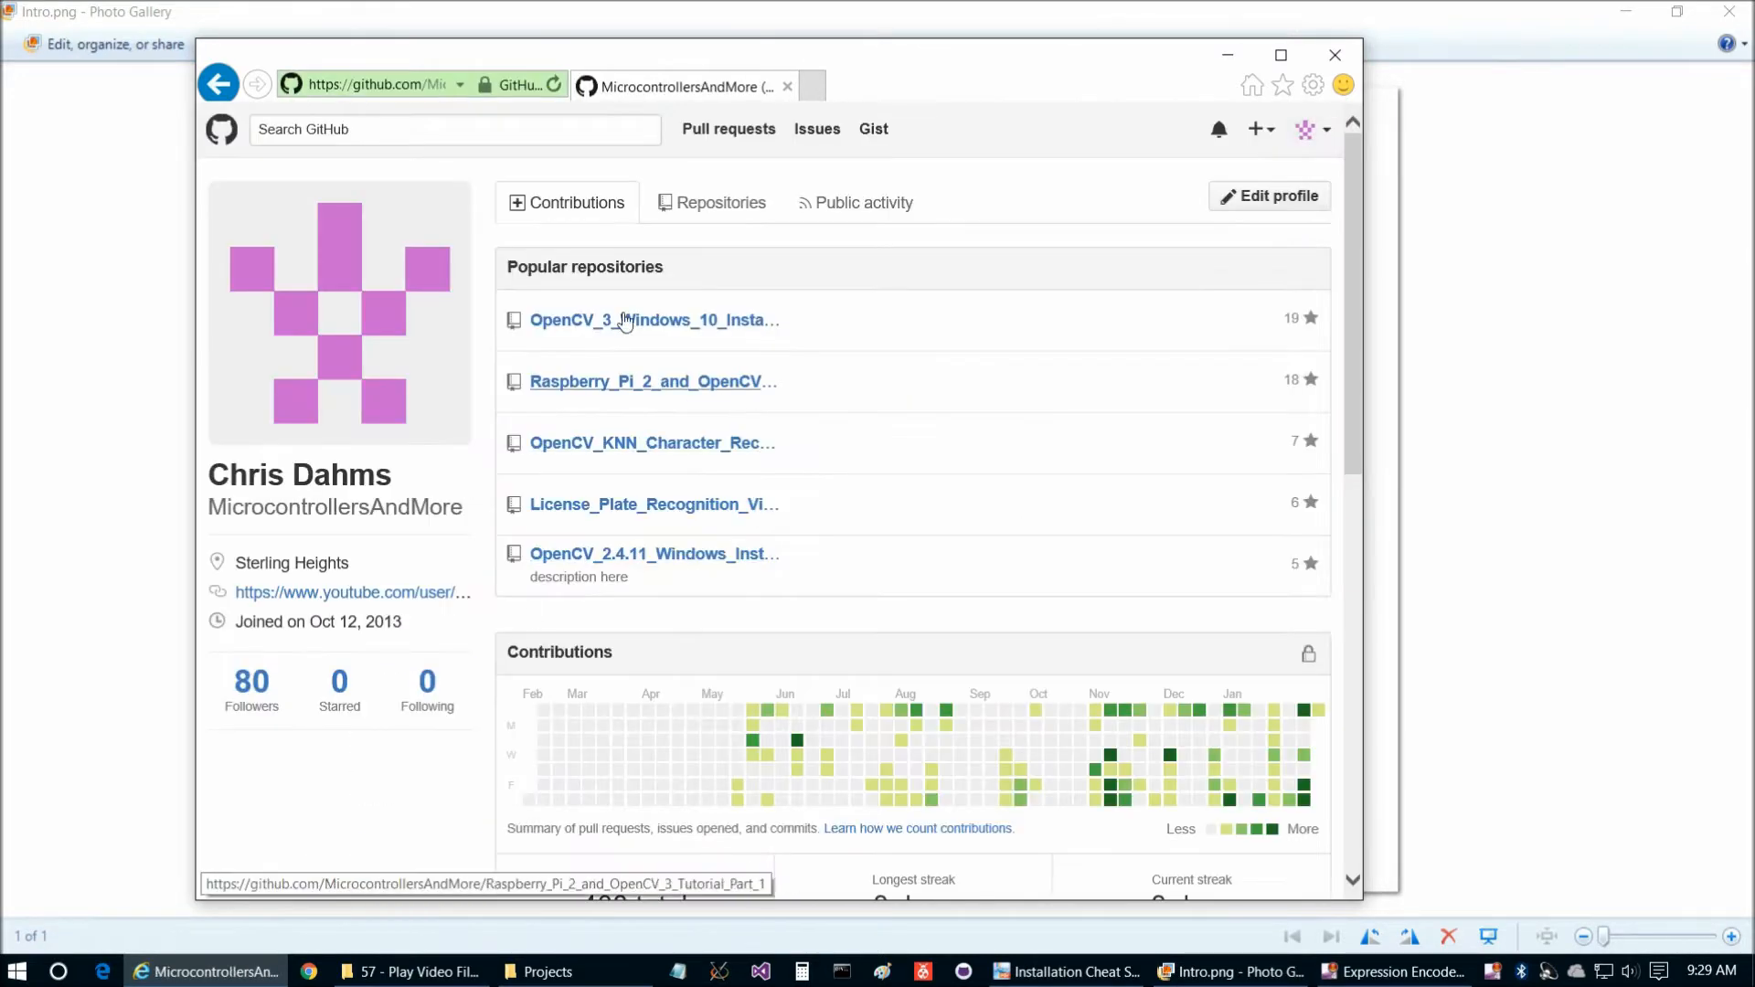
{"action": "left_click", "coordinate": [711, 203]}
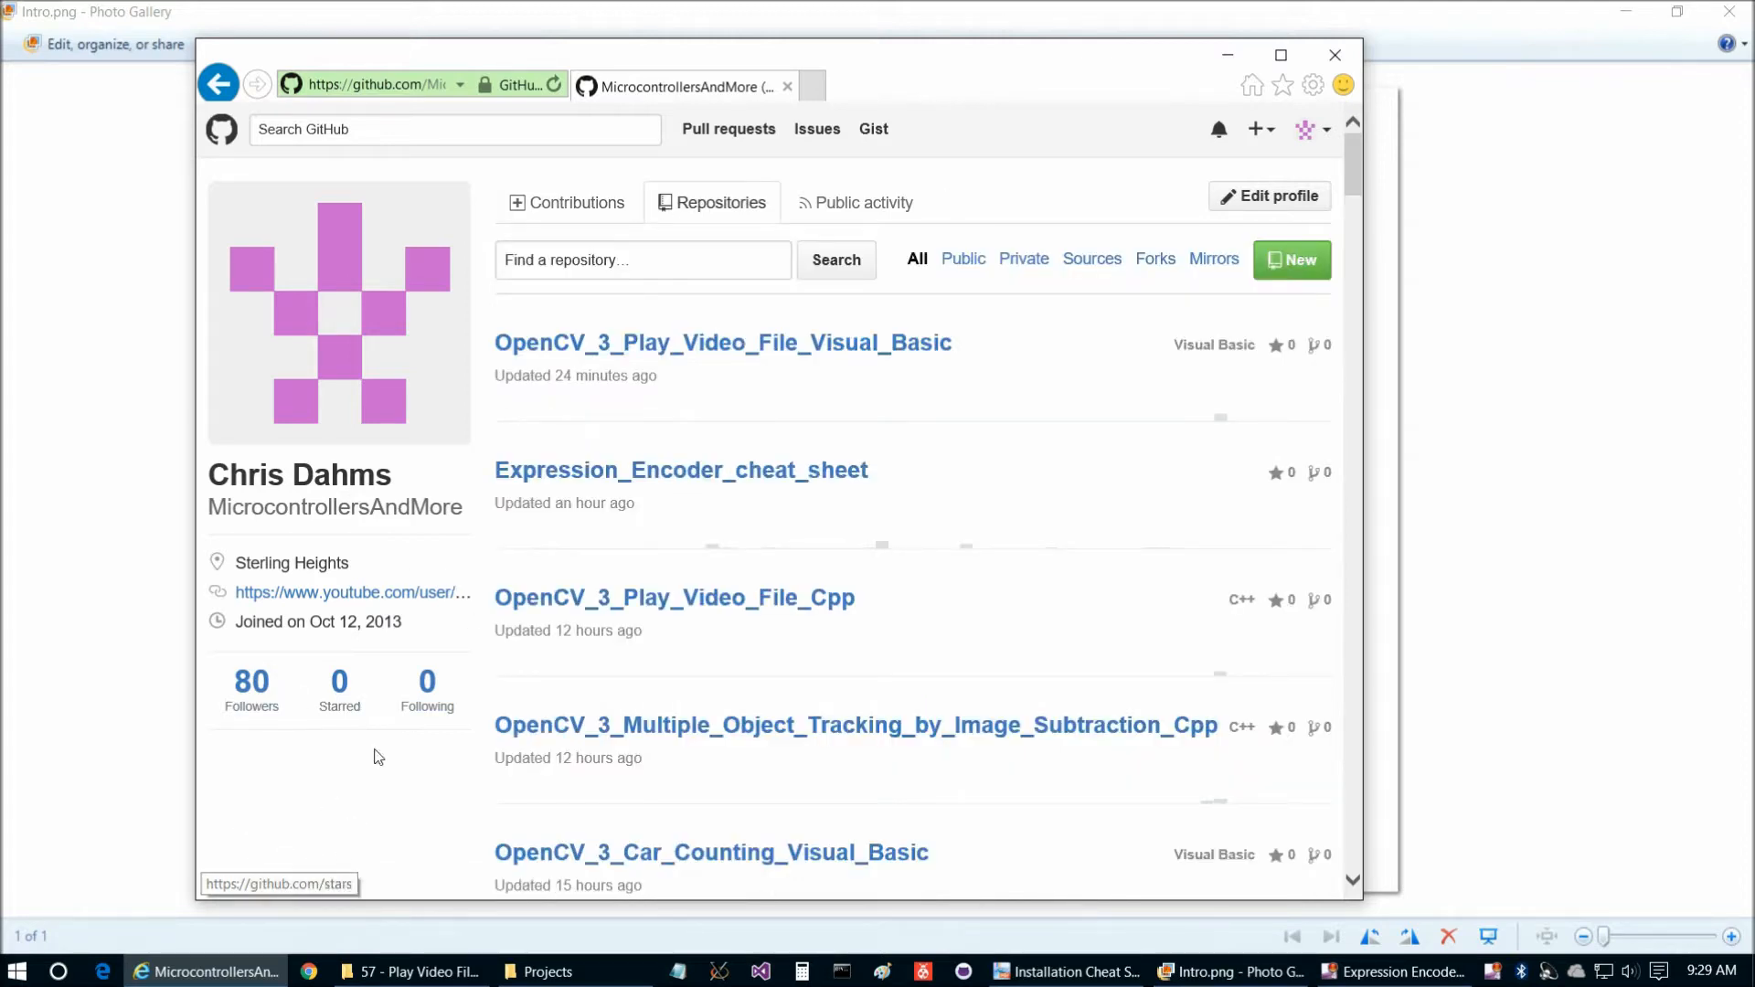
{"action": "mouse_move", "coordinate": [712, 203]}
{"action": "type", "text": "pre"}
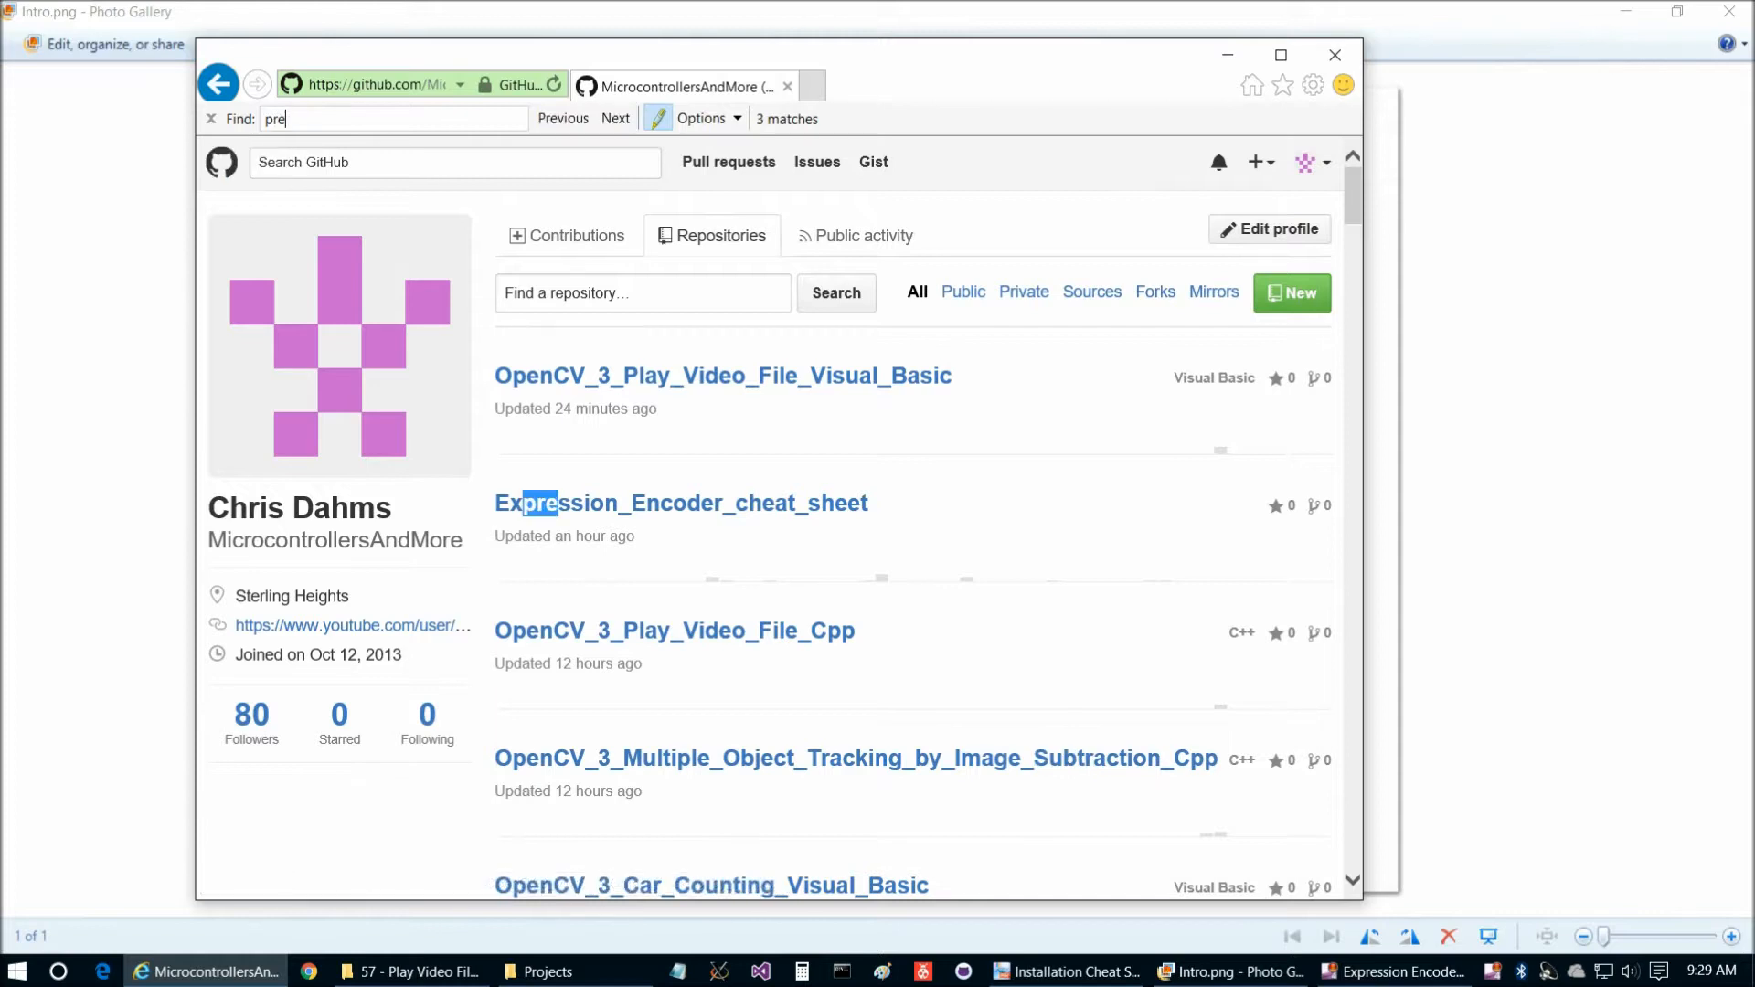
Locate the mouse move prediction VB repository and view frmMain.vb as raw text
{"action": "type", "text": "d"}
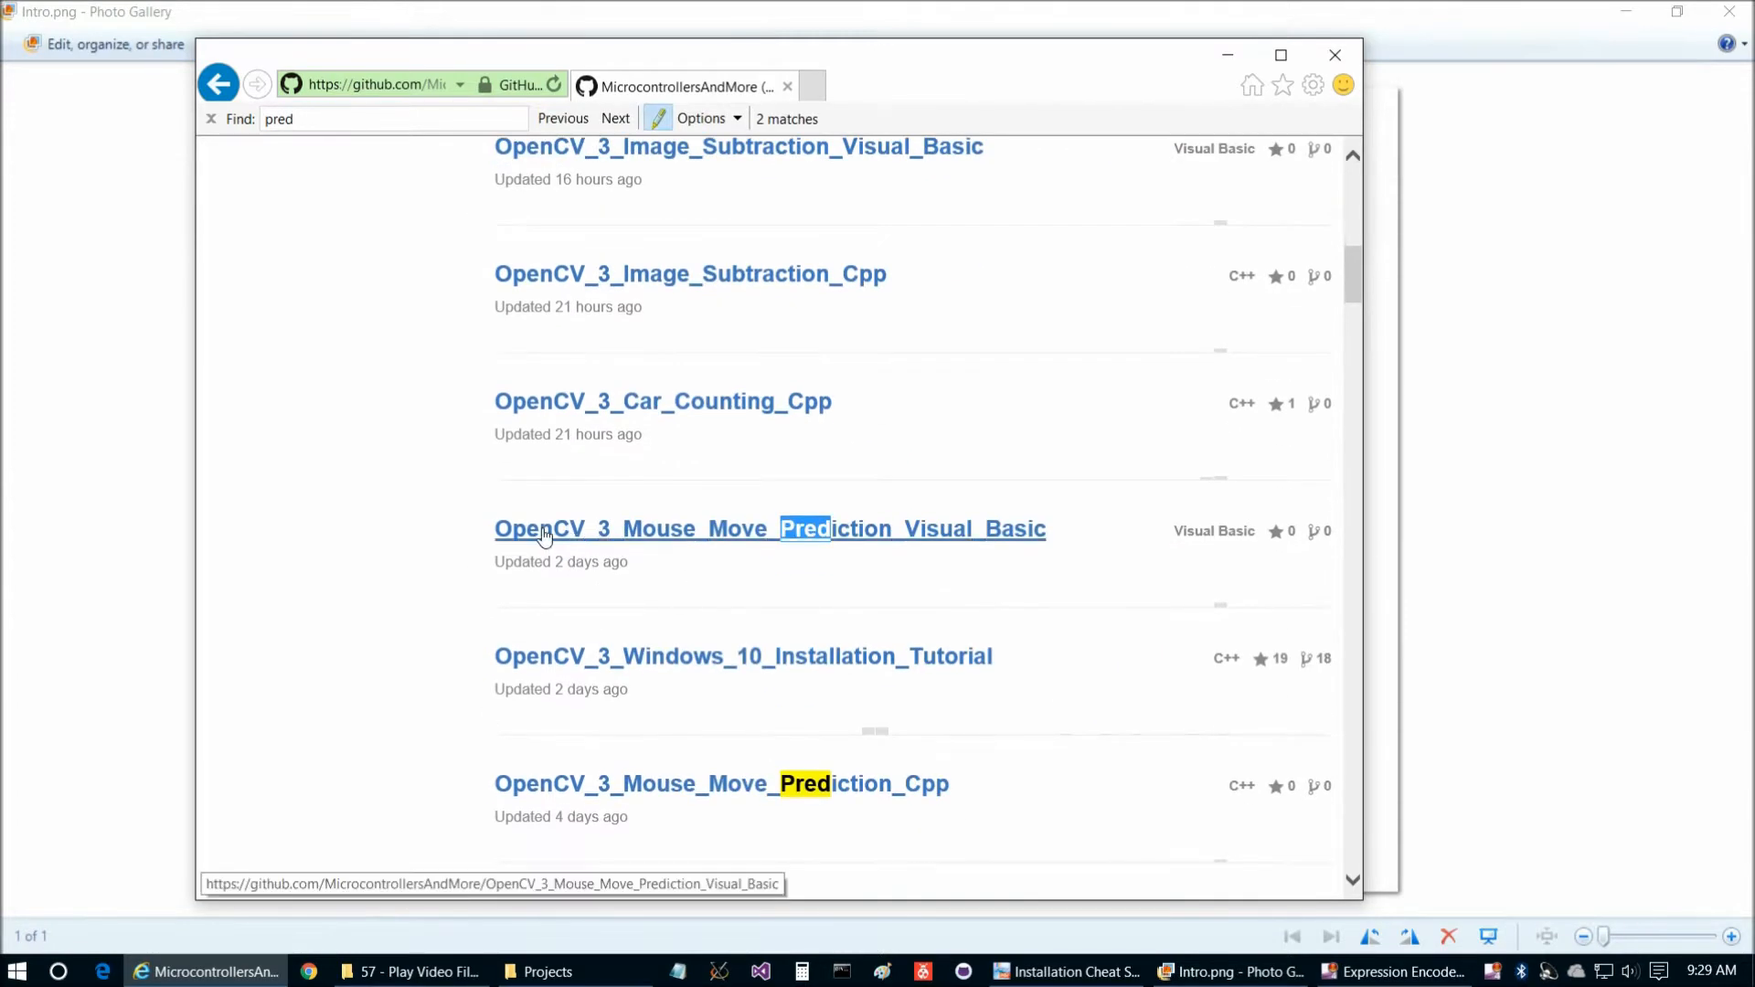
{"action": "mouse_move", "coordinate": [915, 536]}
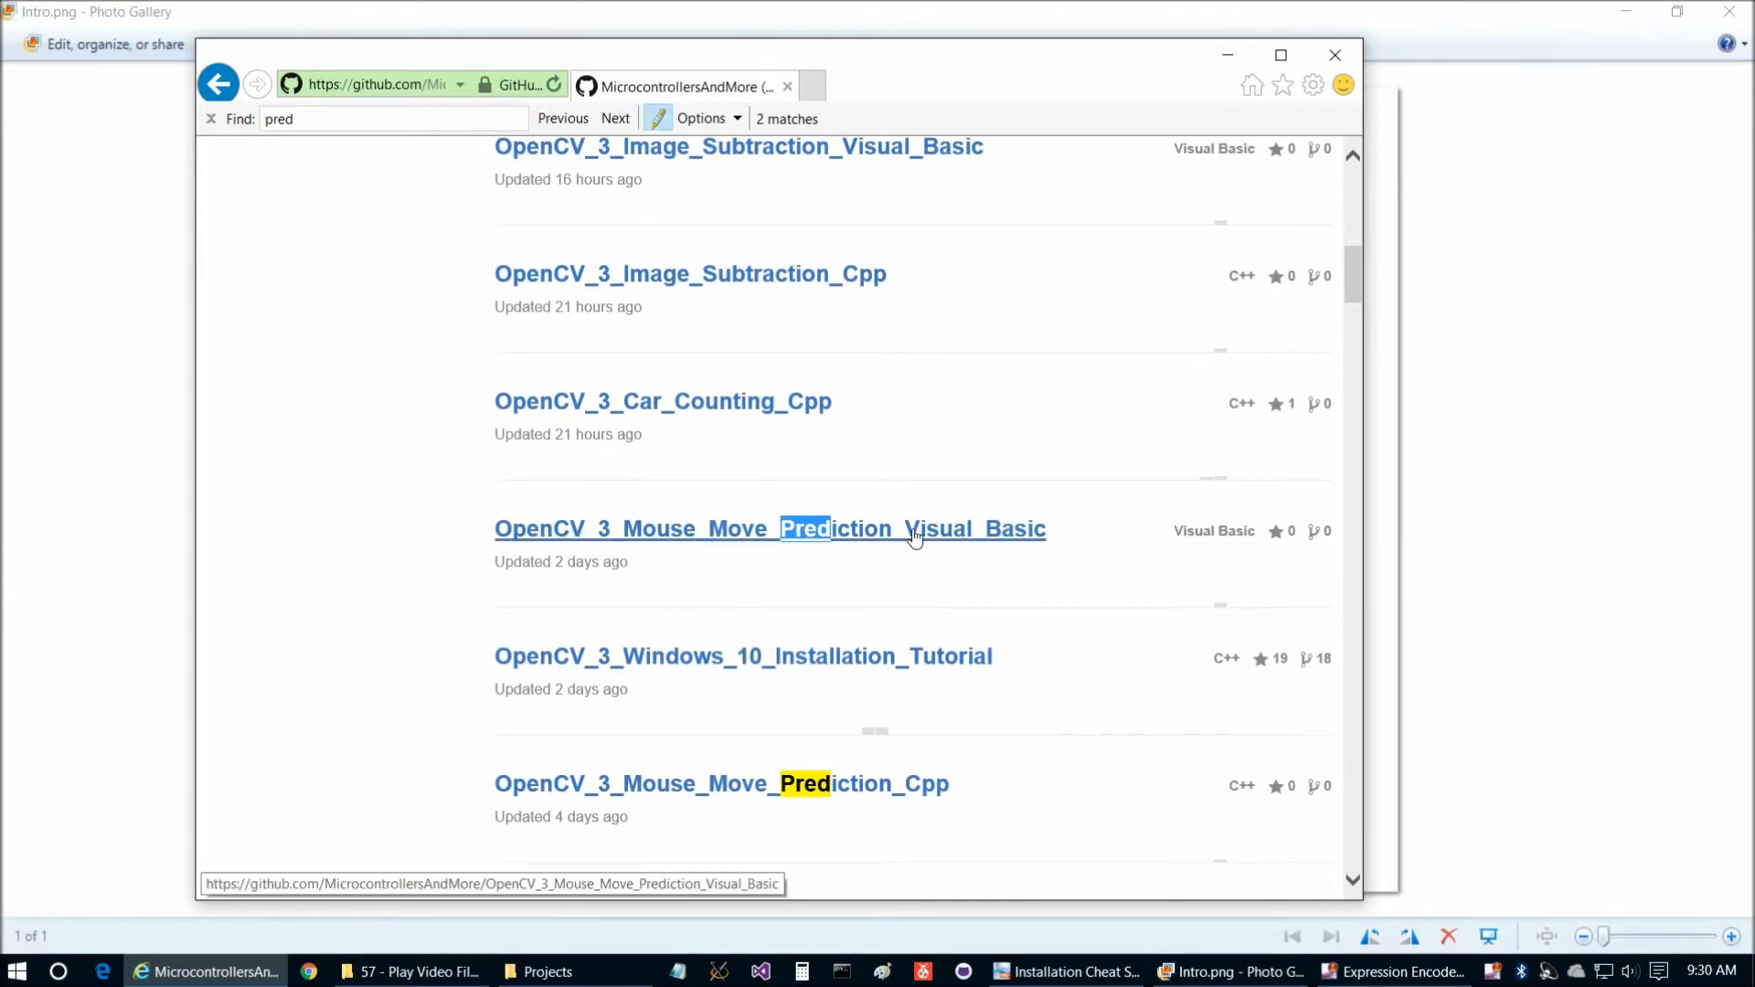
{"action": "left_click", "coordinate": [770, 529]}
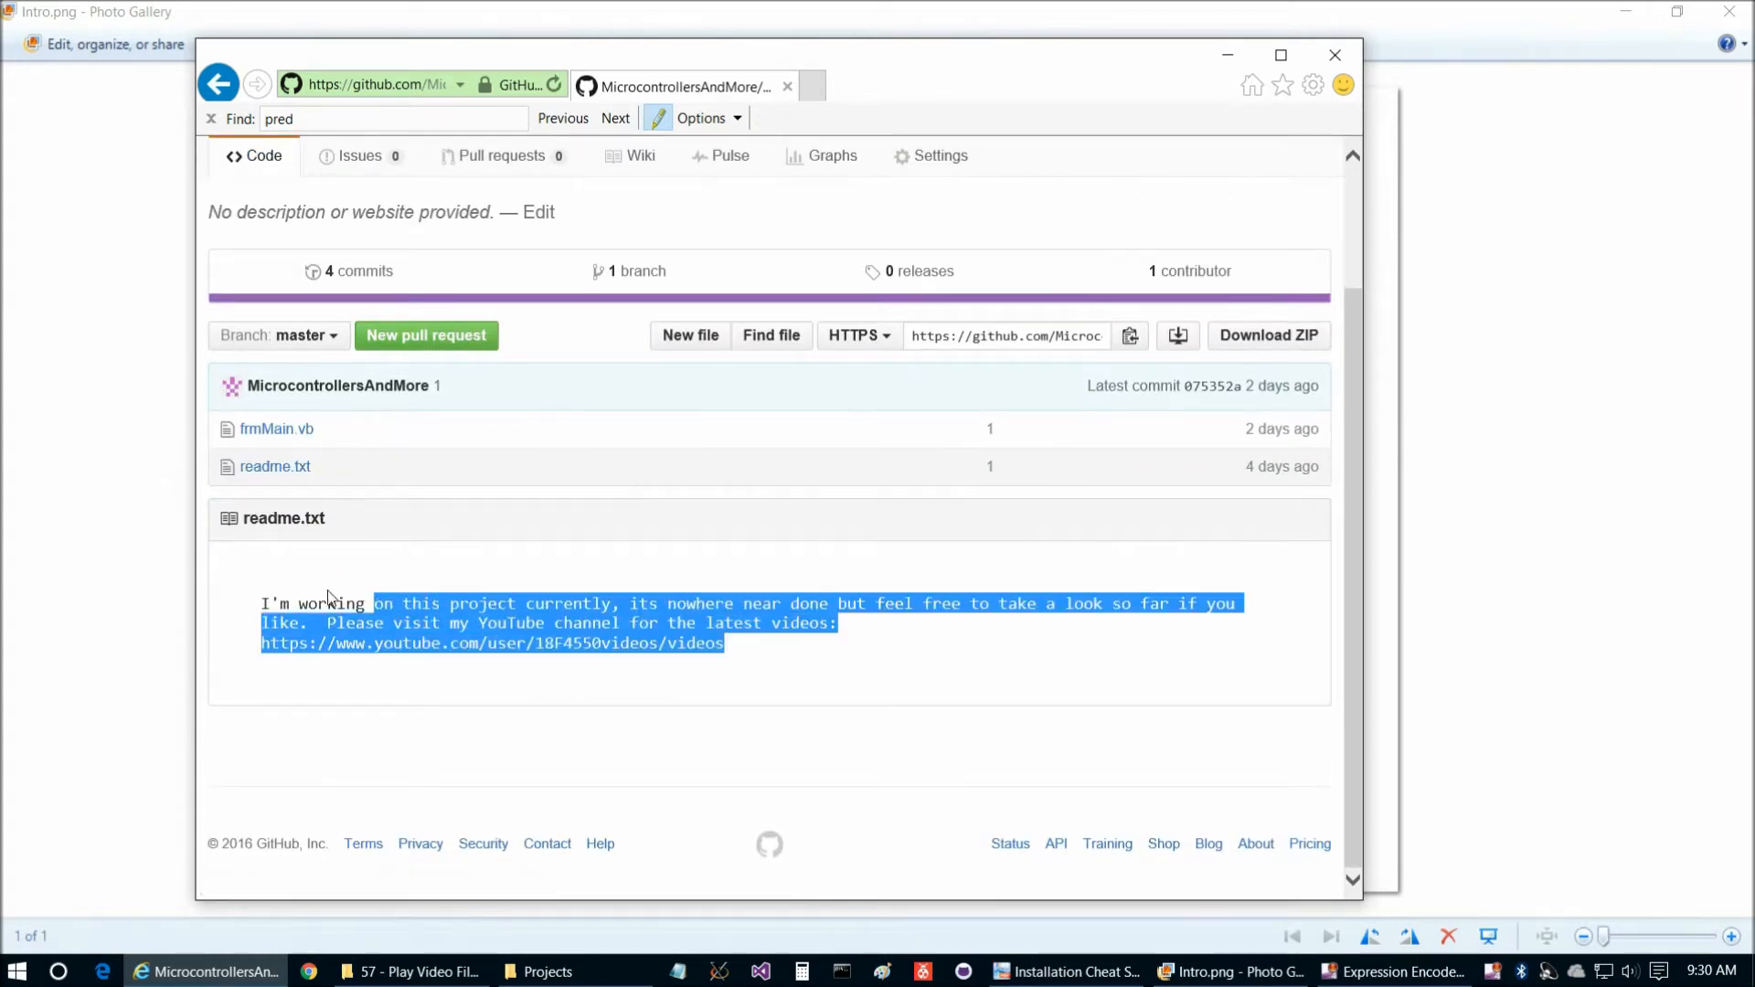
{"action": "mouse_move", "coordinate": [276, 428]}
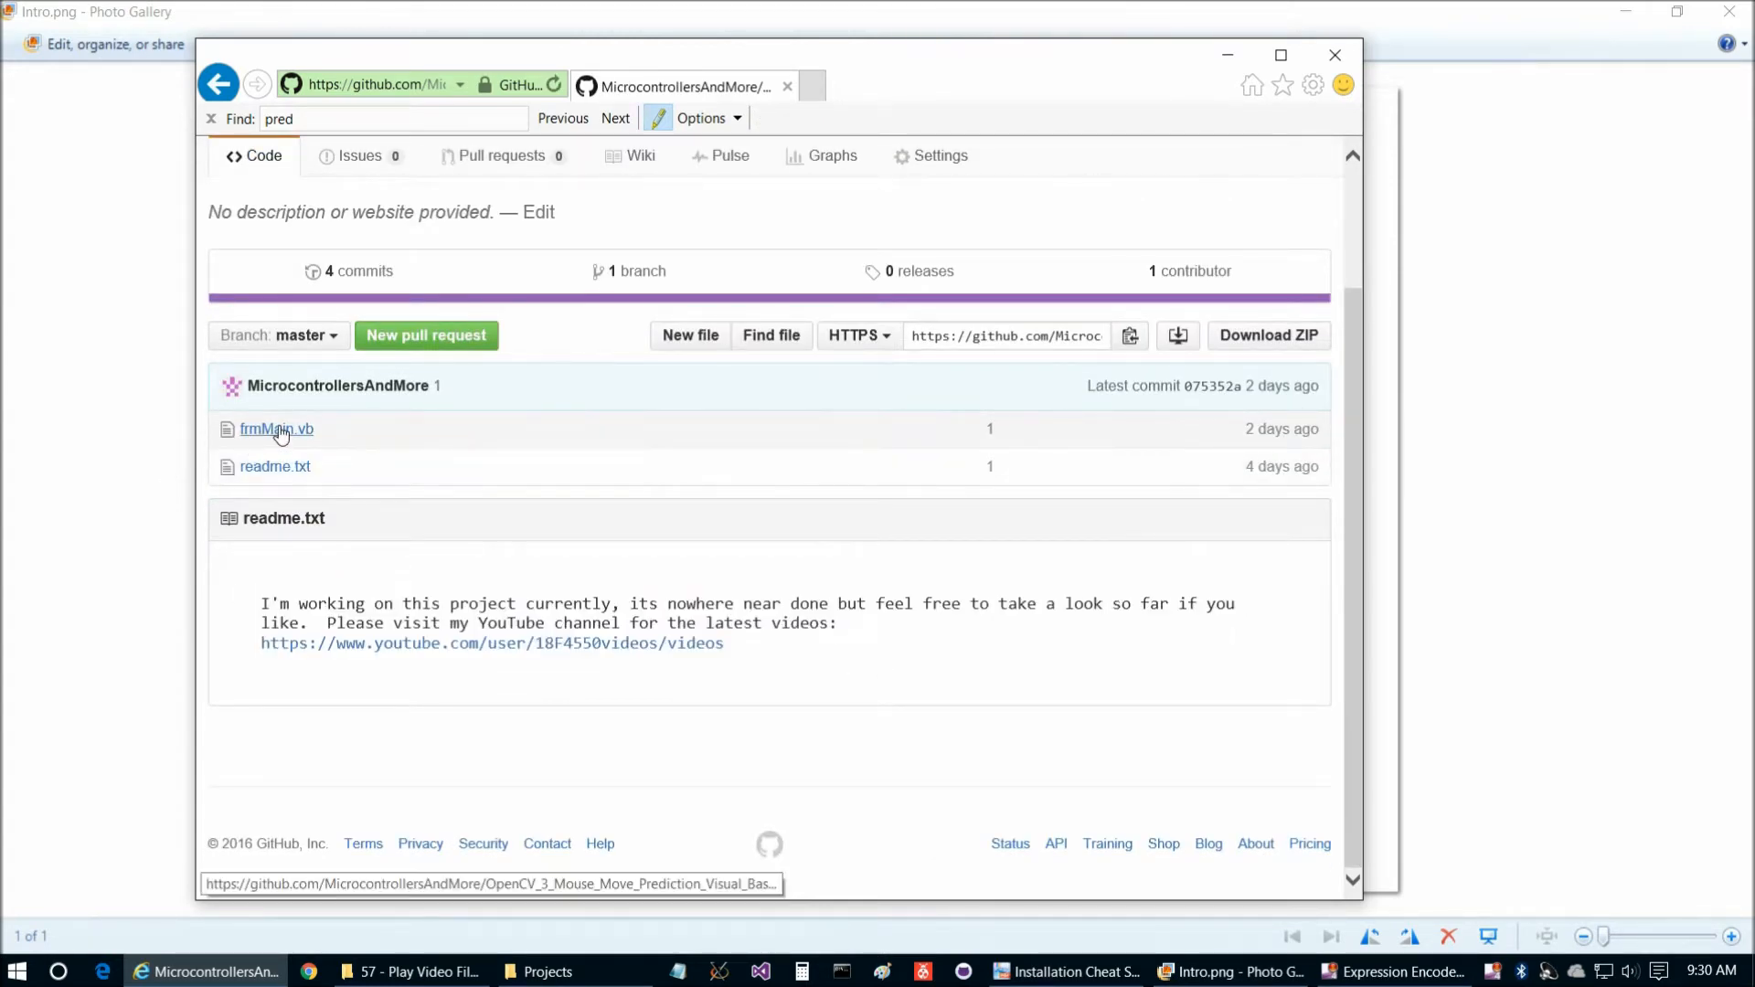
{"action": "left_click", "coordinate": [276, 428]}
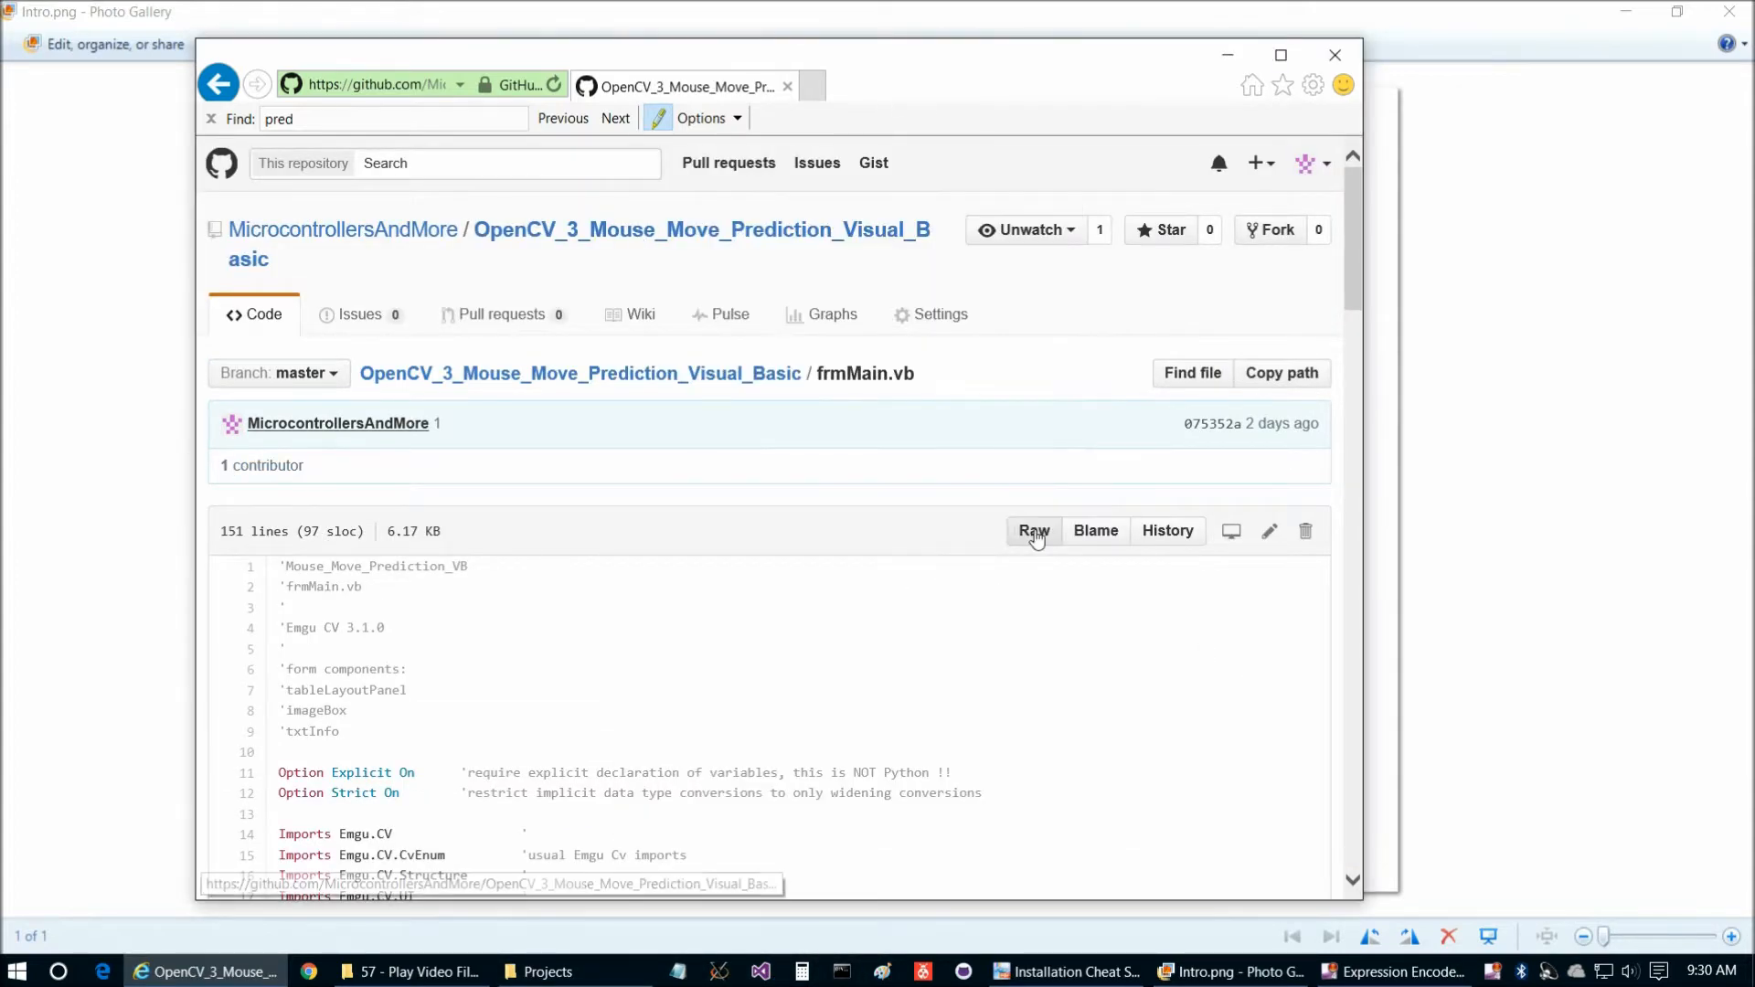
{"action": "left_click", "coordinate": [1031, 531]}
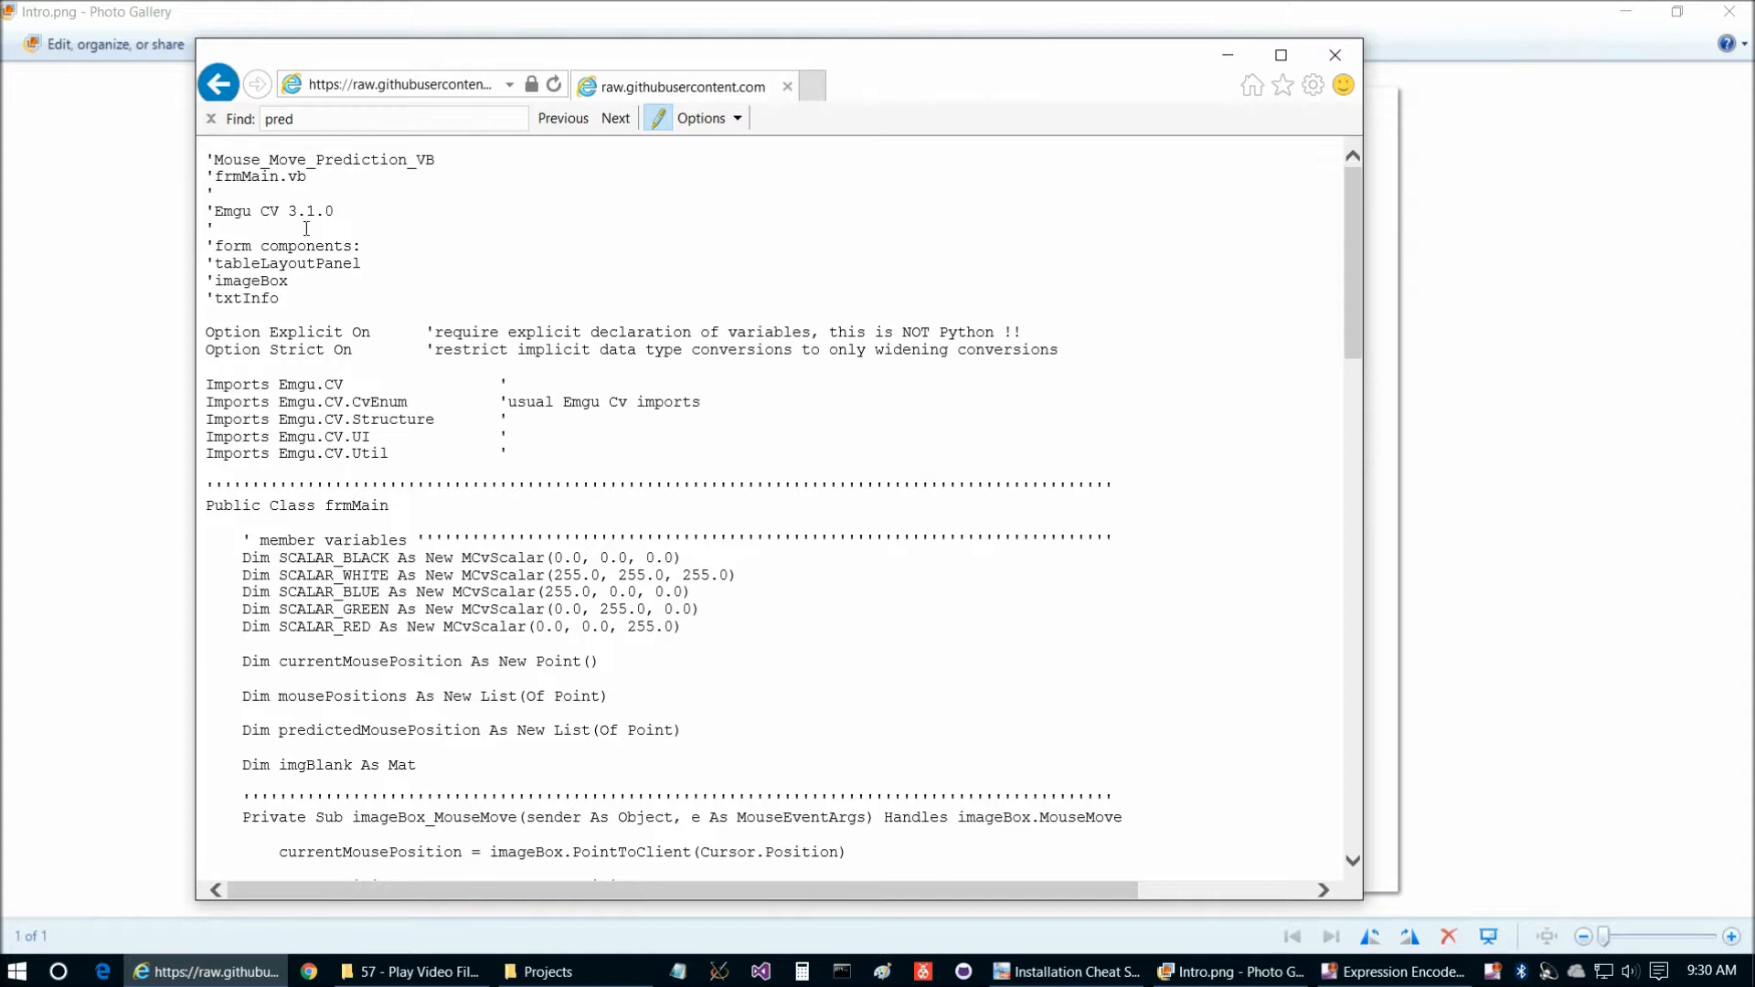
{"action": "left_click", "coordinate": [759, 971]}
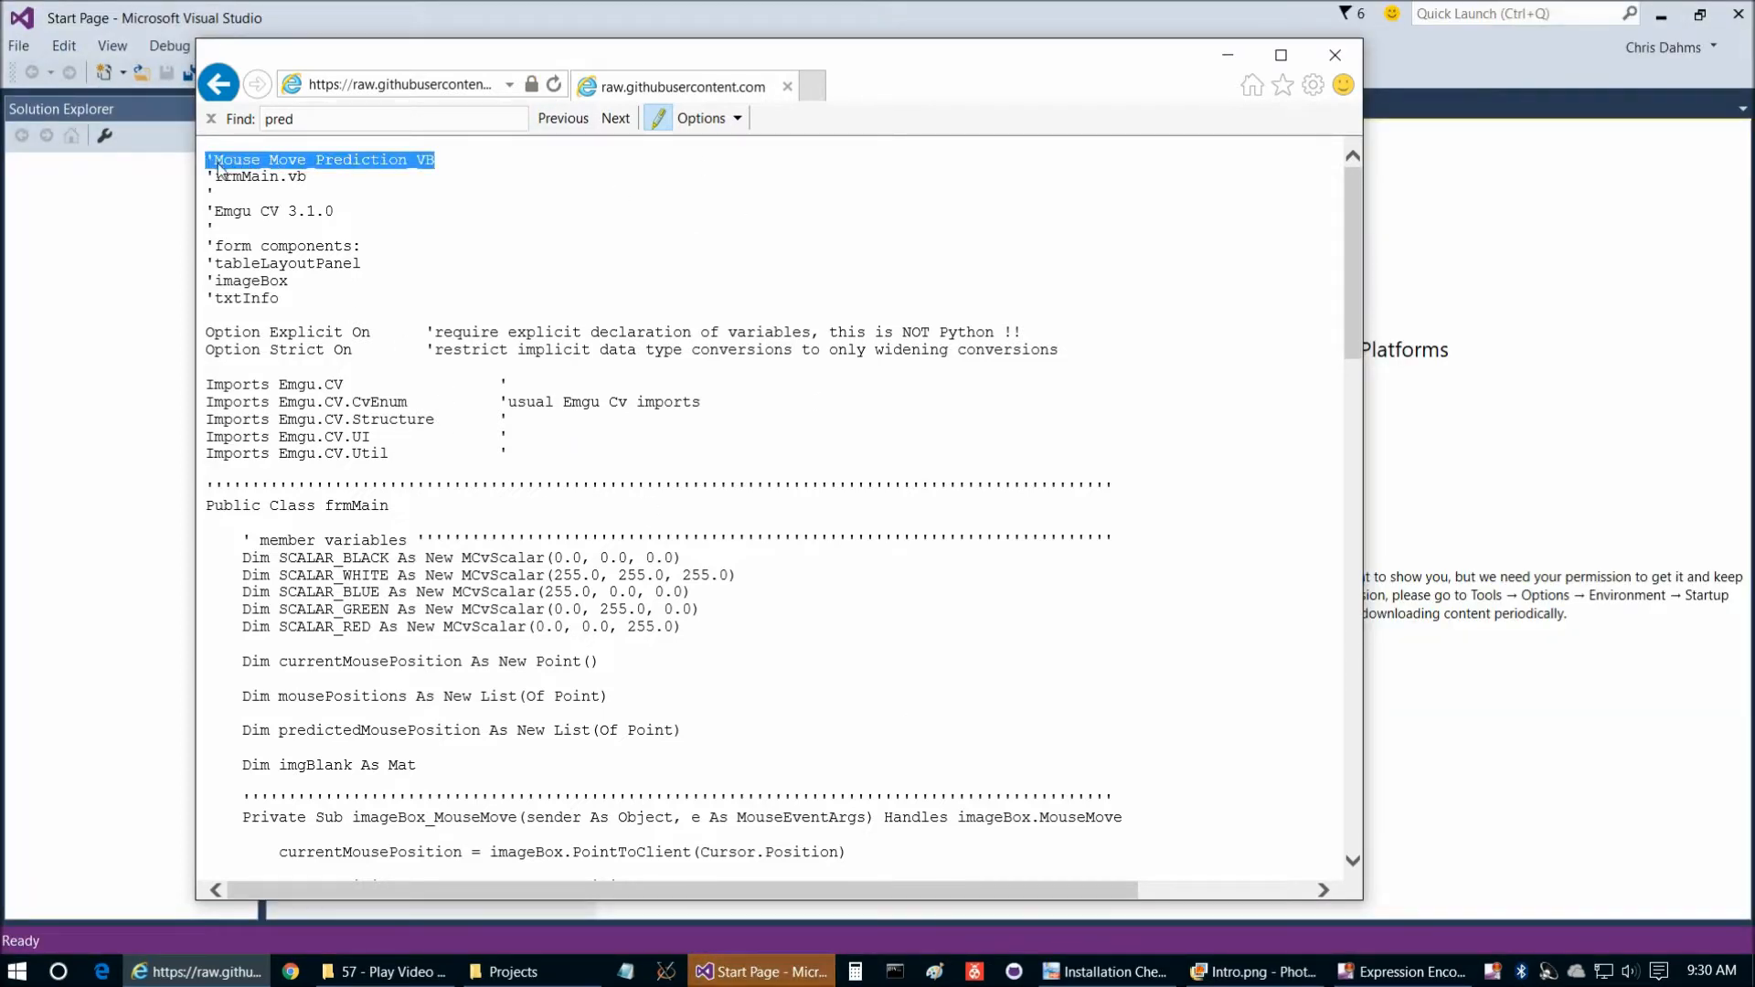
Create a Visual Basic Windows Forms project named Mouse_Move_Prediction_VB
{"action": "left_click", "coordinate": [1335, 55]}
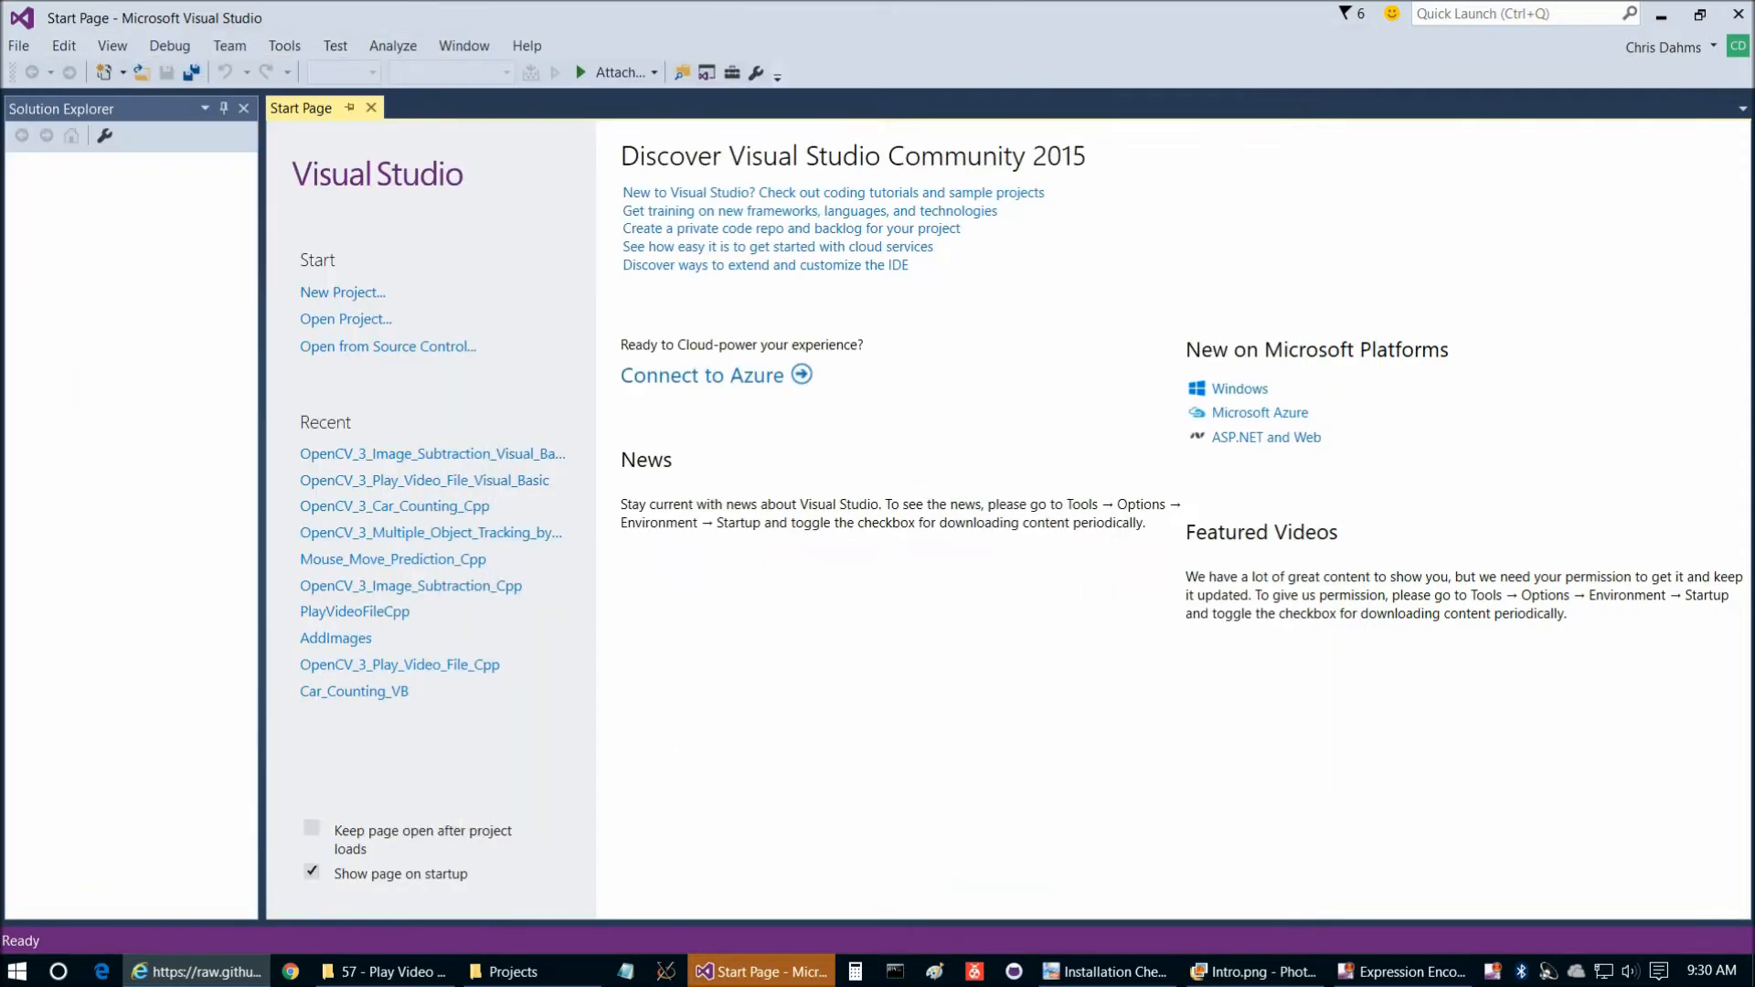
{"action": "left_click", "coordinate": [19, 44]}
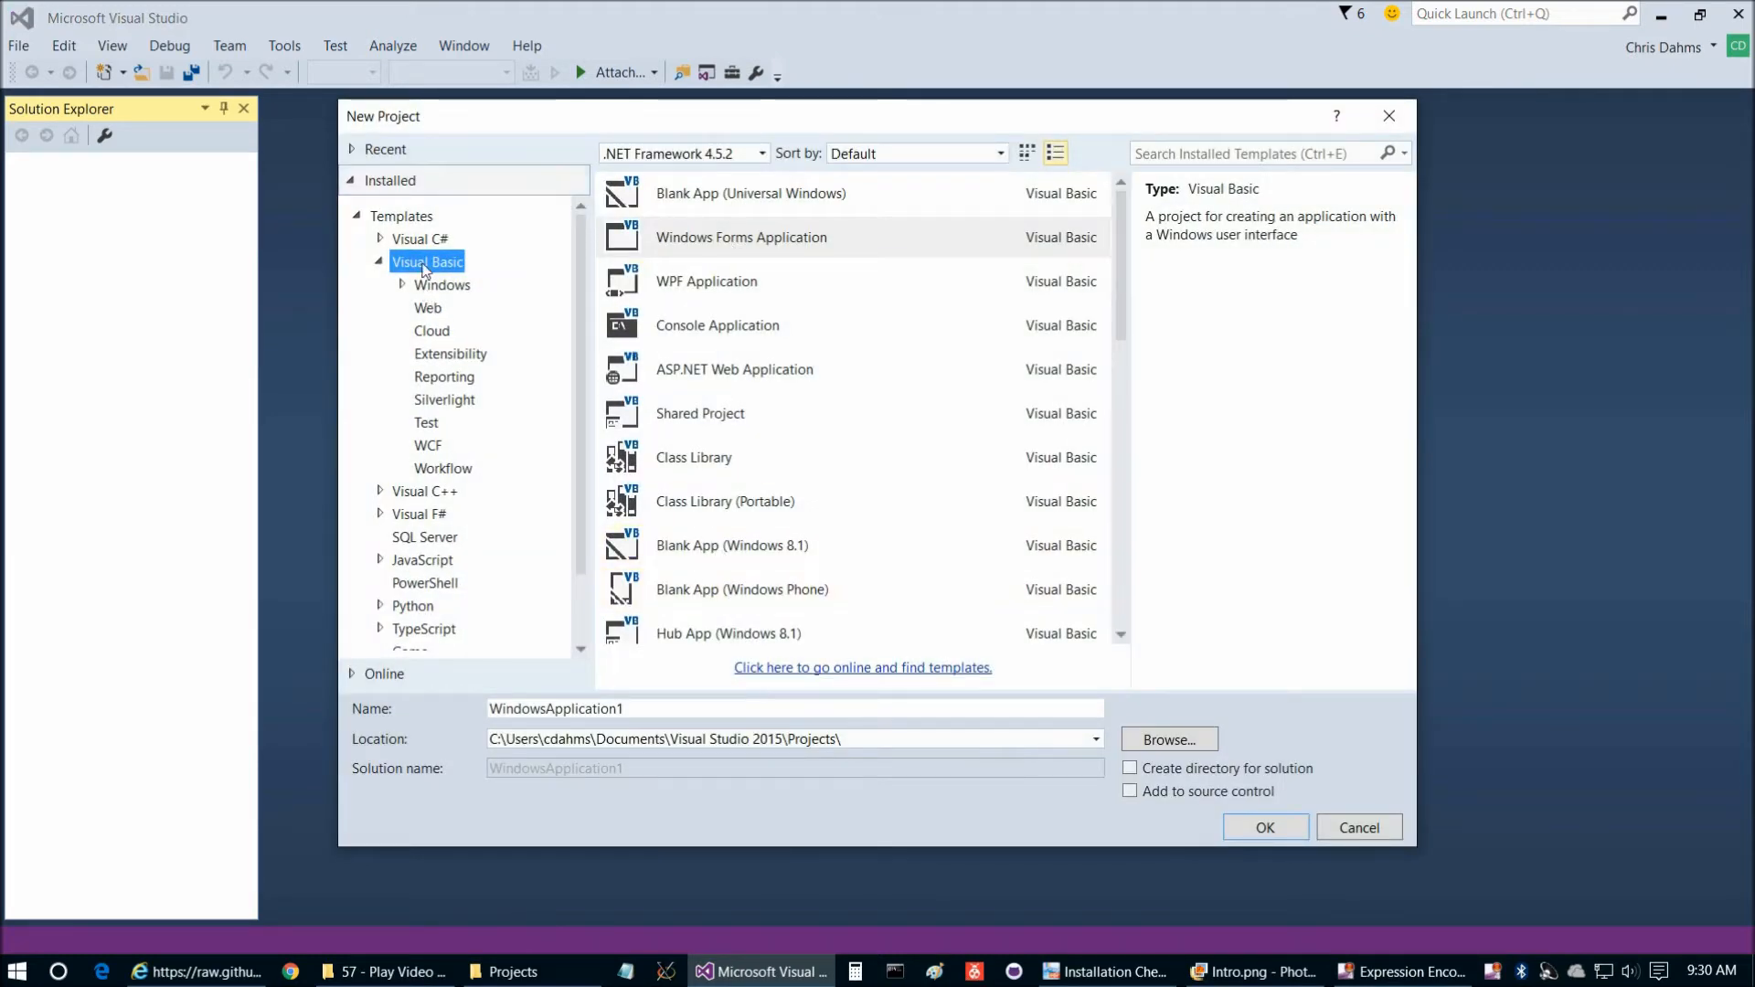
{"action": "triple_click", "coordinate": [792, 707]}
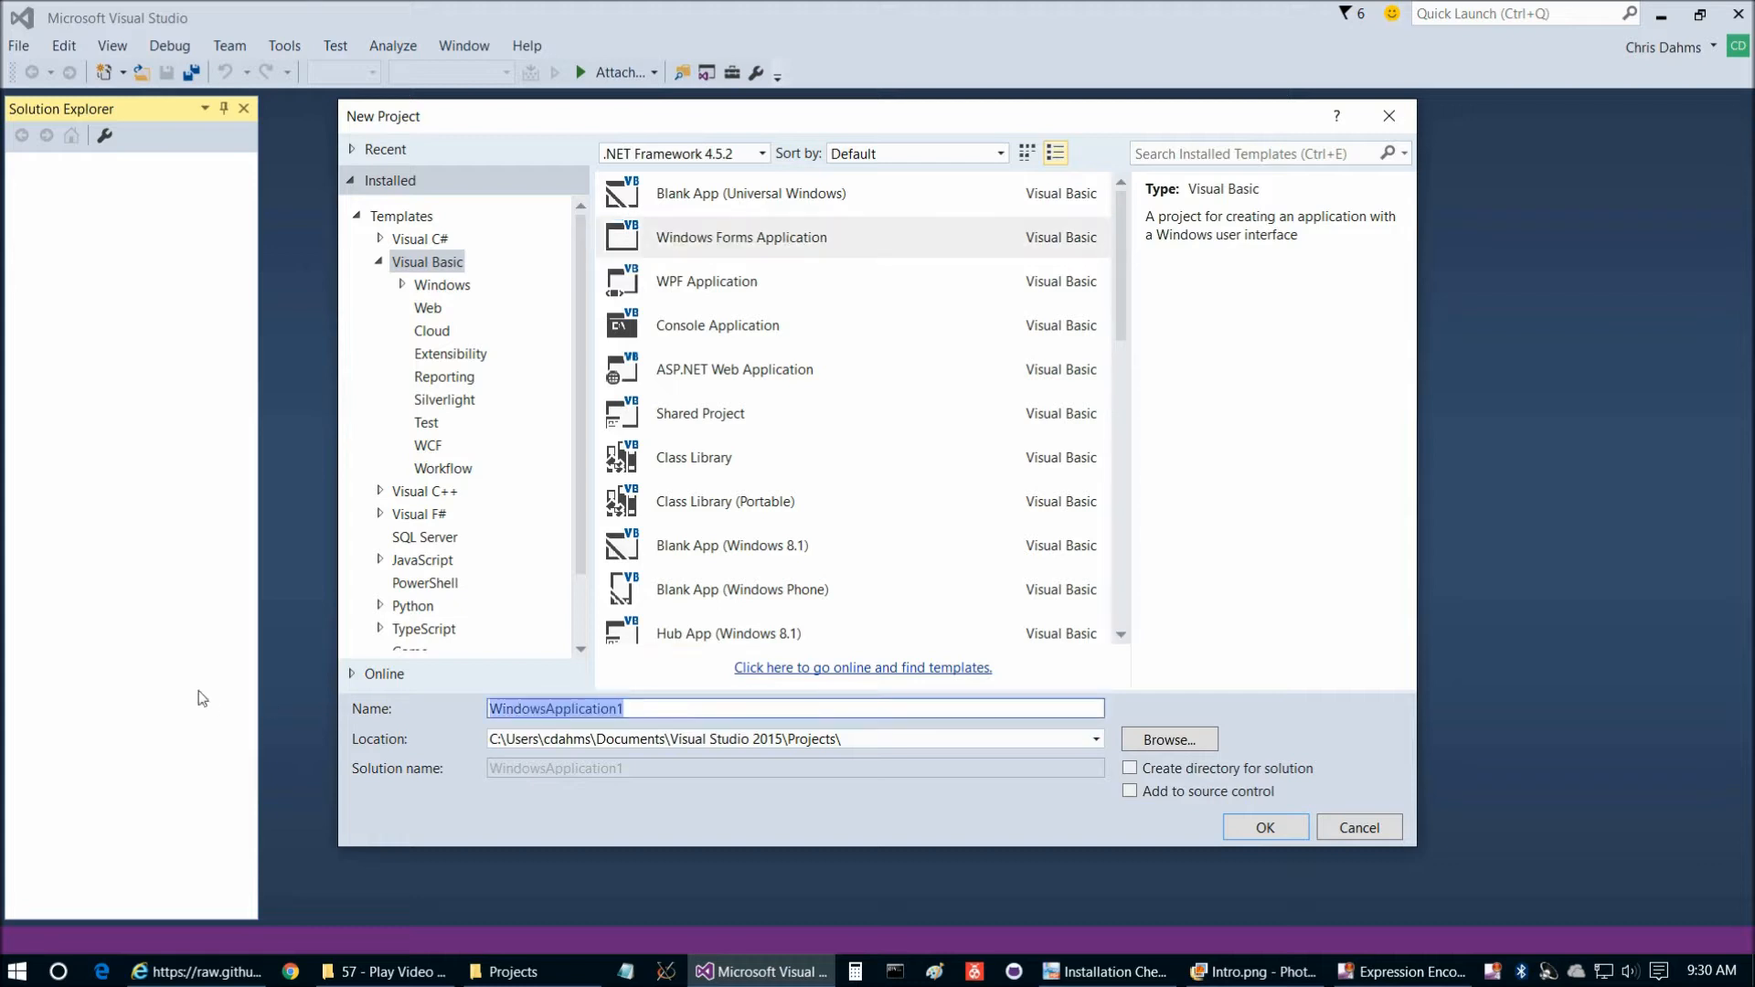
{"action": "type", "text": "Mouse_Move_Prediction_VB"}
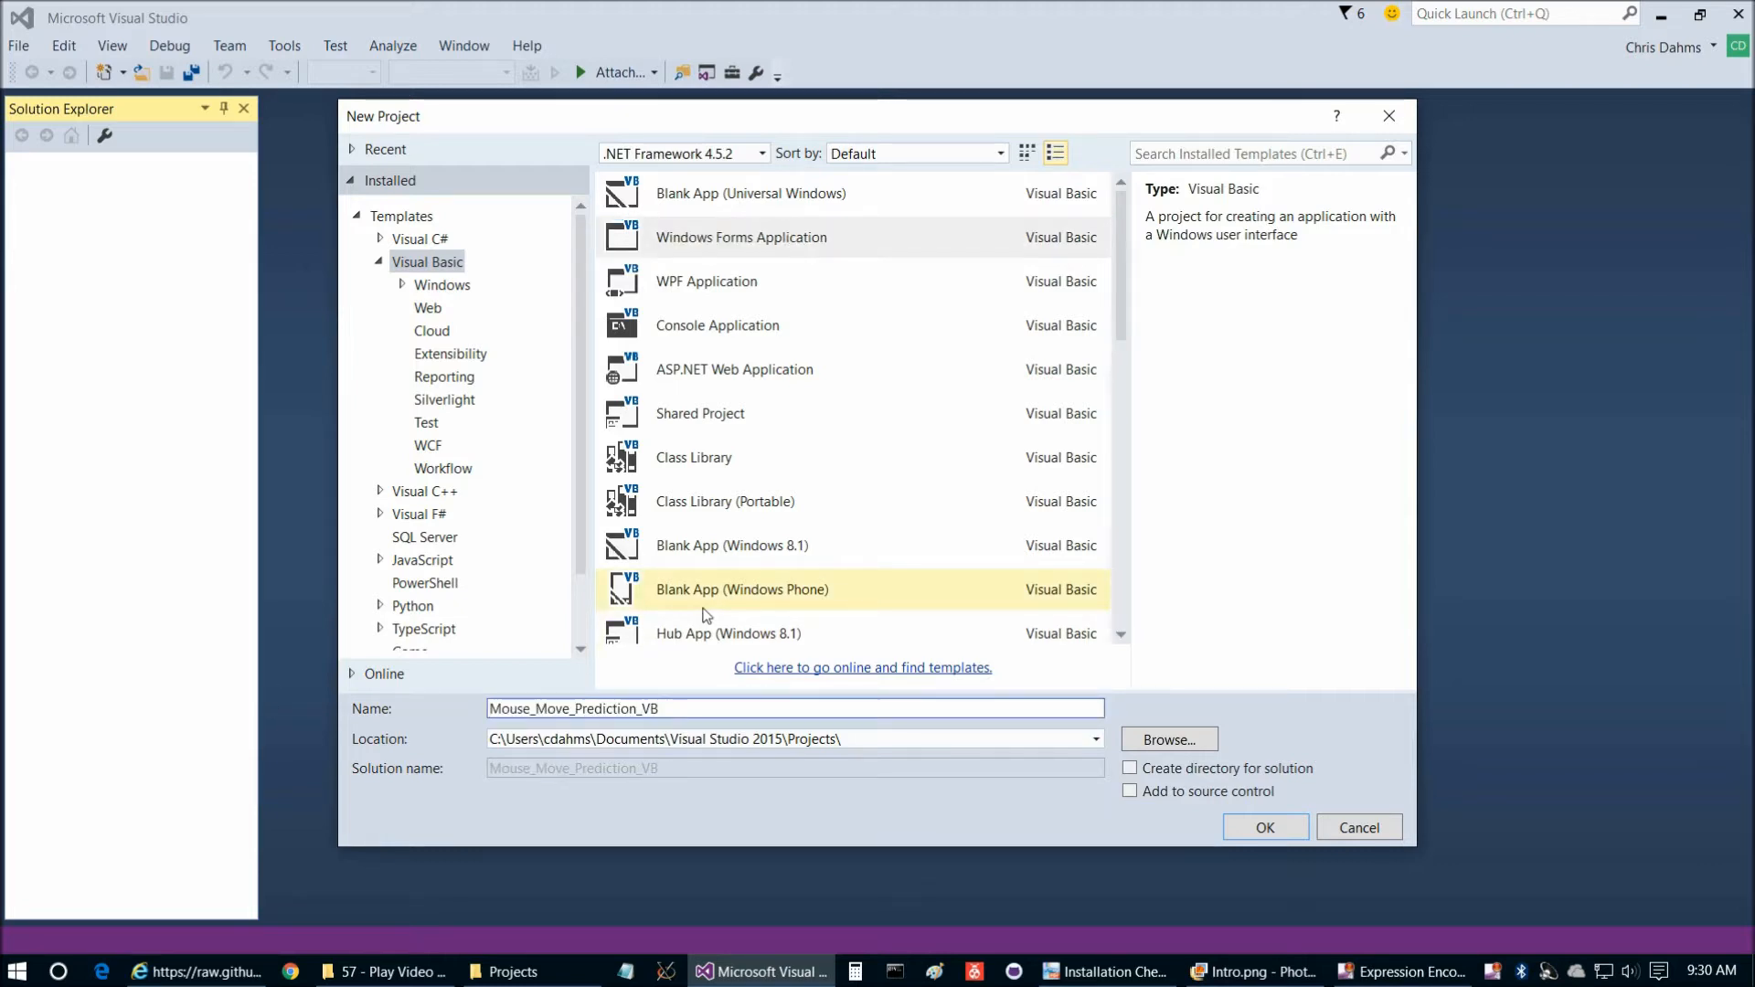
{"action": "left_click", "coordinate": [675, 710]}
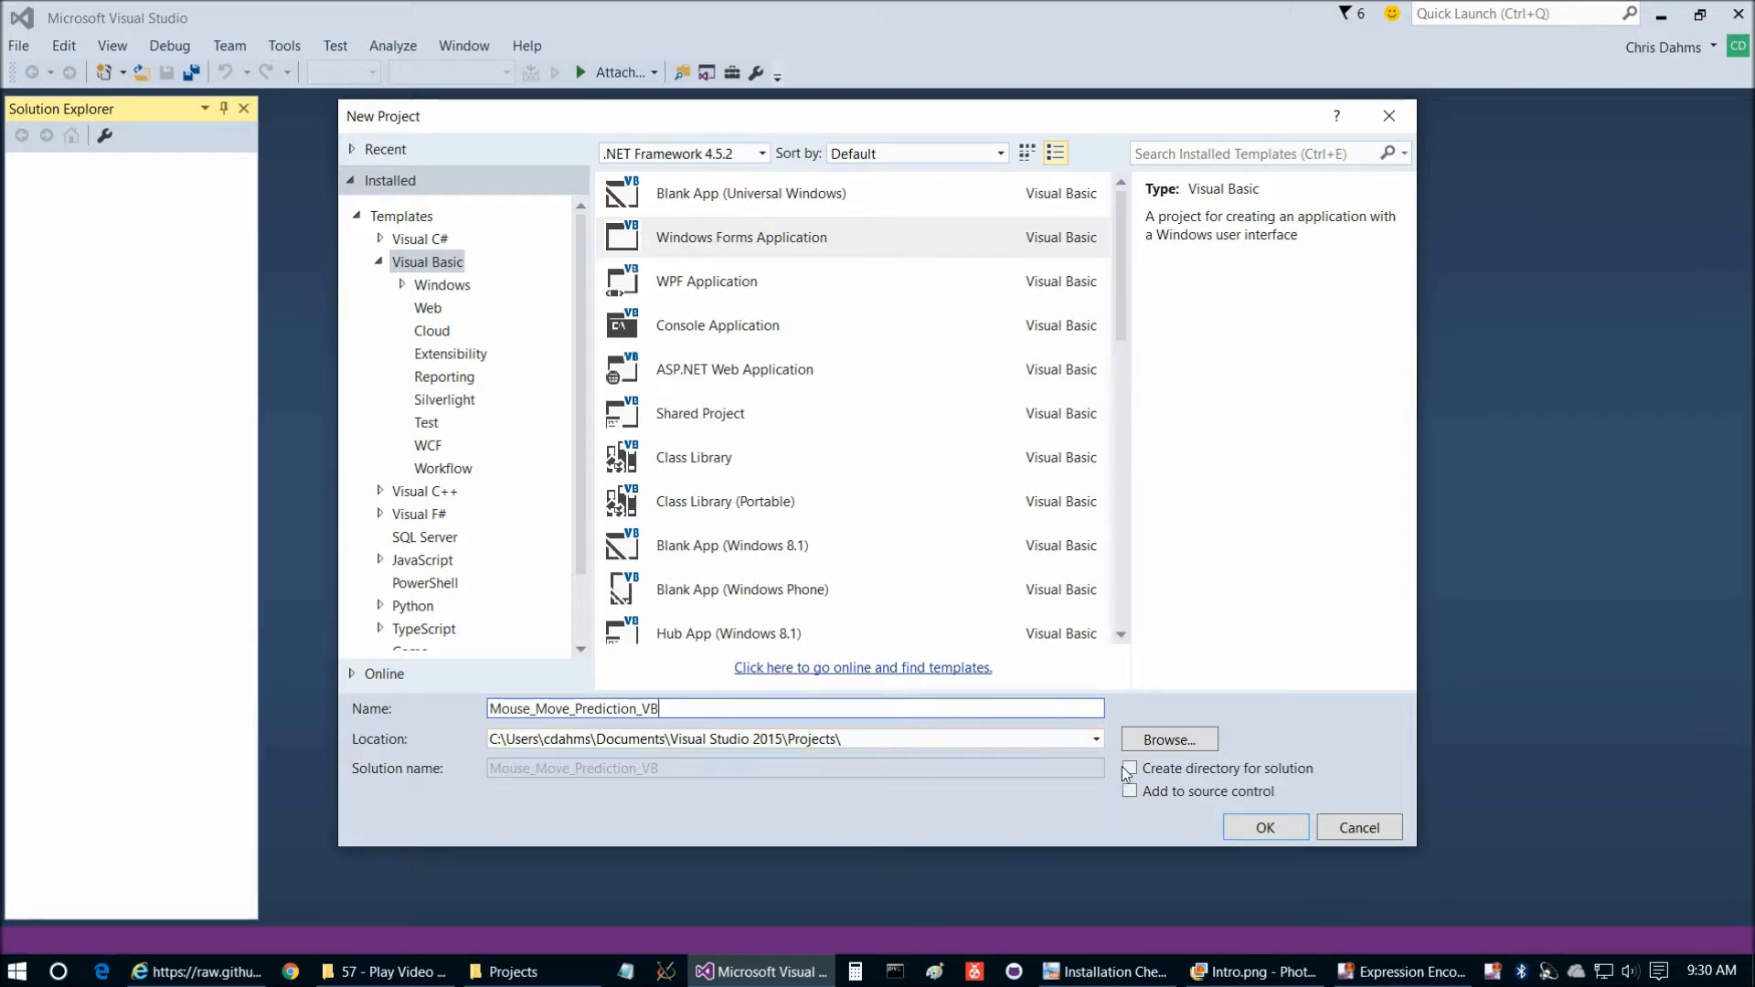
{"action": "left_click", "coordinate": [1263, 826]}
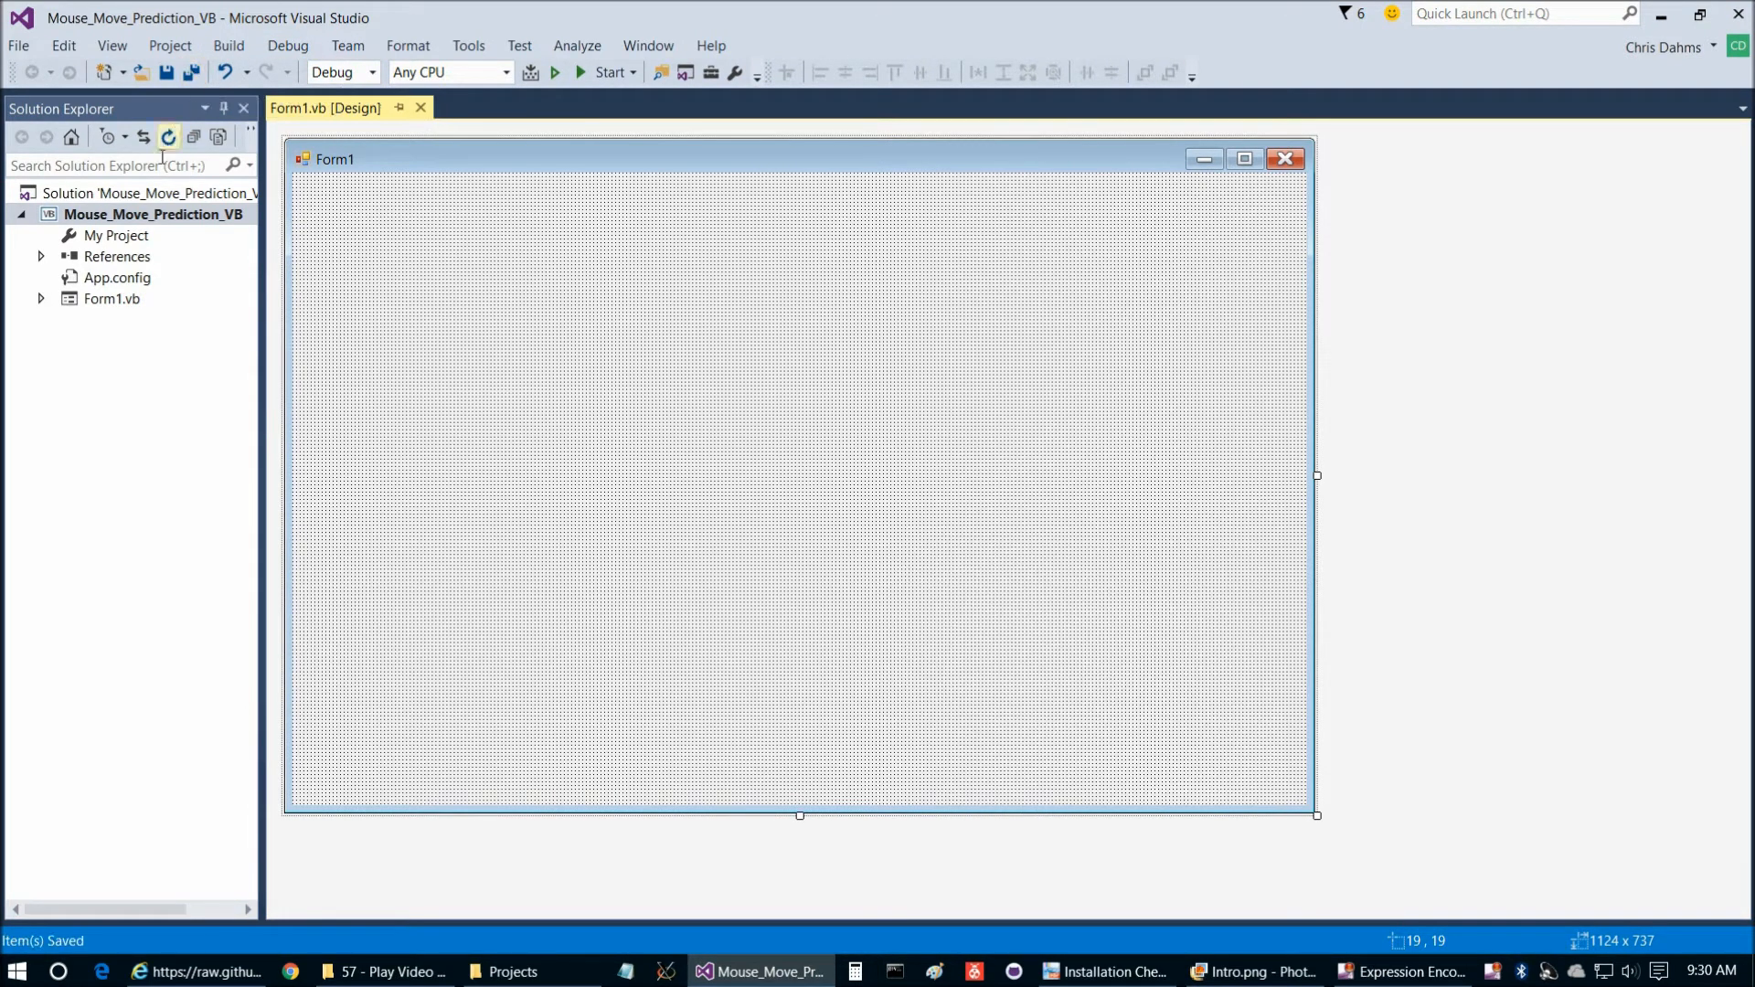
Rename Form1.vb to frmMain.vb, fix the MainForm reference to .frmMain and rebuild
{"action": "right_click", "coordinate": [112, 298]}
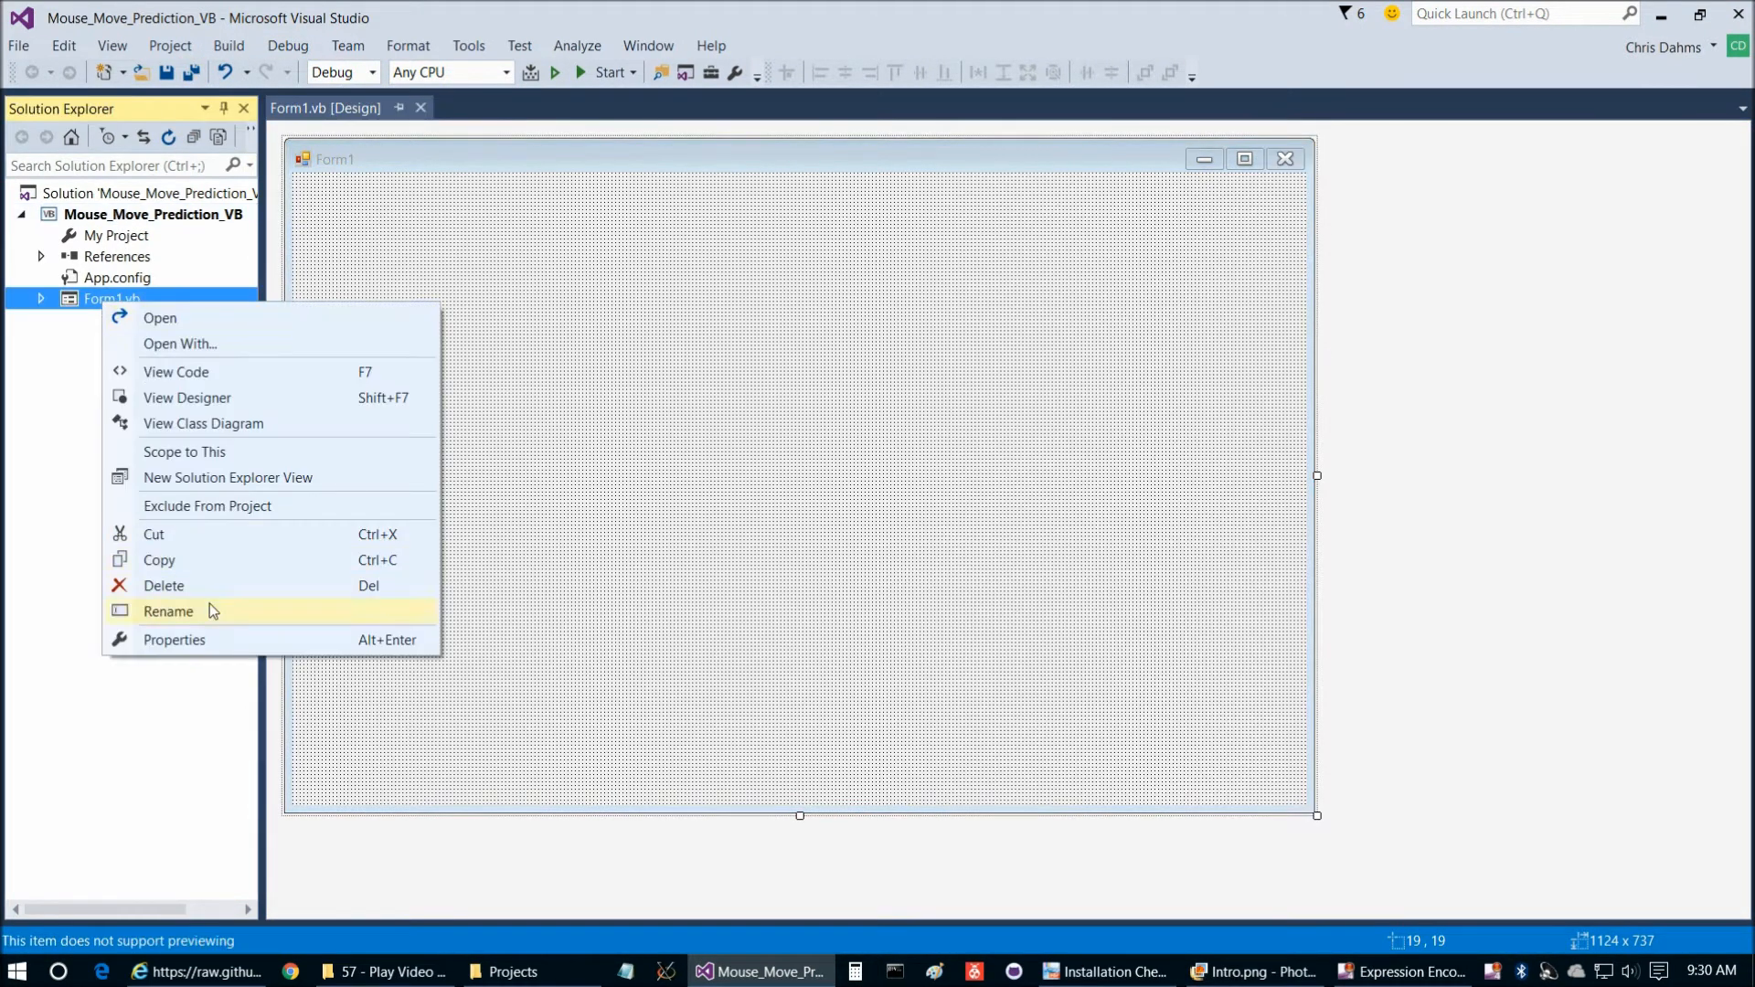
{"action": "left_click", "coordinate": [169, 610]}
{"action": "type", "text": "frmMain"}
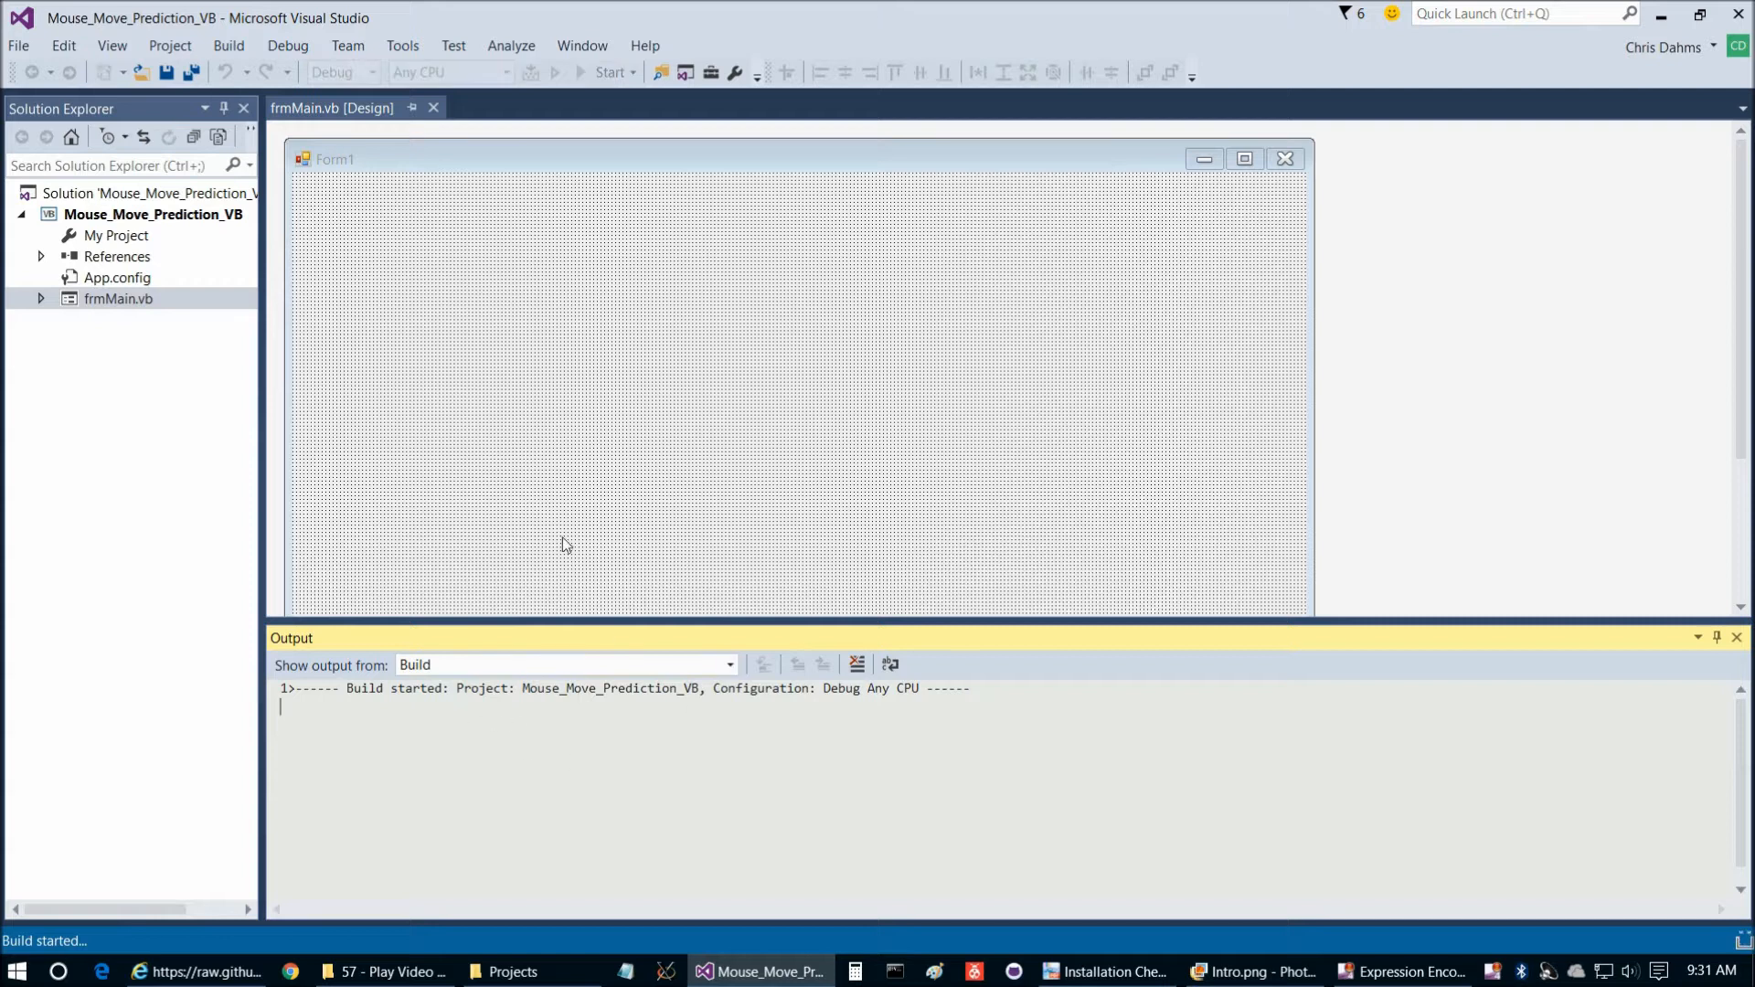
{"action": "left_click", "coordinate": [554, 71]}
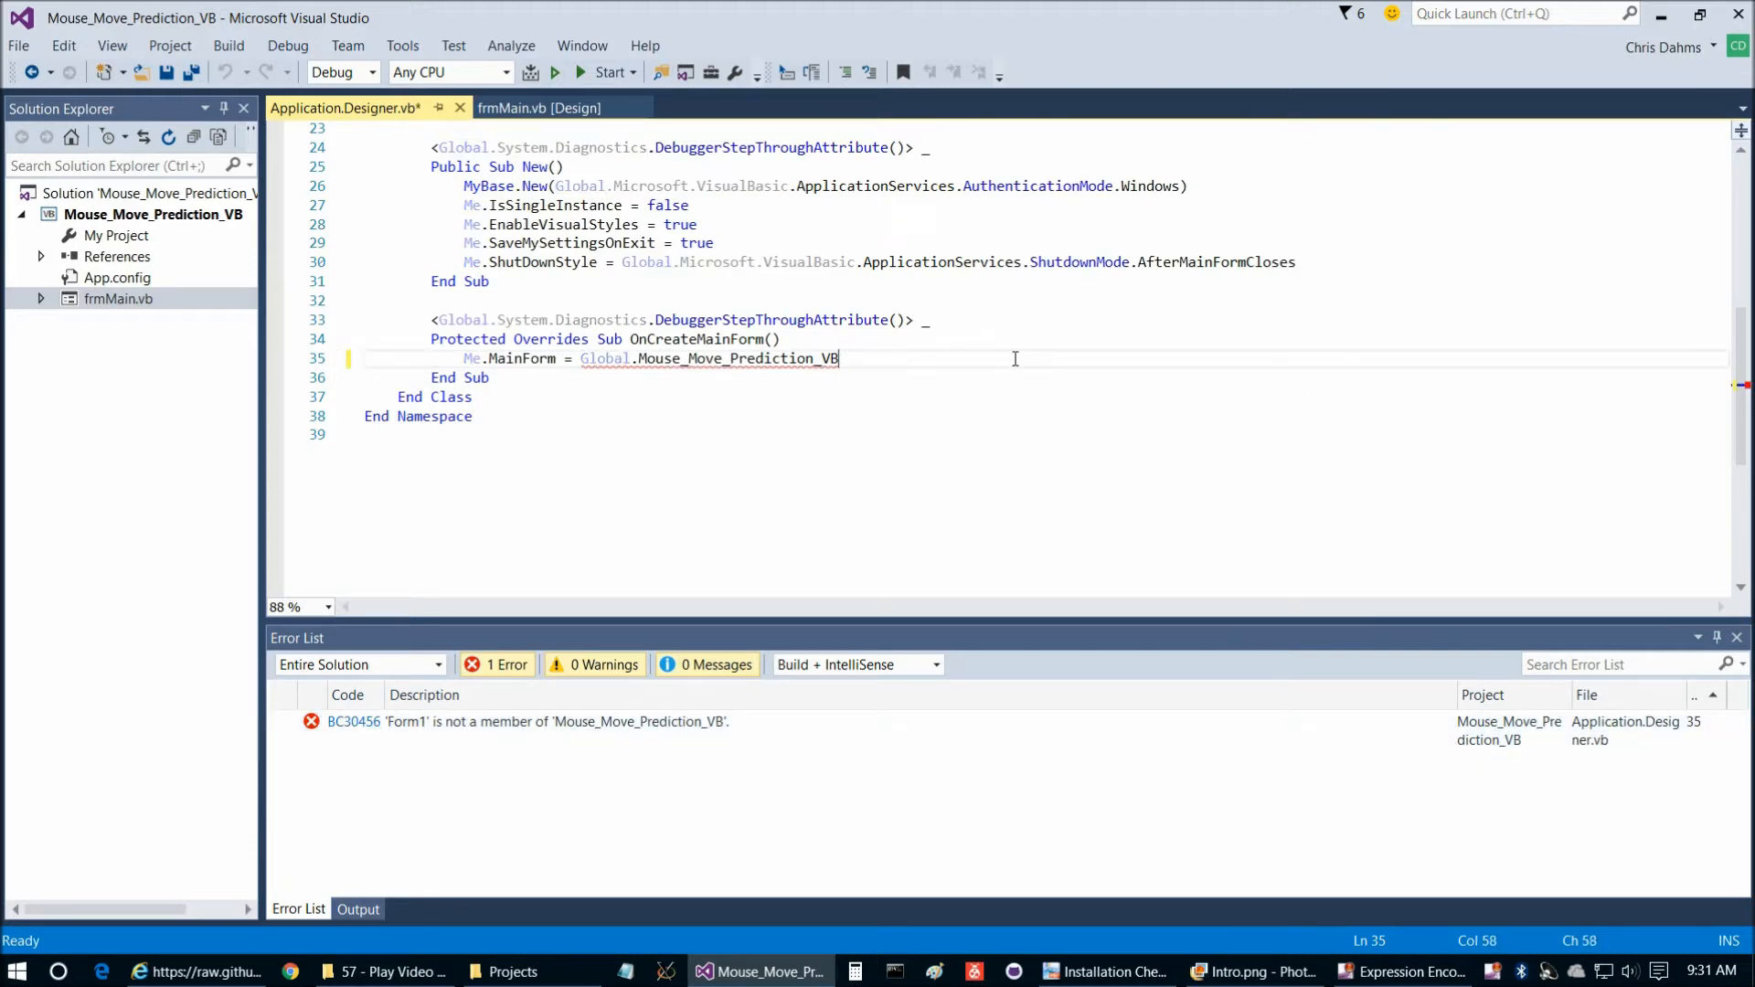
{"action": "type", "text": ".frmMain"}
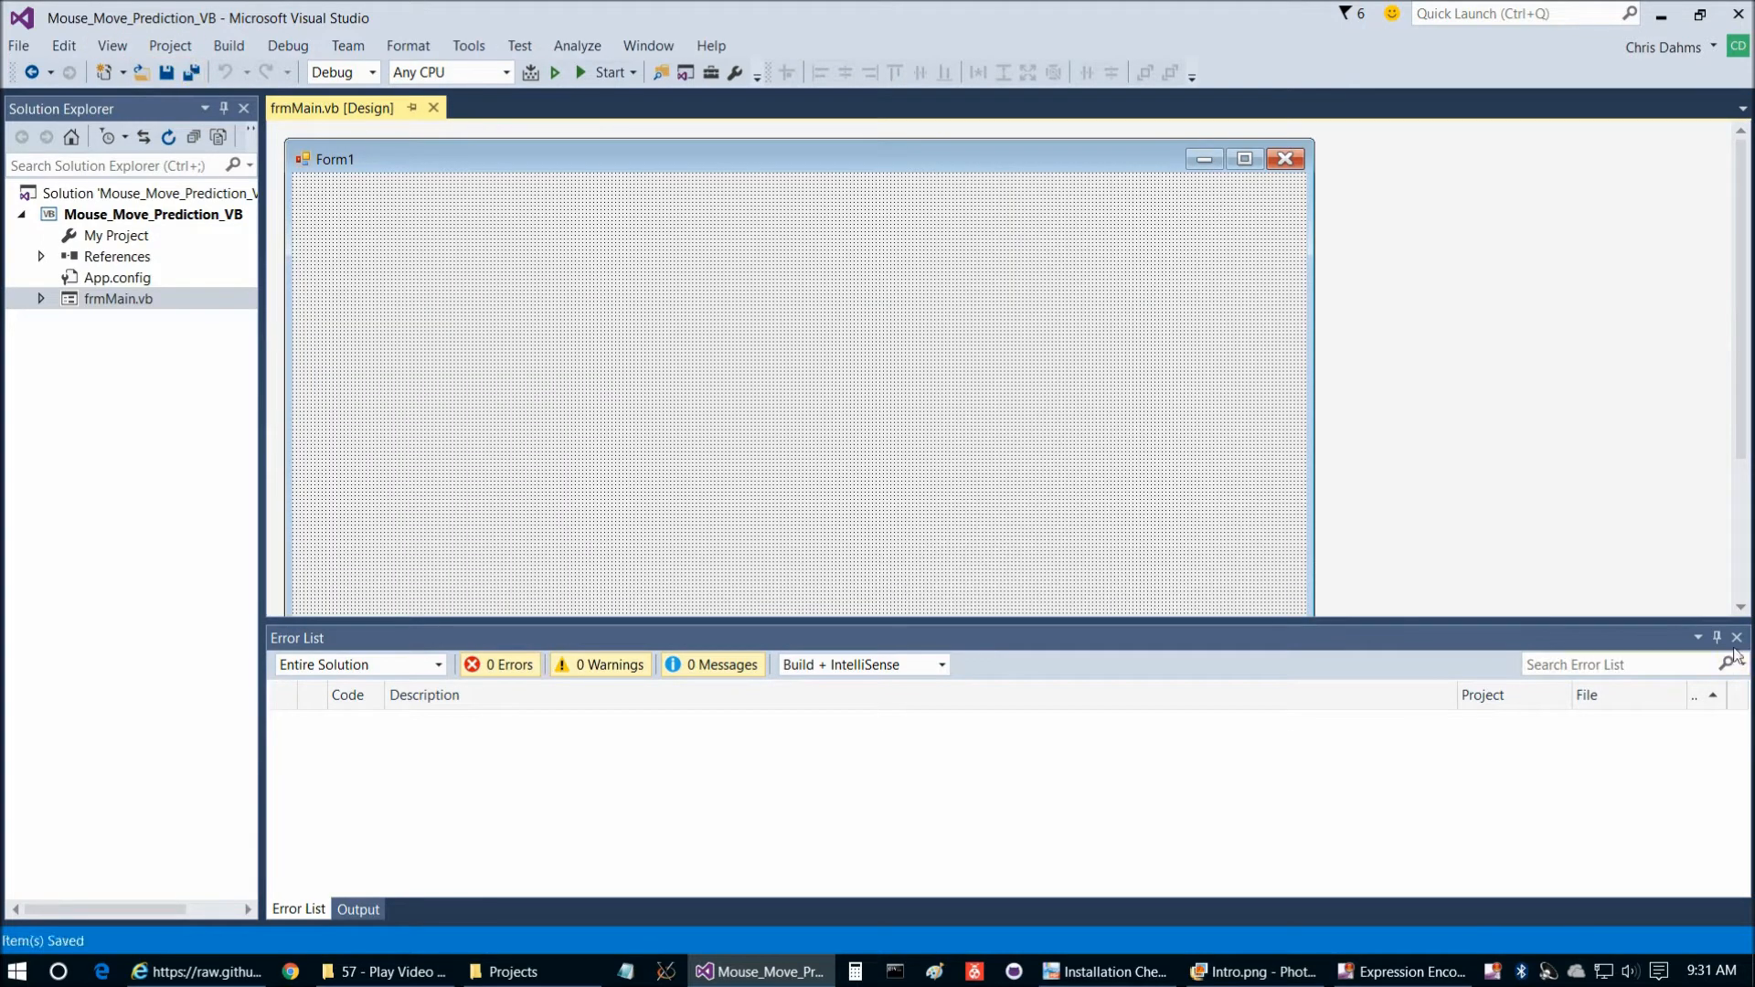
{"action": "left_click", "coordinate": [358, 908]}
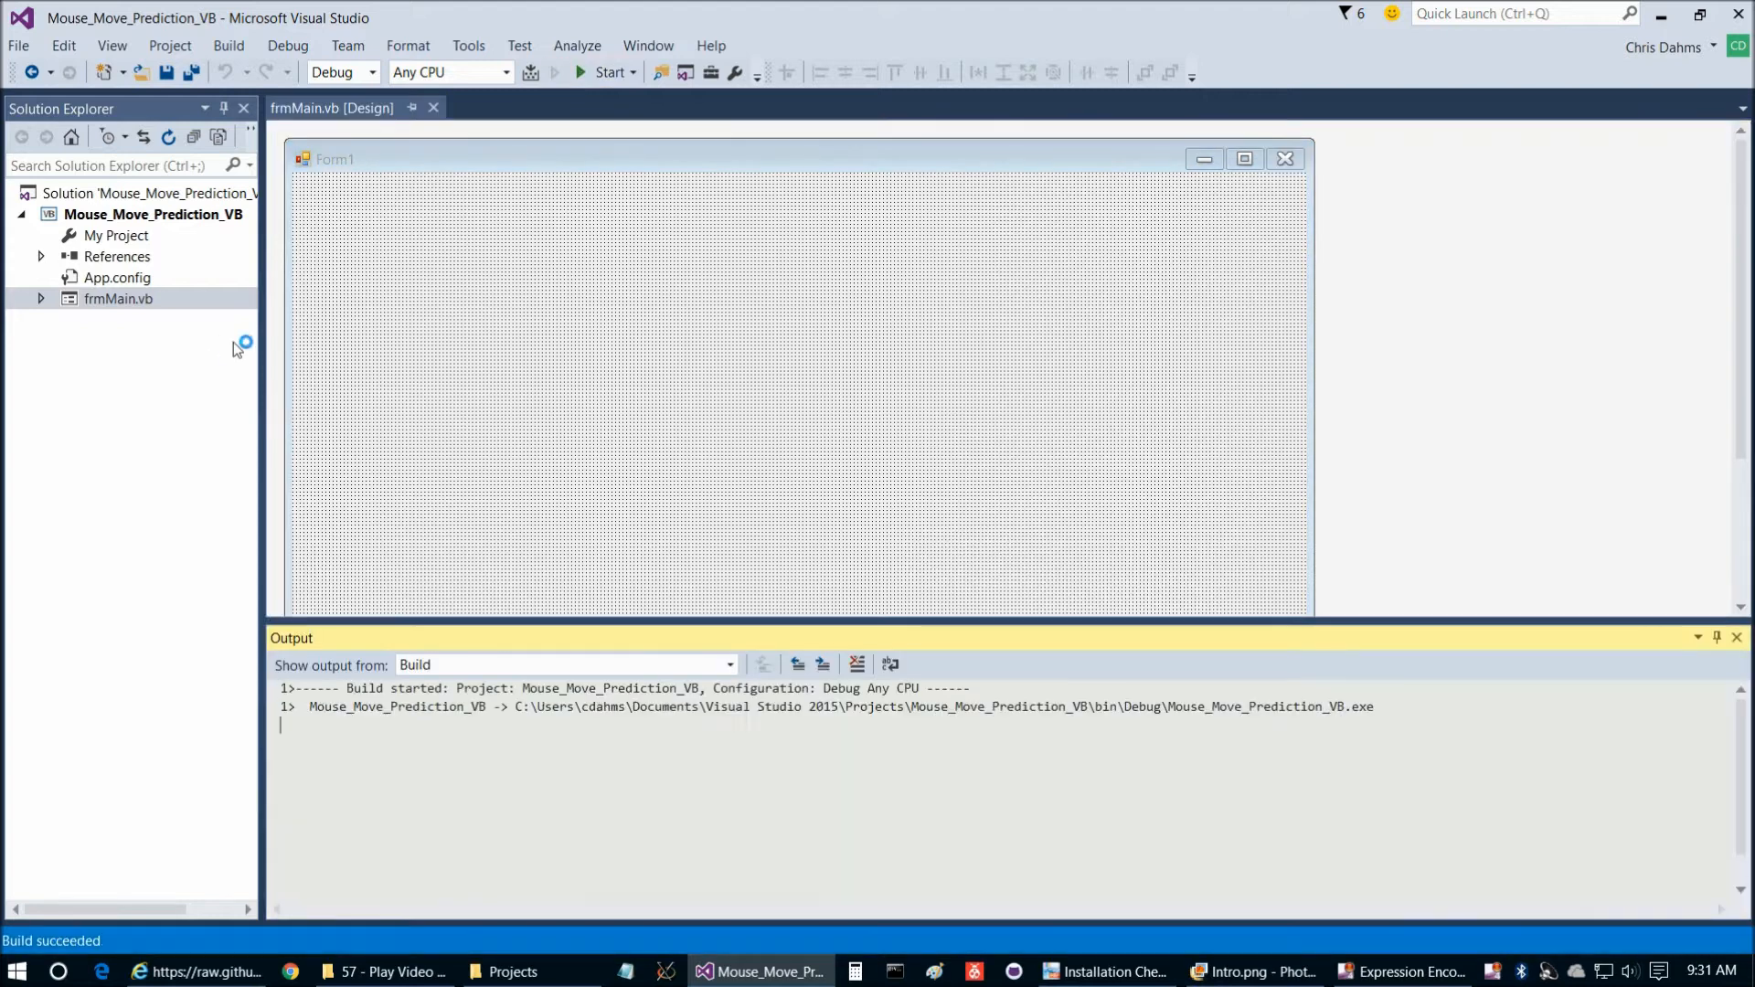
Add an x64 solution platform in Configuration Manager
{"action": "left_click", "coordinate": [610, 72]}
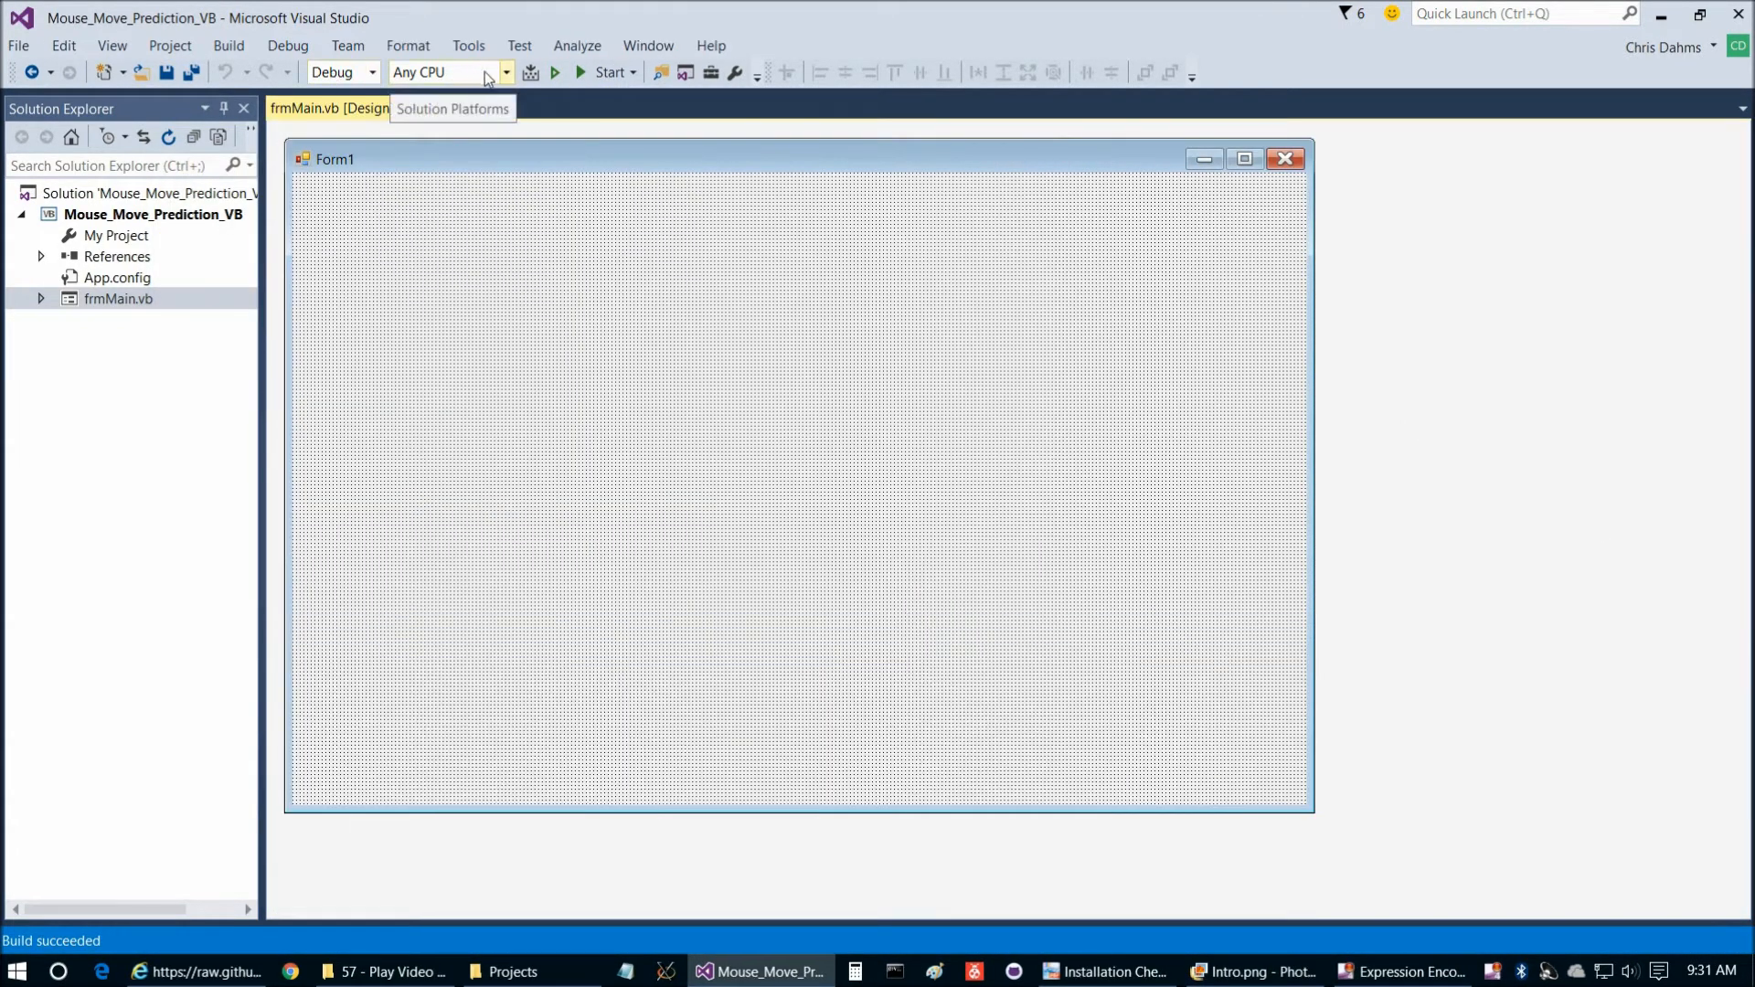
{"action": "left_click", "coordinate": [504, 71]}
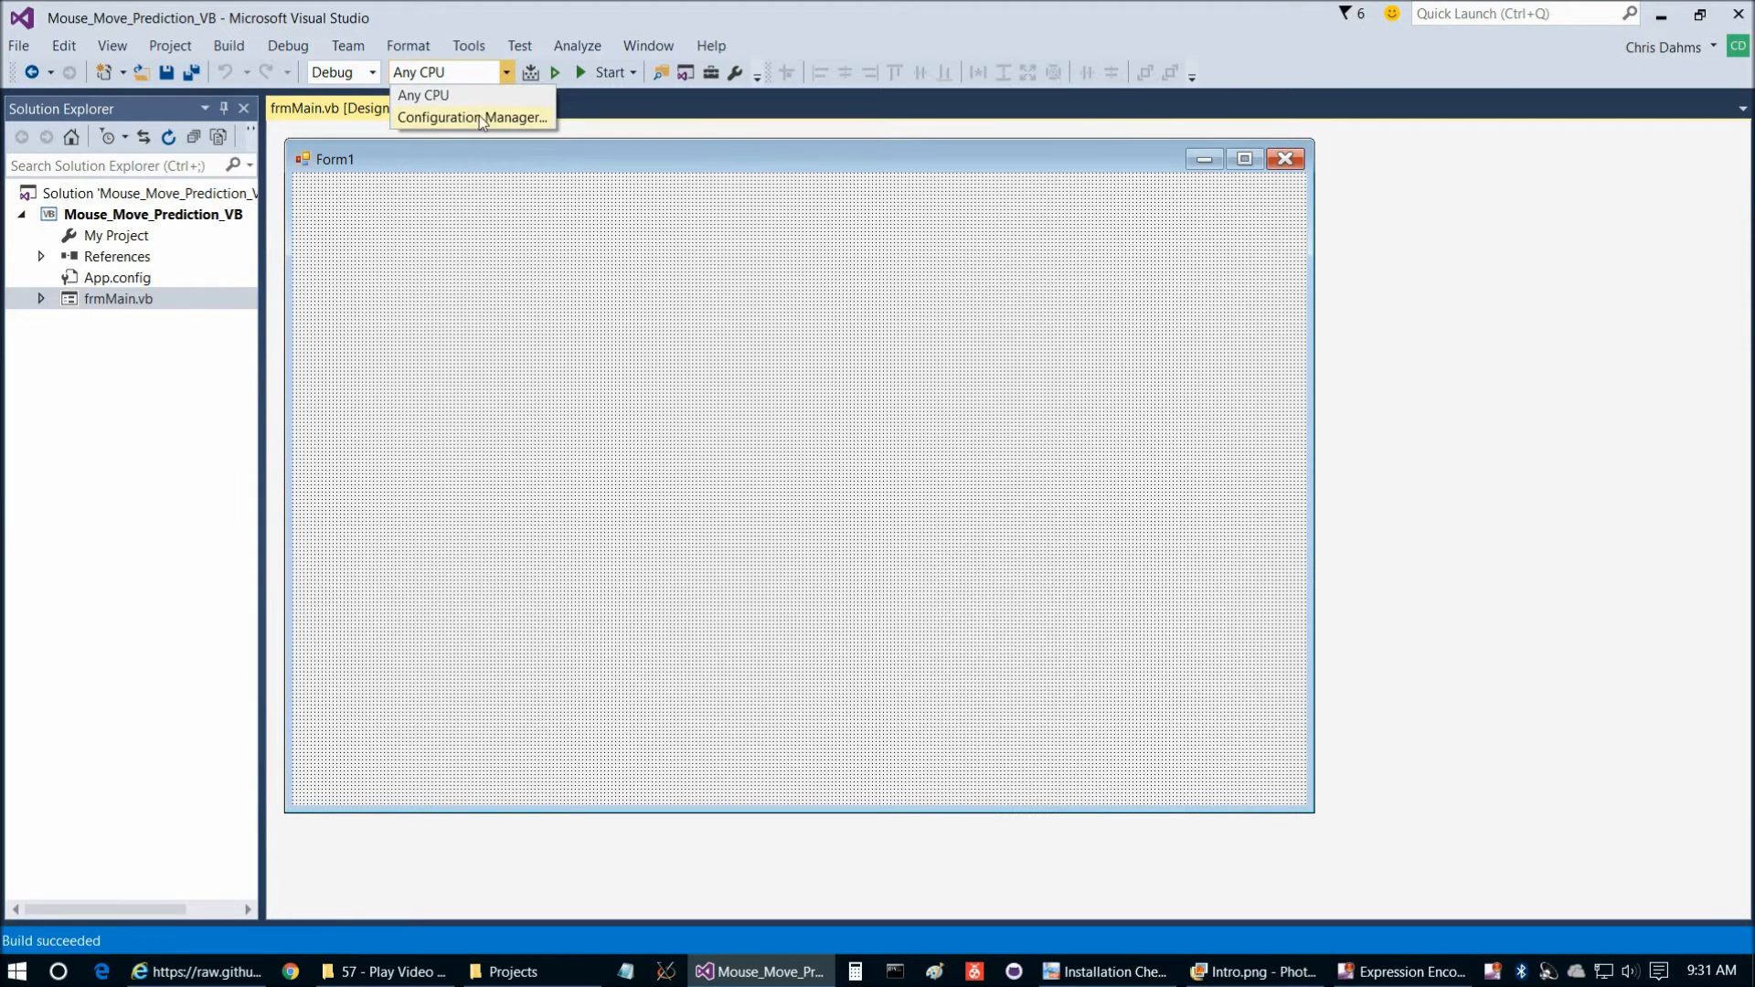
{"action": "left_click", "coordinate": [472, 117]}
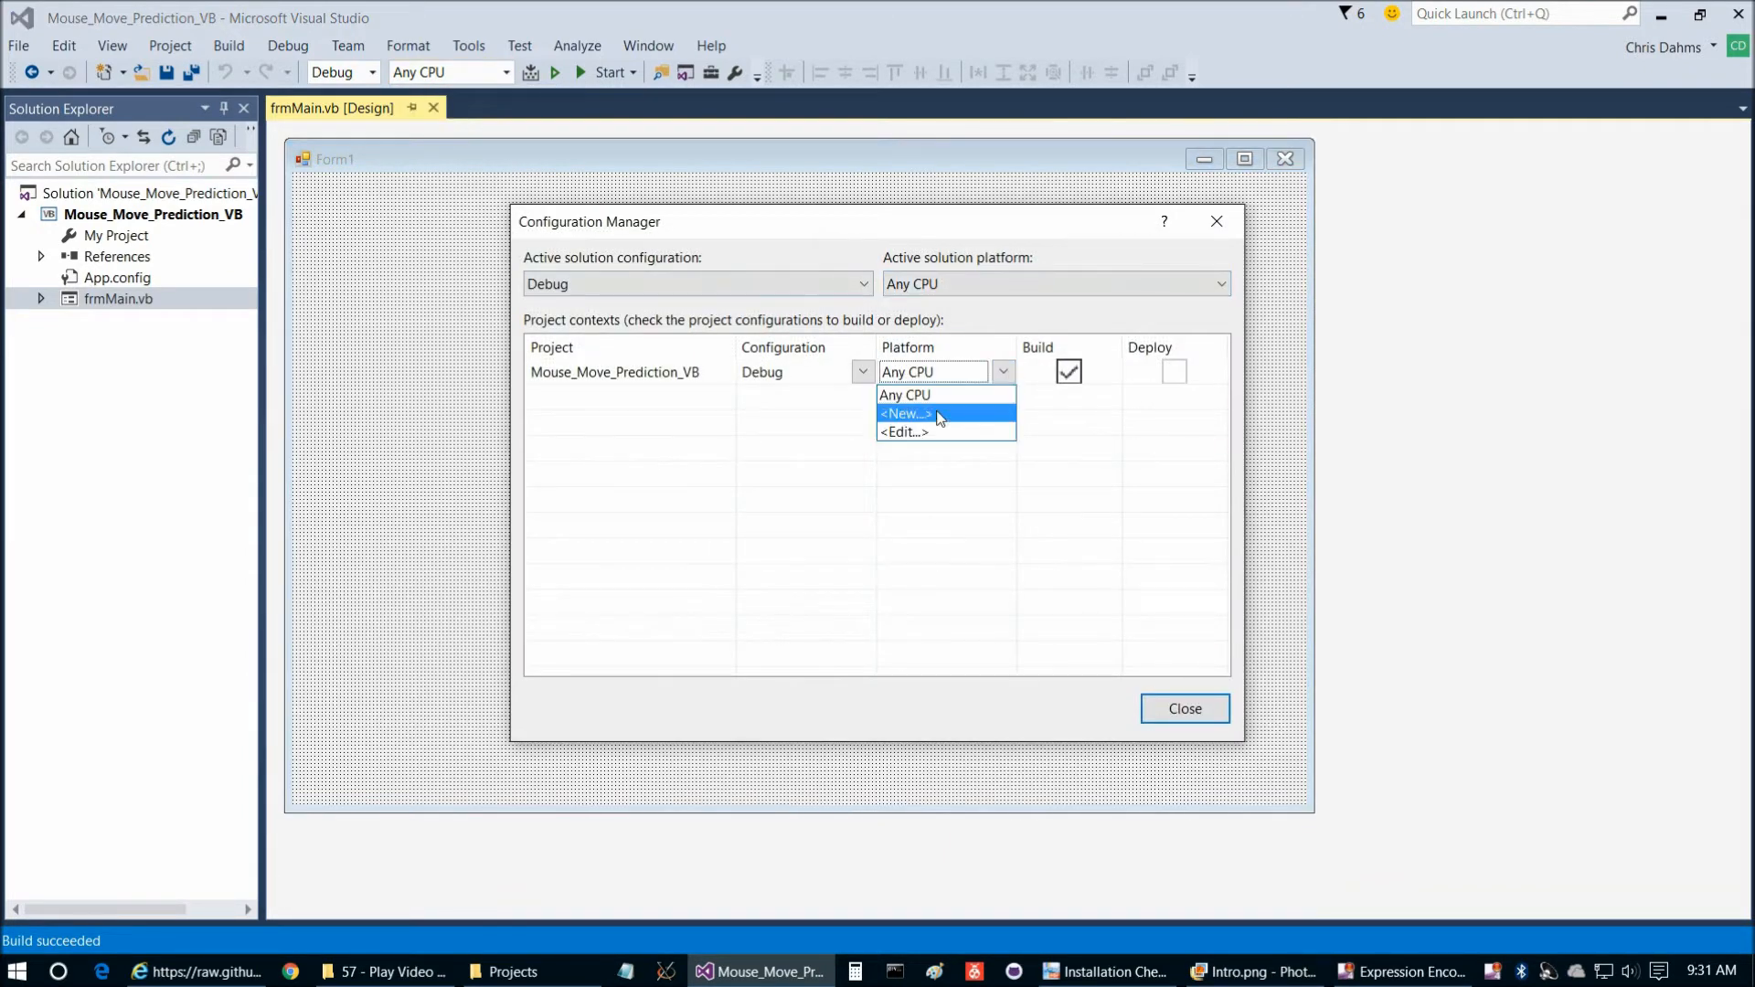
{"action": "left_click", "coordinate": [906, 414]}
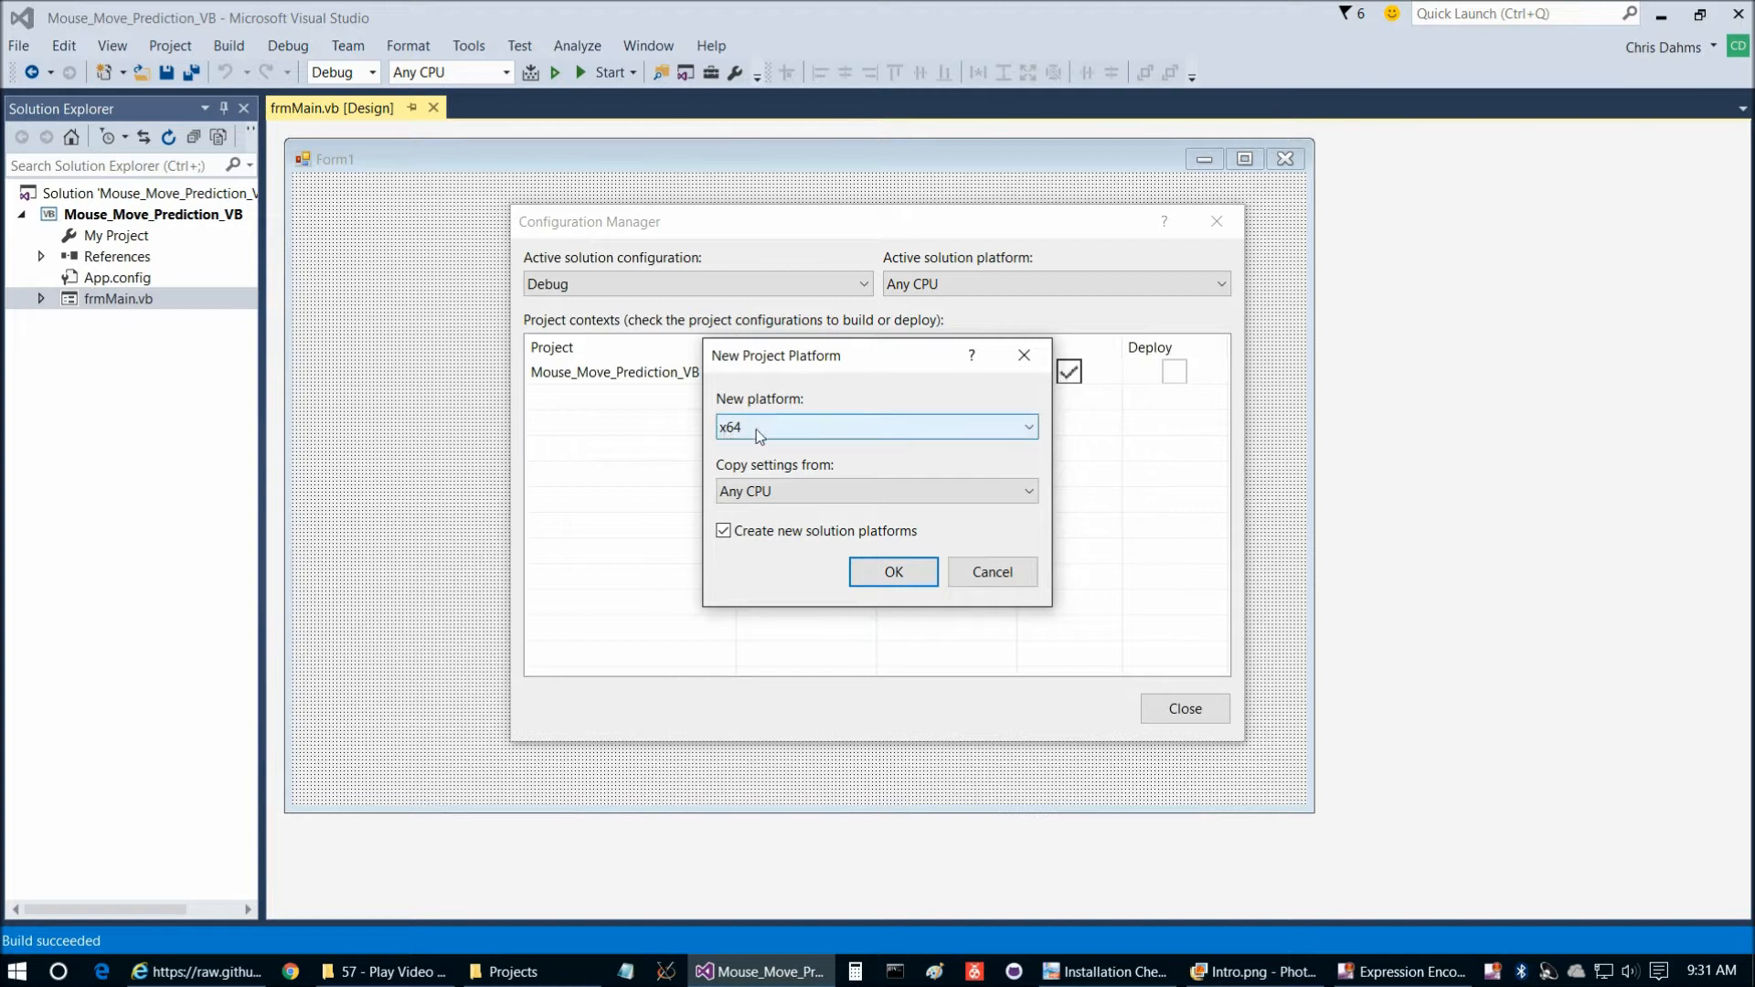
{"action": "left_click", "coordinate": [893, 572]}
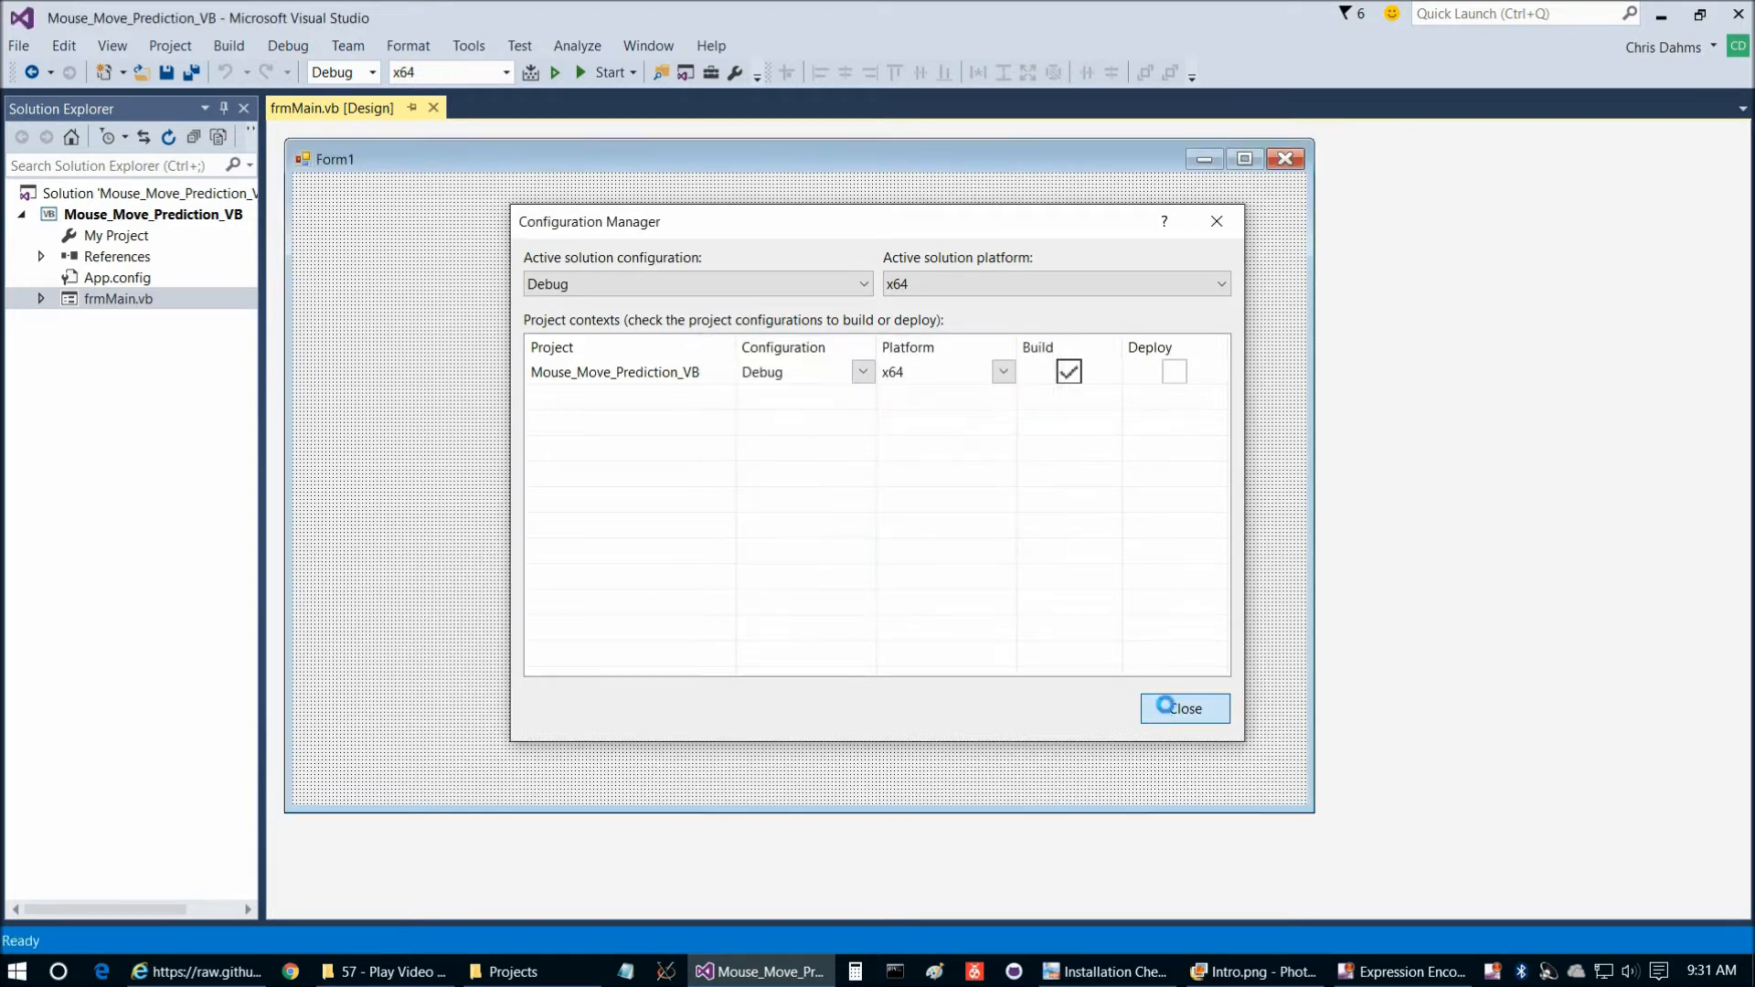
{"action": "left_click", "coordinate": [1183, 708]}
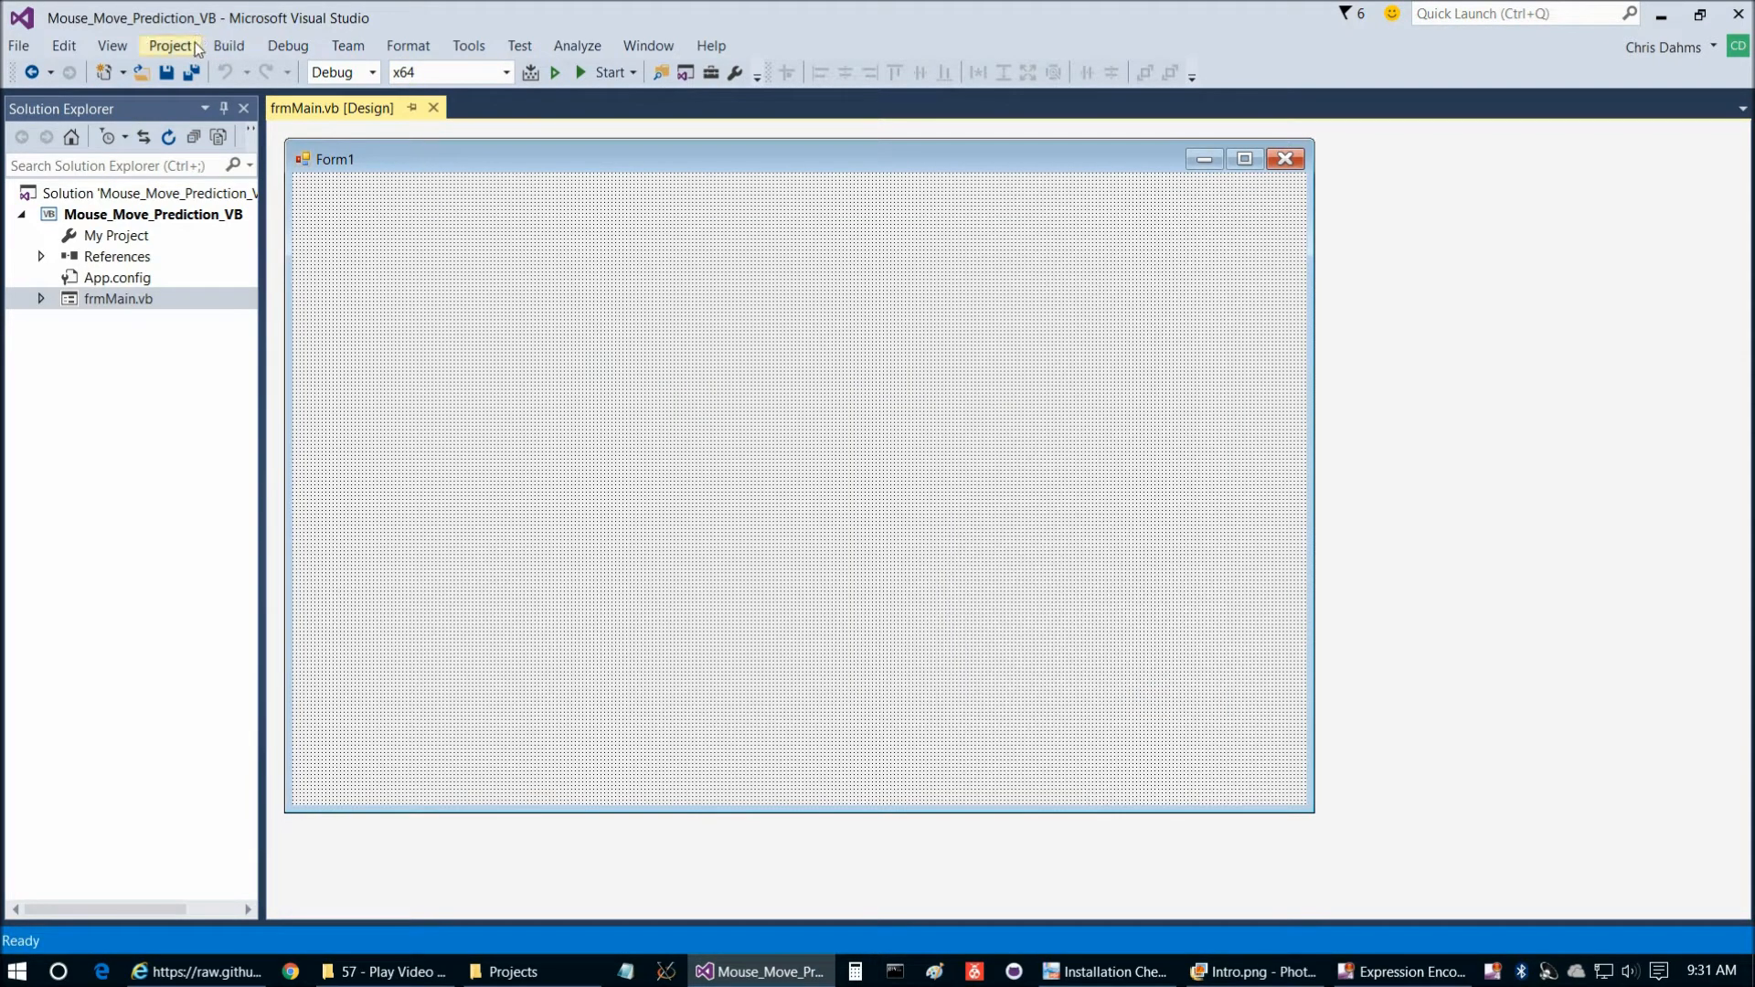
Reference the Emgu CV DLLs and add the native x64 DLLs as existing items
{"action": "left_click", "coordinate": [168, 46]}
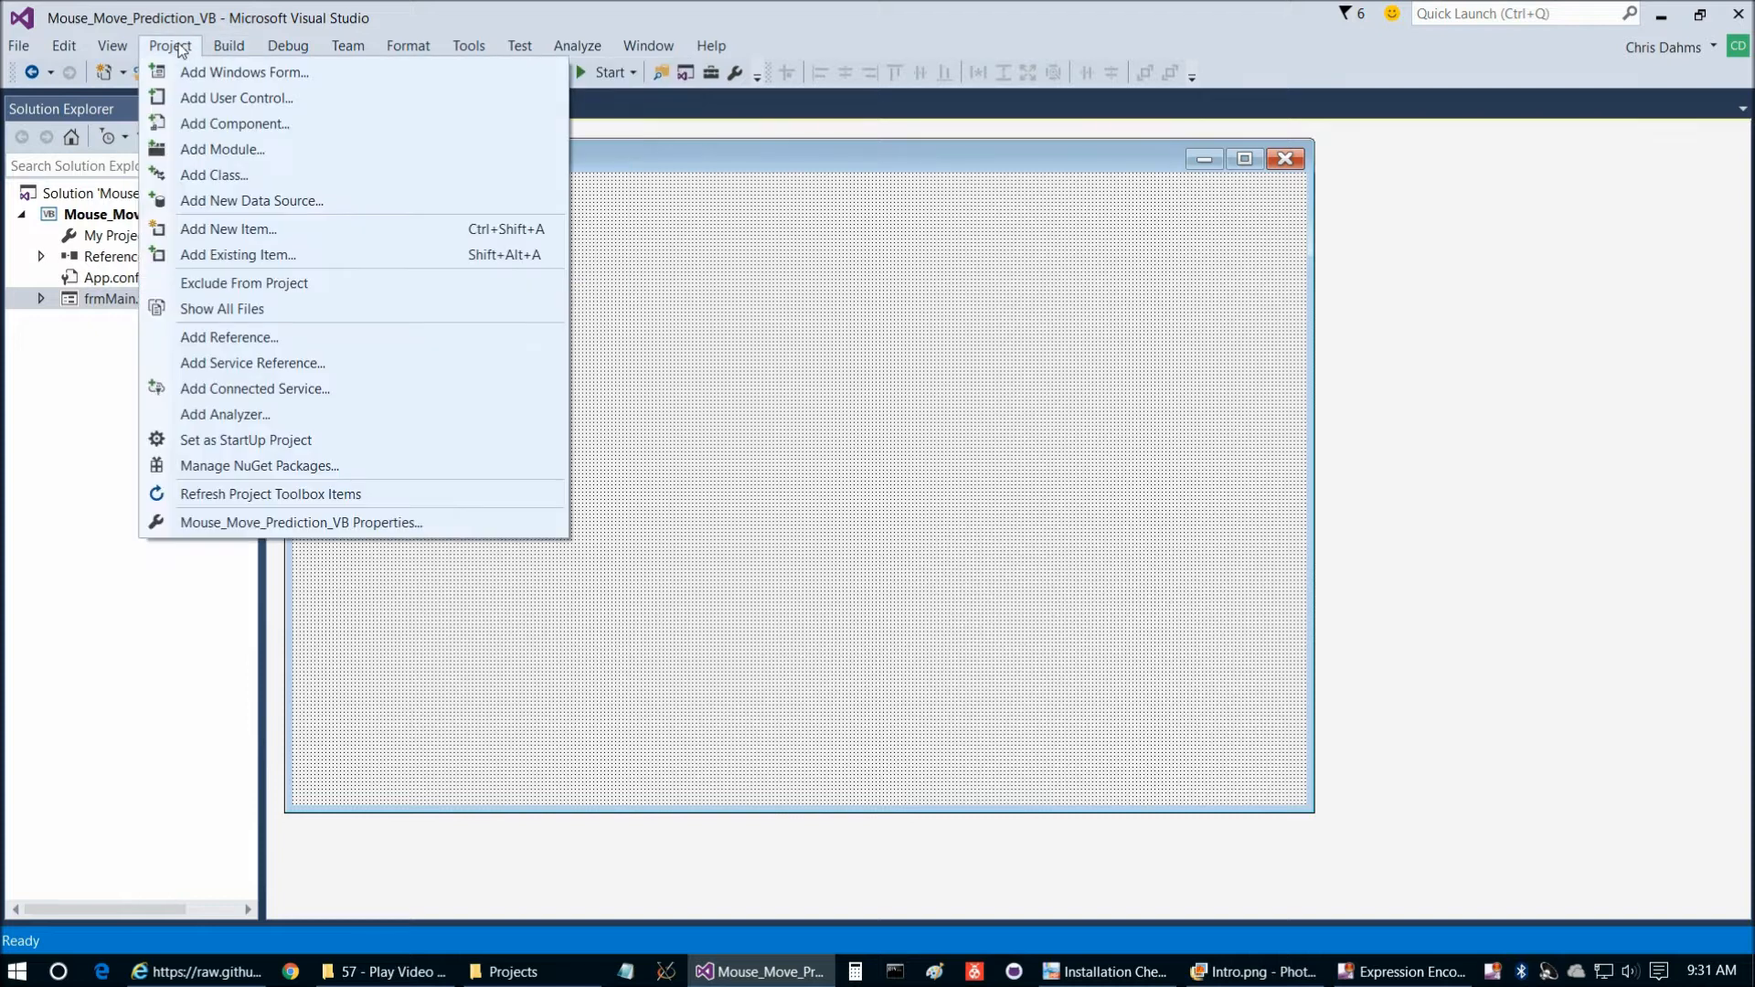
{"action": "left_click", "coordinate": [230, 336]}
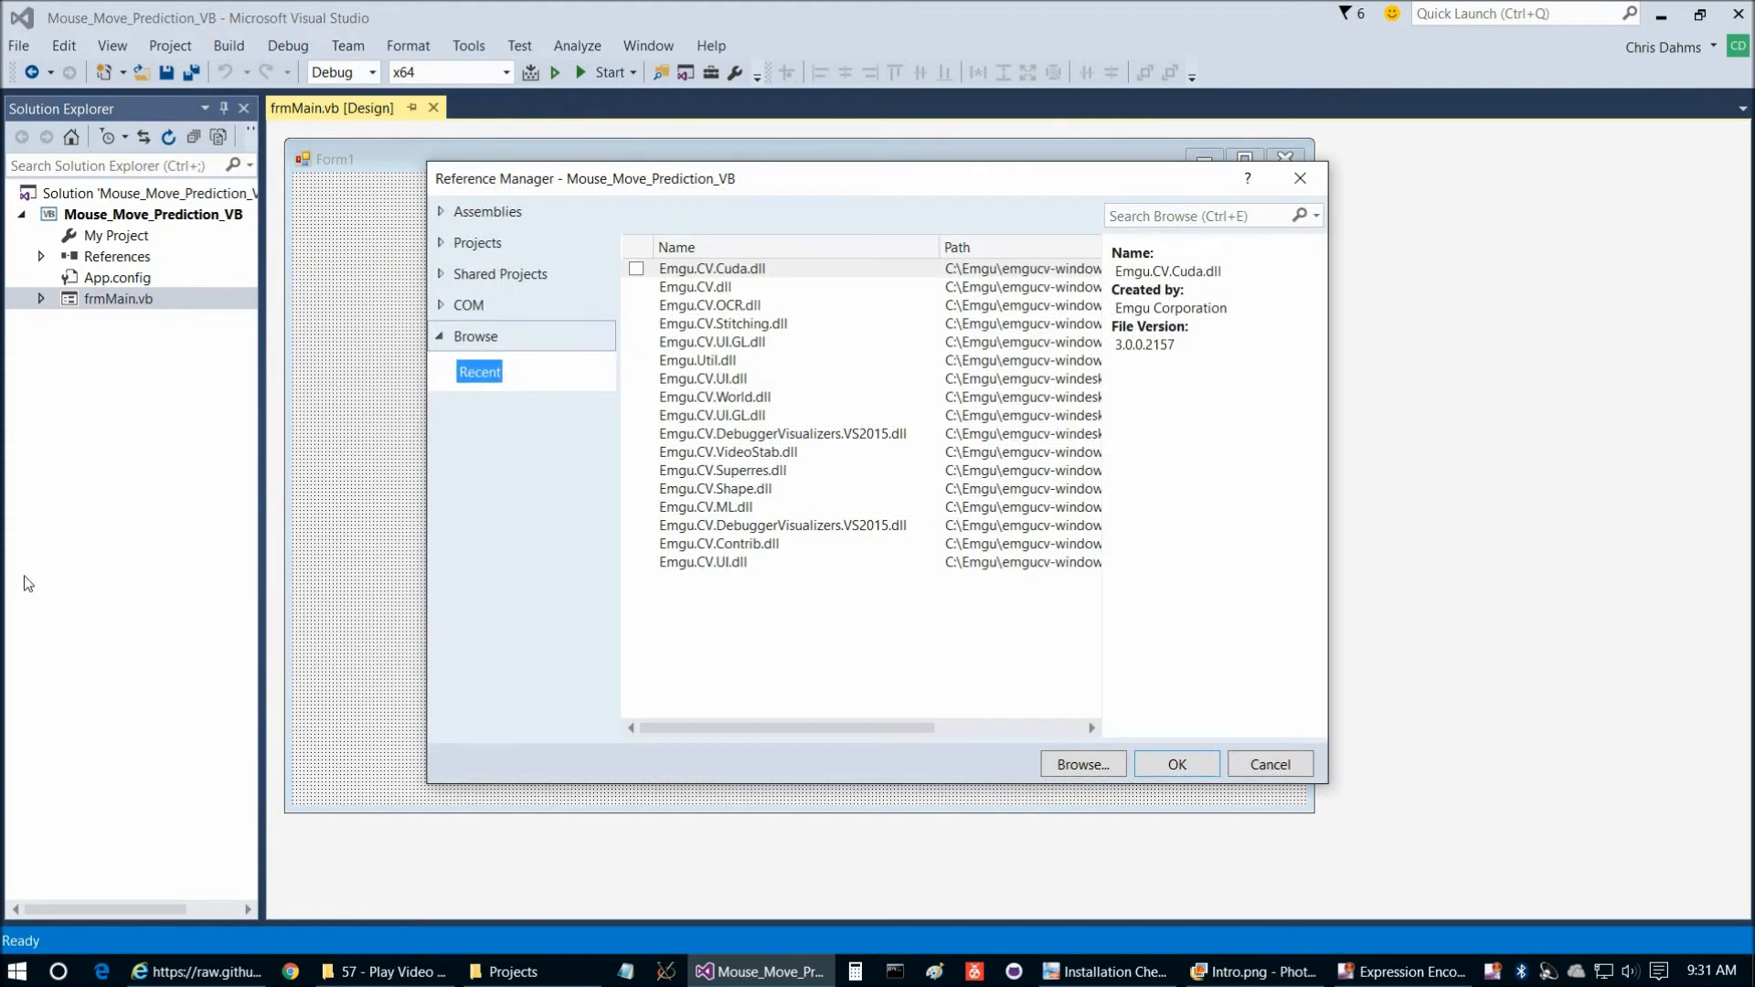
{"action": "left_click", "coordinate": [1081, 764]}
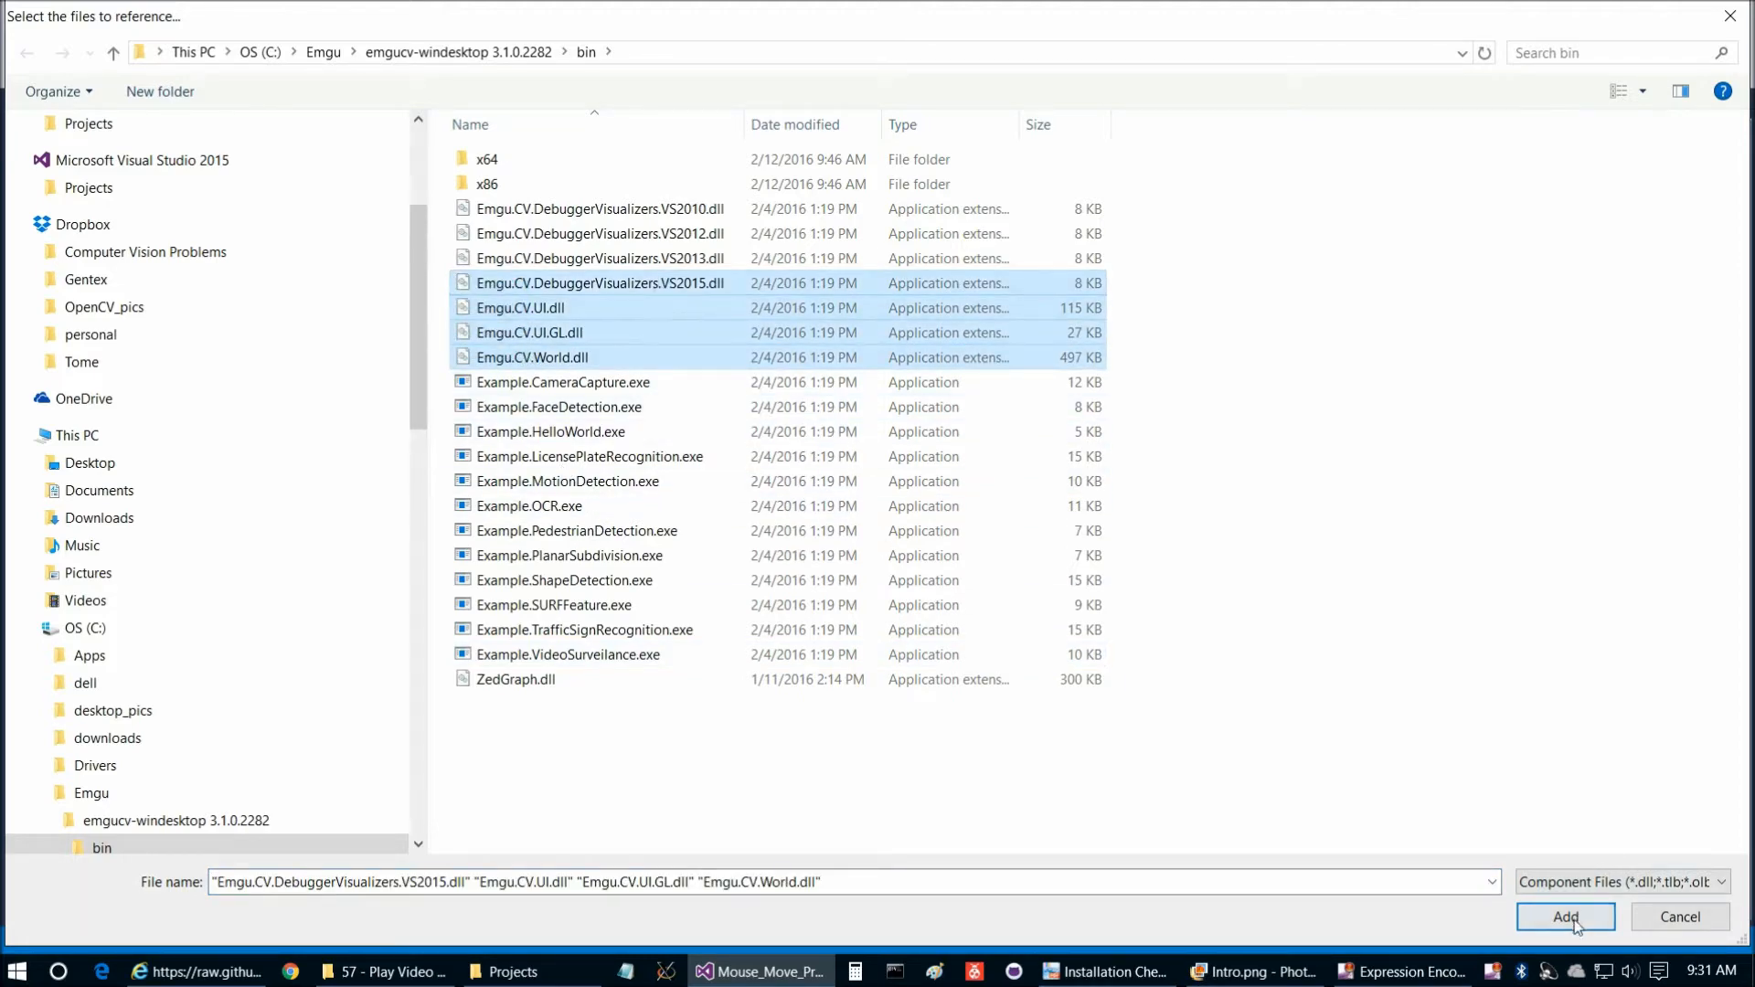
{"action": "left_click", "coordinate": [1563, 916]}
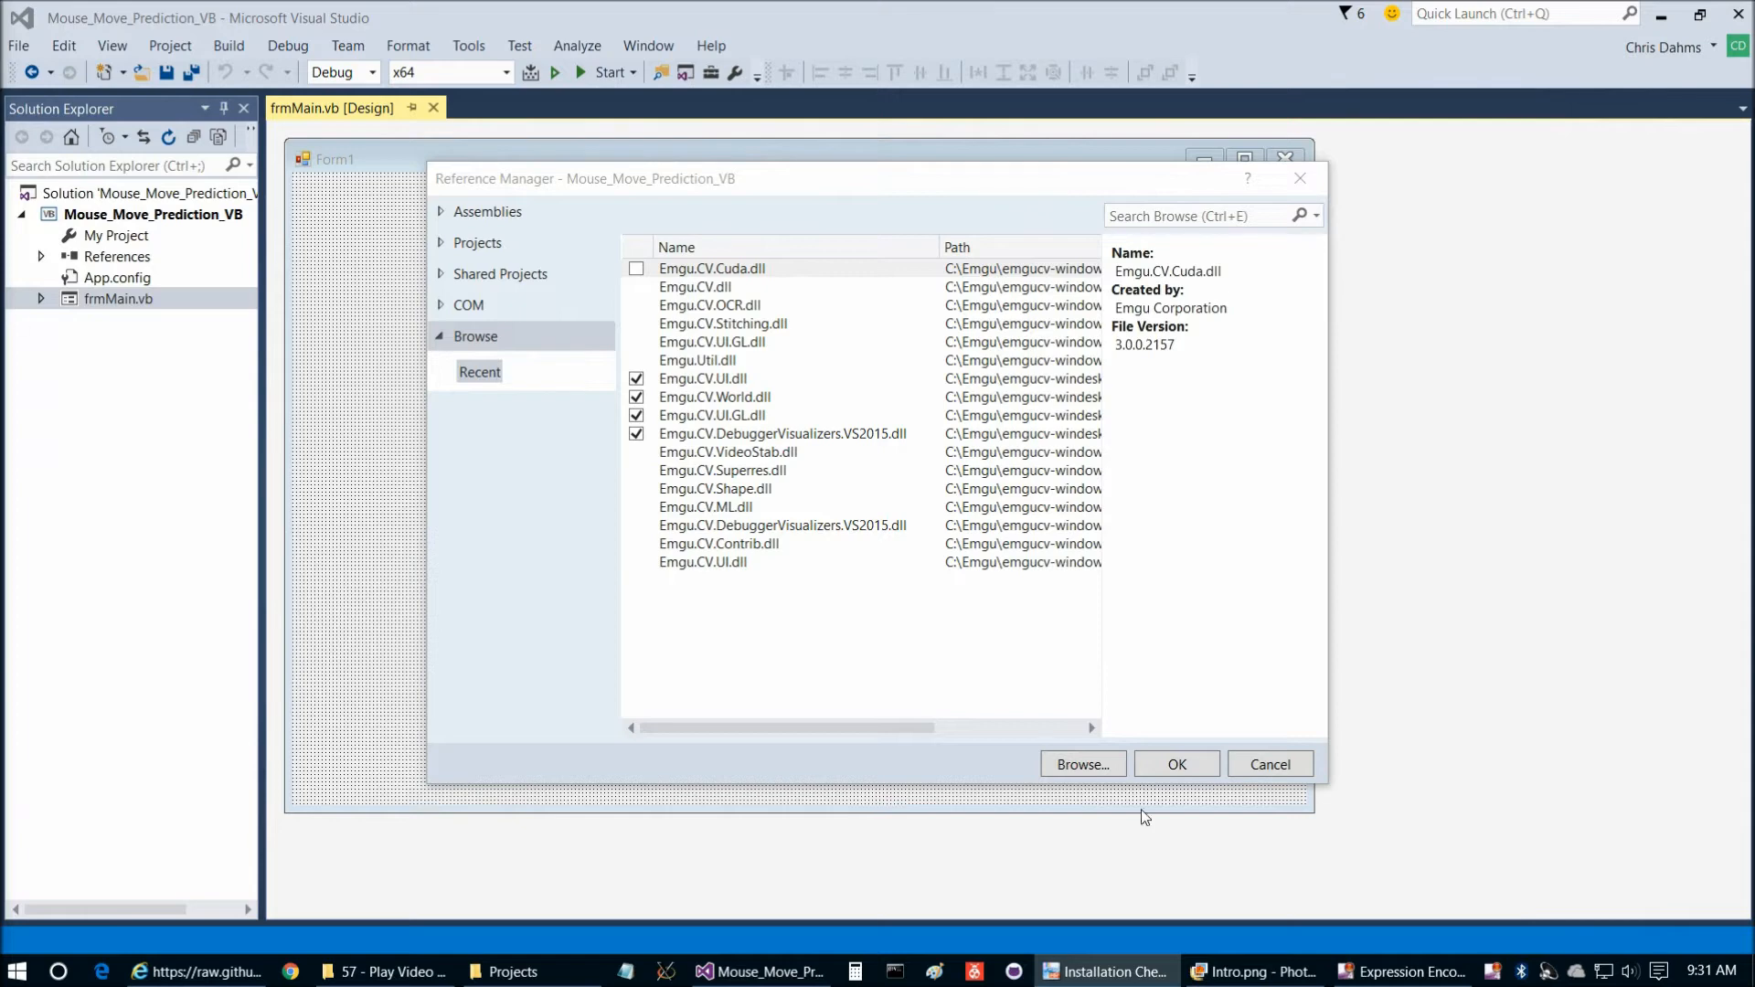
{"action": "left_click", "coordinate": [170, 46]}
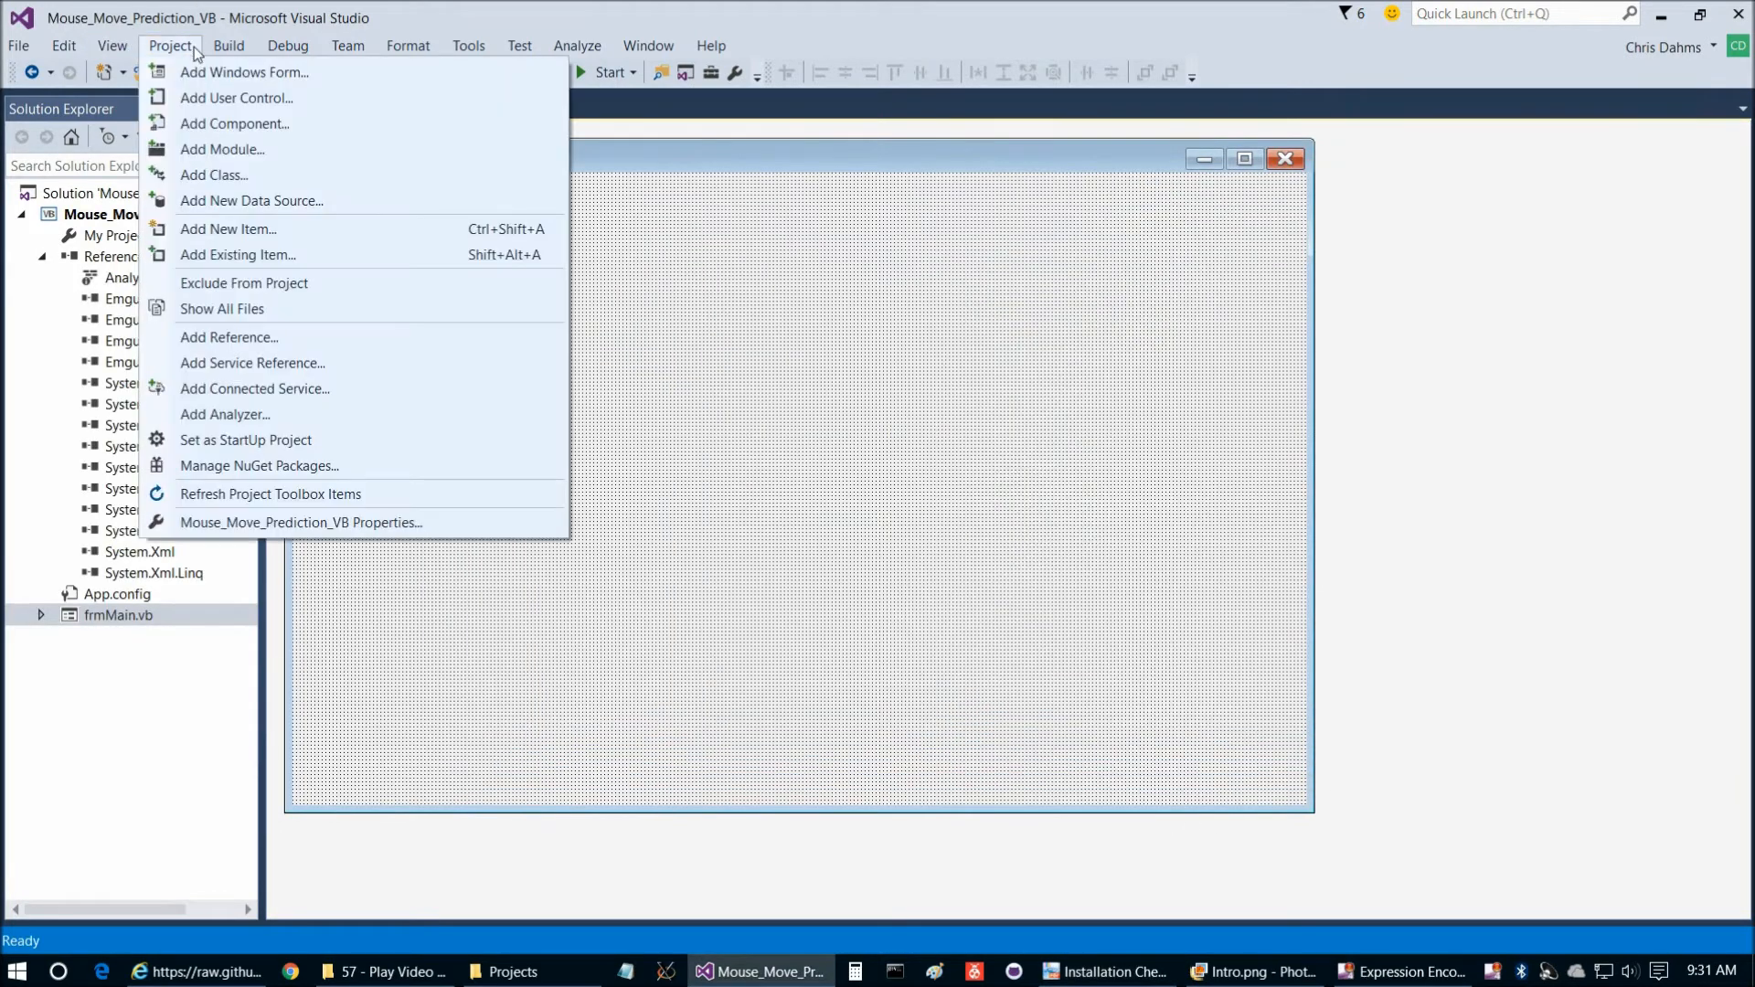
{"action": "mouse_move", "coordinate": [236, 254]}
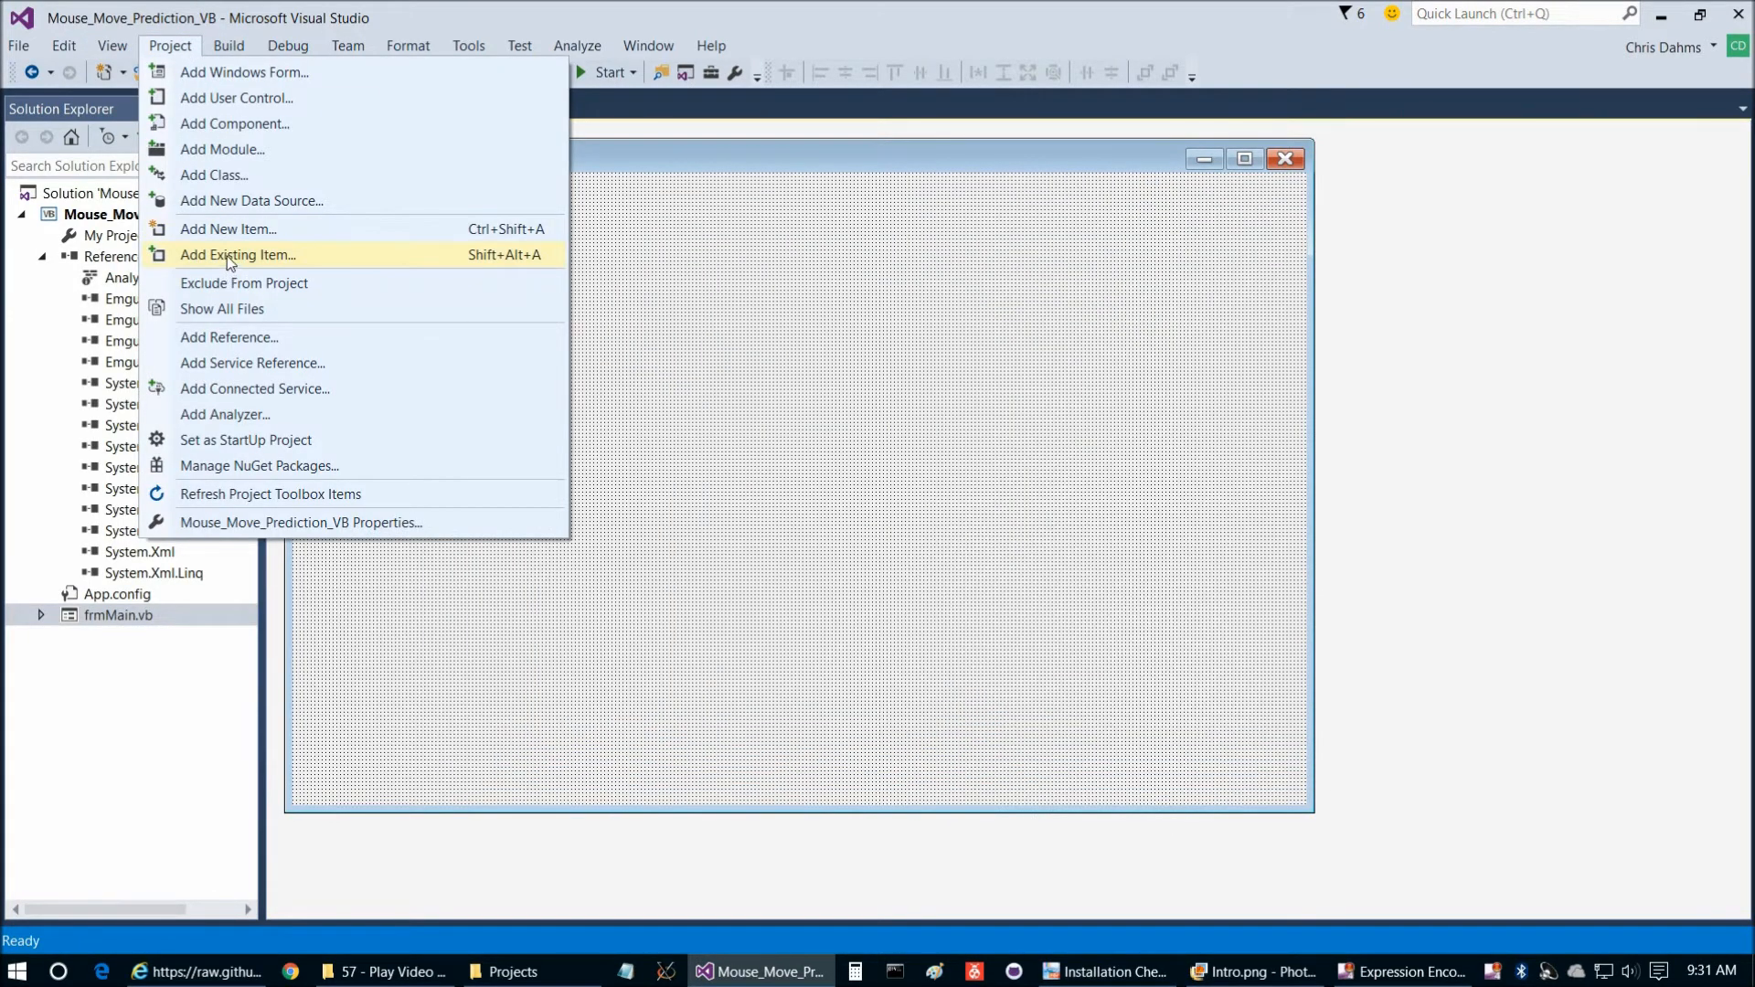
{"action": "left_click", "coordinate": [238, 254]}
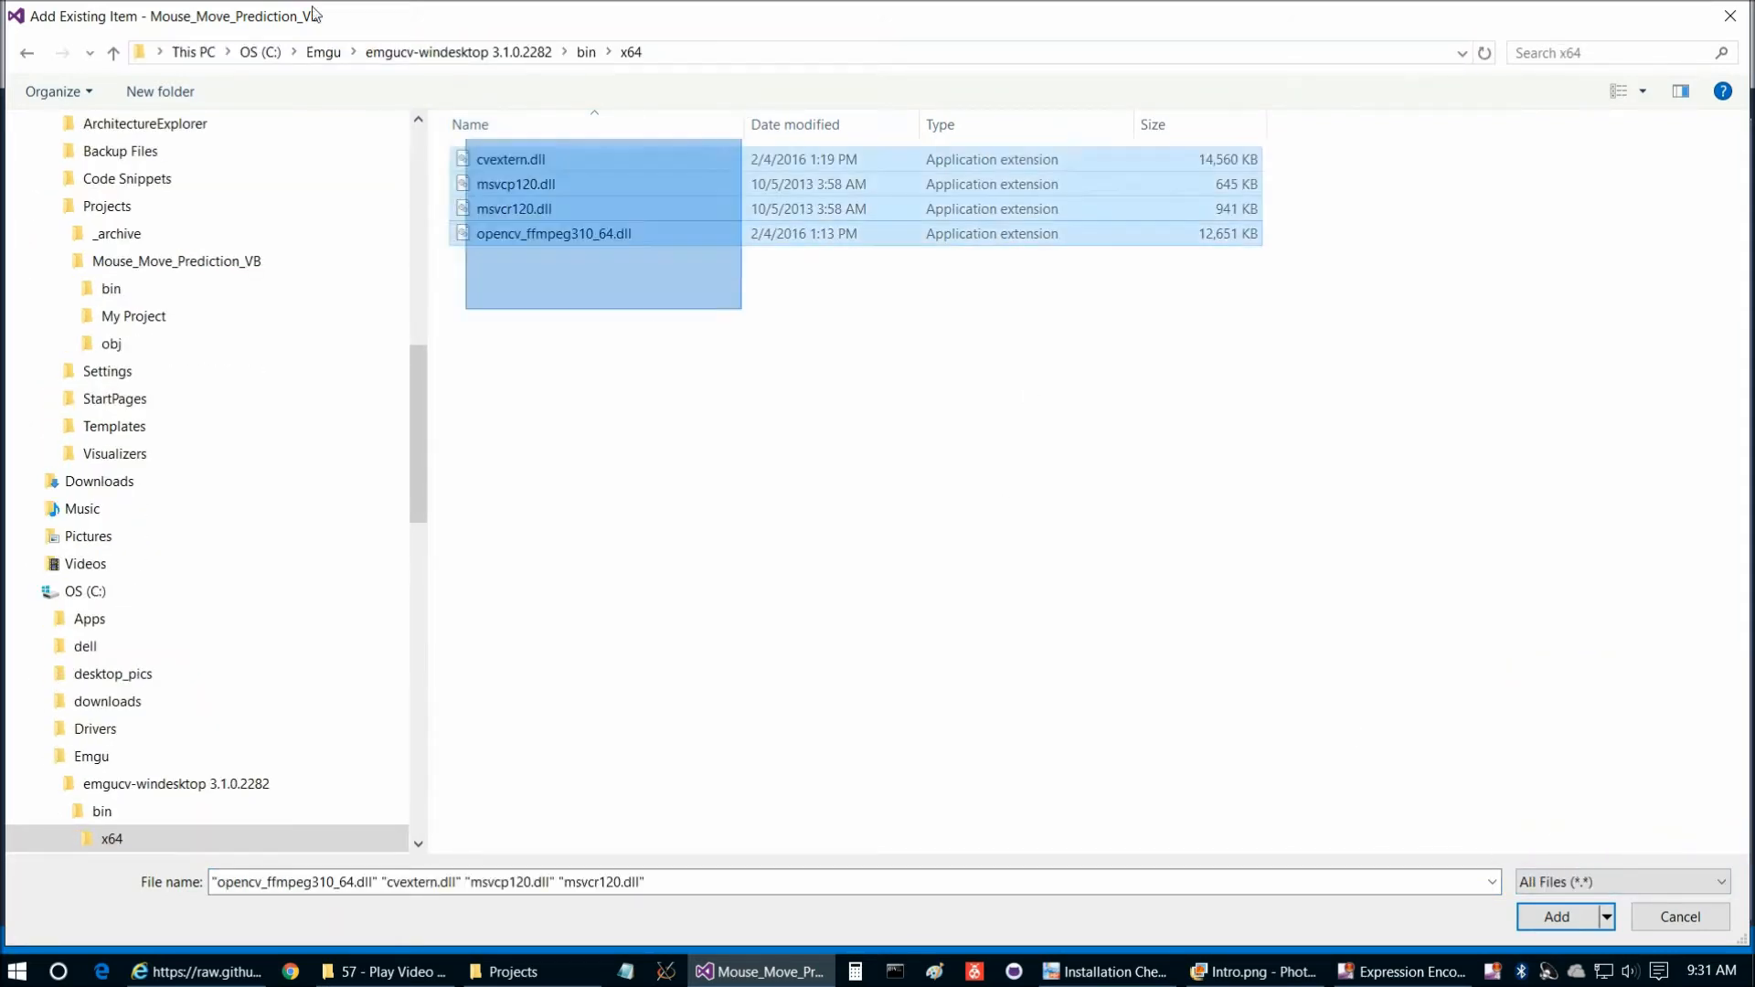
{"action": "left_click", "coordinate": [1556, 916]}
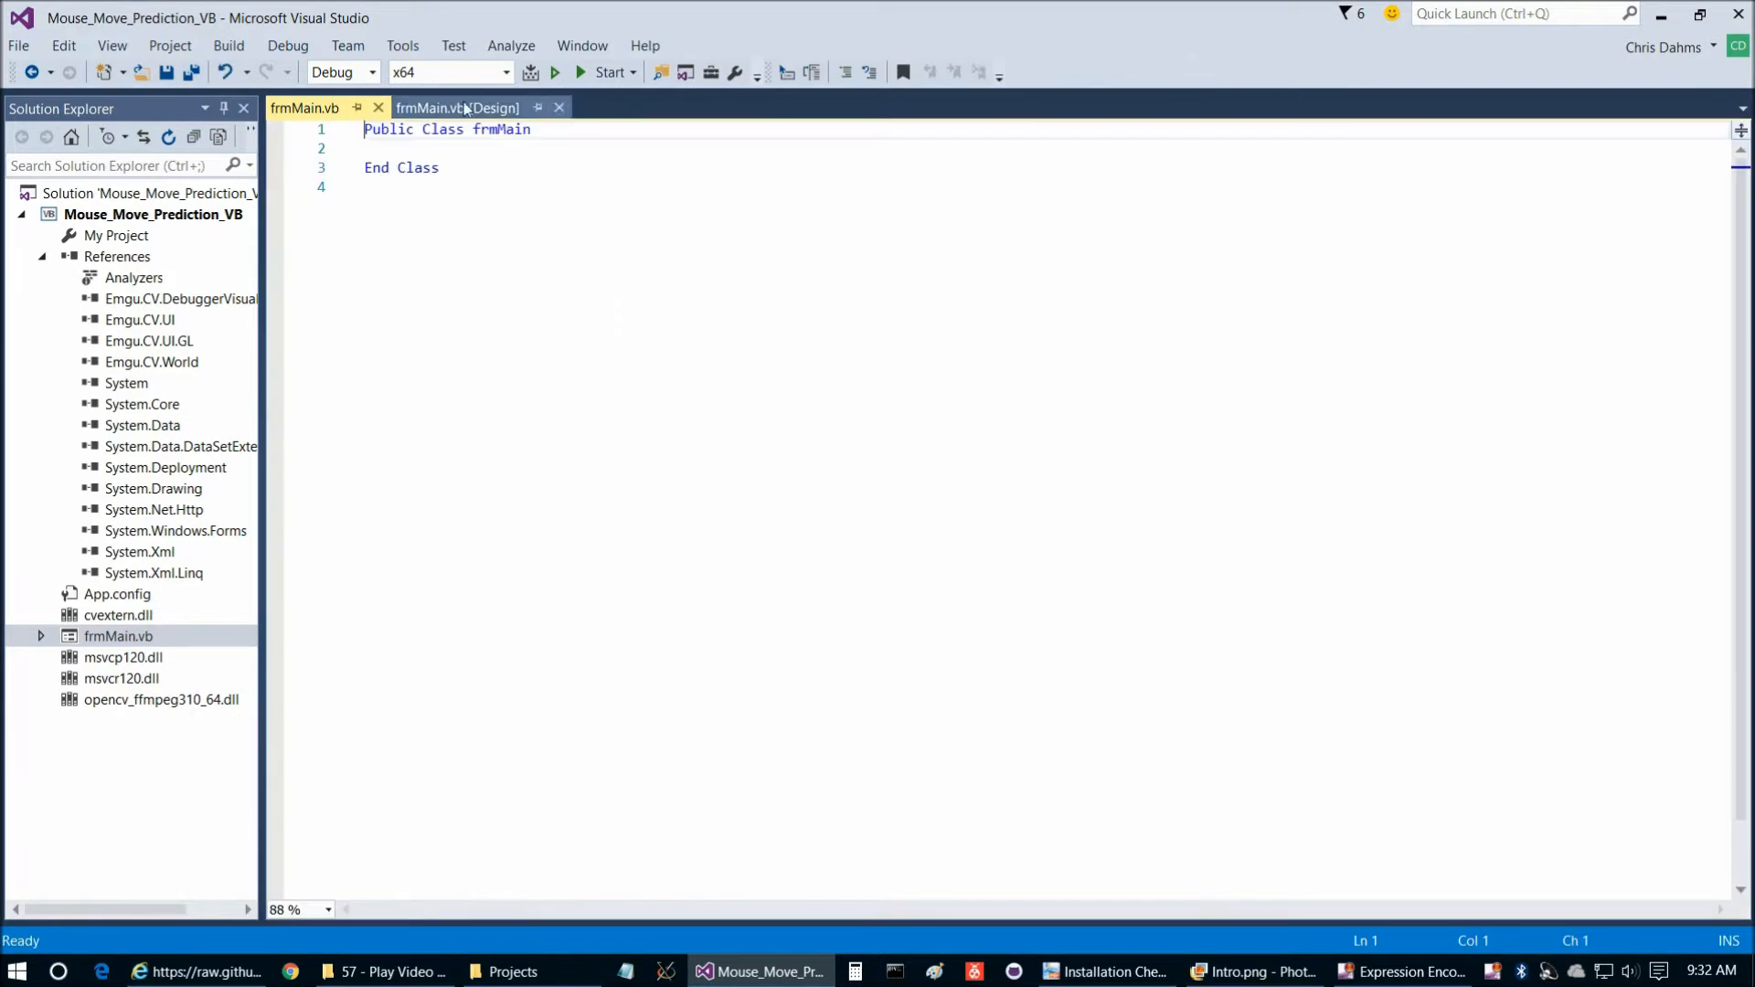
Make room above the class in frmMain.vb for header comments, Option statements and imports, and save
{"action": "left_click", "coordinate": [457, 108]}
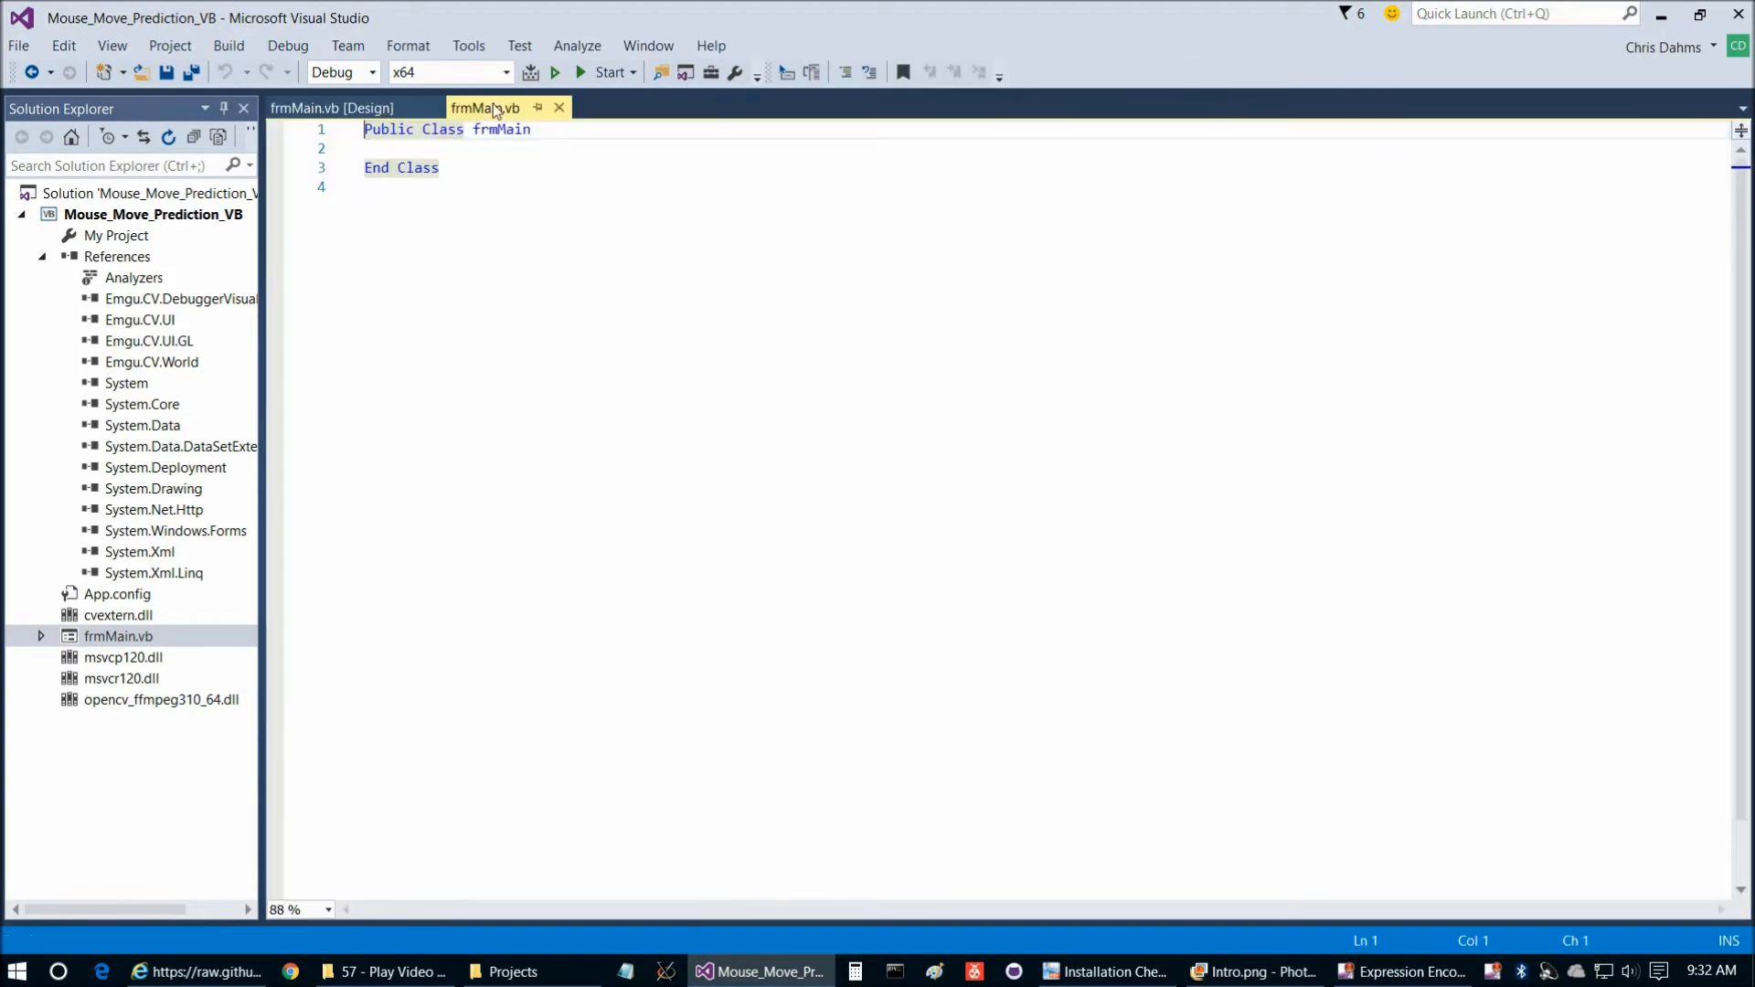
{"action": "key", "text": "enter"}
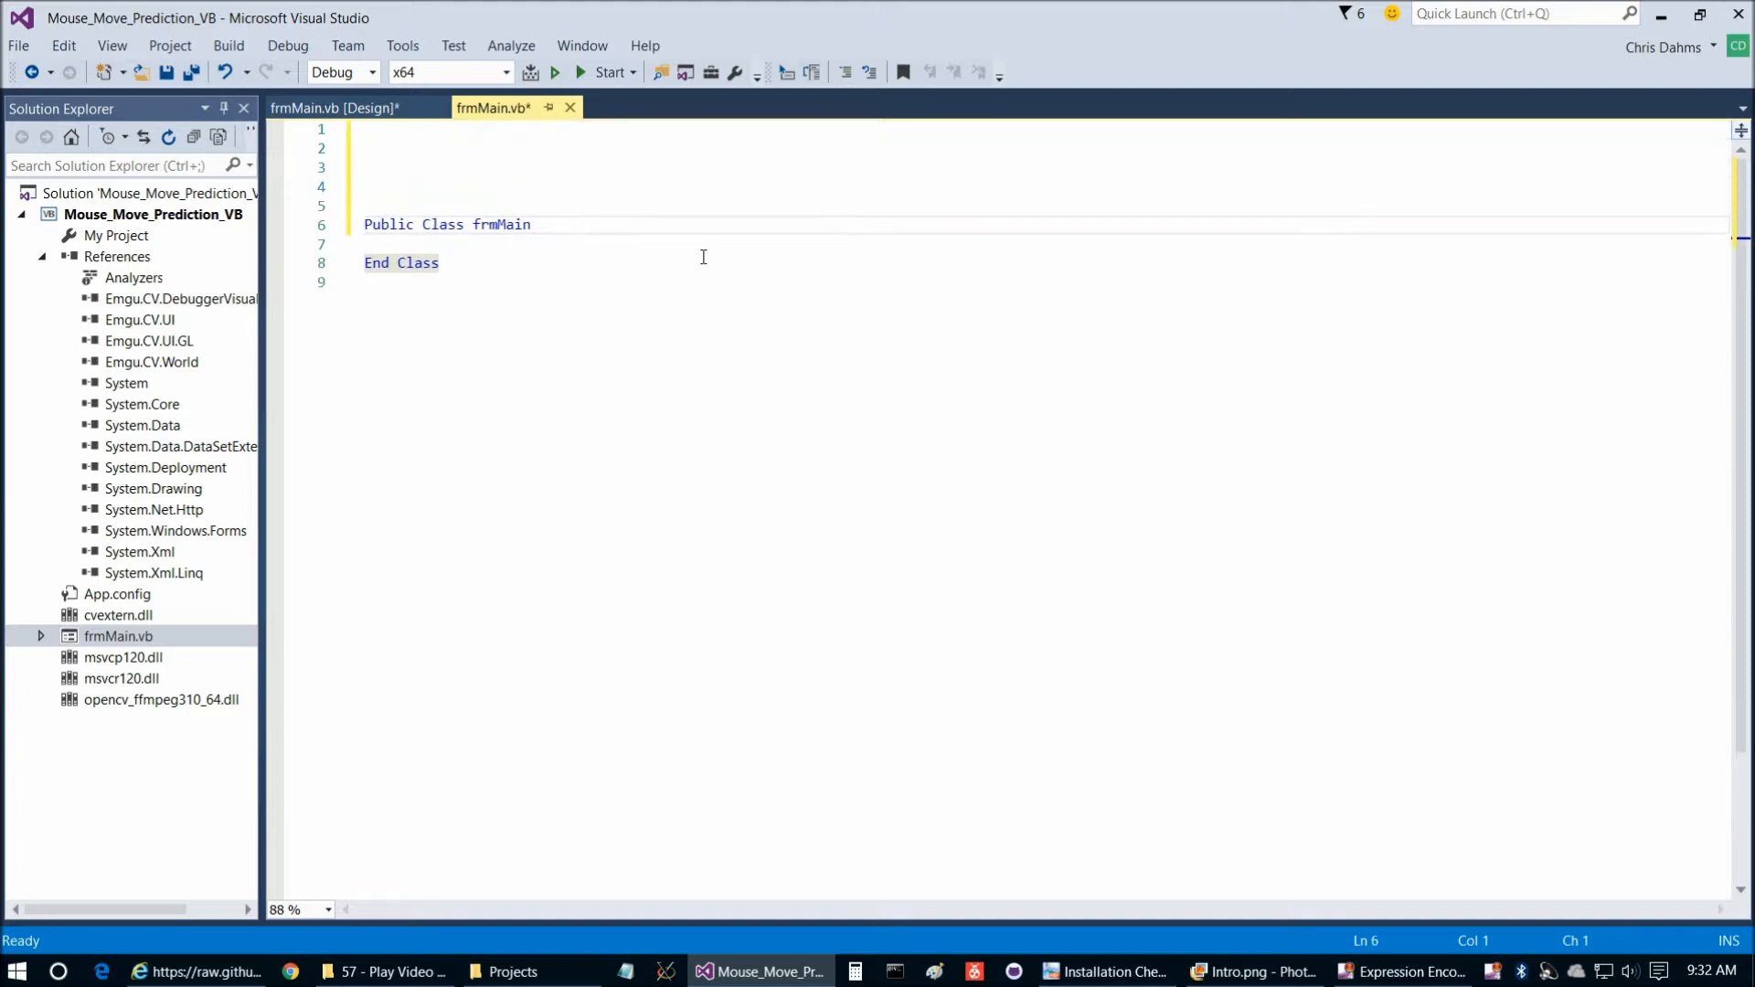
{"action": "key", "text": "ctrl+s"}
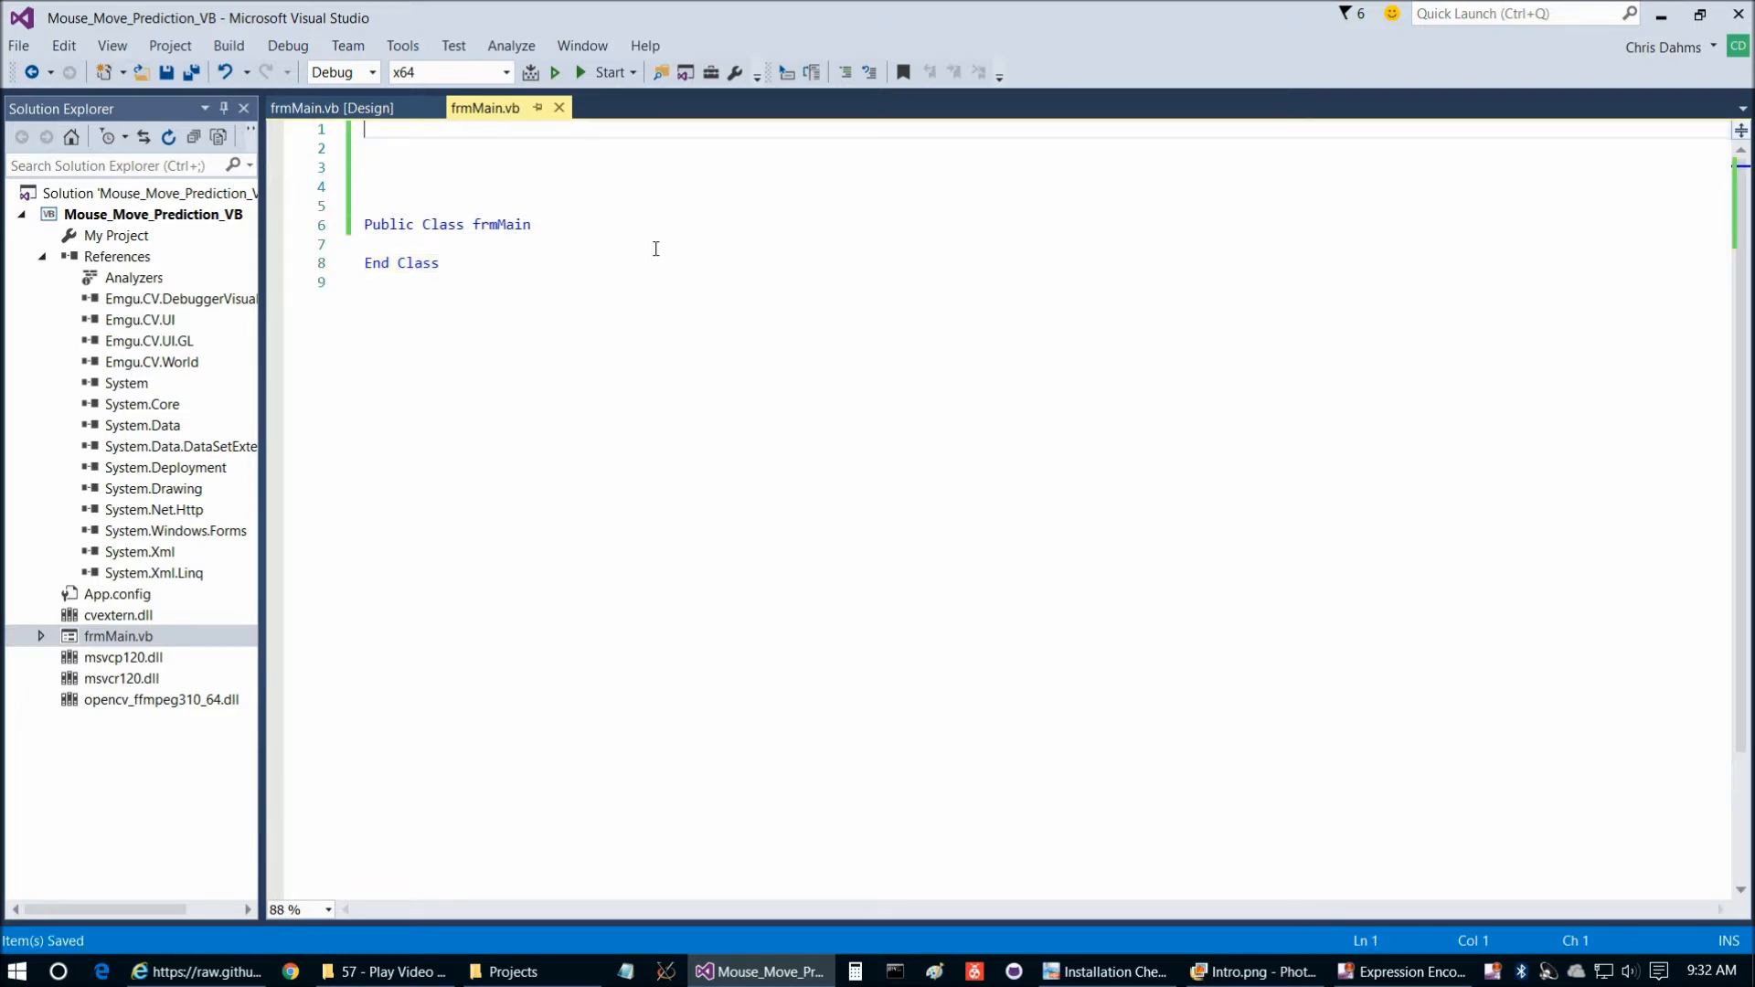
{"action": "left_click", "coordinate": [196, 971]}
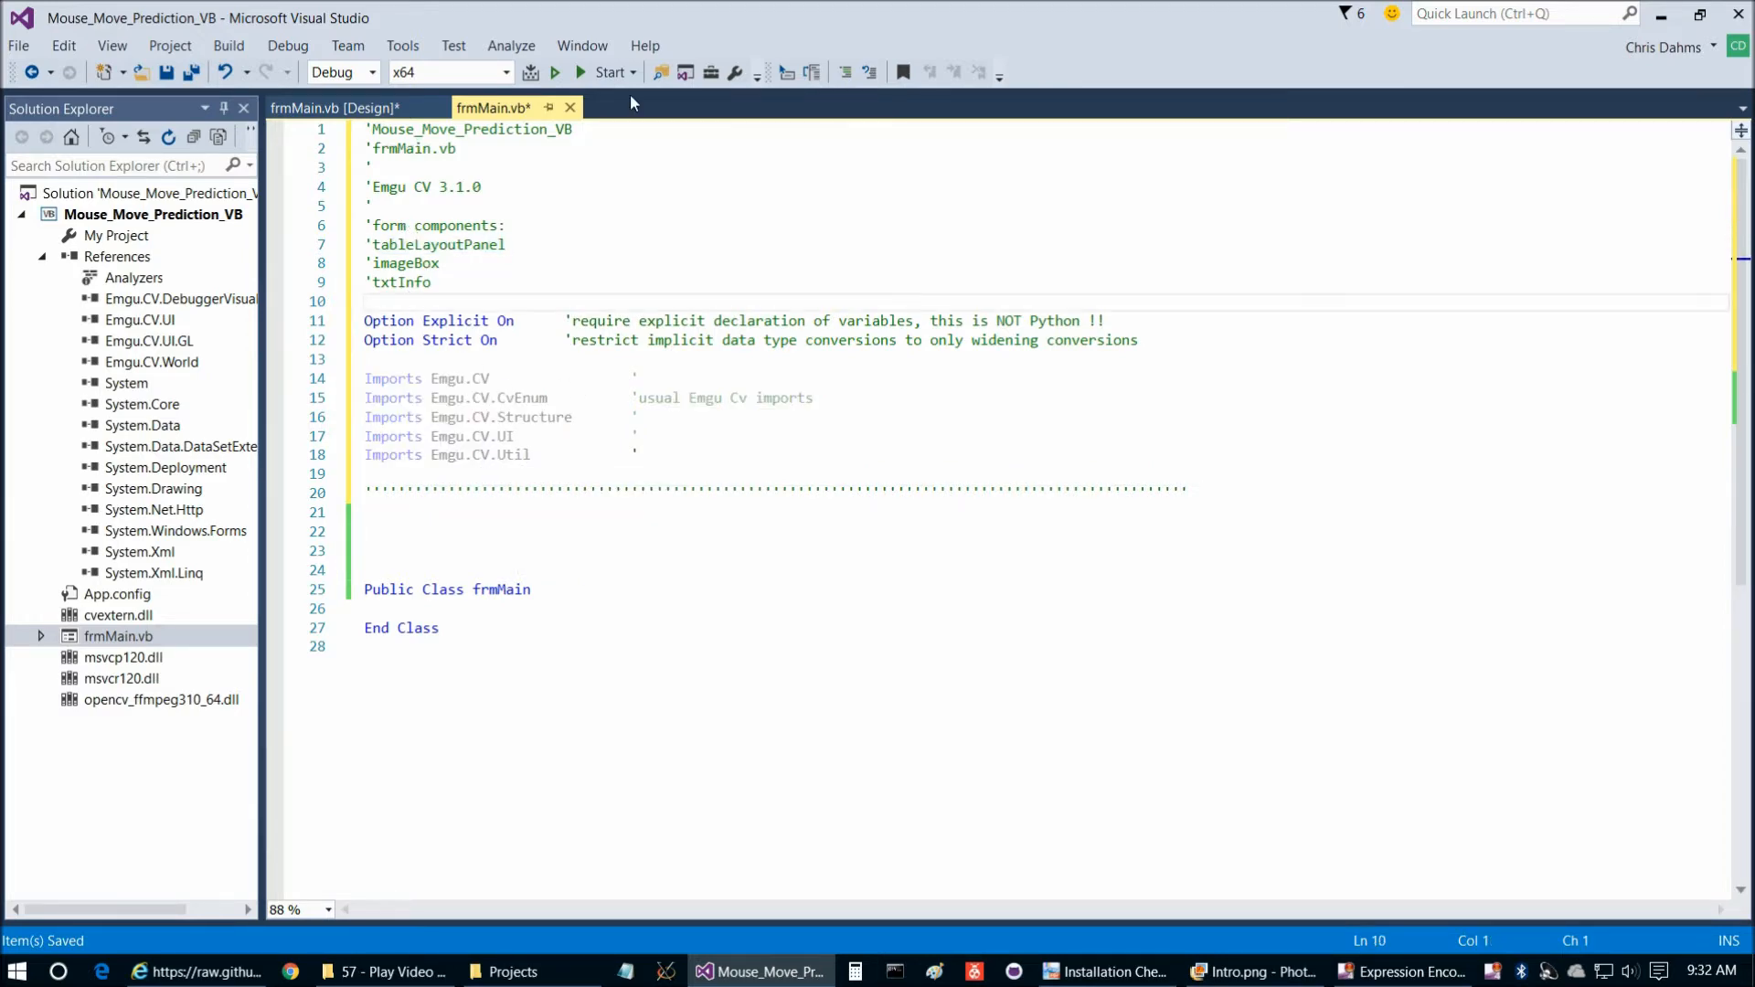
Lay out the form with an image box above the multiline txtInfo text box, then return to code
{"action": "left_click", "coordinate": [333, 107]}
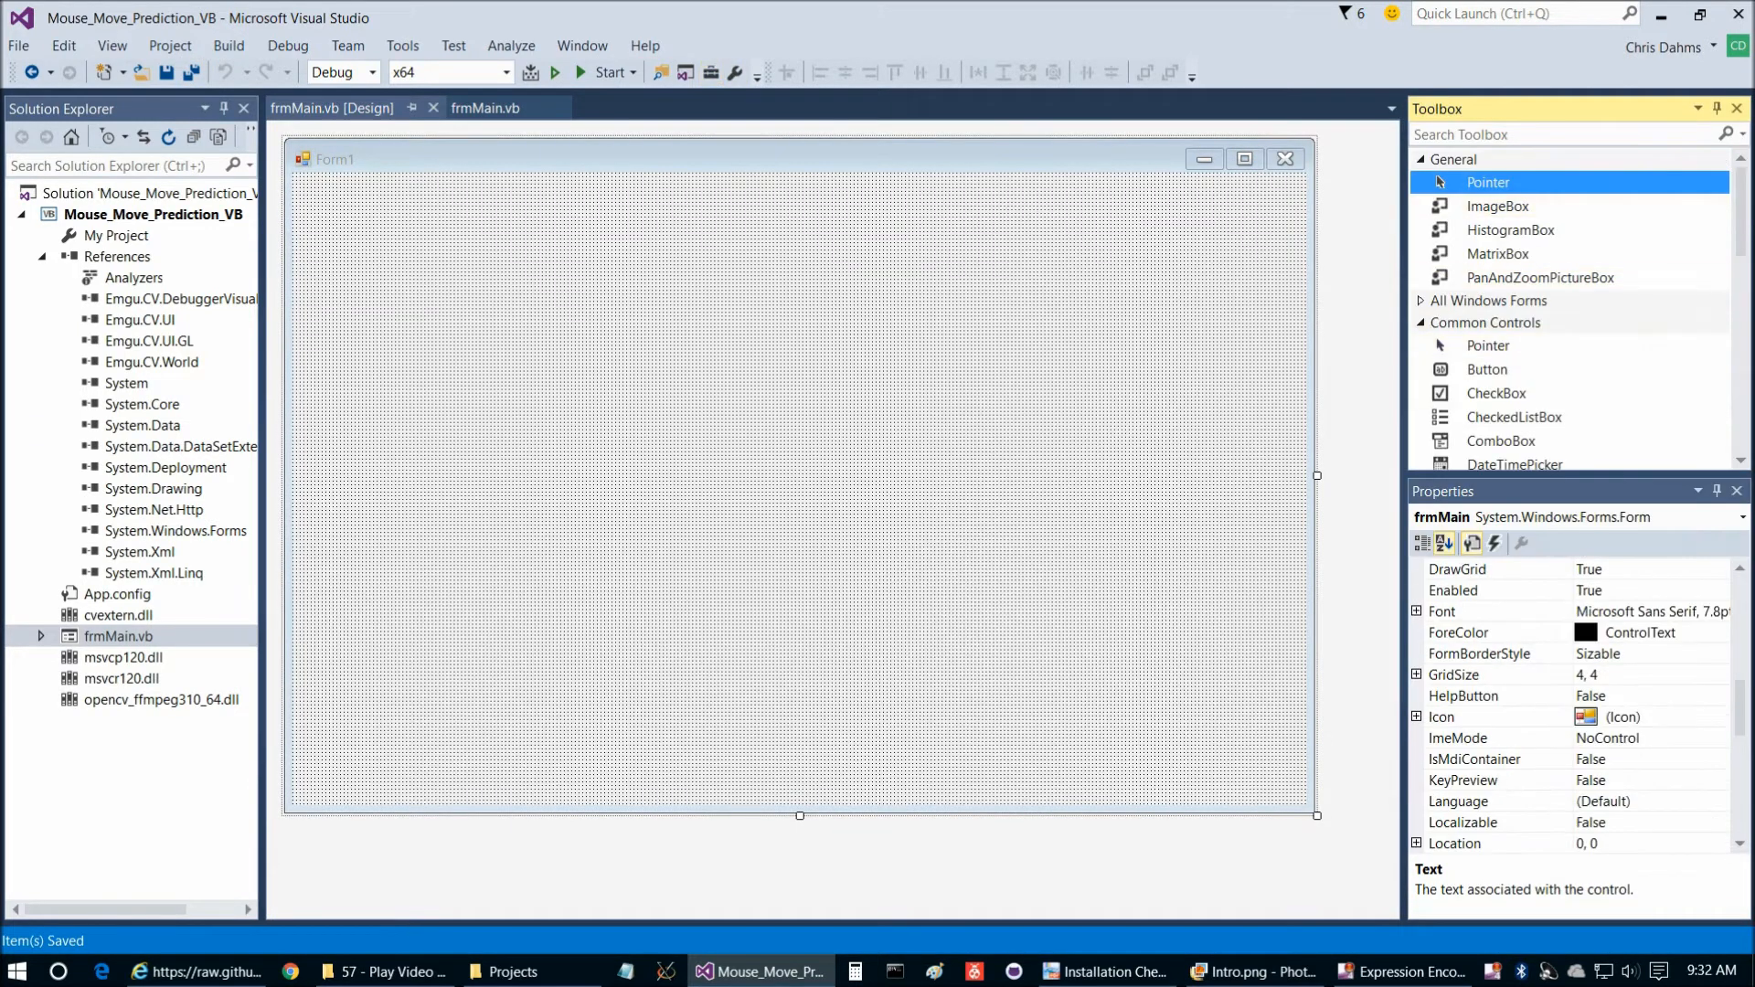
{"action": "mouse_move", "coordinate": [1738, 491]}
{"action": "type", "text": "tableLayoutPanel"}
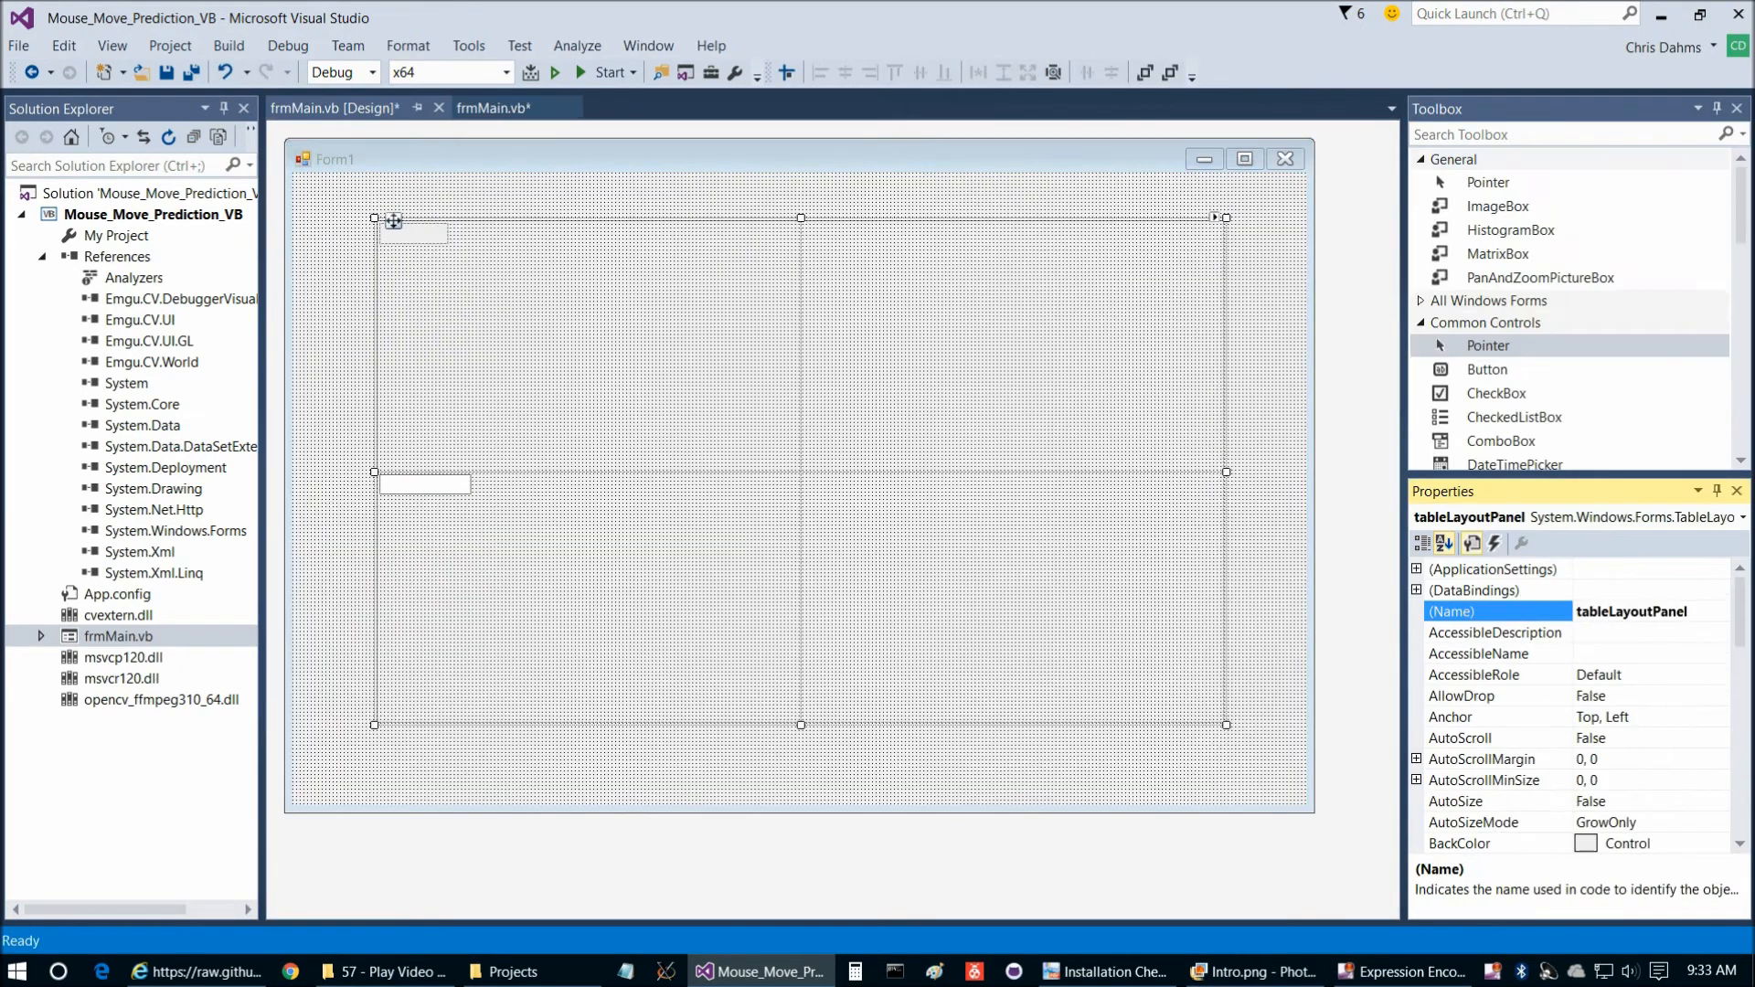
{"action": "left_click", "coordinate": [1216, 218]}
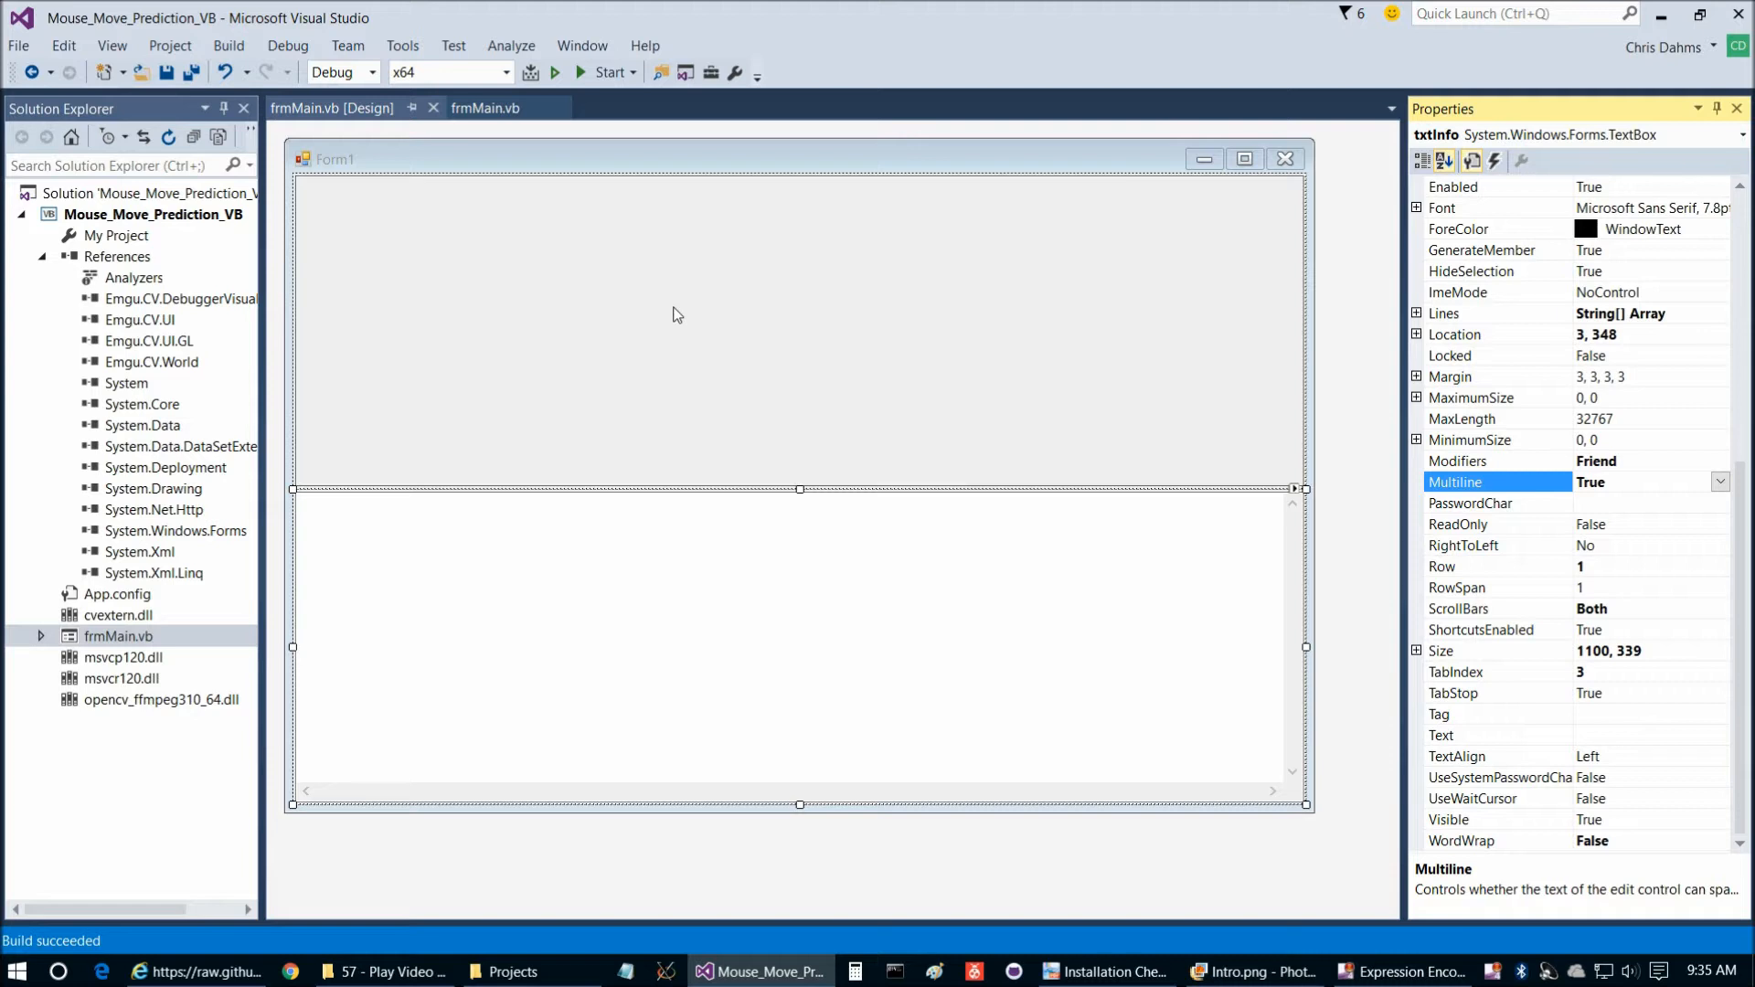
{"action": "mouse_move", "coordinate": [680, 311]}
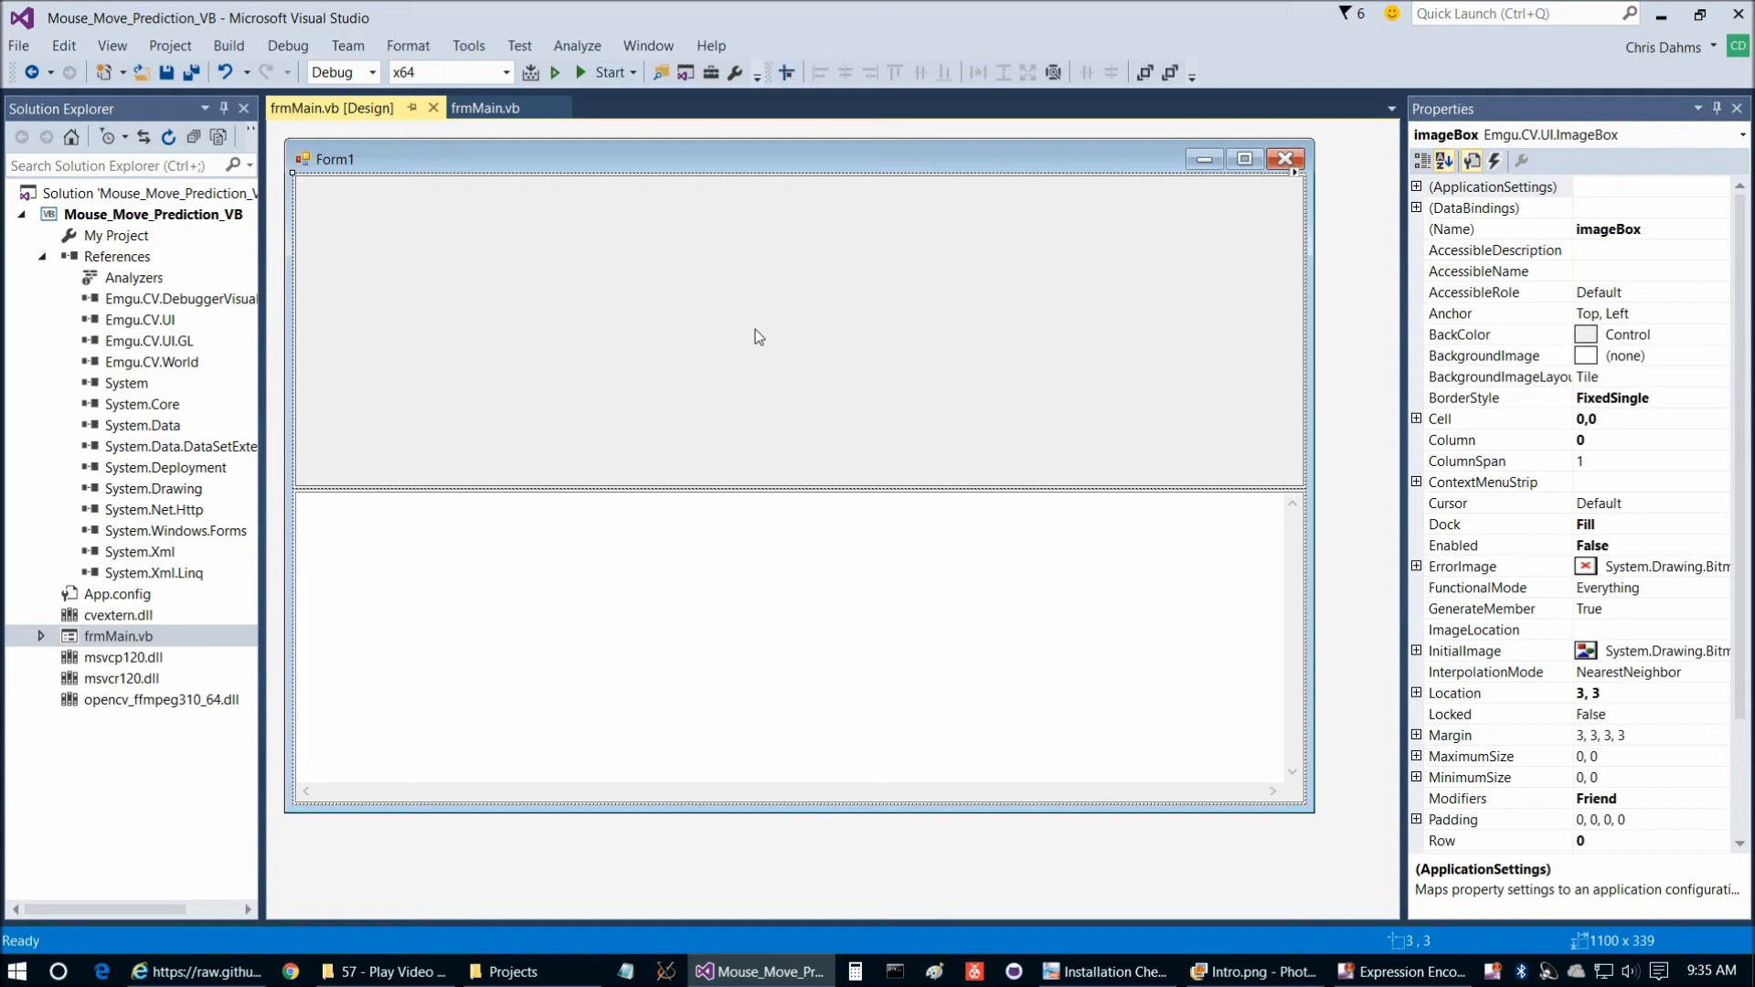
{"action": "left_click", "coordinate": [815, 656]}
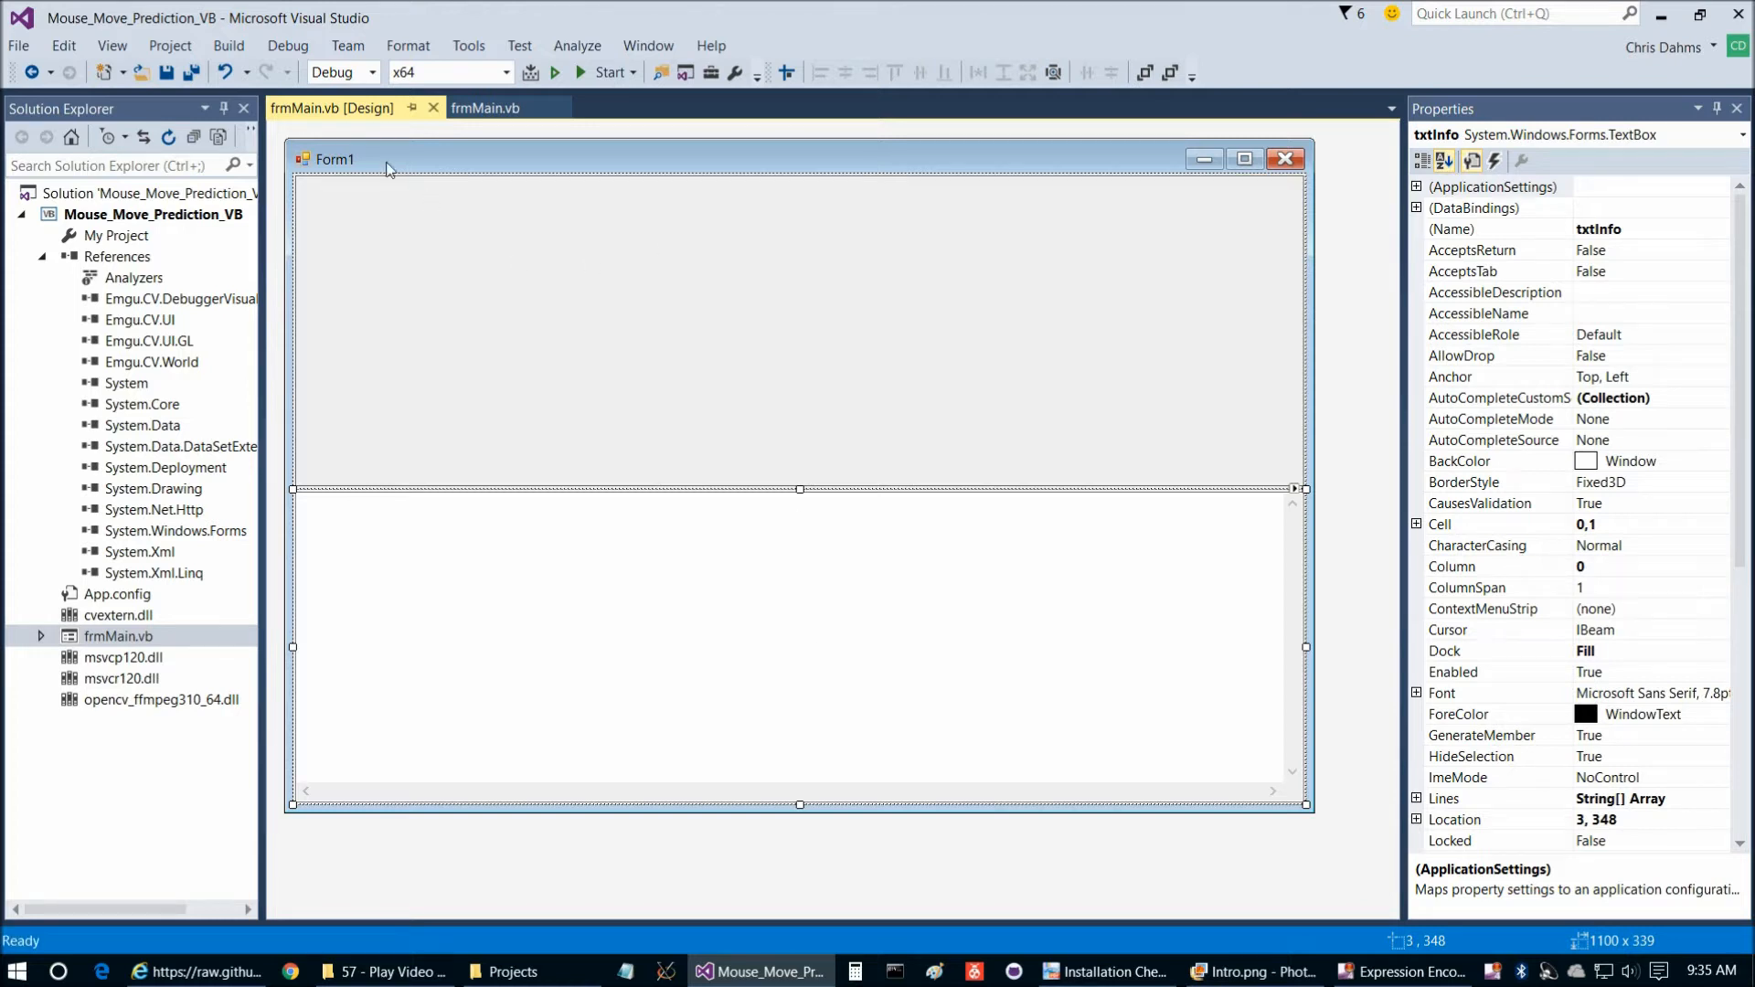
{"action": "mouse_move", "coordinate": [674, 580]}
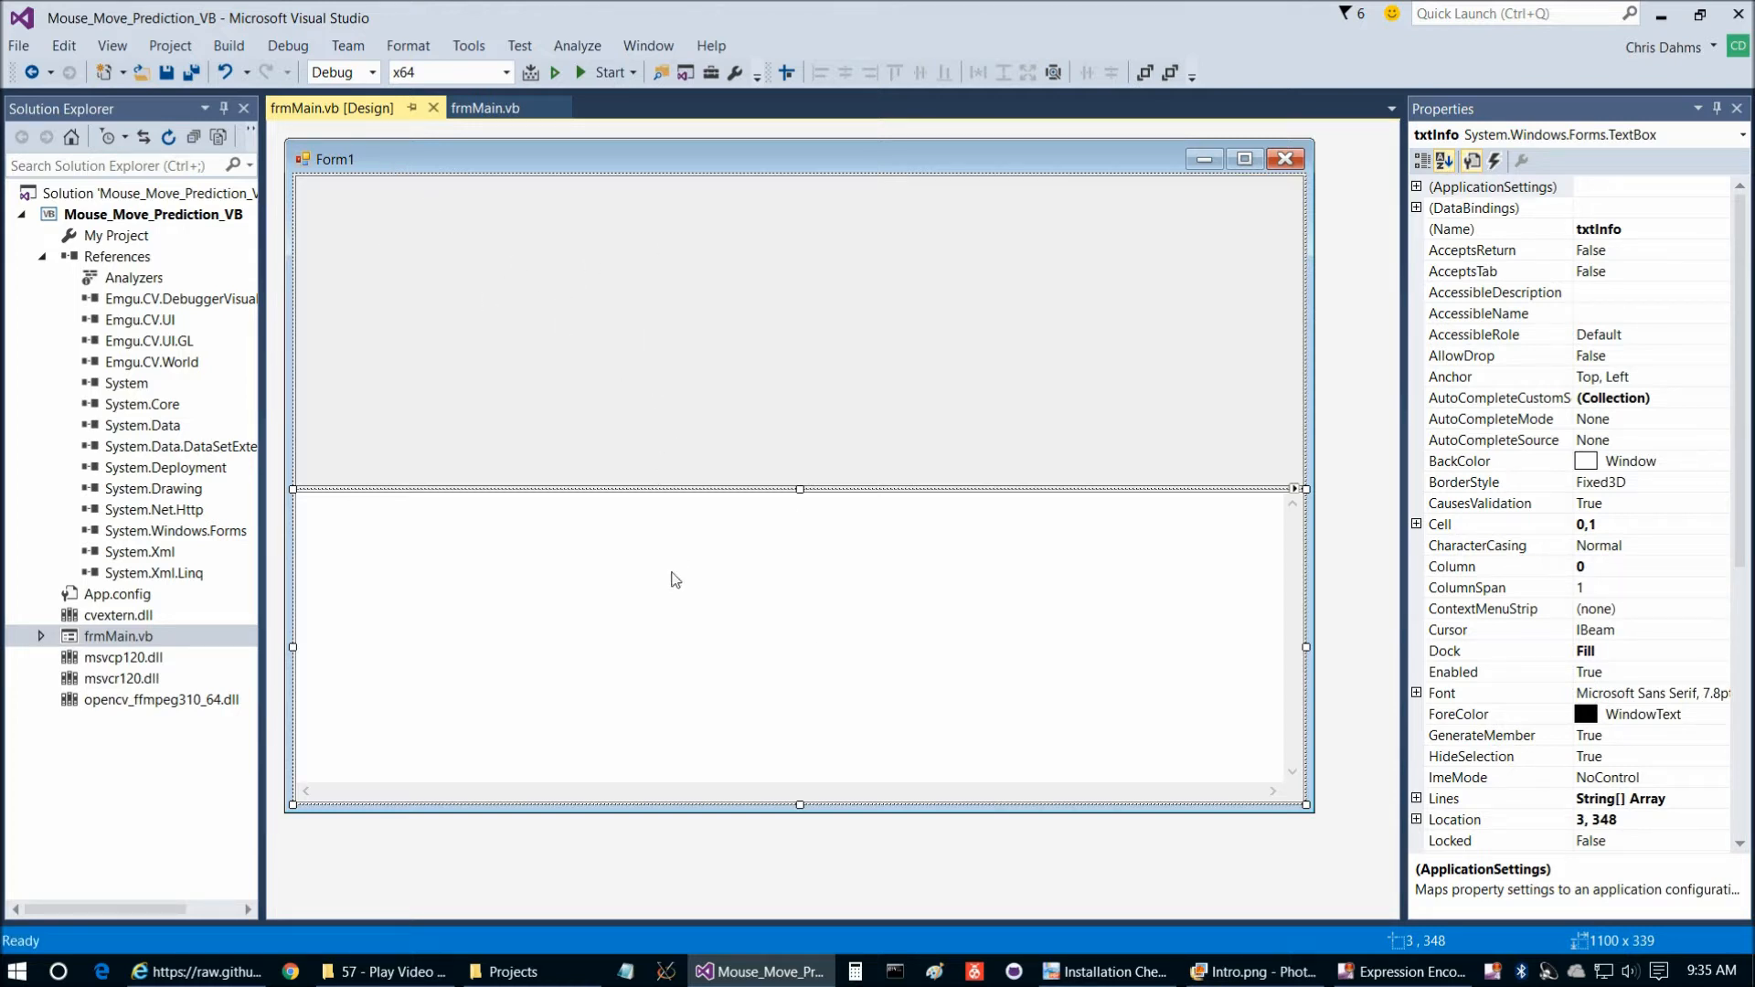
{"action": "mouse_move", "coordinate": [510, 479]}
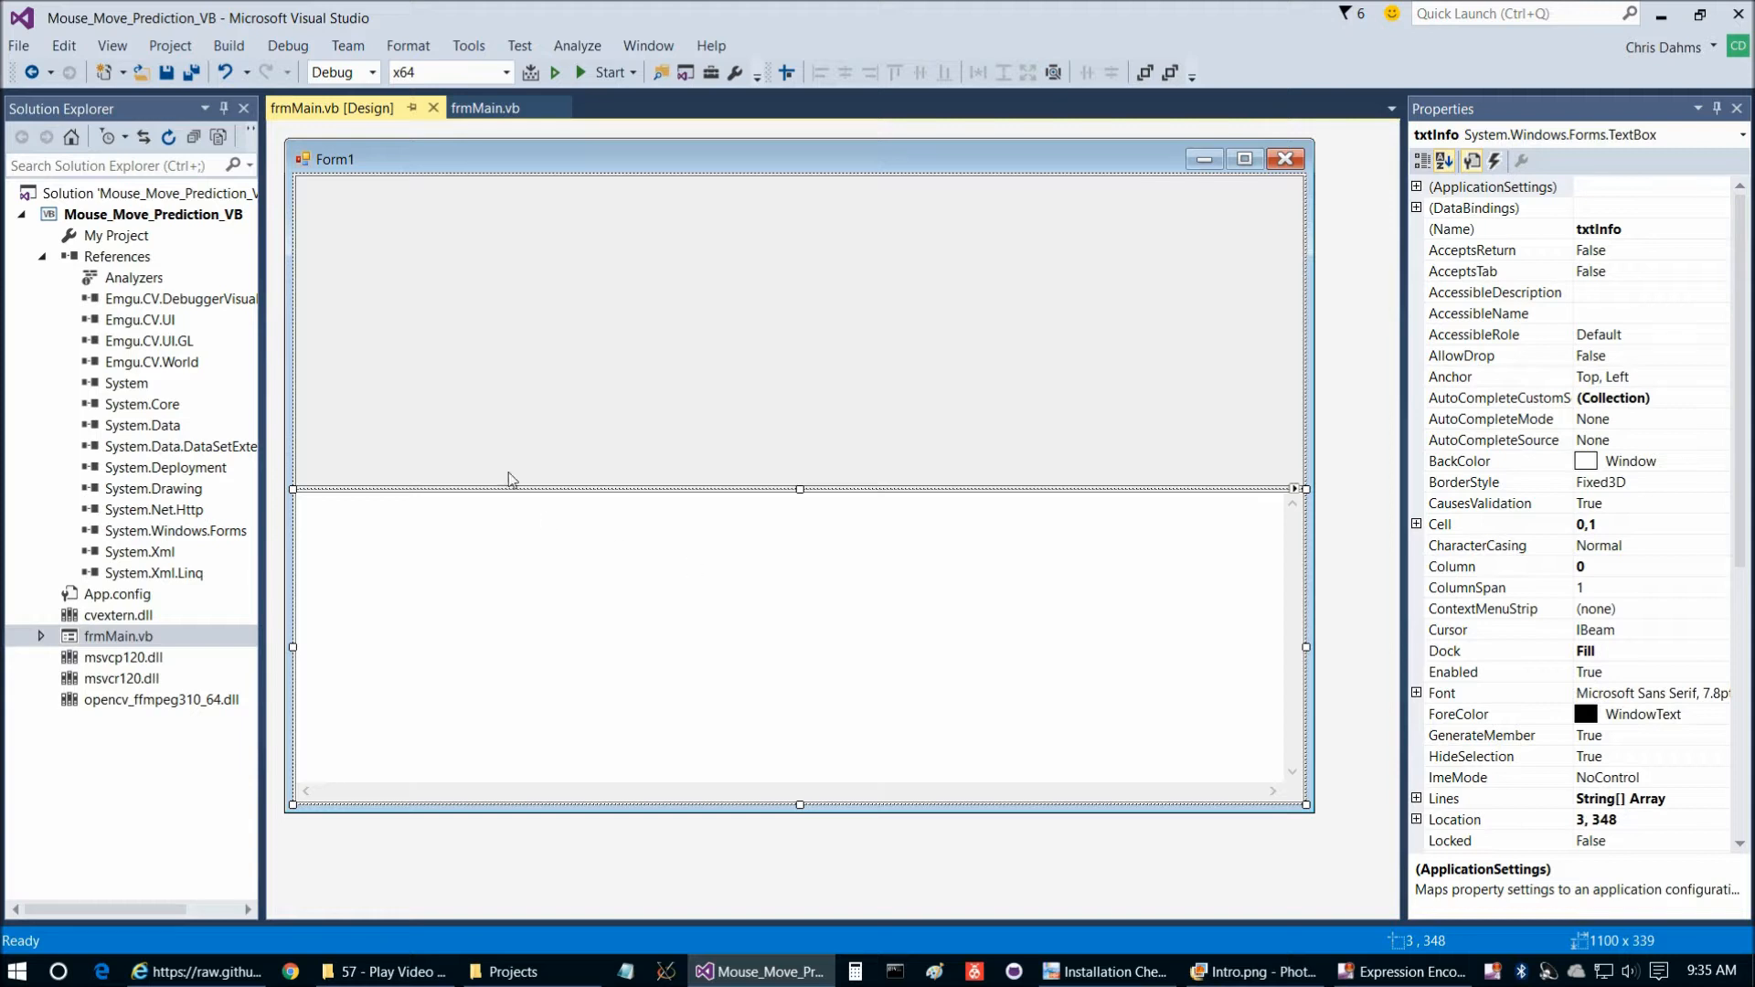
{"action": "left_click", "coordinate": [486, 108]}
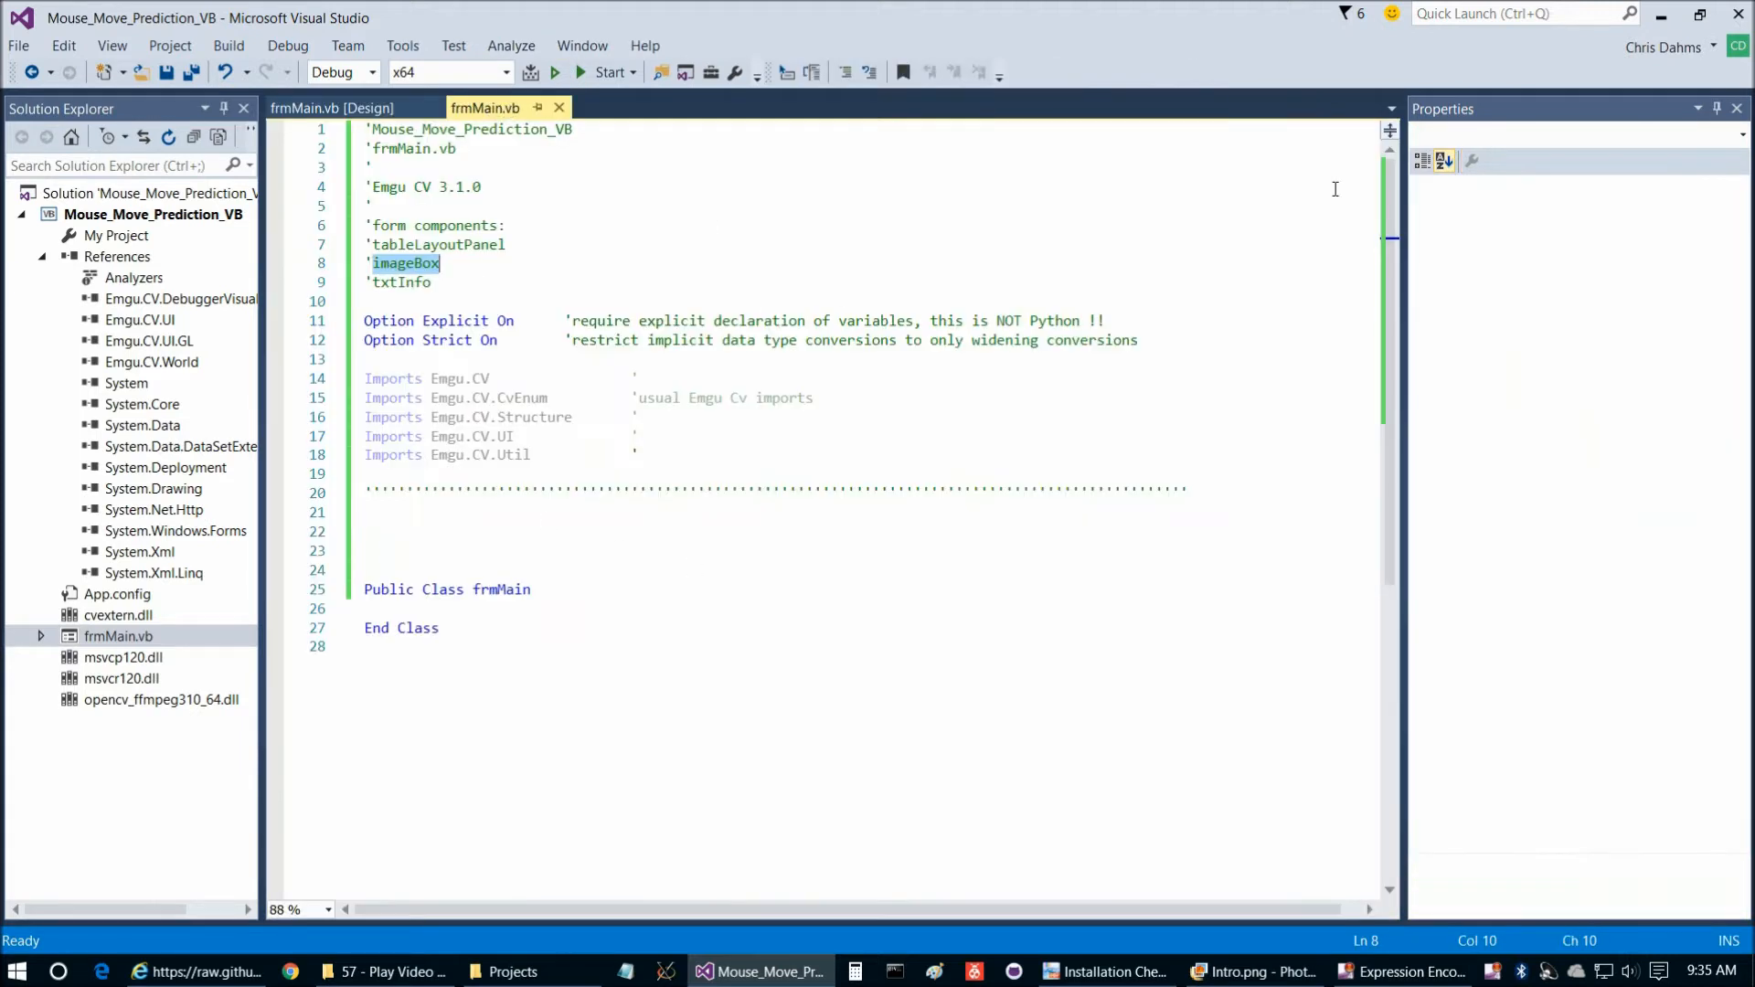
Select imageBox in the designer and generate its MouseMove event handler
{"action": "left_click", "coordinate": [1737, 108]}
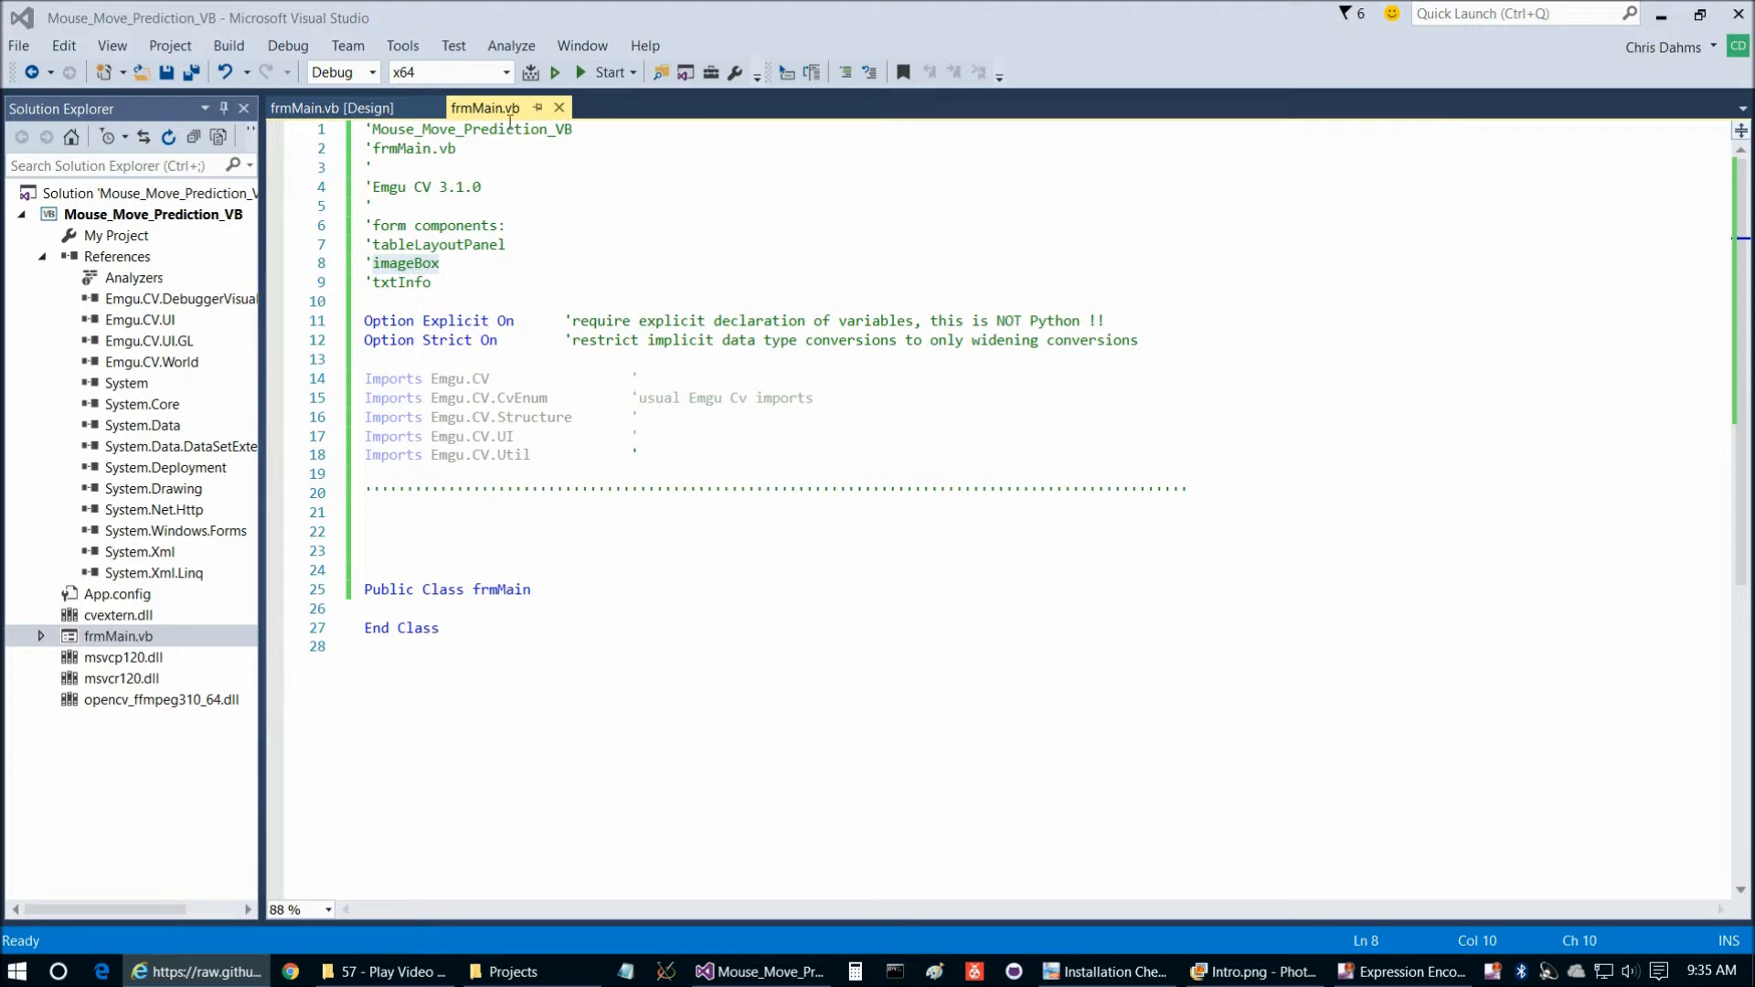
{"action": "left_click", "coordinate": [331, 108]}
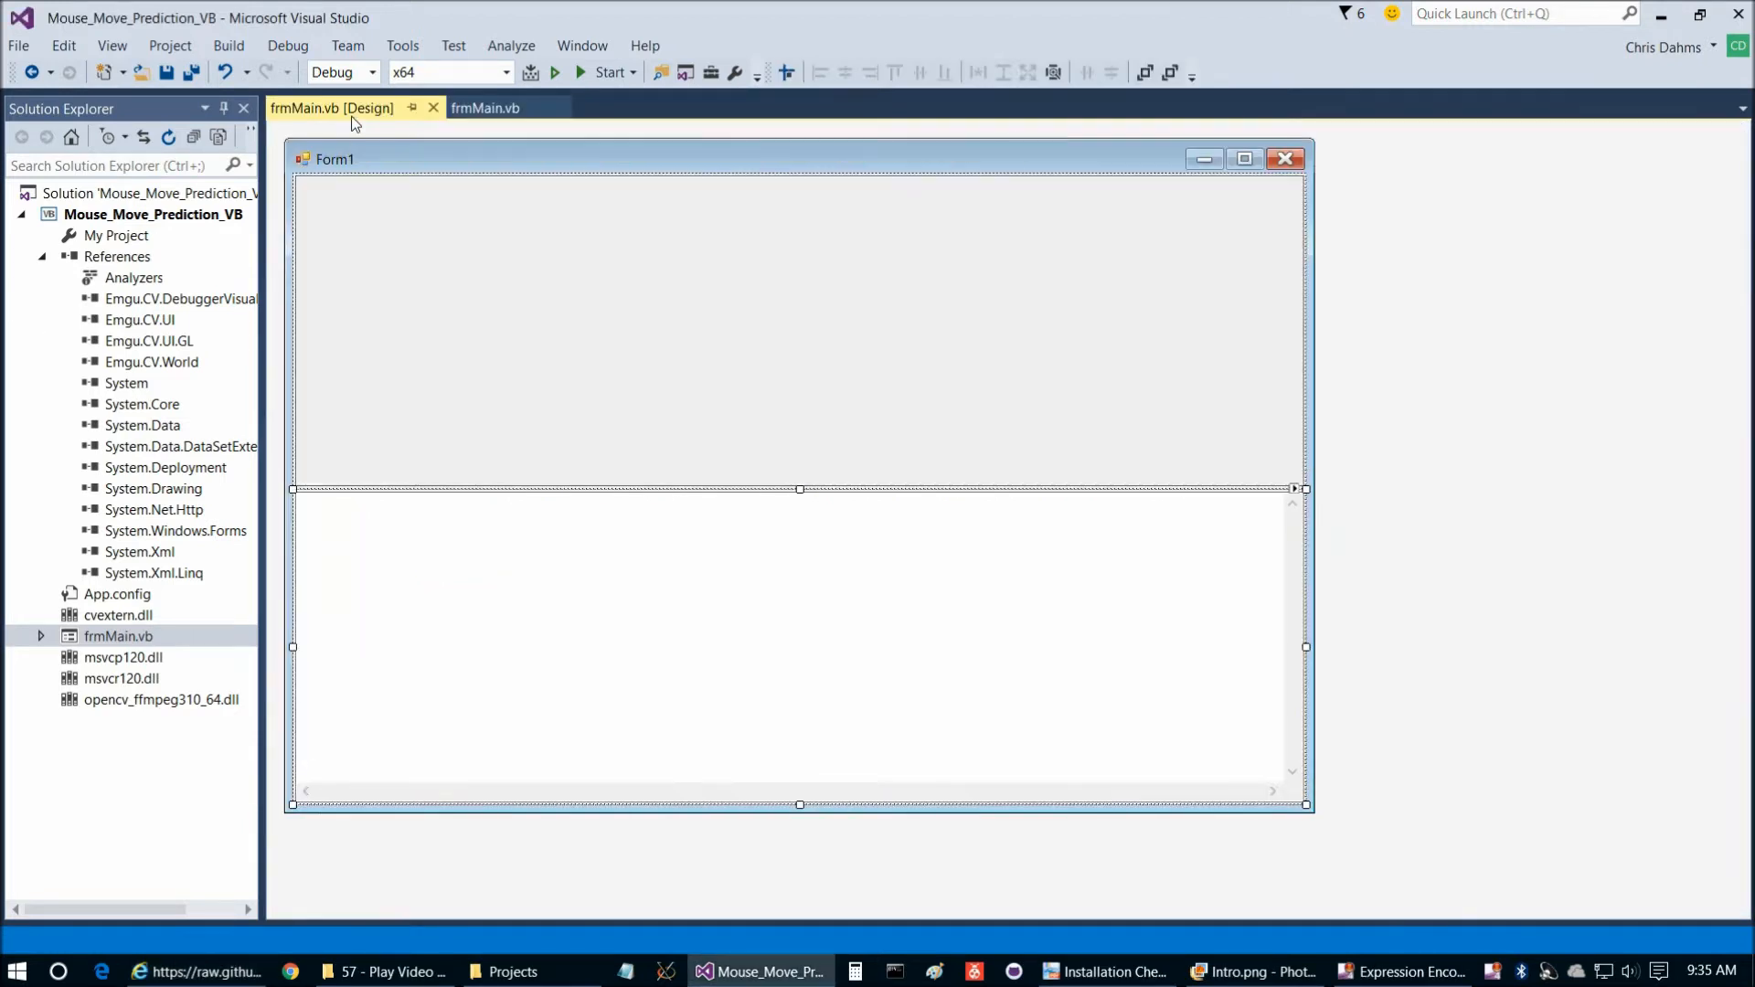
{"action": "left_click", "coordinate": [737, 72]}
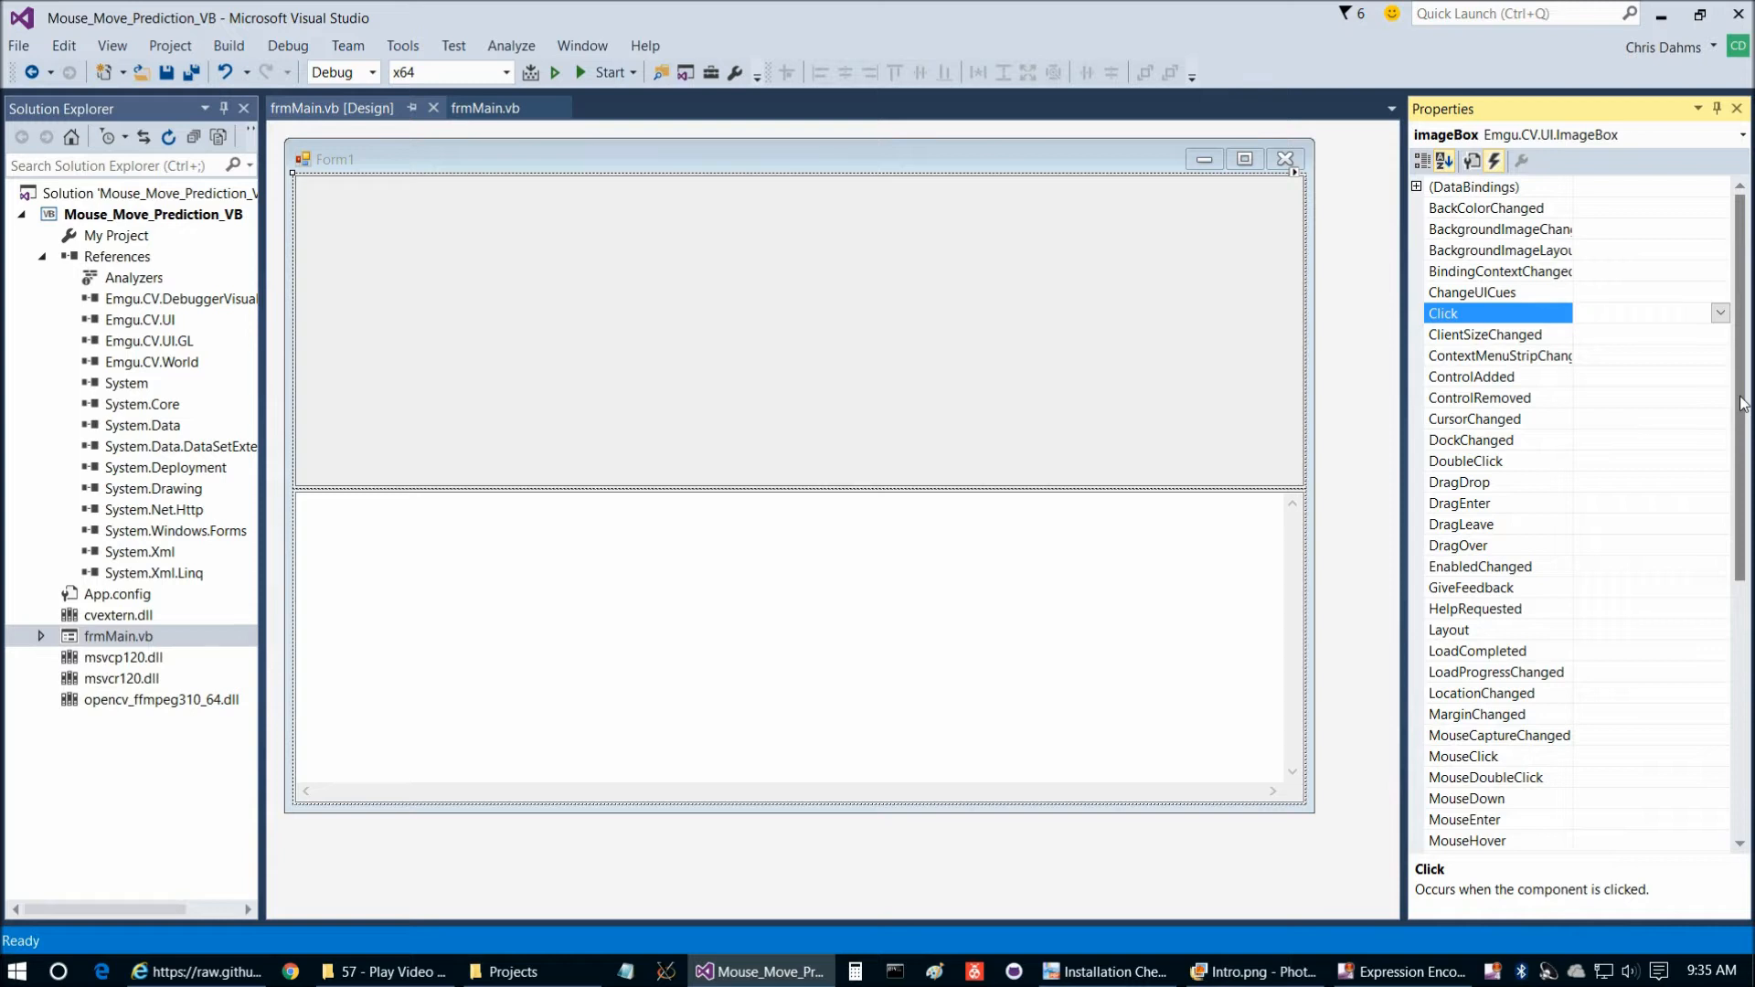
{"action": "scroll", "scroll_direction": "down", "scroll_amount": 3}
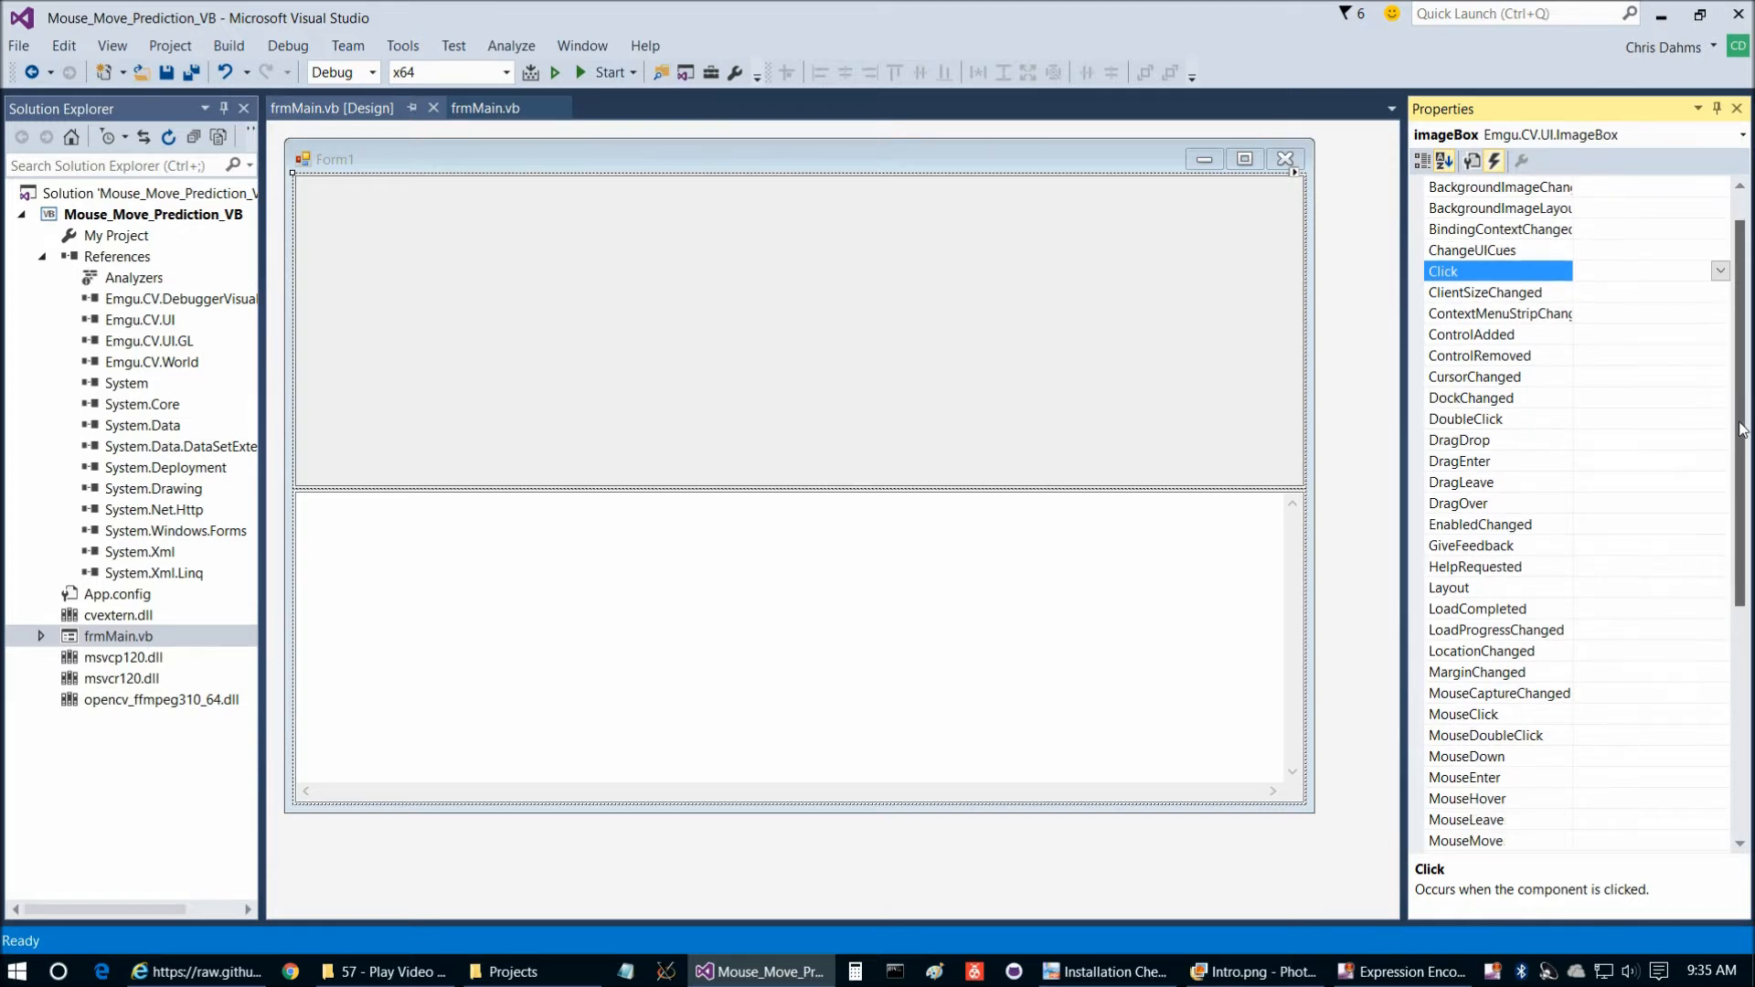
{"action": "scroll", "scroll_direction": "down", "scroll_amount": 3}
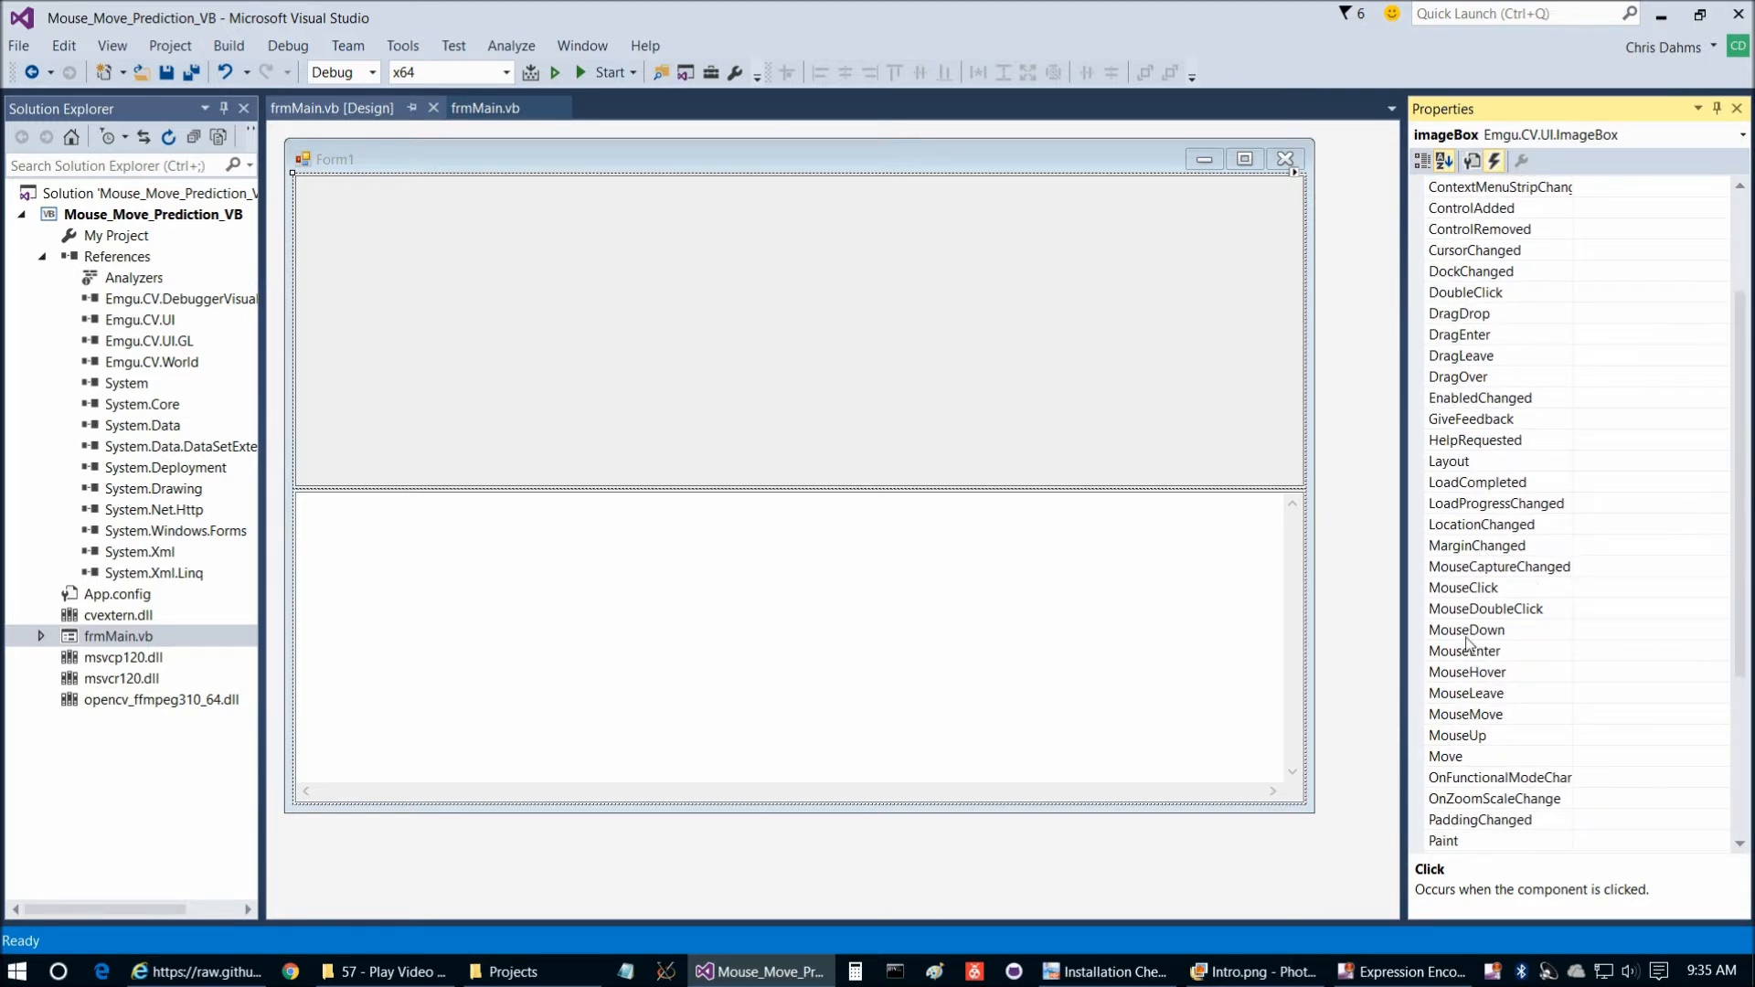
{"action": "mouse_move", "coordinate": [1468, 724]}
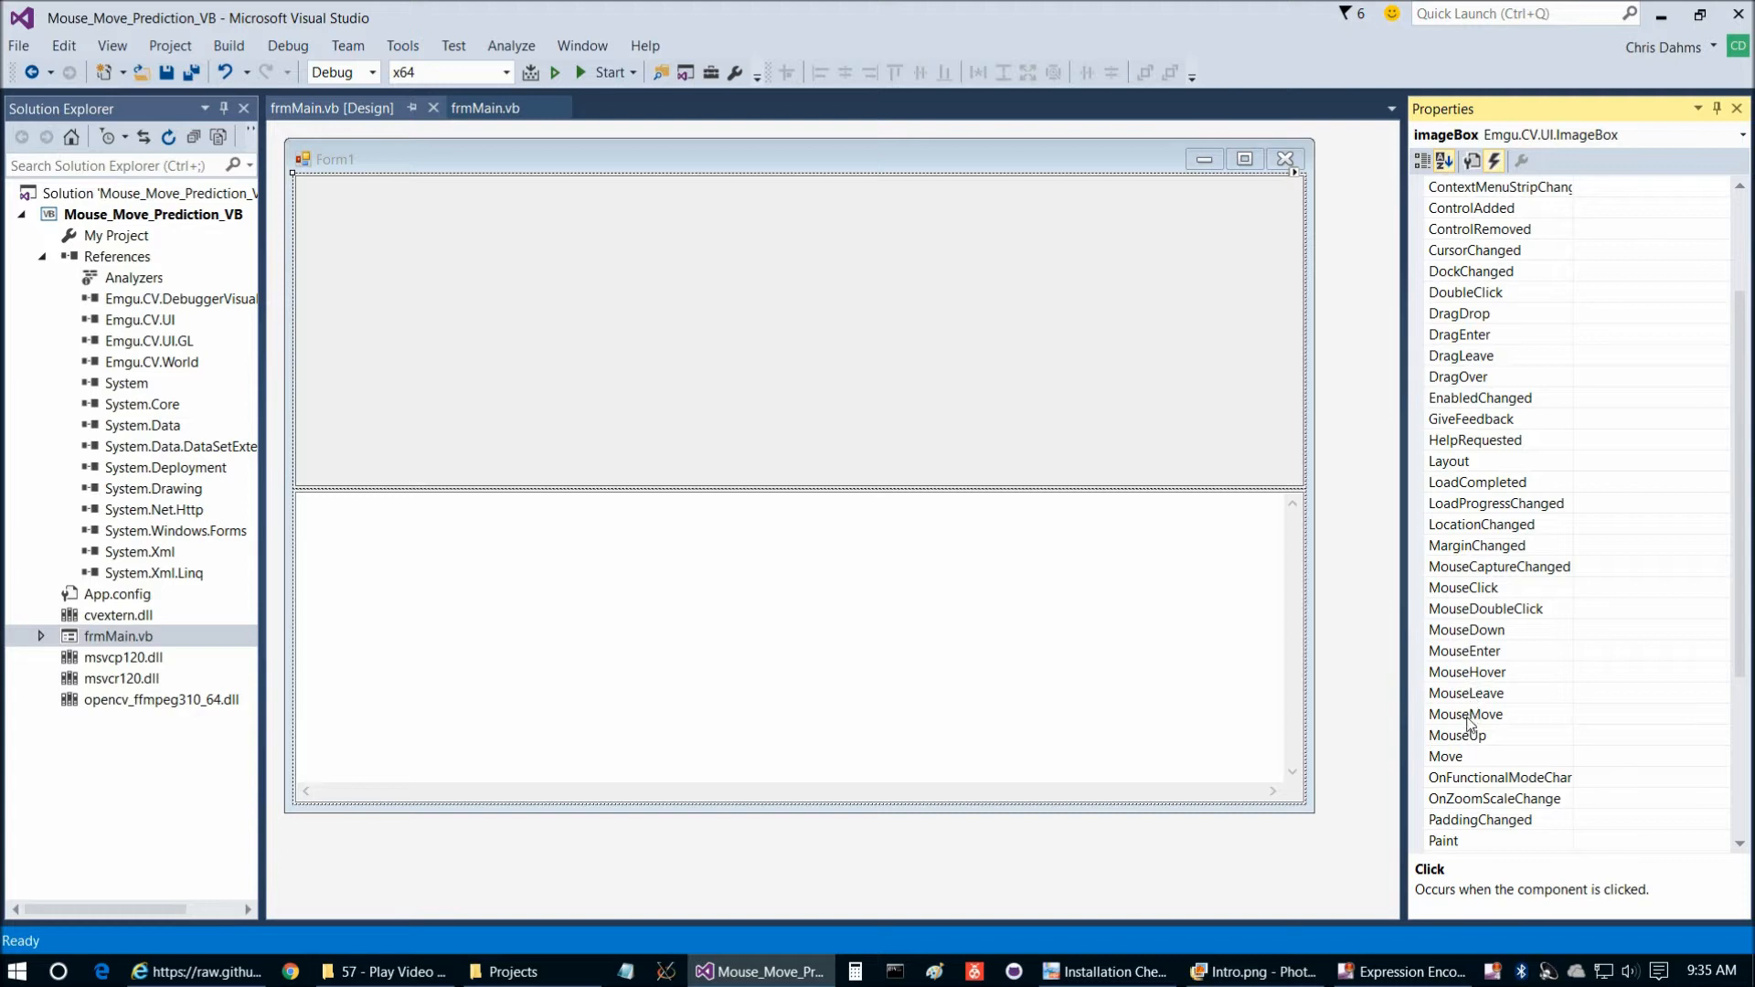
{"action": "double_click", "coordinate": [1465, 715]}
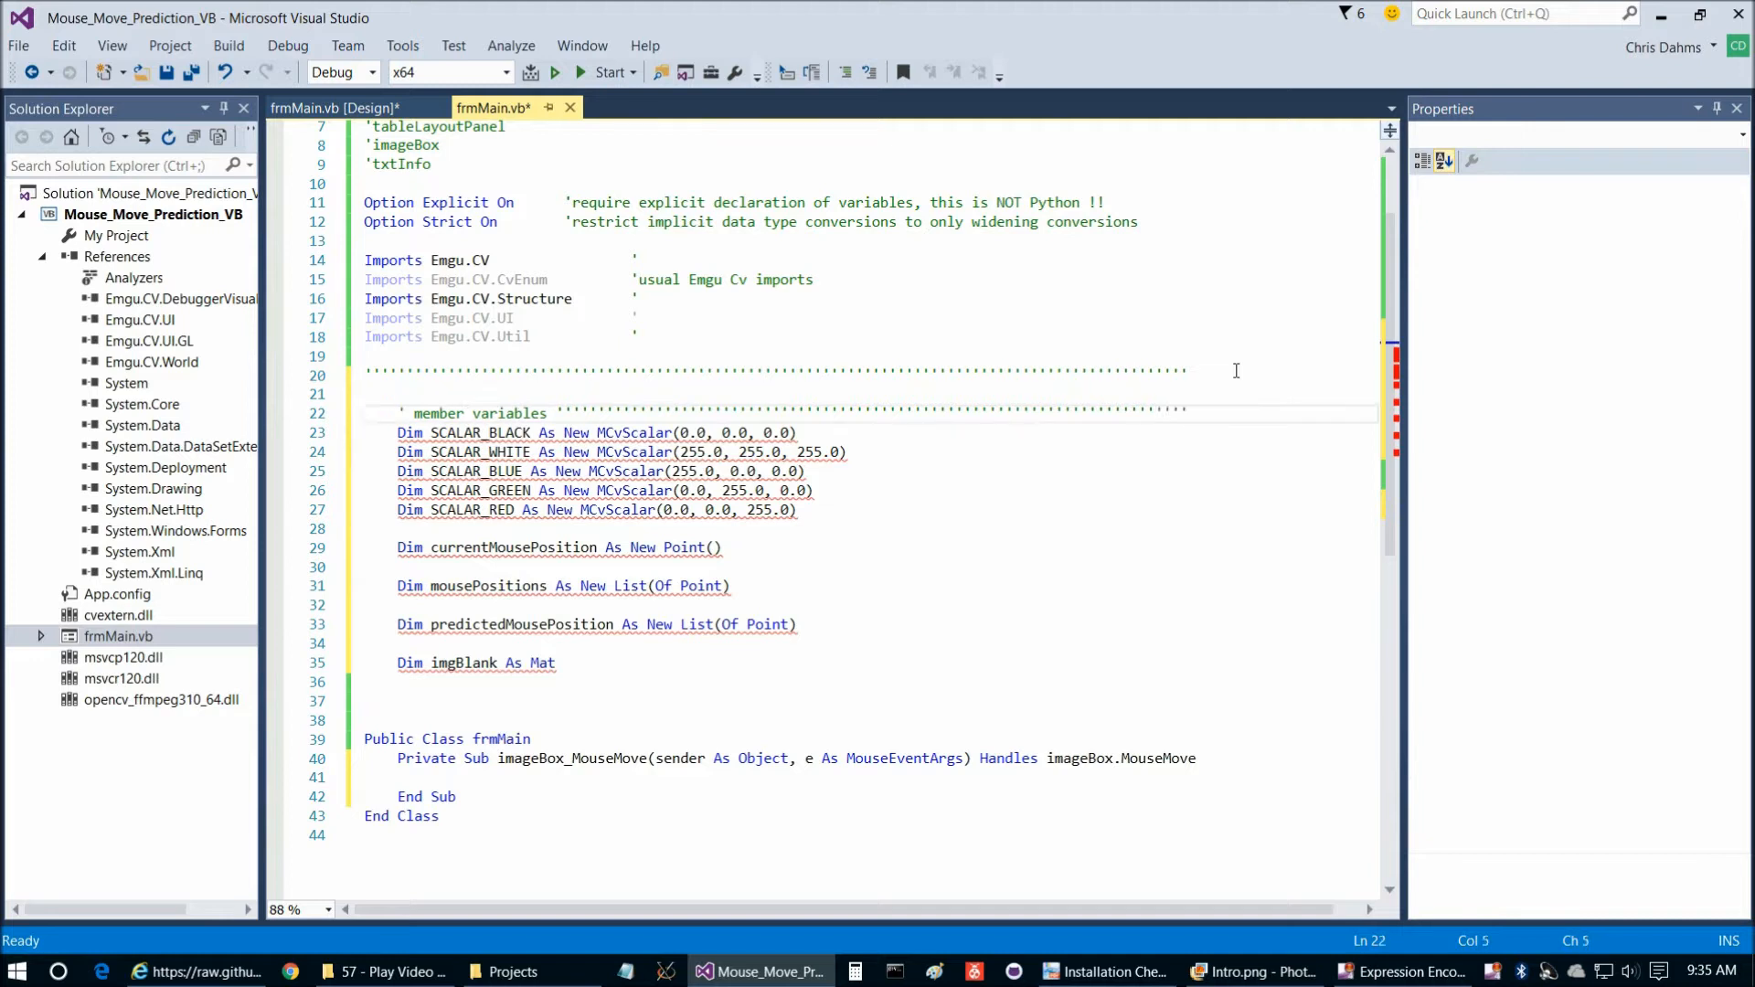
Place the colour scalar, mouse position list and imgBlank declarations inside frmMain and save
{"action": "key", "text": "ctrl+s"}
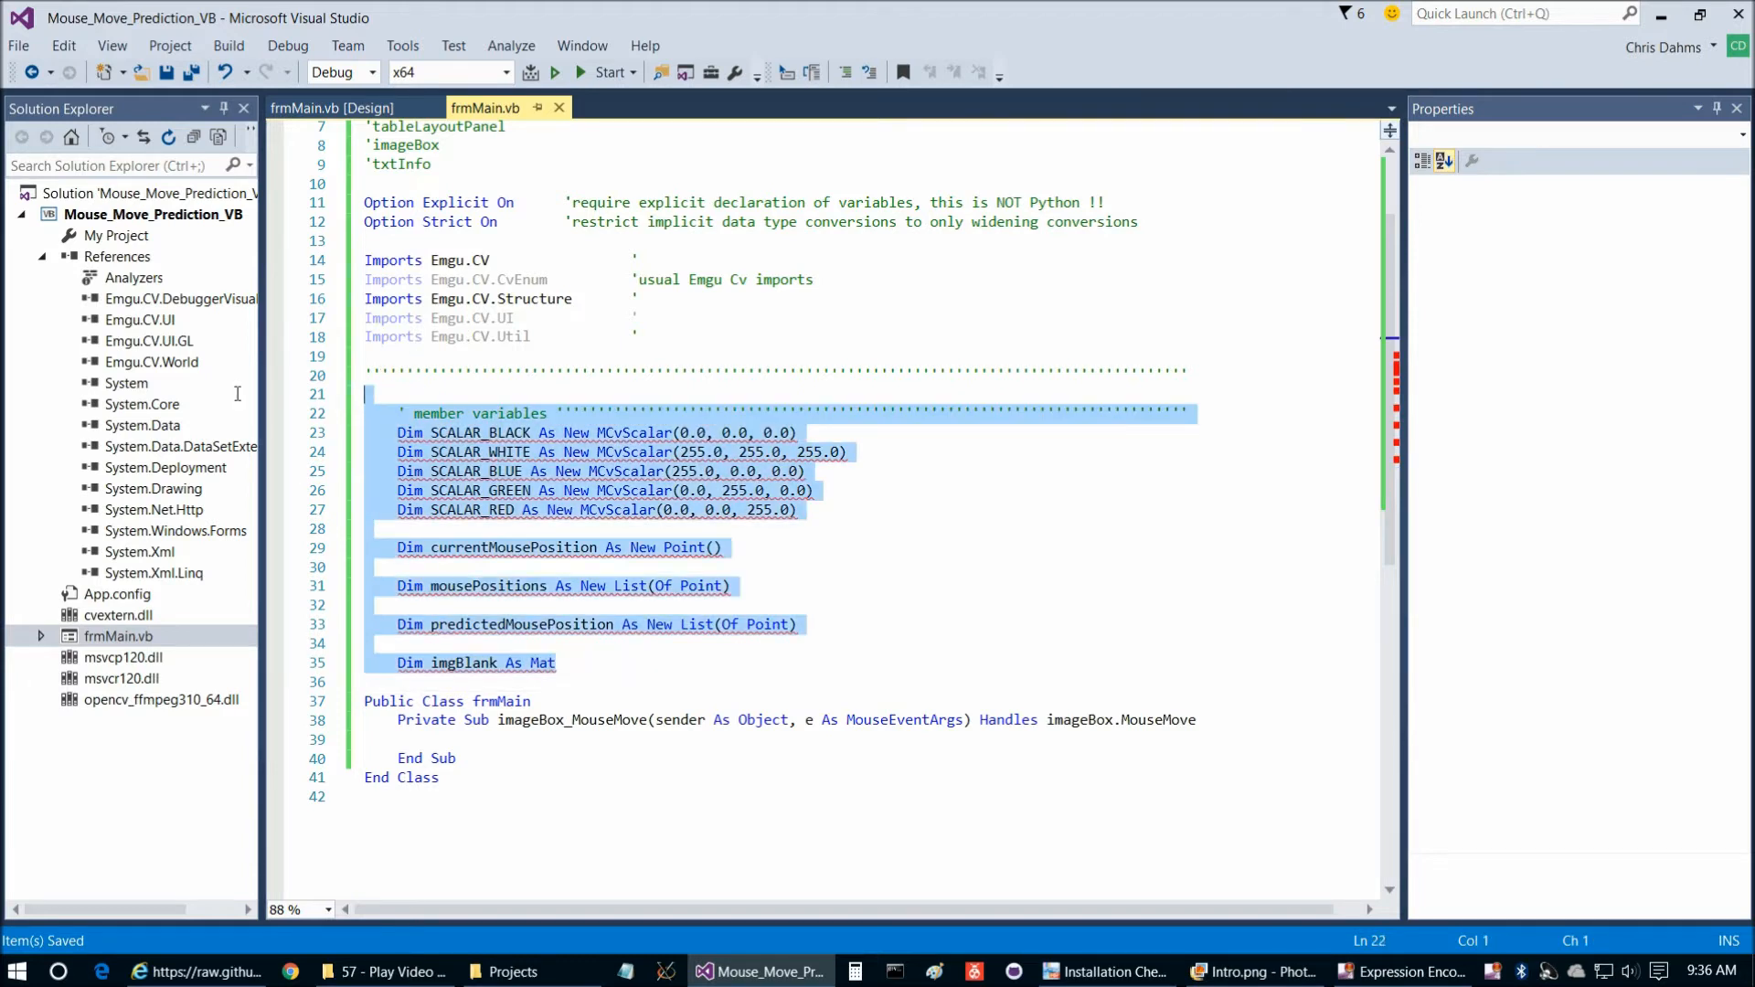
{"action": "left_click", "coordinate": [560, 662]}
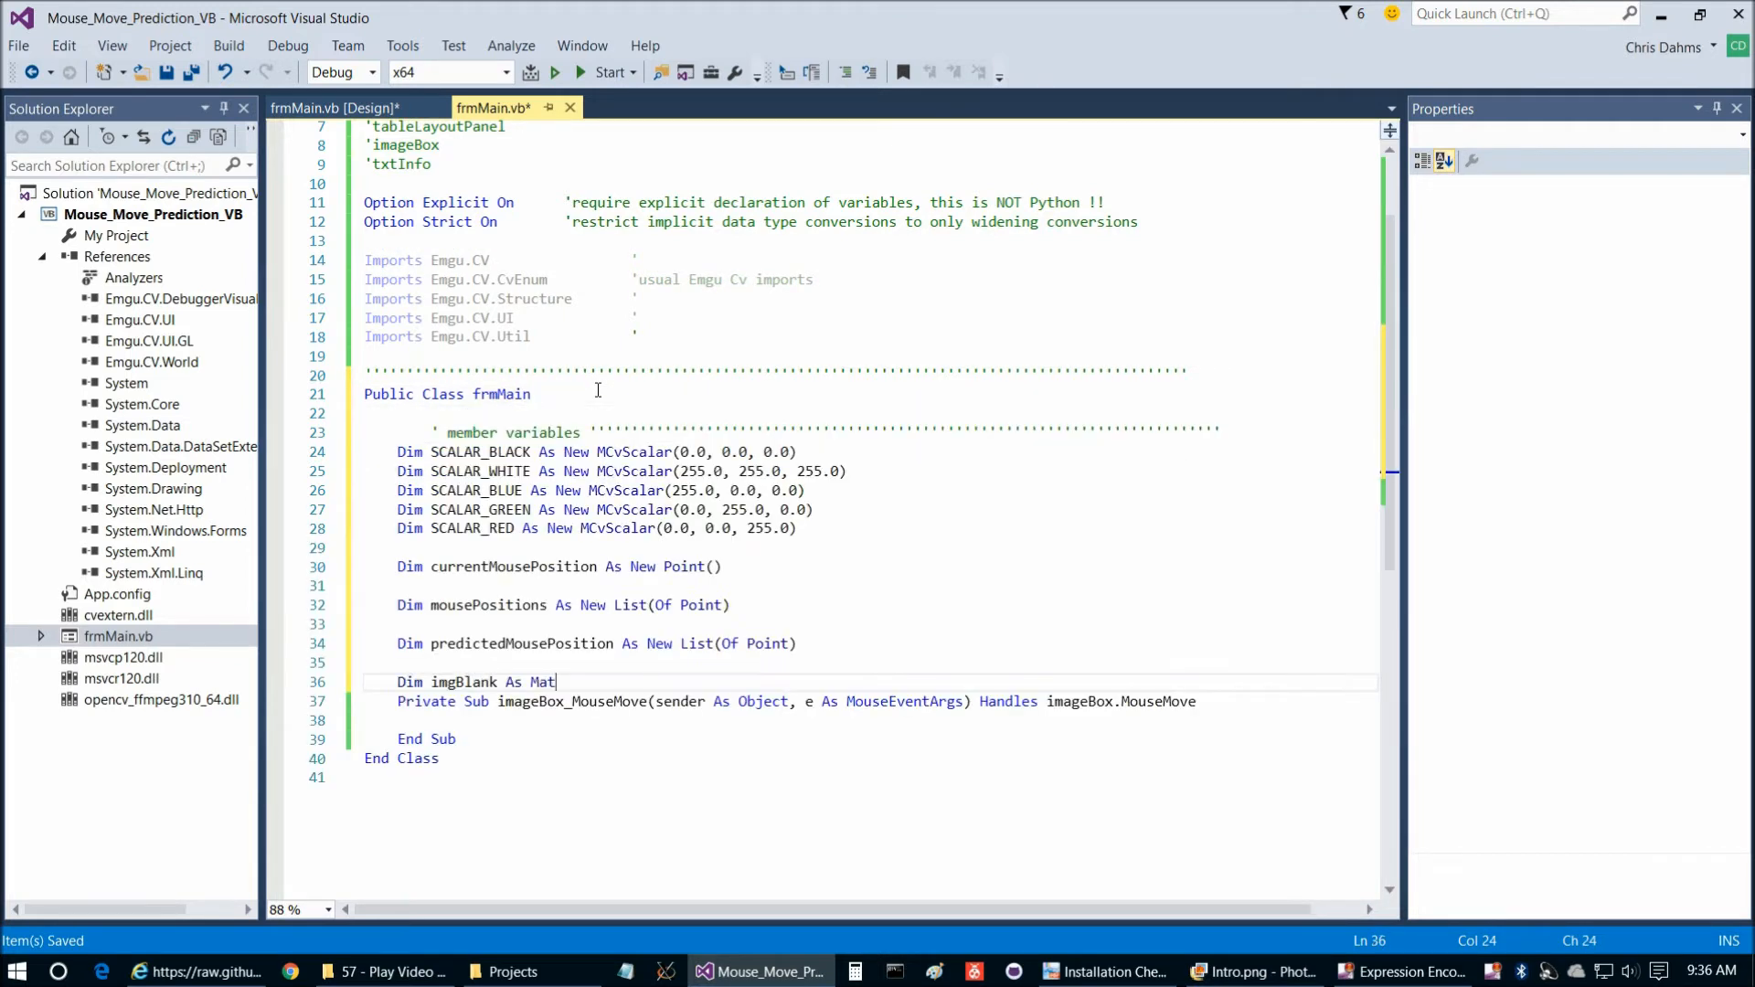
{"action": "key", "text": "Return"}
{"action": "type", "text": "'''''''''''''''''''''''''''''''''''''''''''''''''''''''''''''''''''''''''''''''''''''''''''''''"}
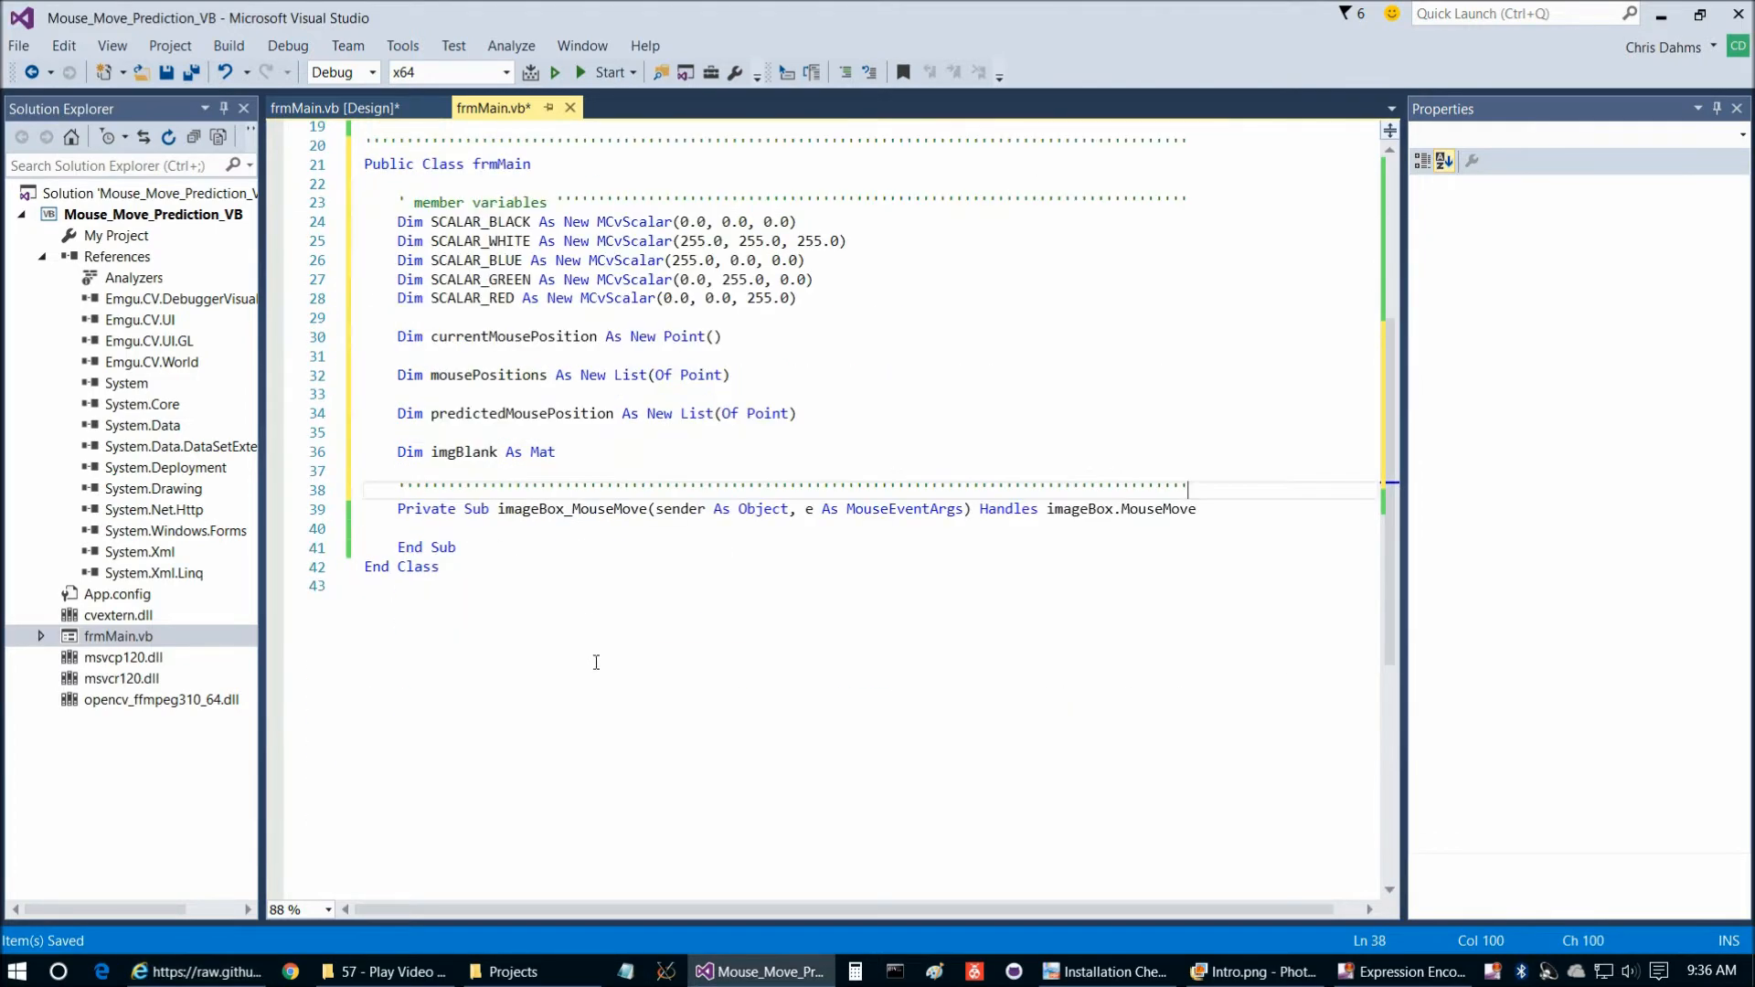
{"action": "key", "text": "Enter"}
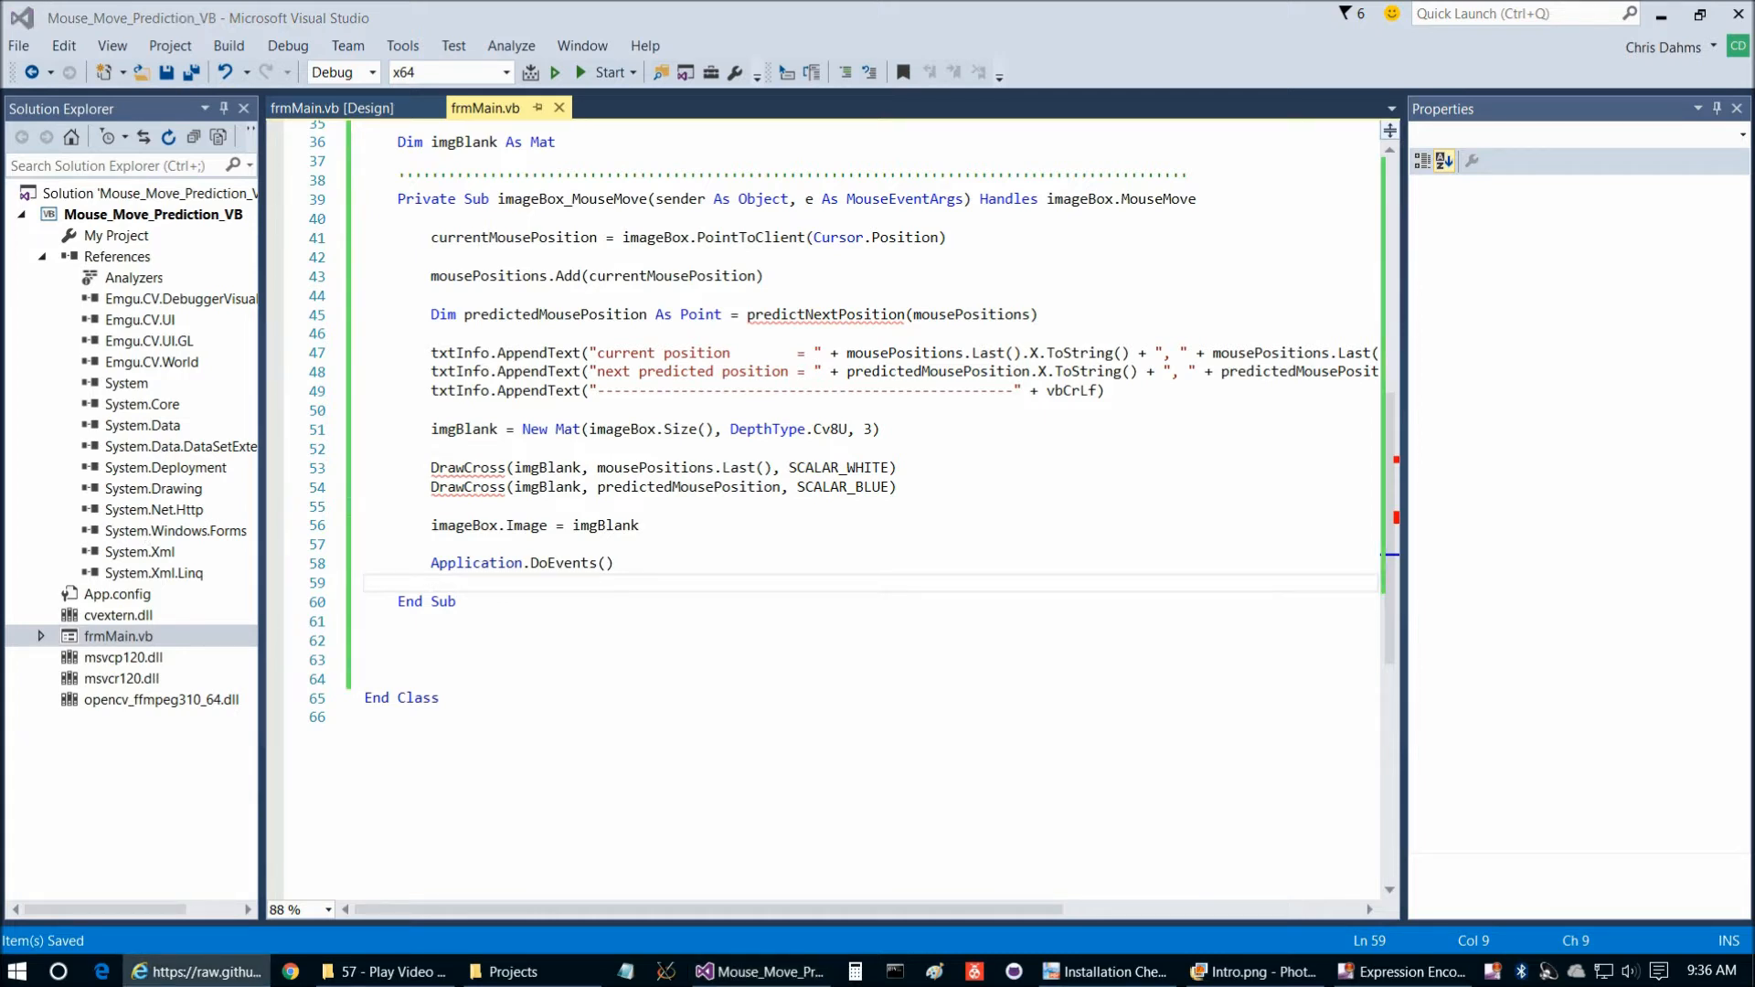
Scroll through the pasted handler body, predictNextPosition and DrawCross code to review it
{"action": "scroll", "scroll_direction": "down", "scroll_amount": 3}
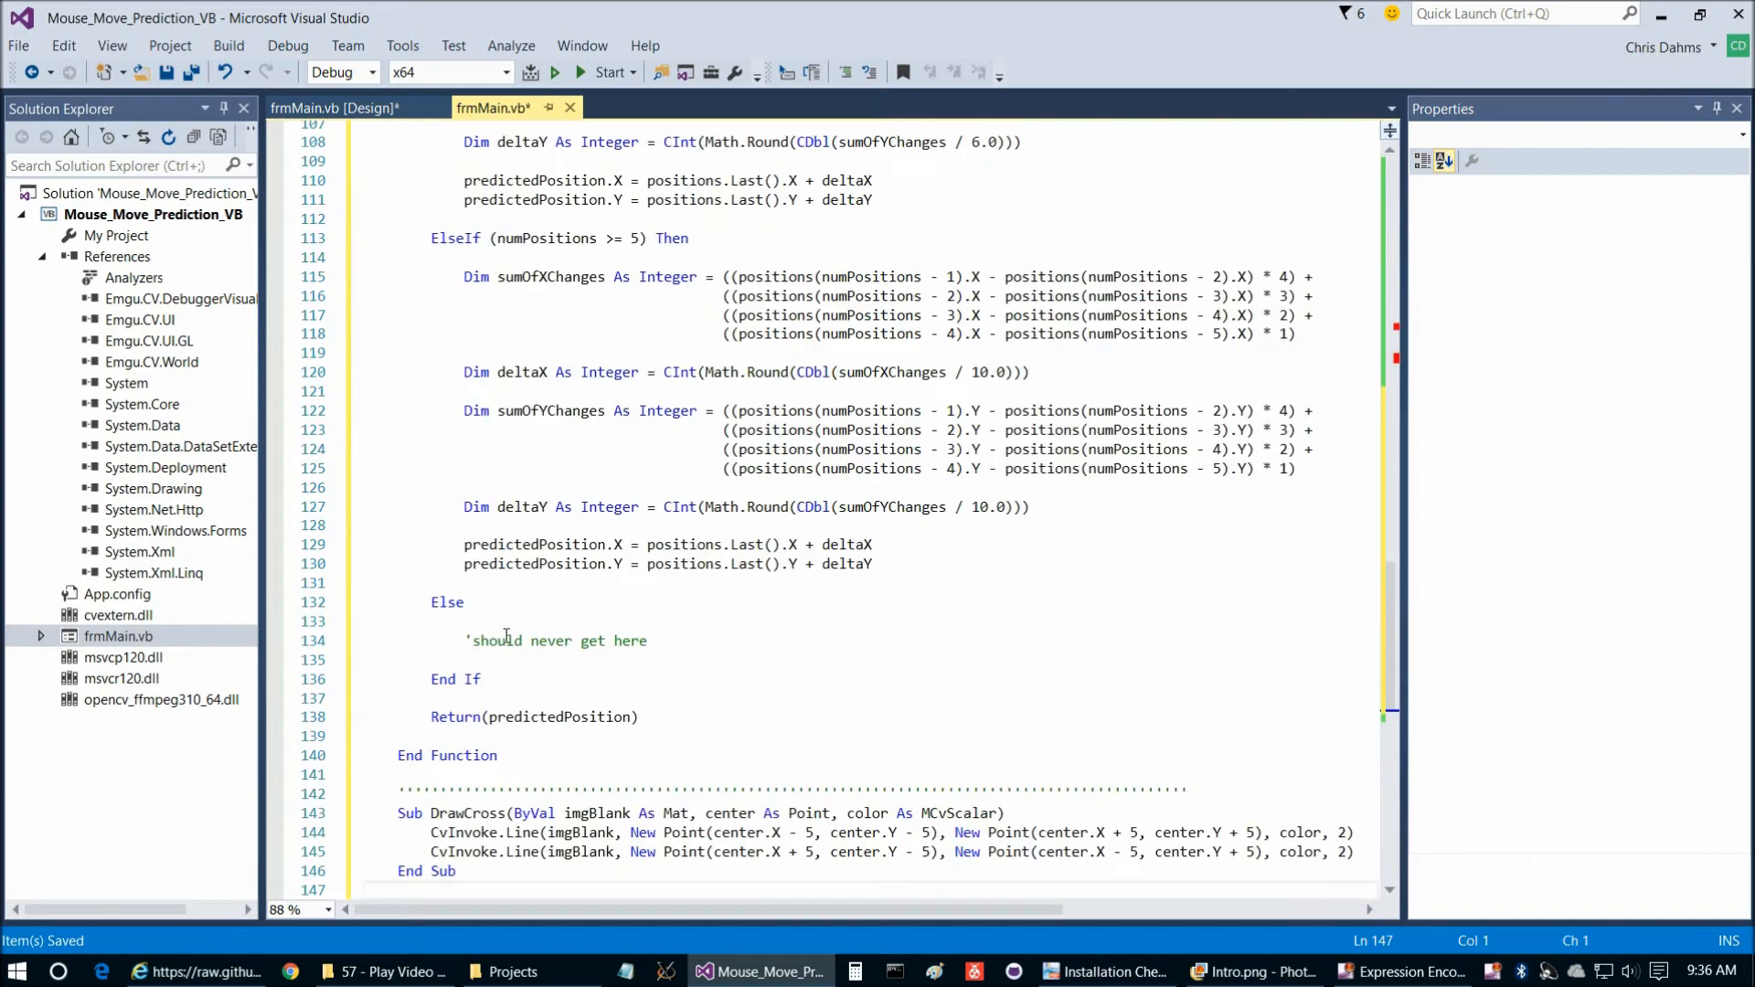
{"action": "scroll", "scroll_direction": "down", "scroll_amount": 3}
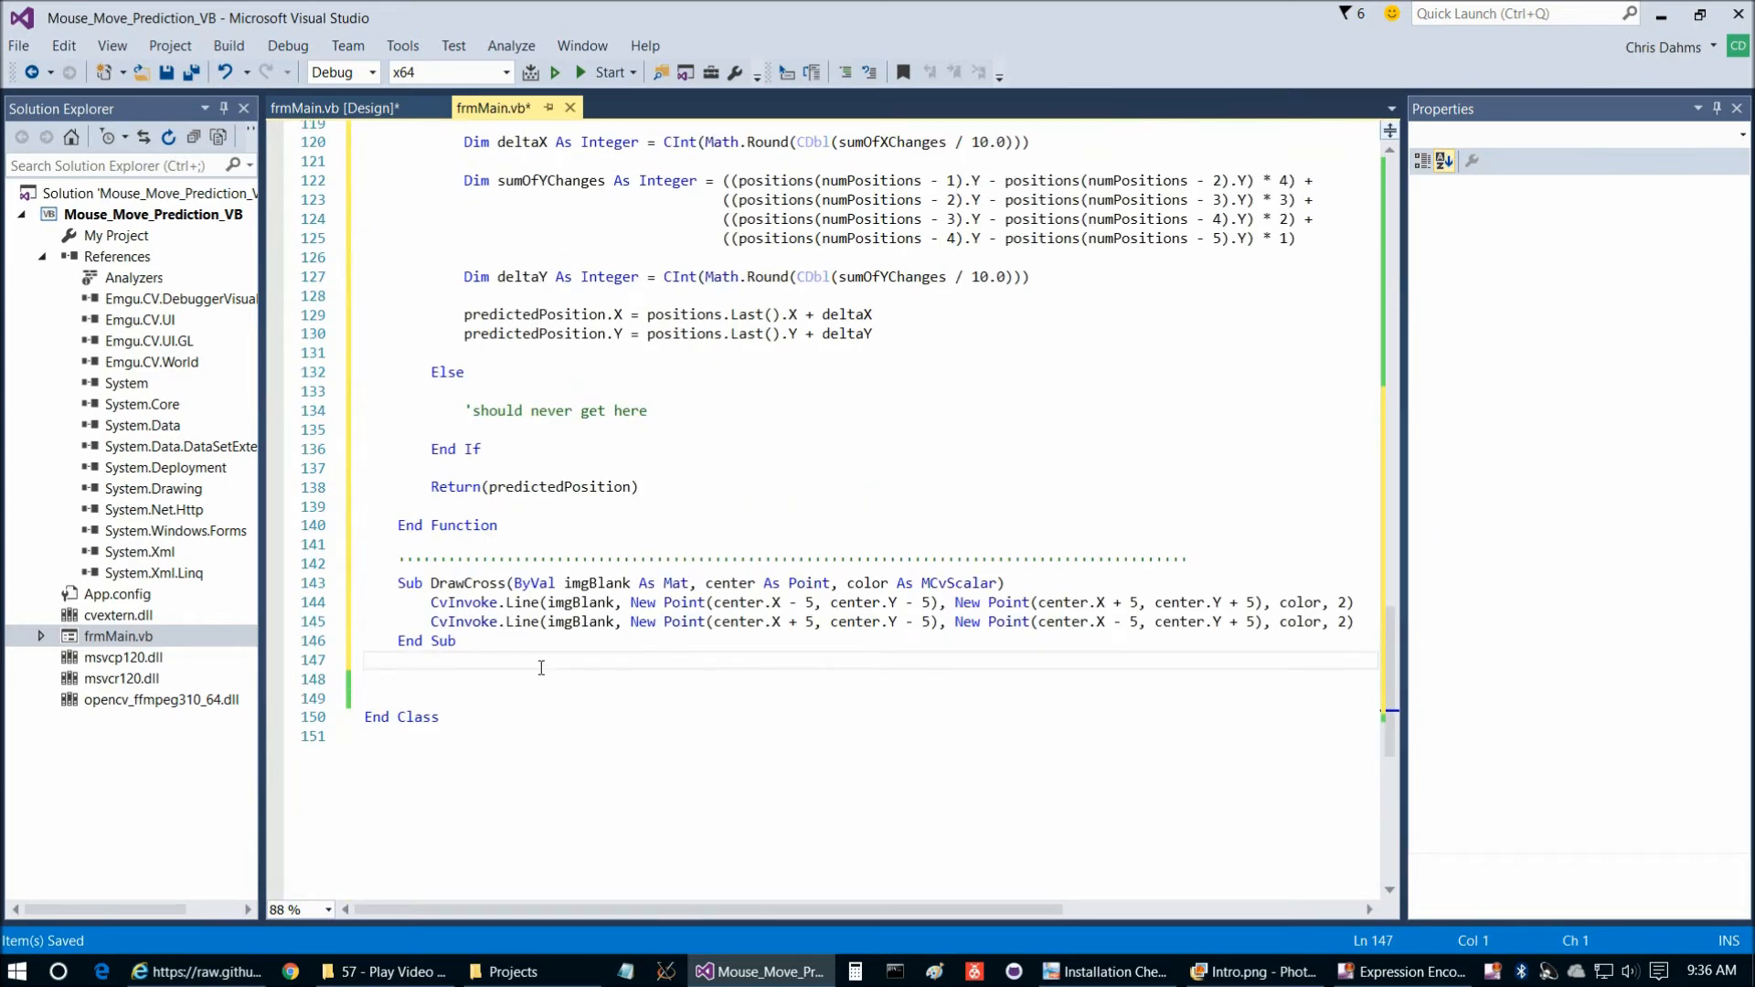
{"action": "scroll", "scroll_direction": "up", "scroll_amount": 3}
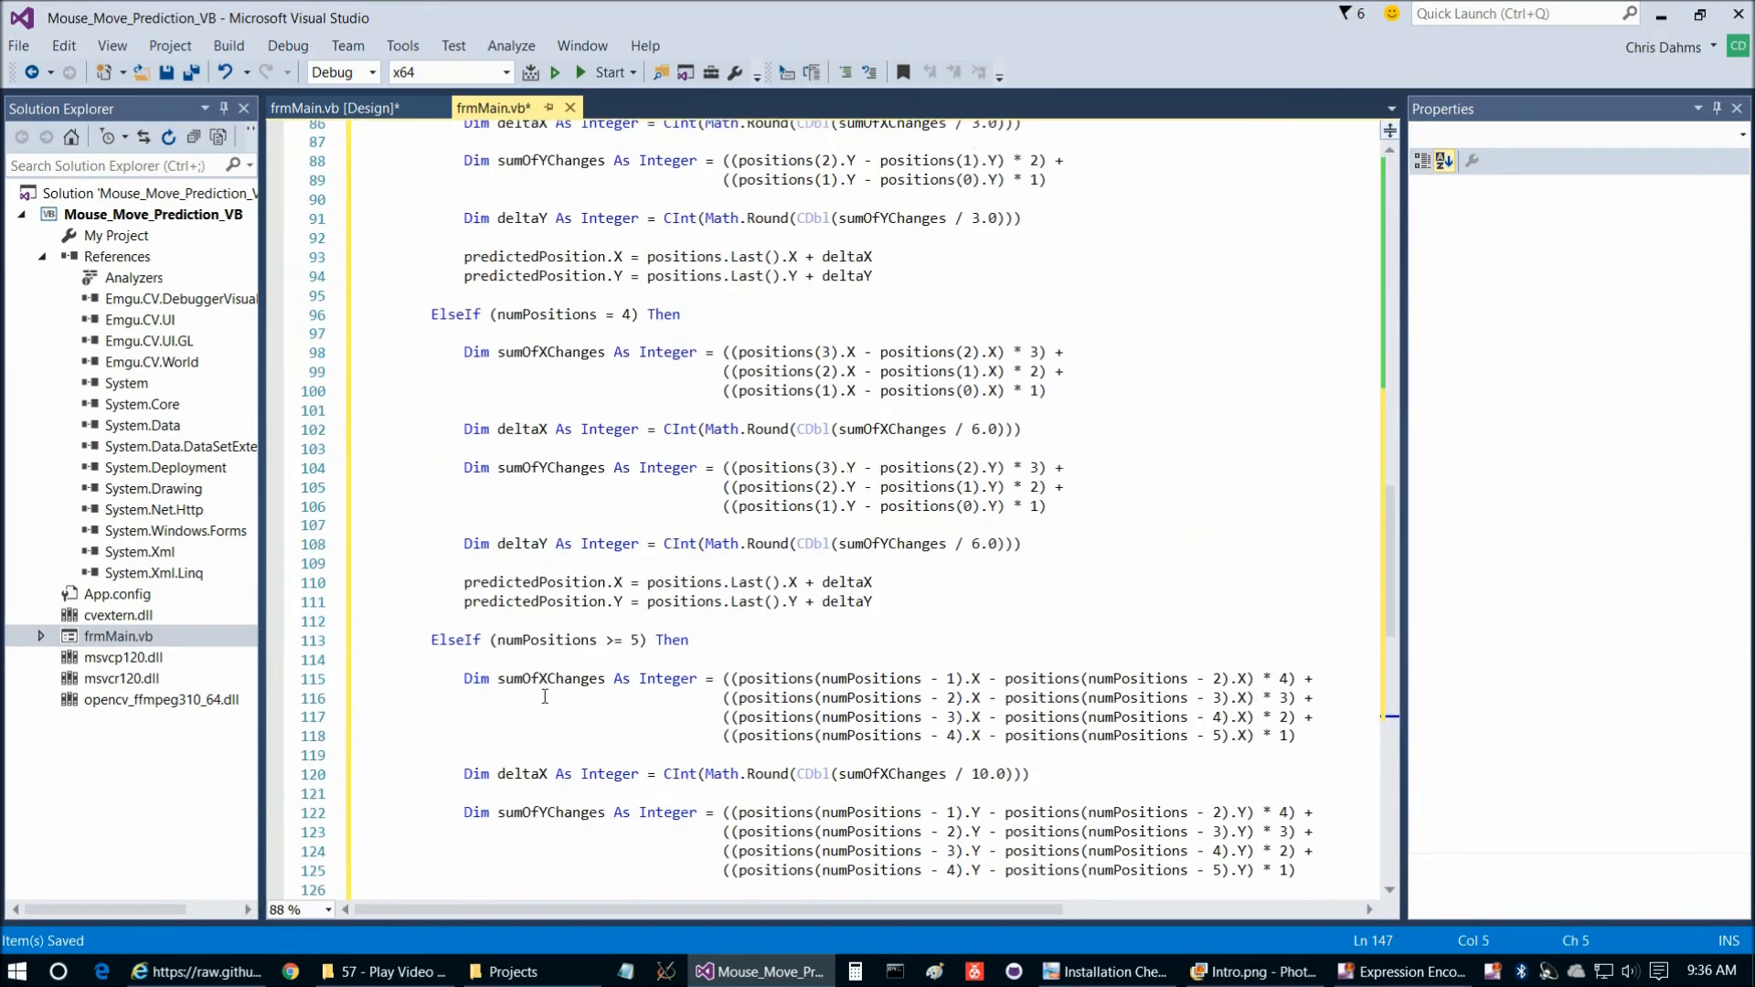
{"action": "scroll", "scroll_direction": "up", "scroll_amount": 3}
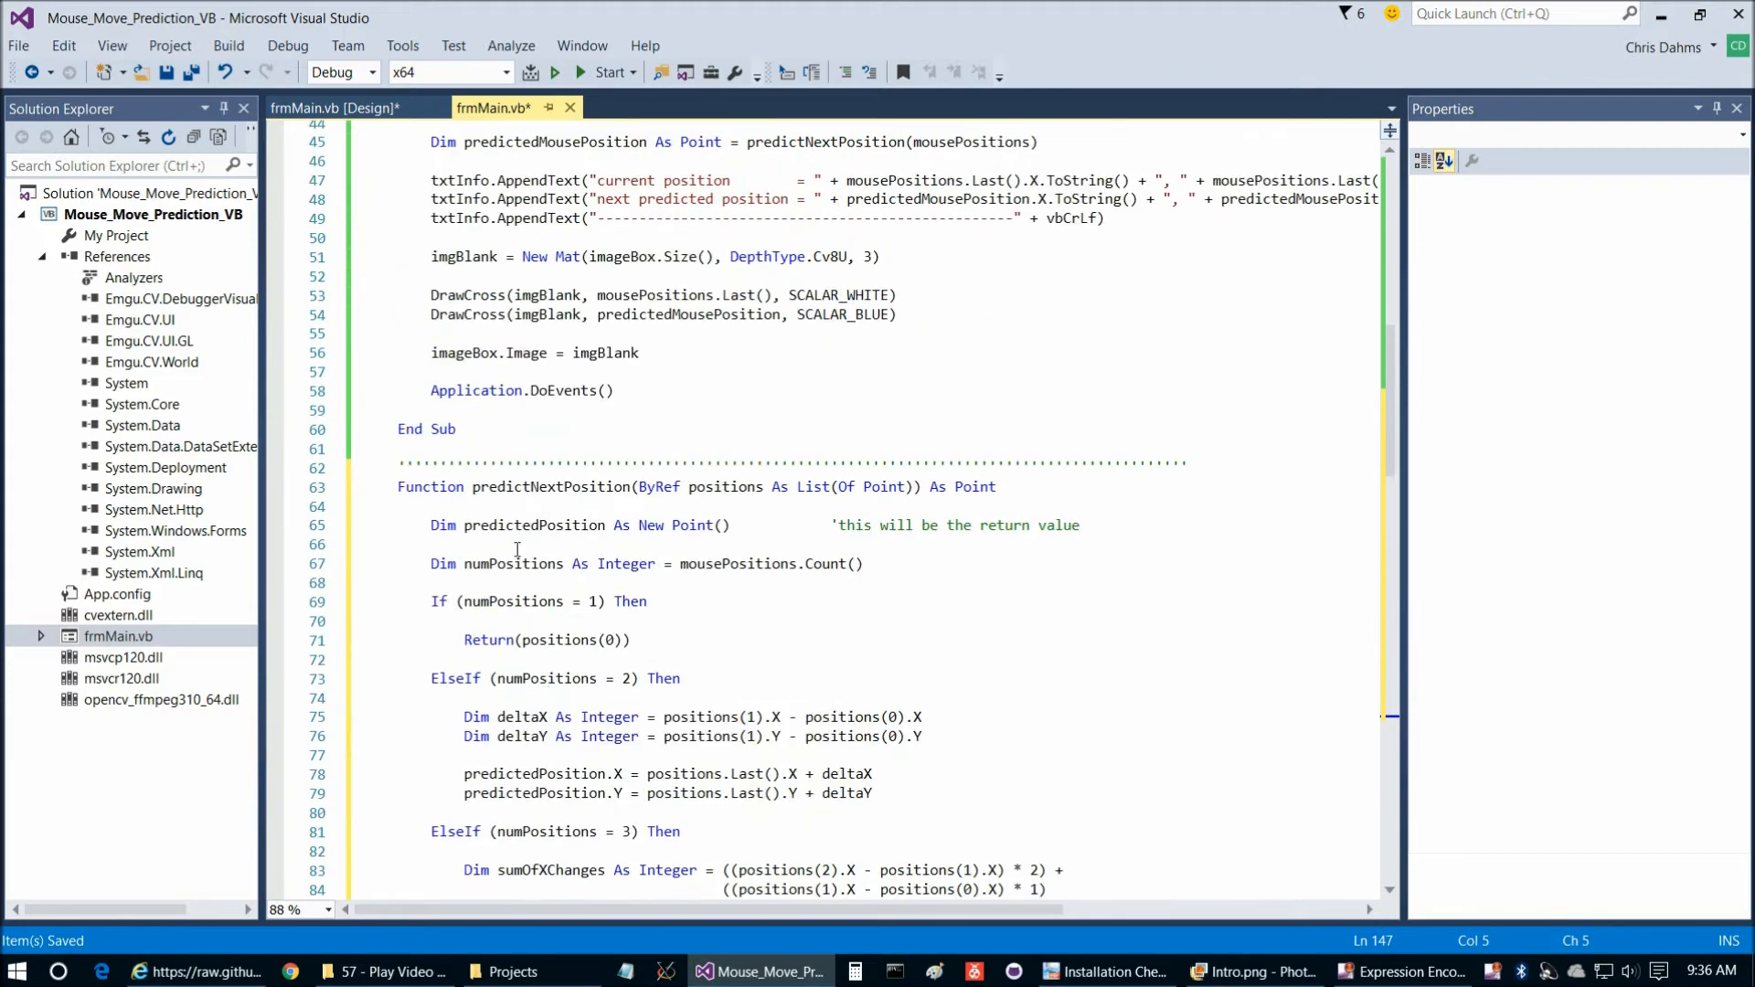
{"action": "scroll", "scroll_direction": "up", "scroll_amount": 3}
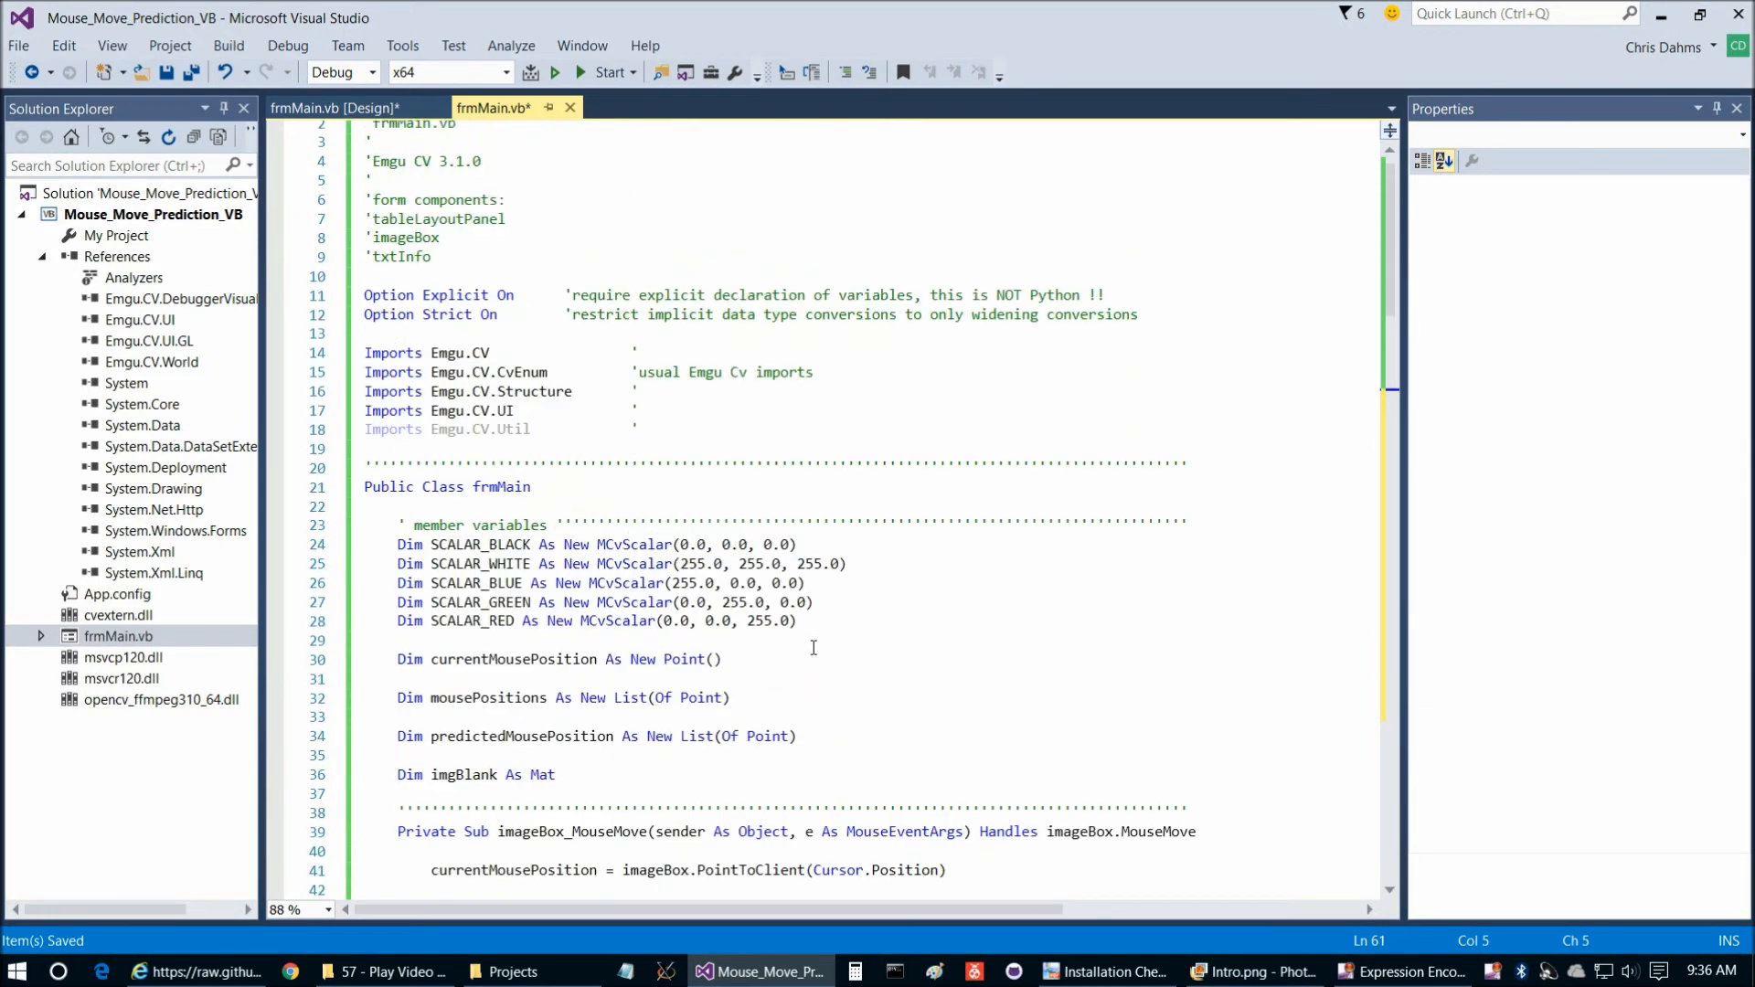
{"action": "scroll", "scroll_direction": "down", "scroll_amount": 3}
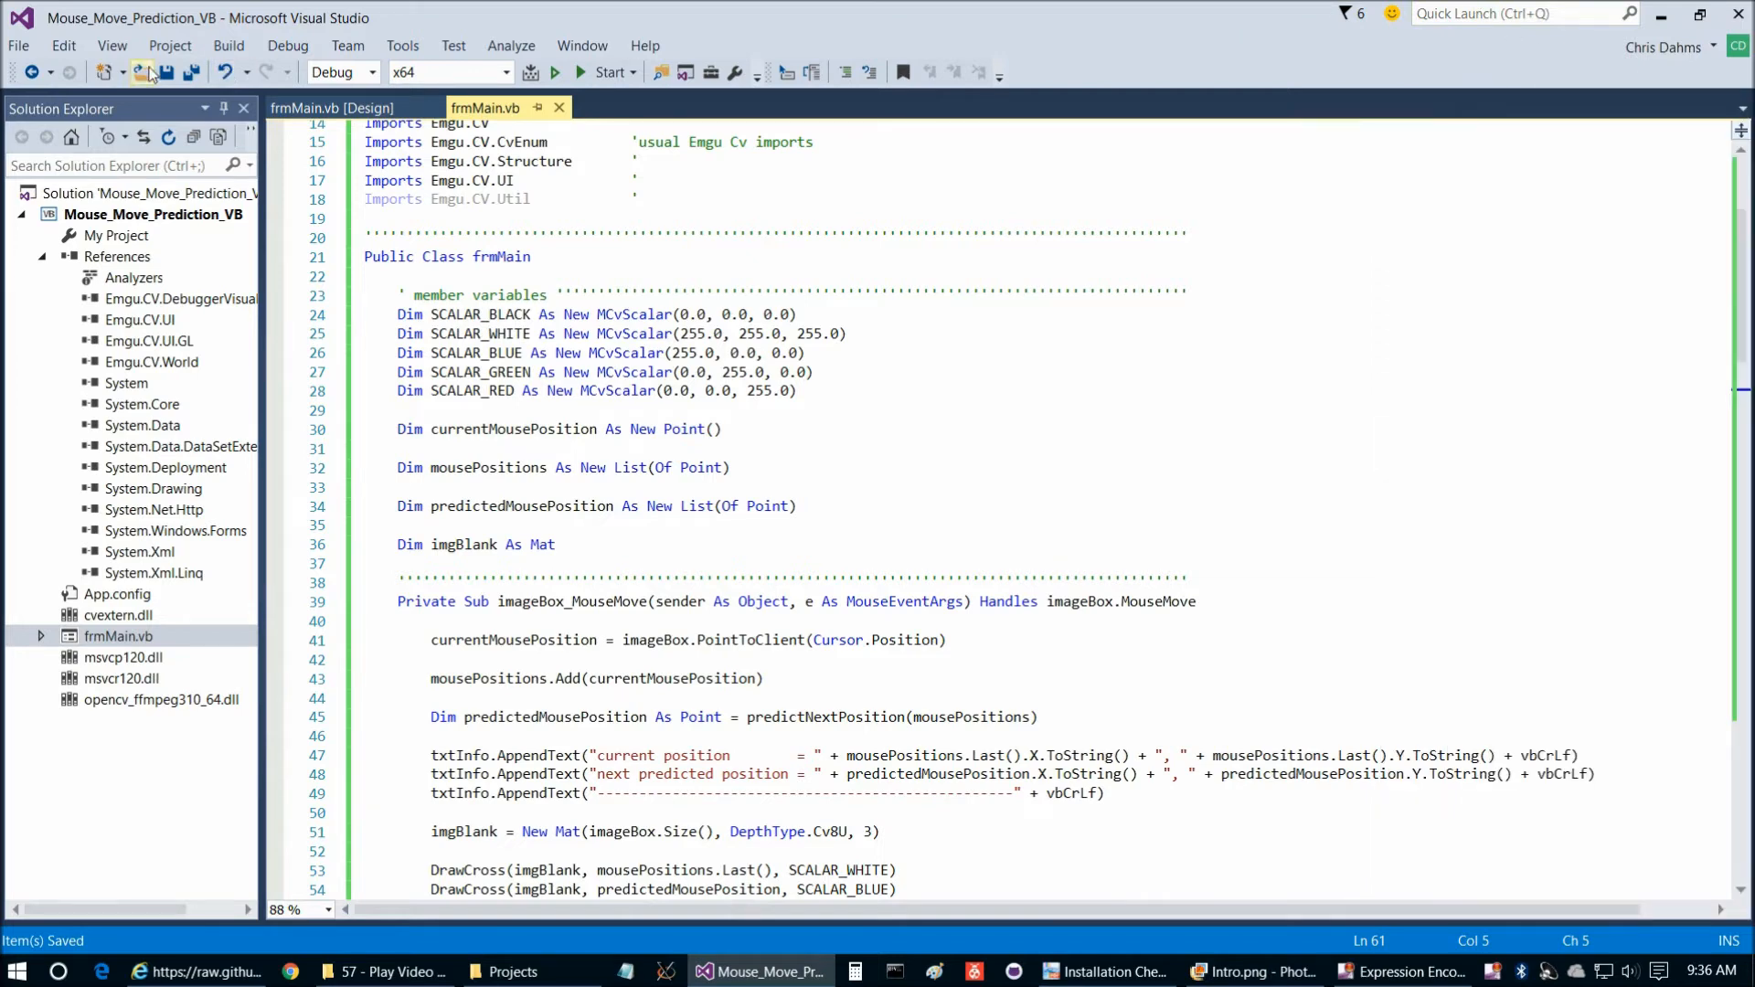
Run the app, maximize the form, then close it
{"action": "left_click", "coordinate": [611, 71]}
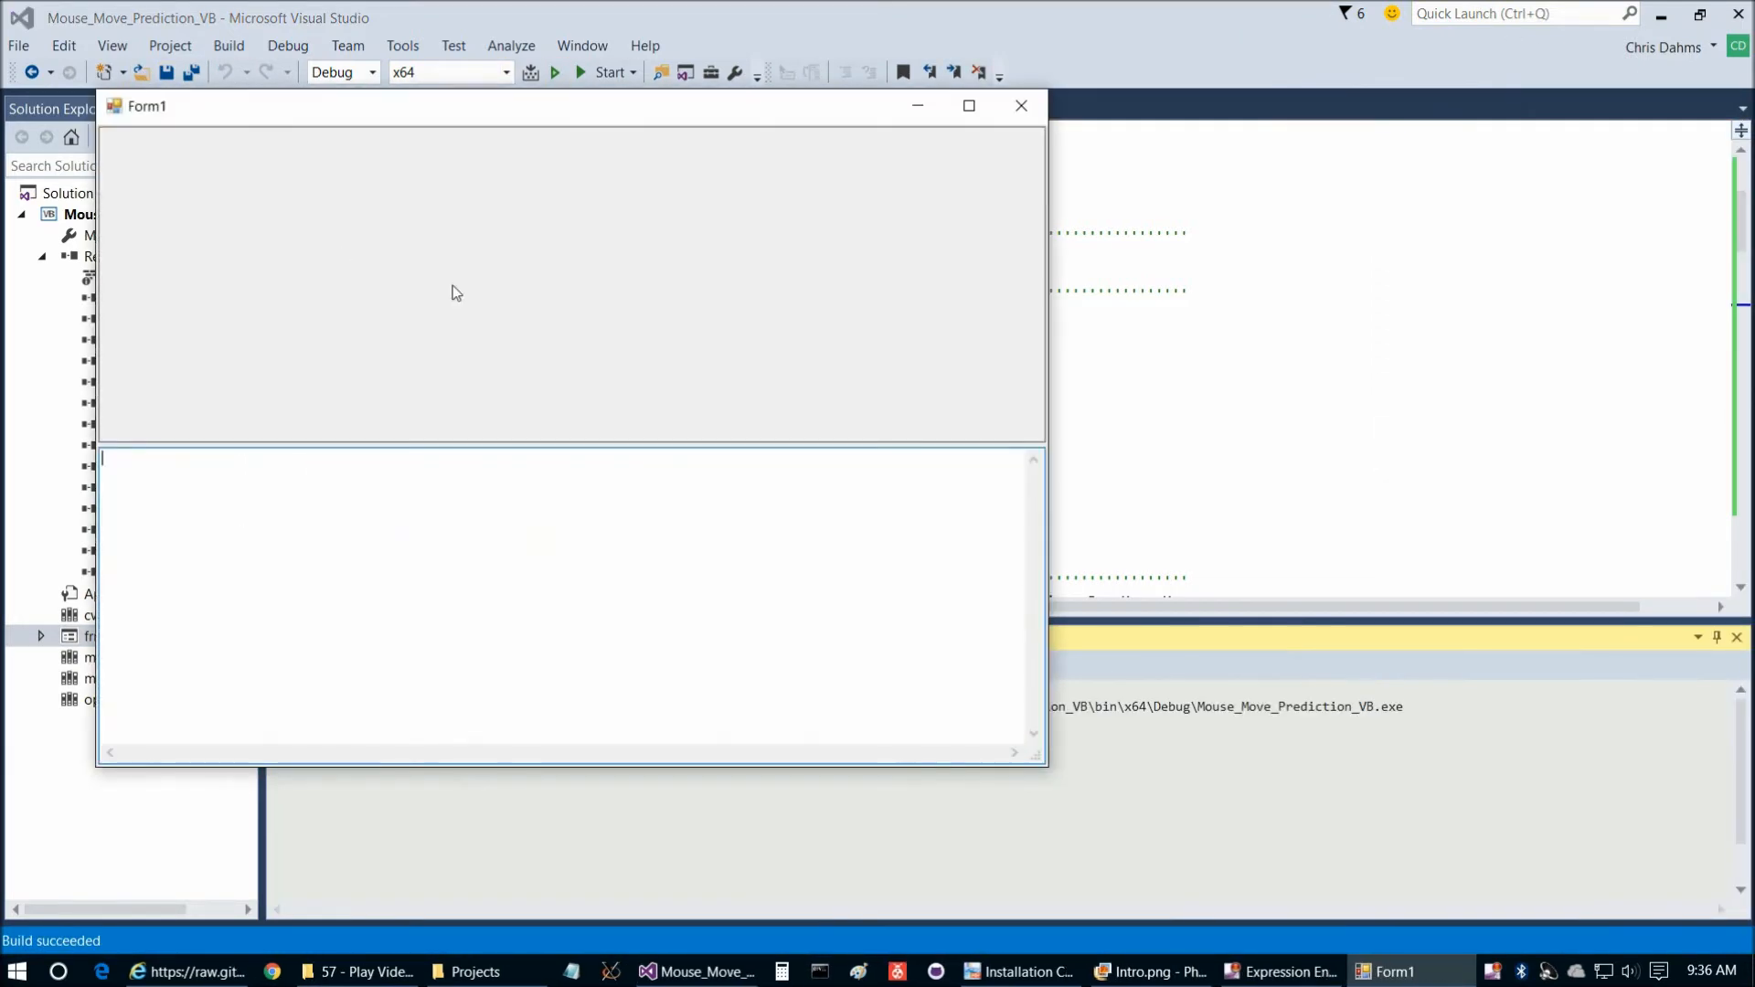
{"action": "left_click", "coordinate": [969, 106]}
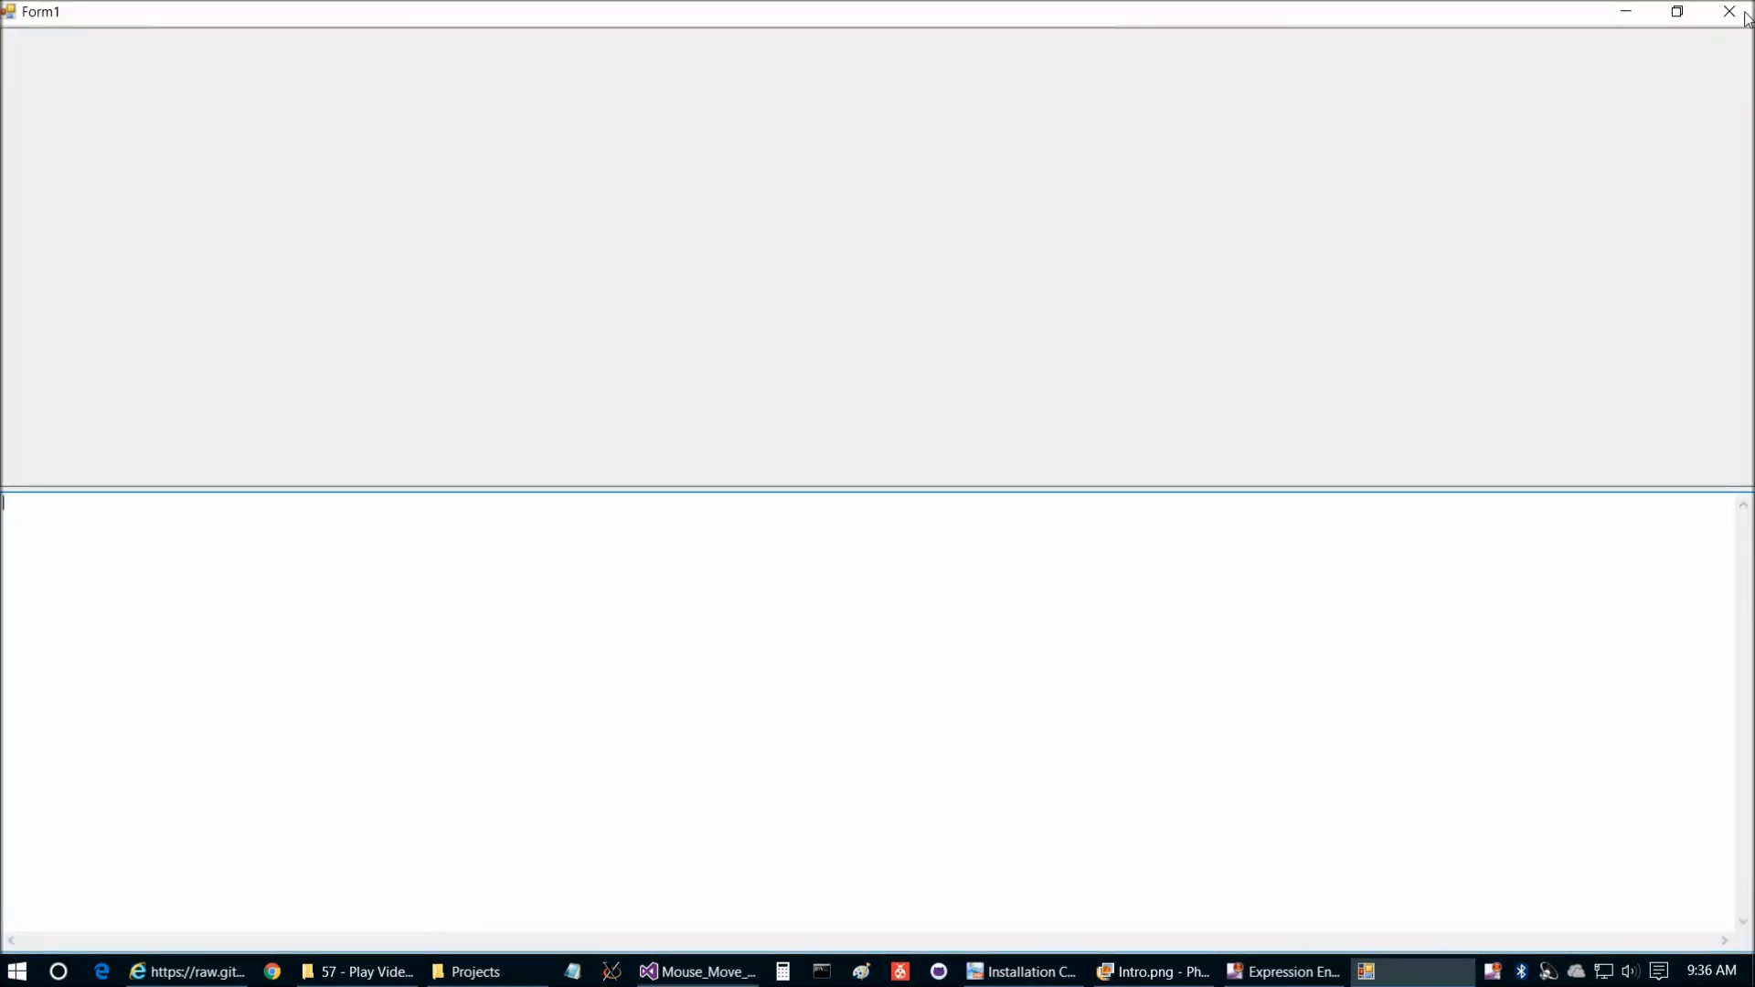
{"action": "left_click", "coordinate": [1728, 11]}
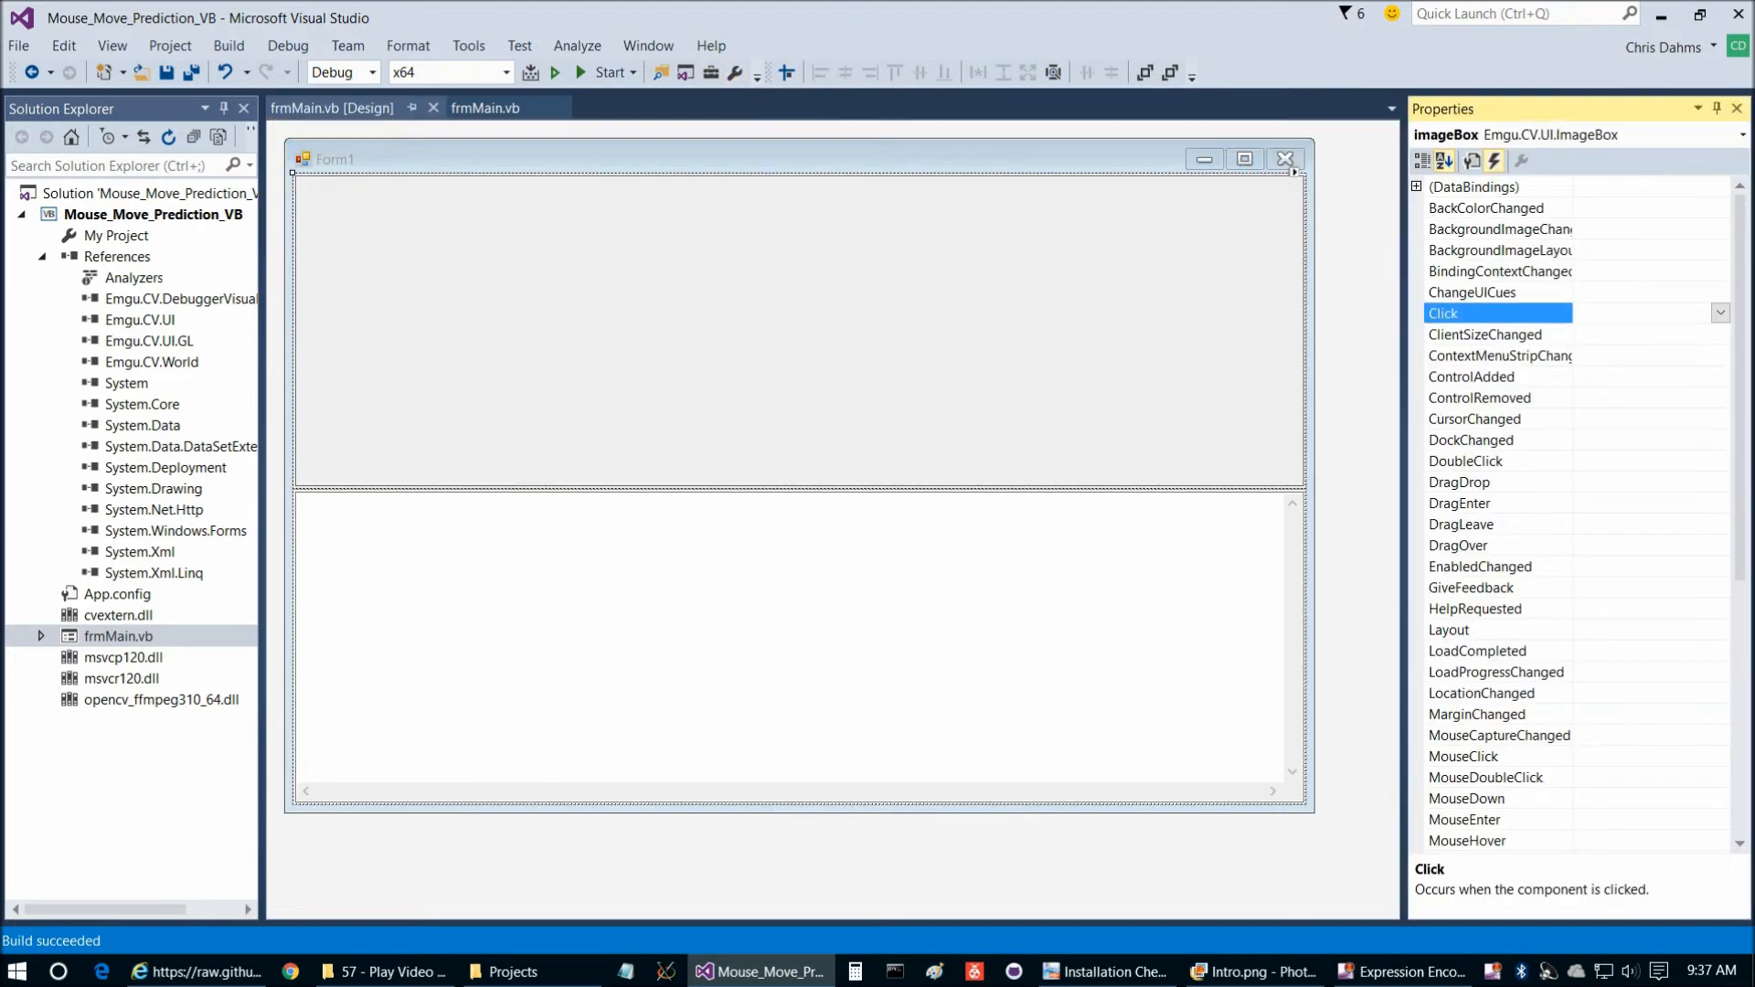
Set imageBox Enabled to True and txtInfo's font to Courier New 12pt
{"action": "left_click", "coordinate": [1444, 161]}
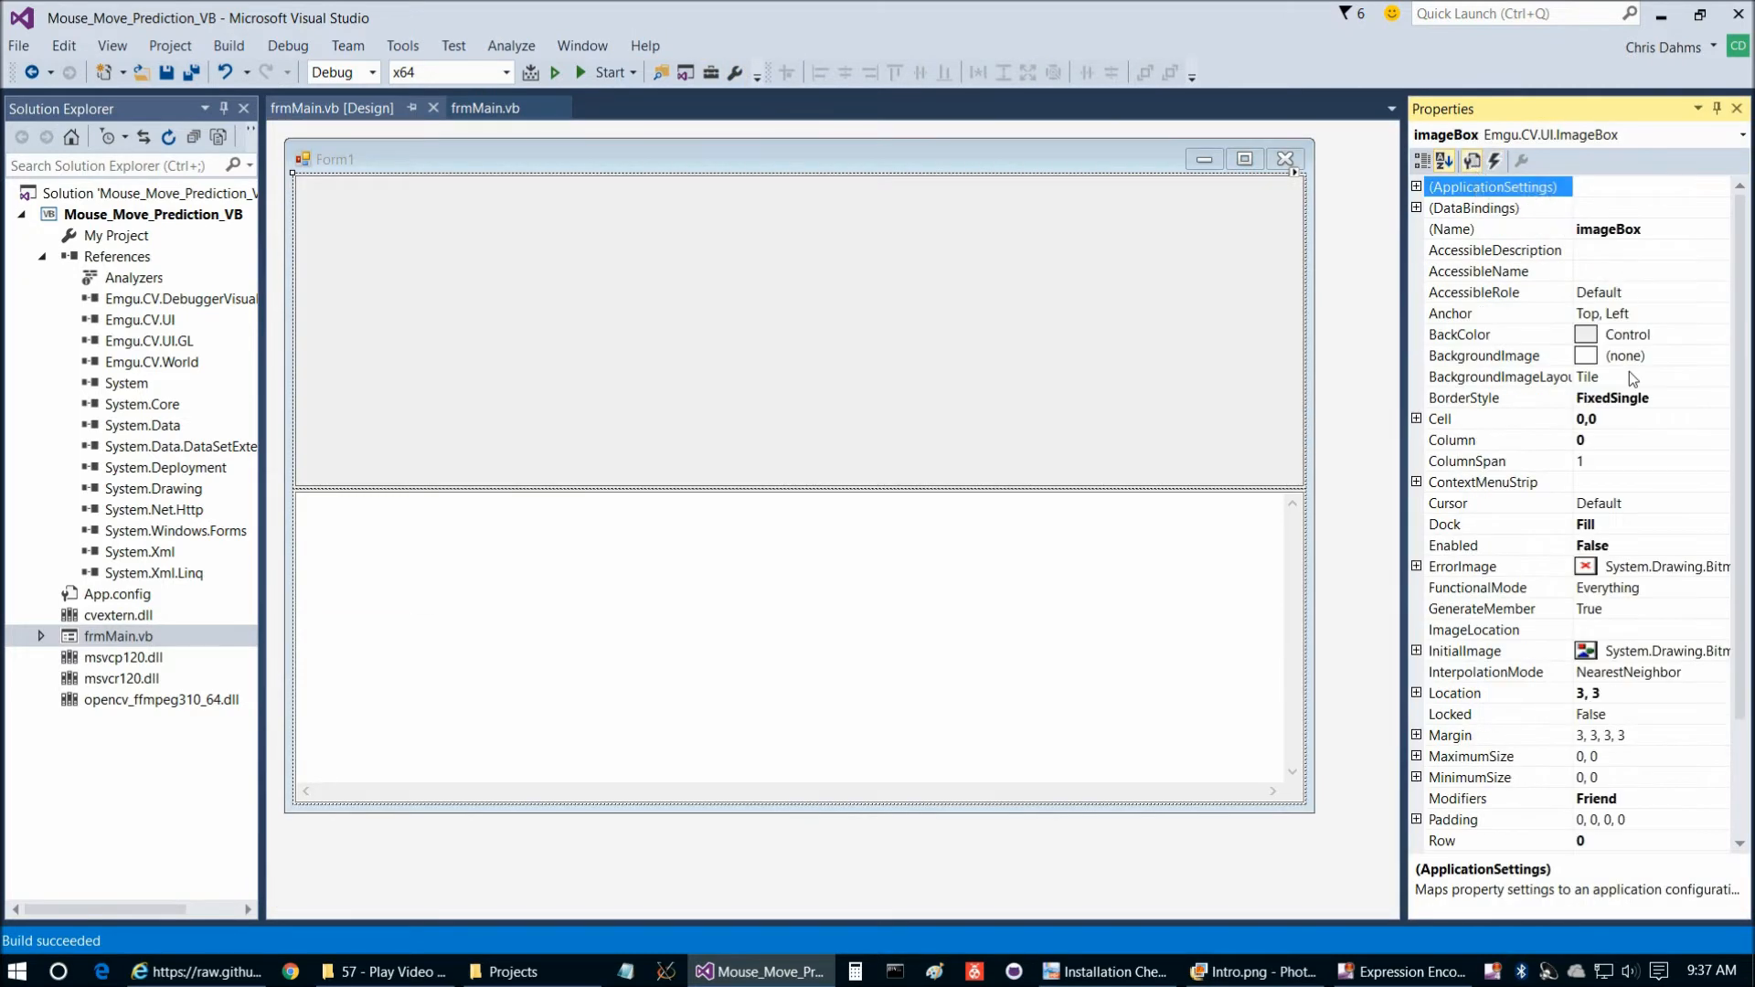
{"action": "mouse_move", "coordinate": [1470, 656]}
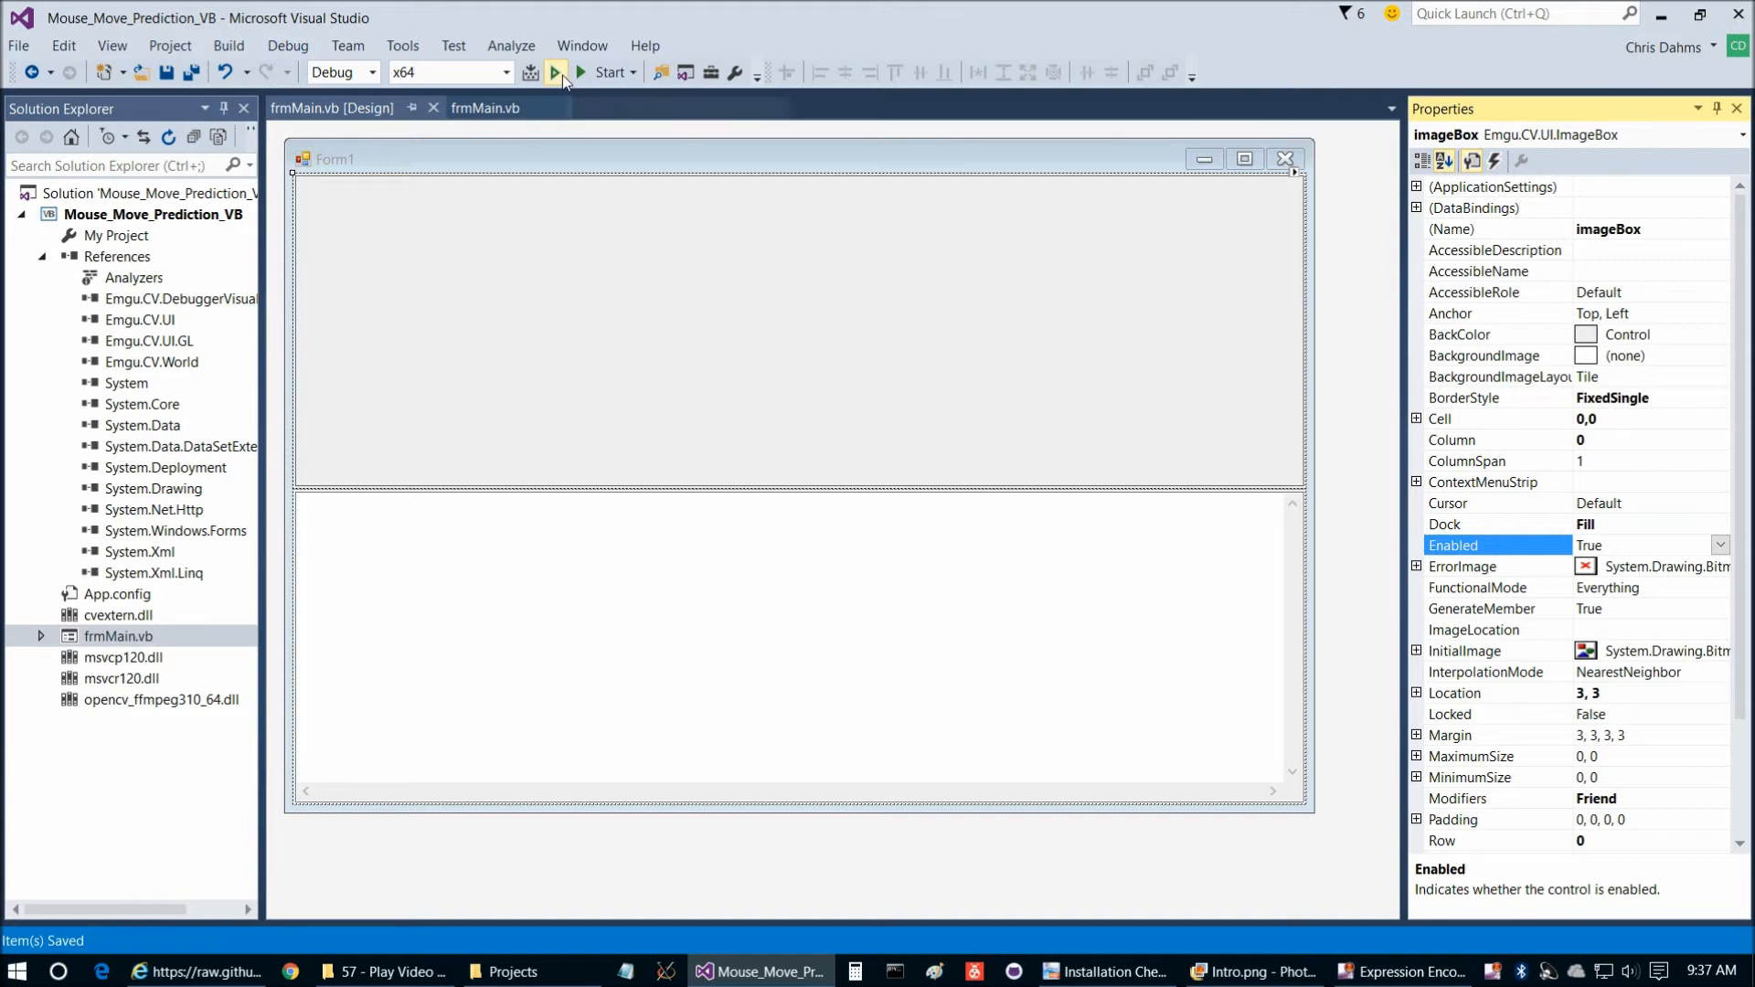
{"action": "left_click", "coordinate": [556, 71]}
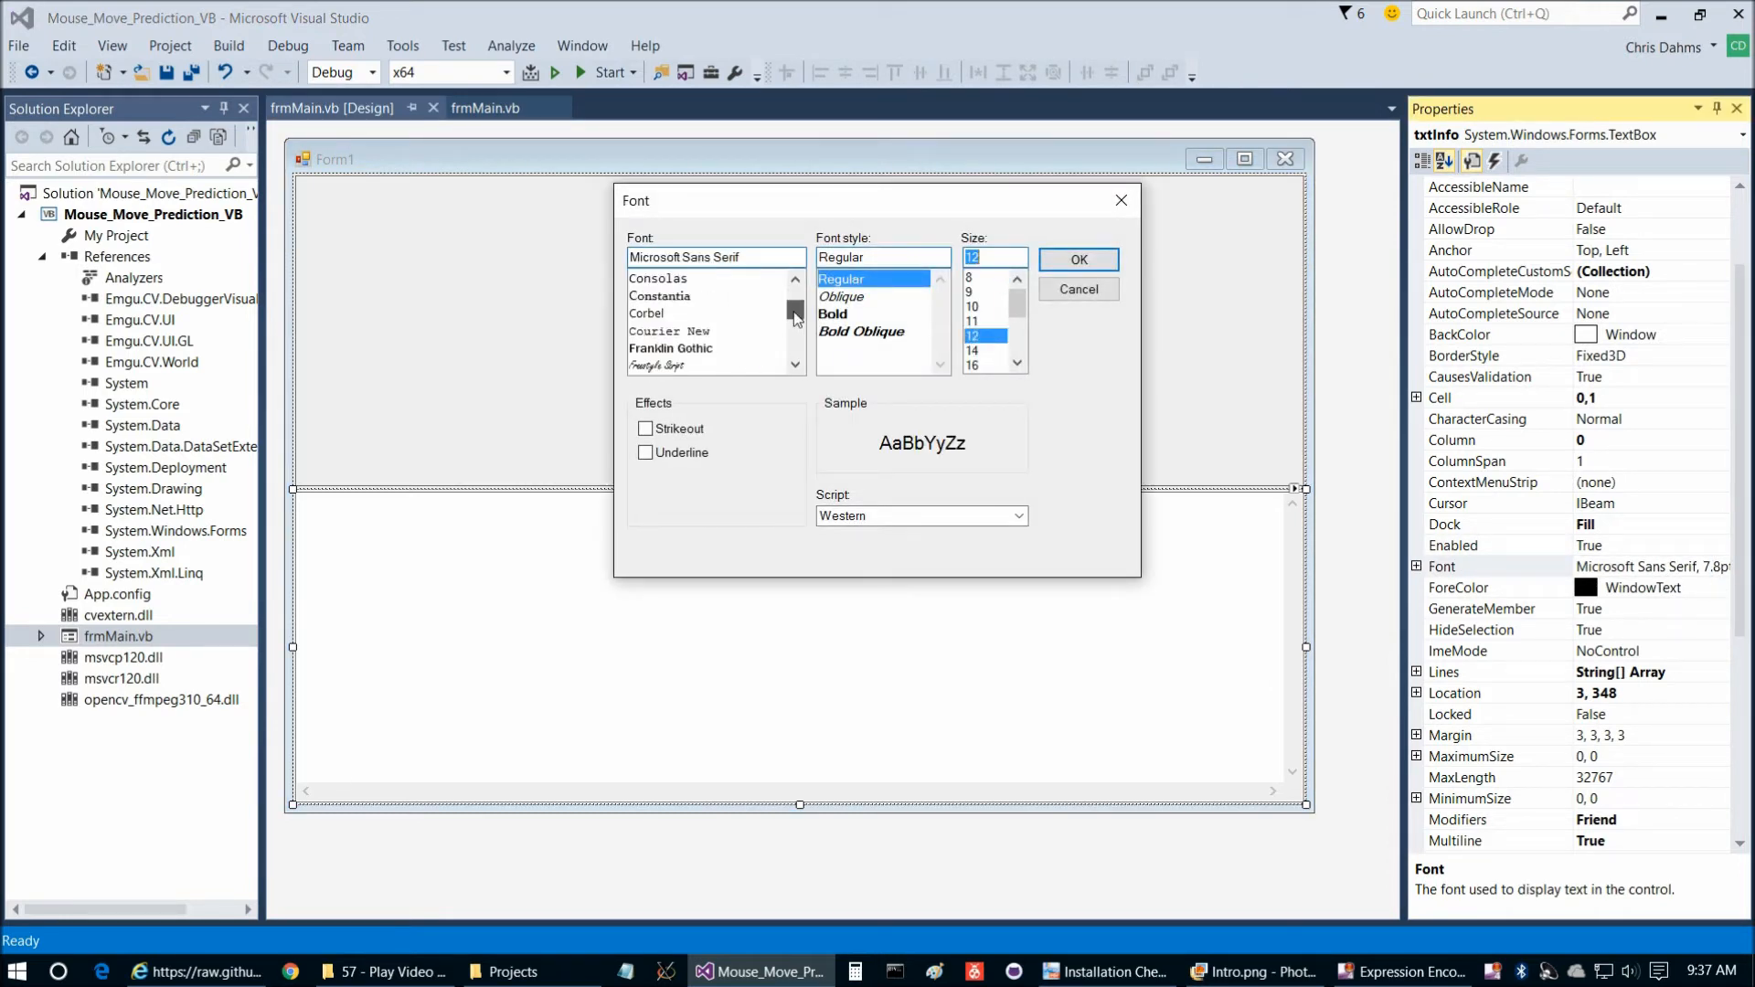
{"action": "left_click", "coordinate": [669, 313]}
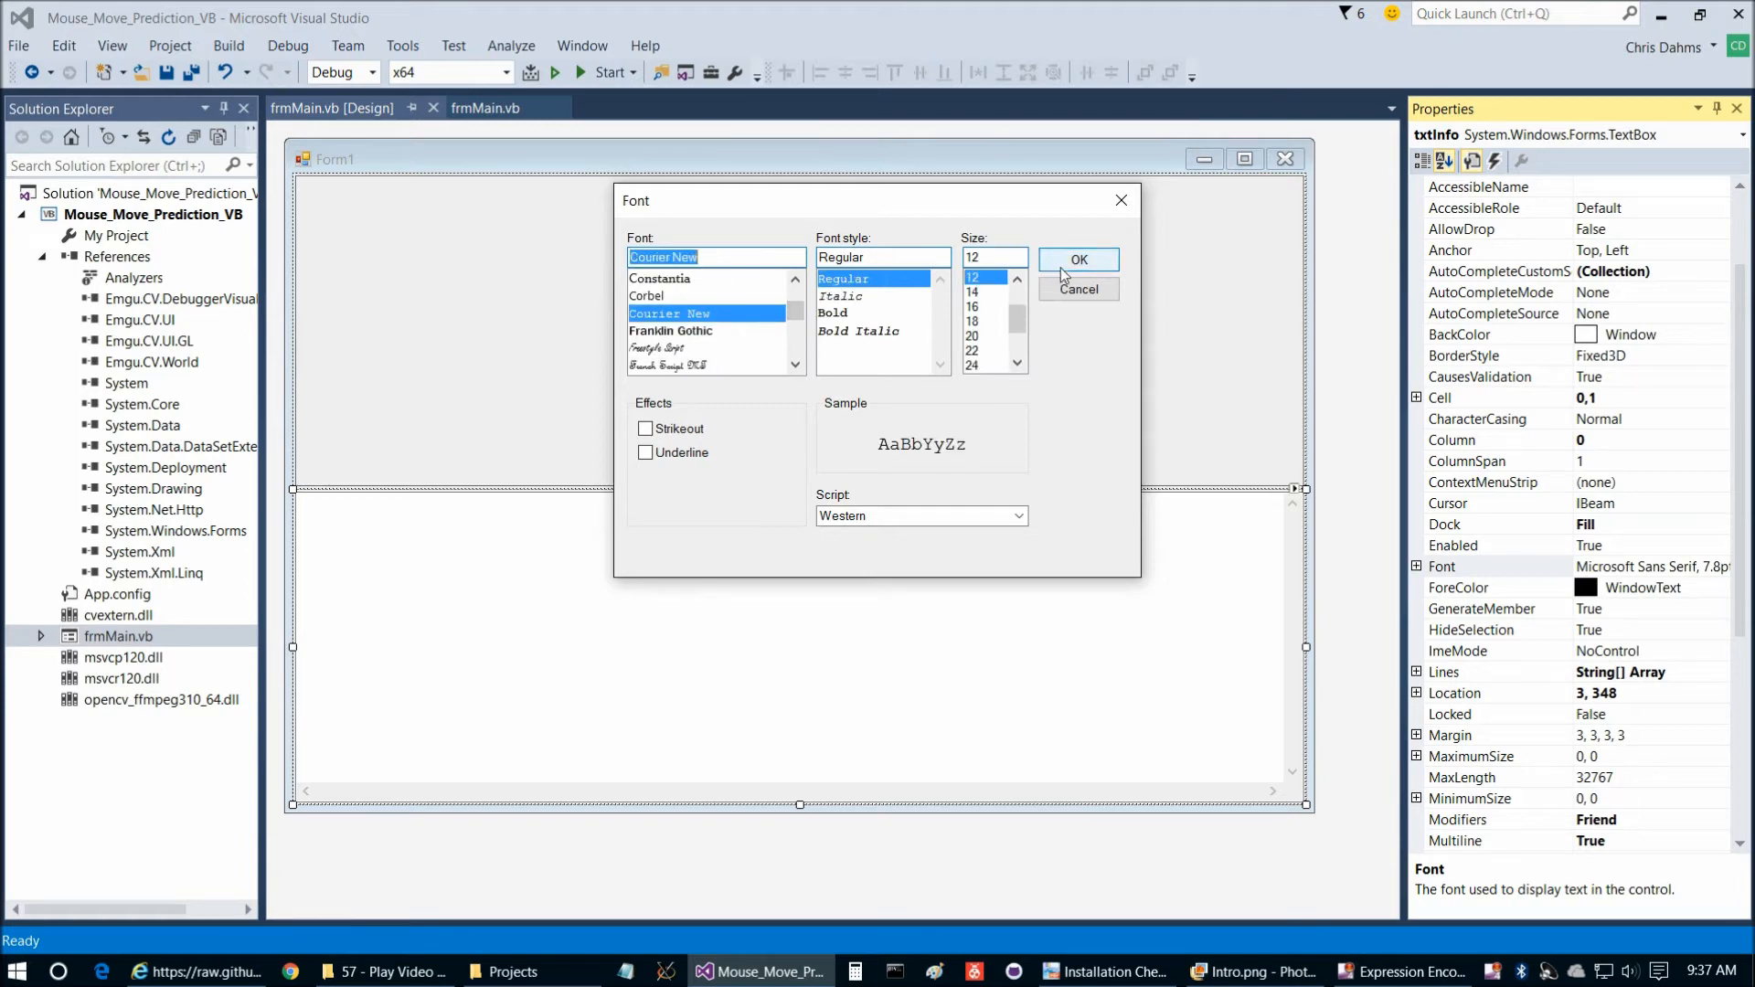
{"action": "left_click", "coordinate": [1077, 258]}
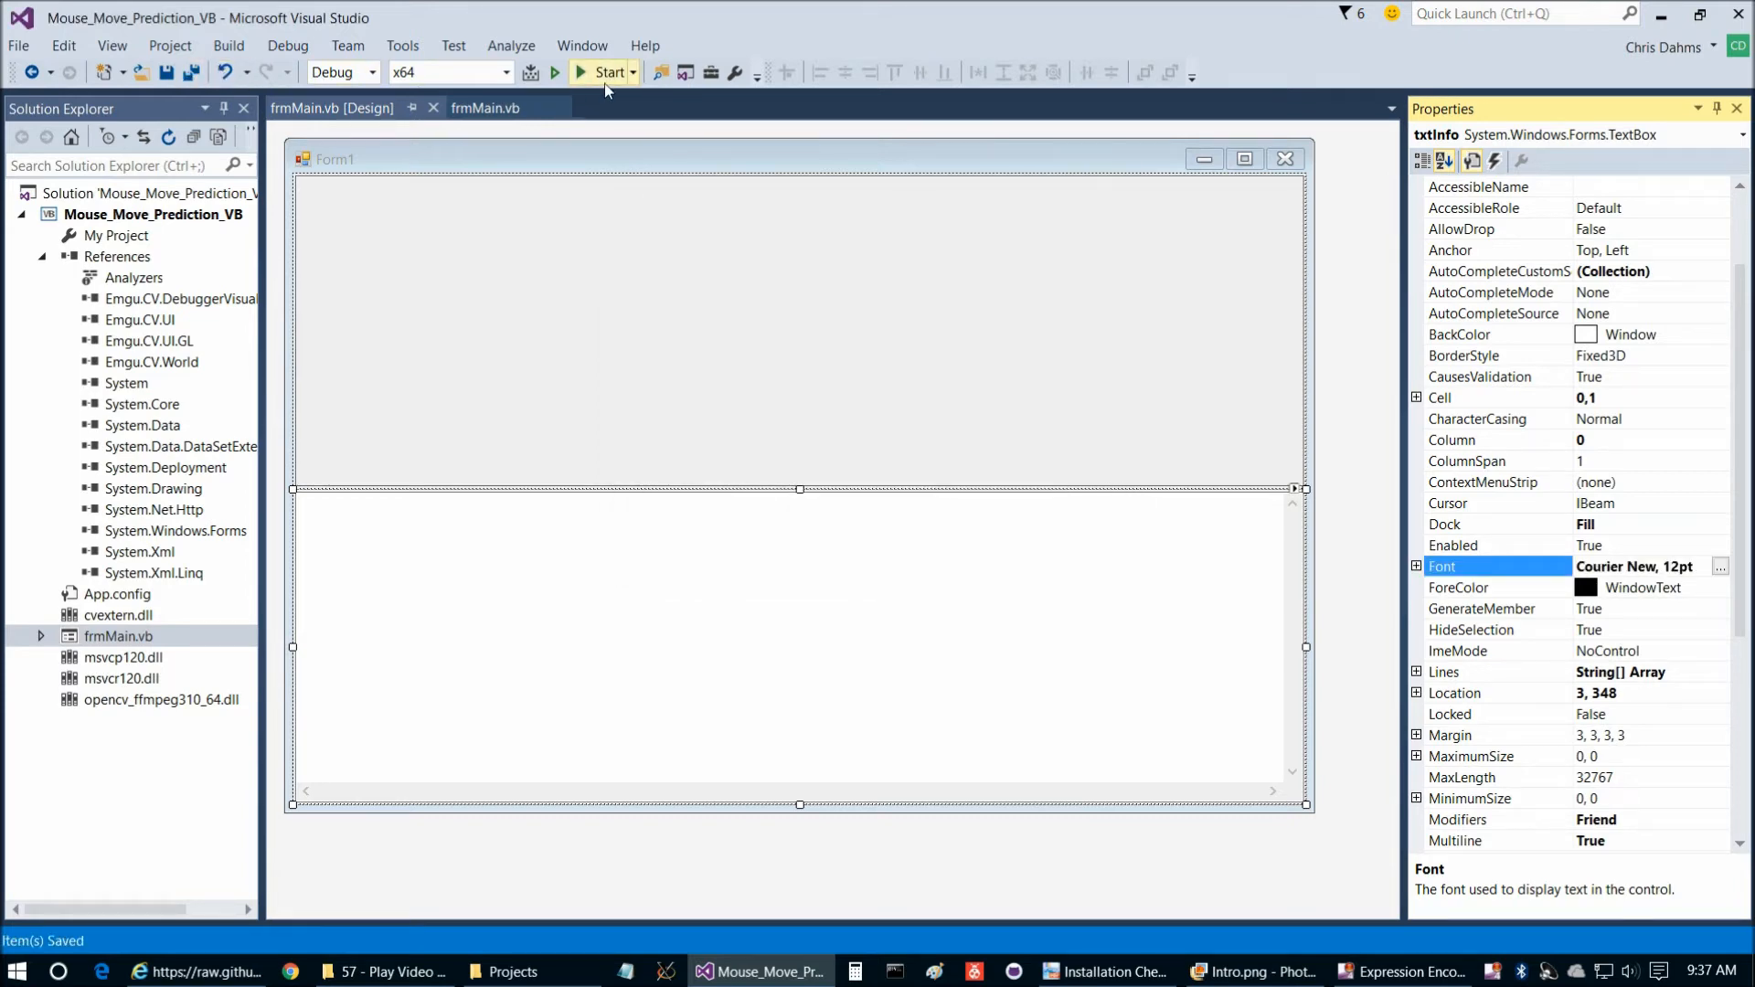
Run the app and move the mouse over the image box, logging current and predicted coordinates
{"action": "left_click", "coordinate": [610, 71]}
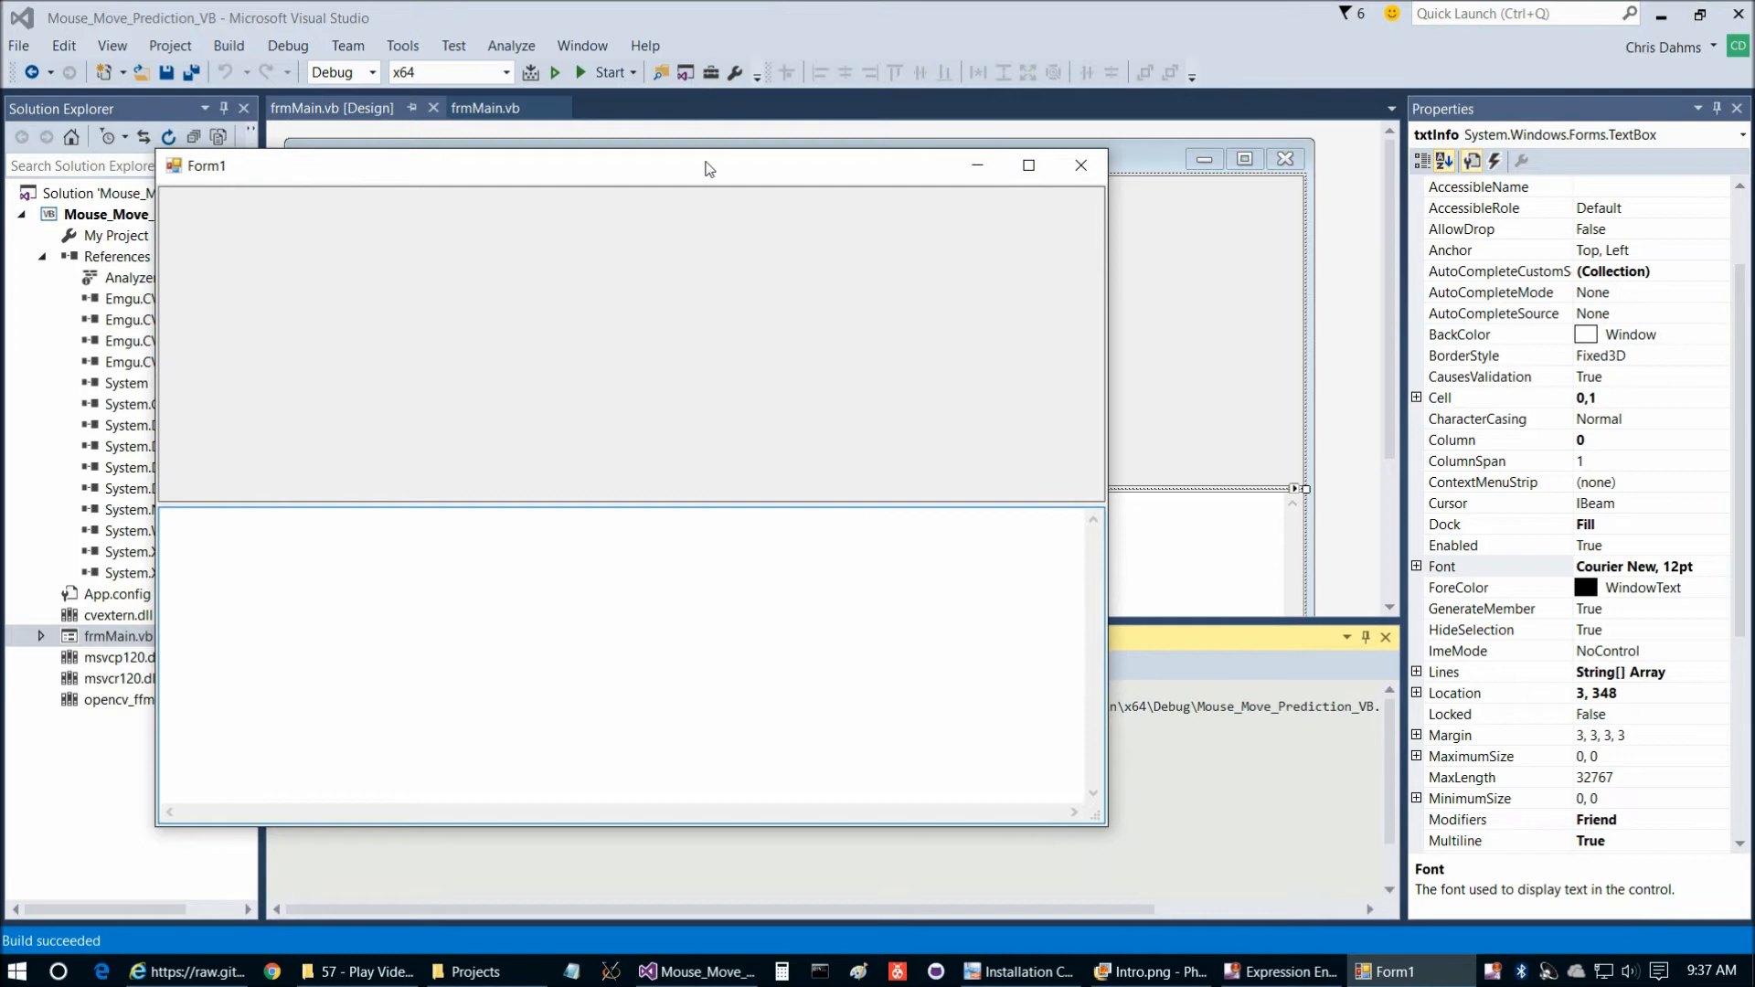
{"action": "left_click", "coordinate": [580, 71]}
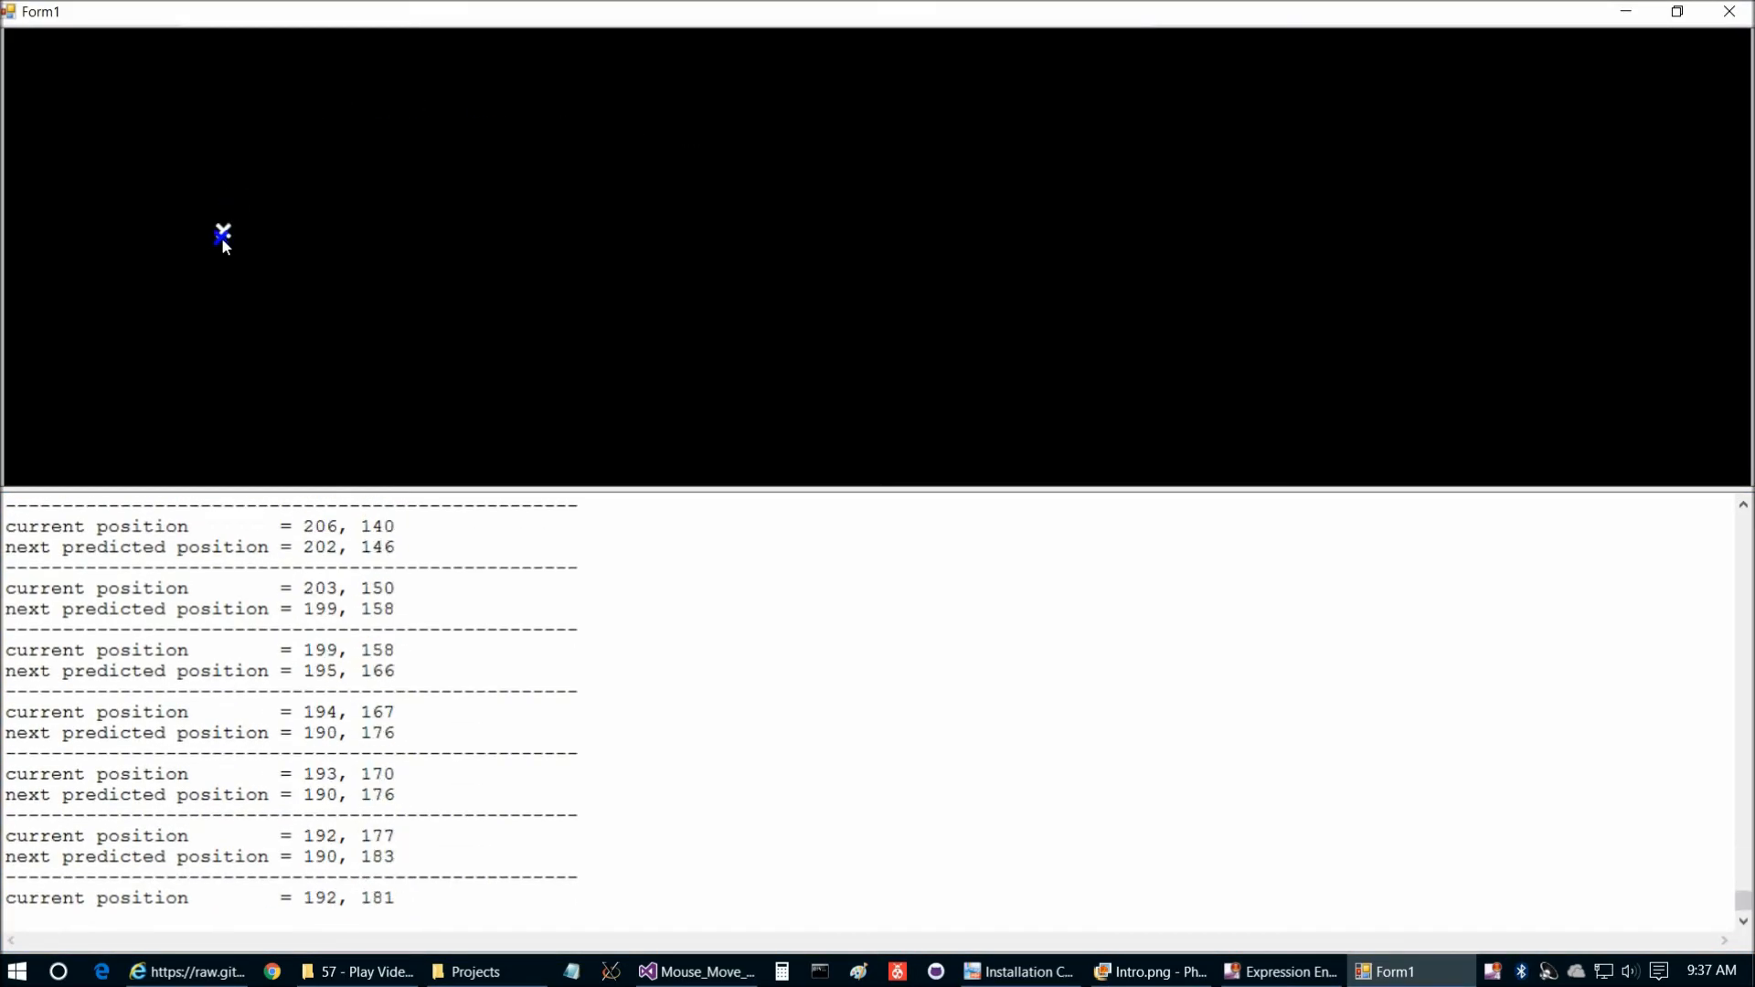
{"action": "mouse_move", "coordinate": [549, 95]}
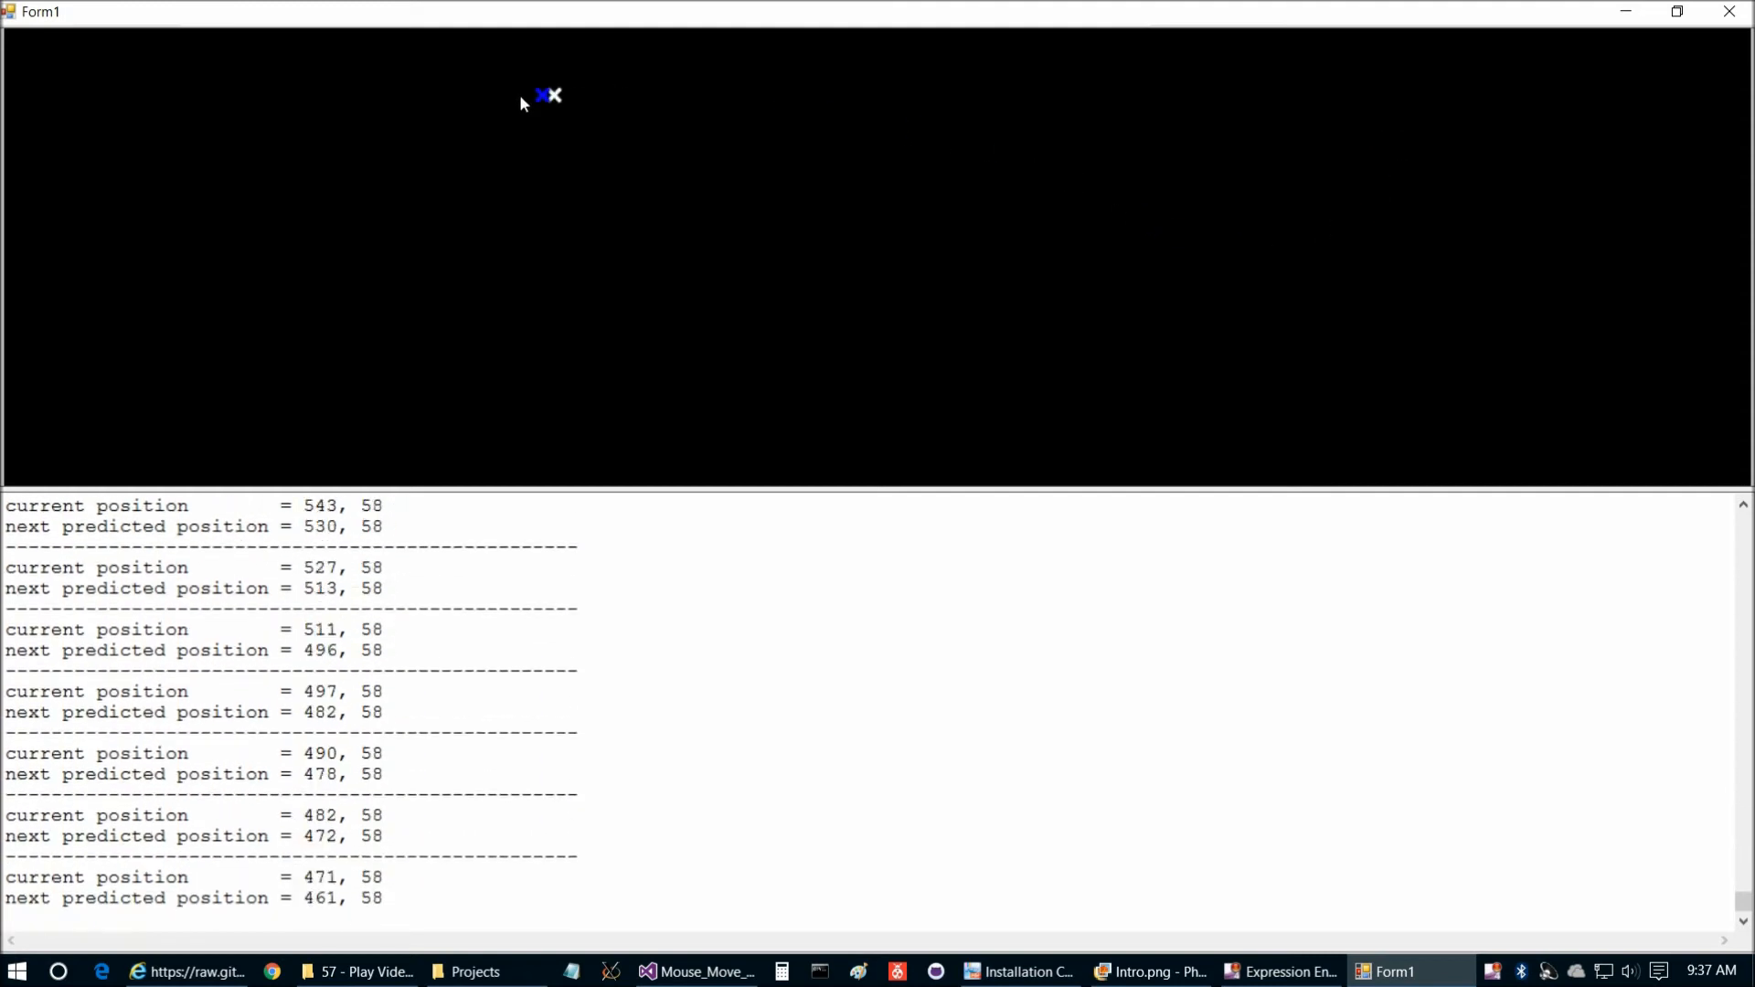
{"action": "mouse_move", "coordinate": [163, 243]}
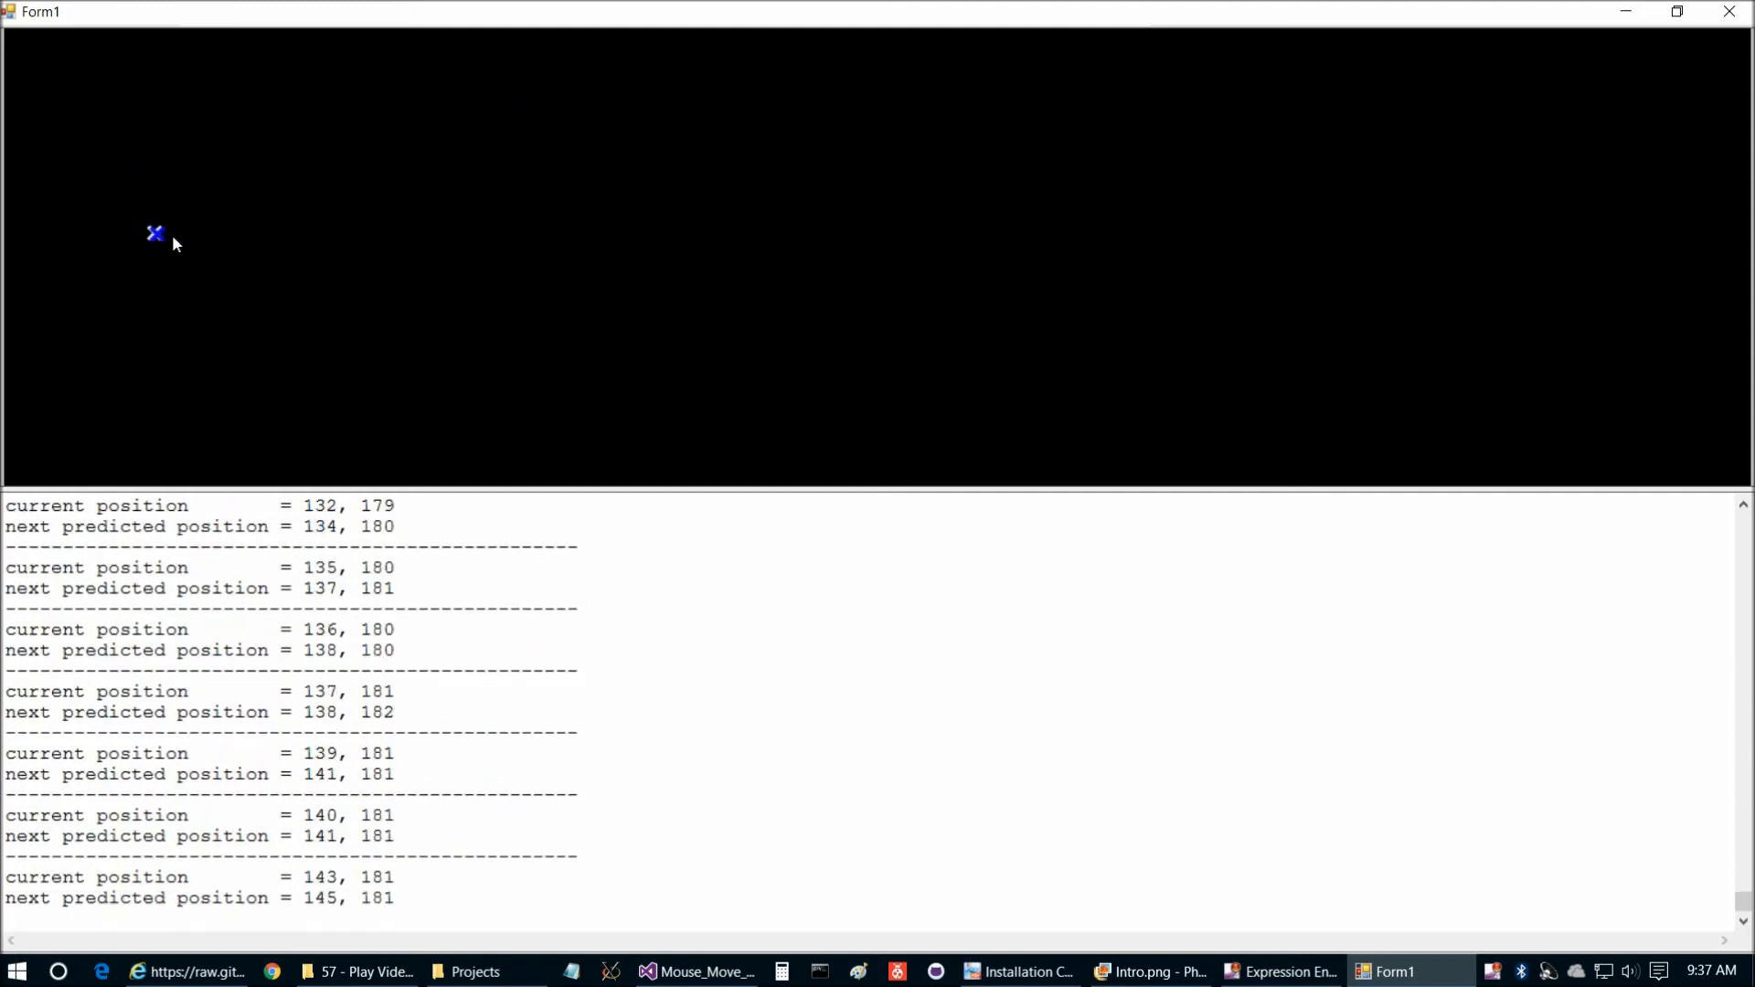
{"action": "mouse_move", "coordinate": [1375, 274]}
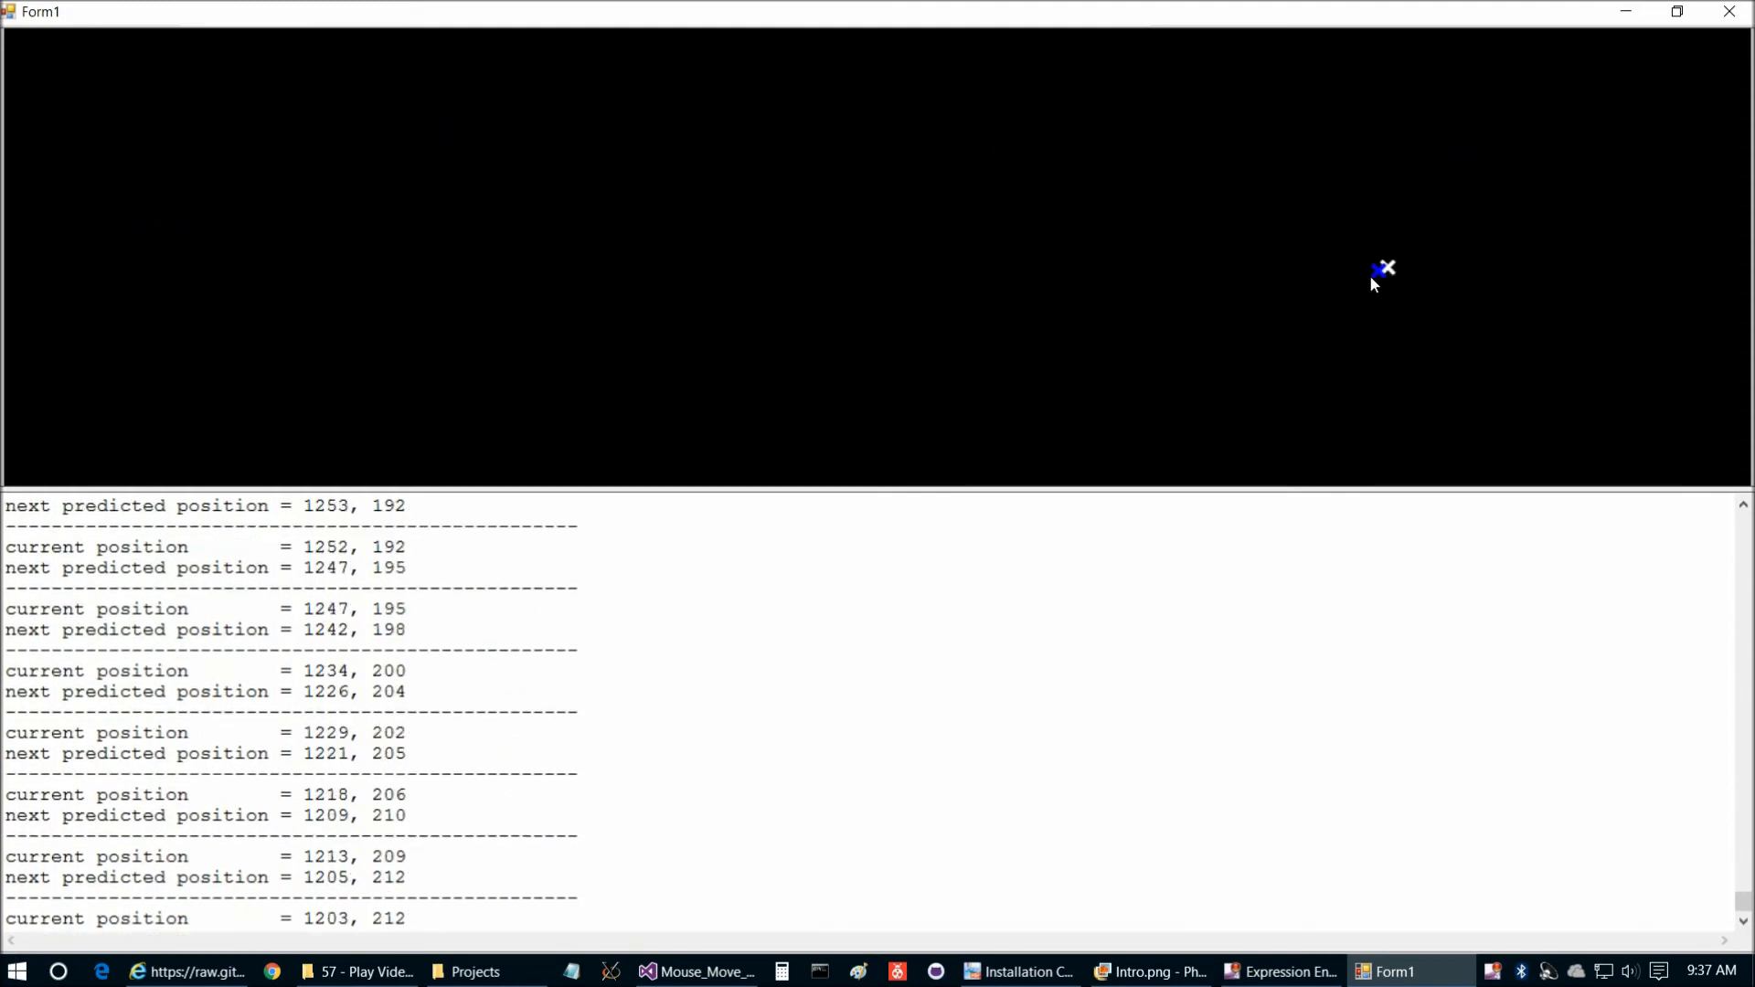
{"action": "mouse_move", "coordinate": [536, 176]}
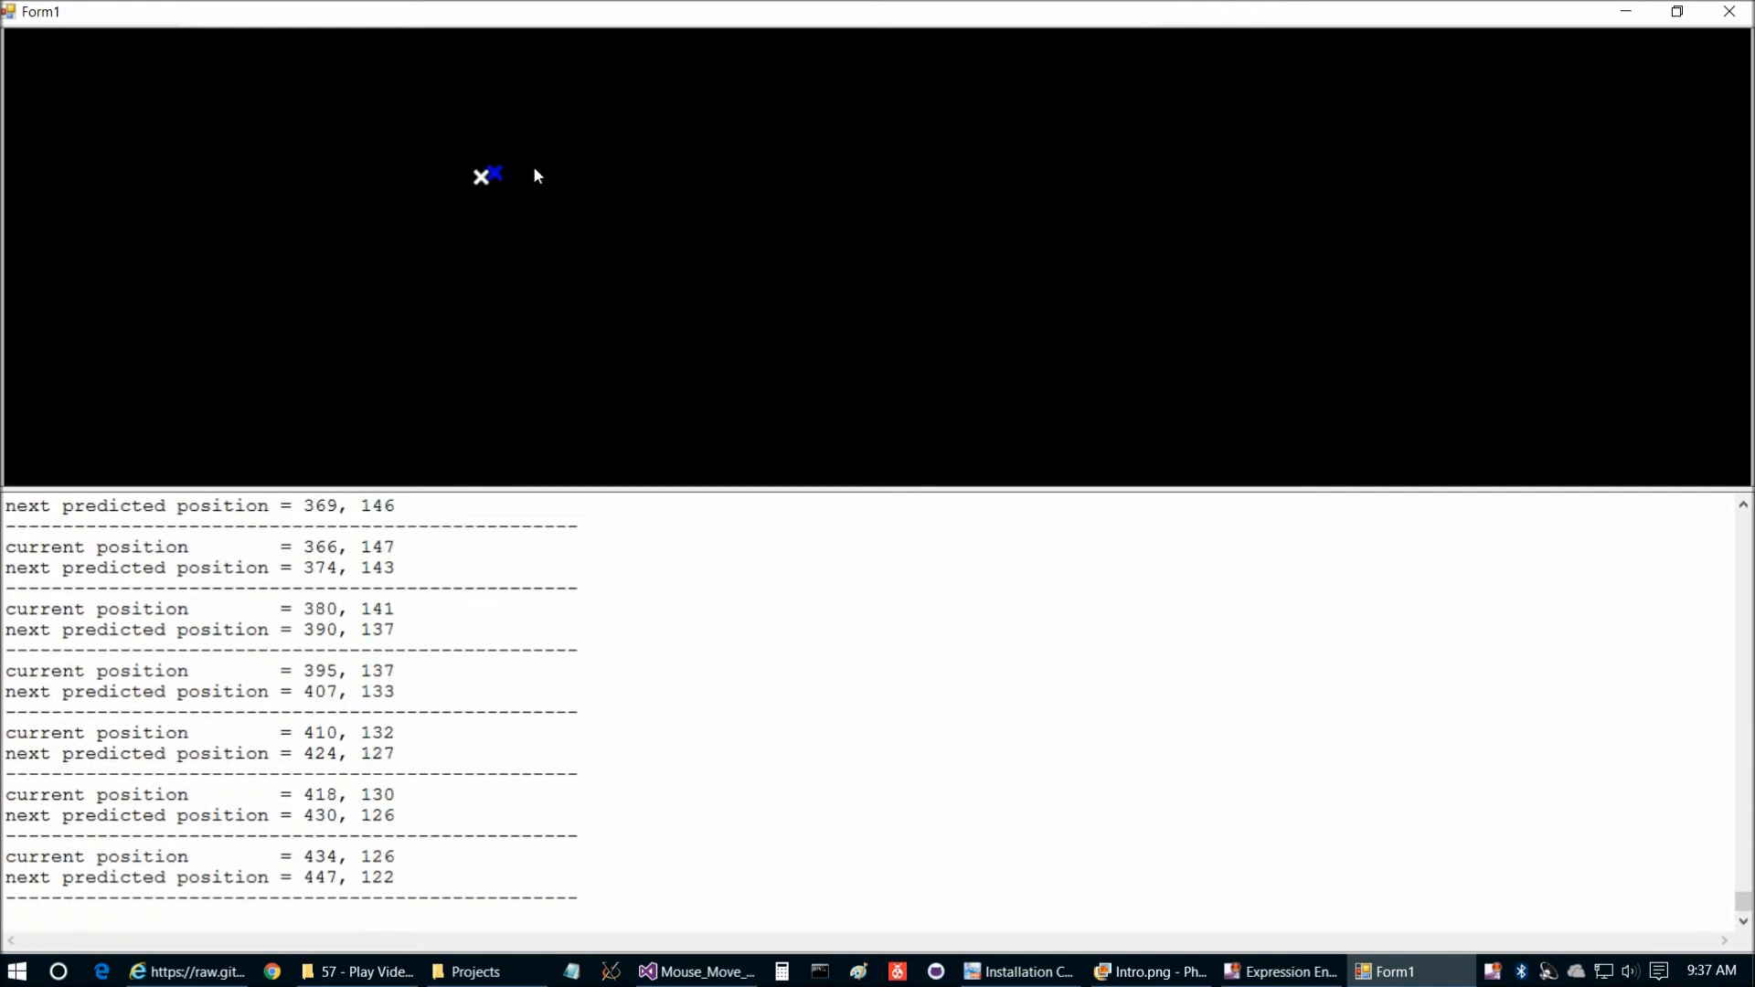
{"action": "mouse_move", "coordinate": [121, 142]}
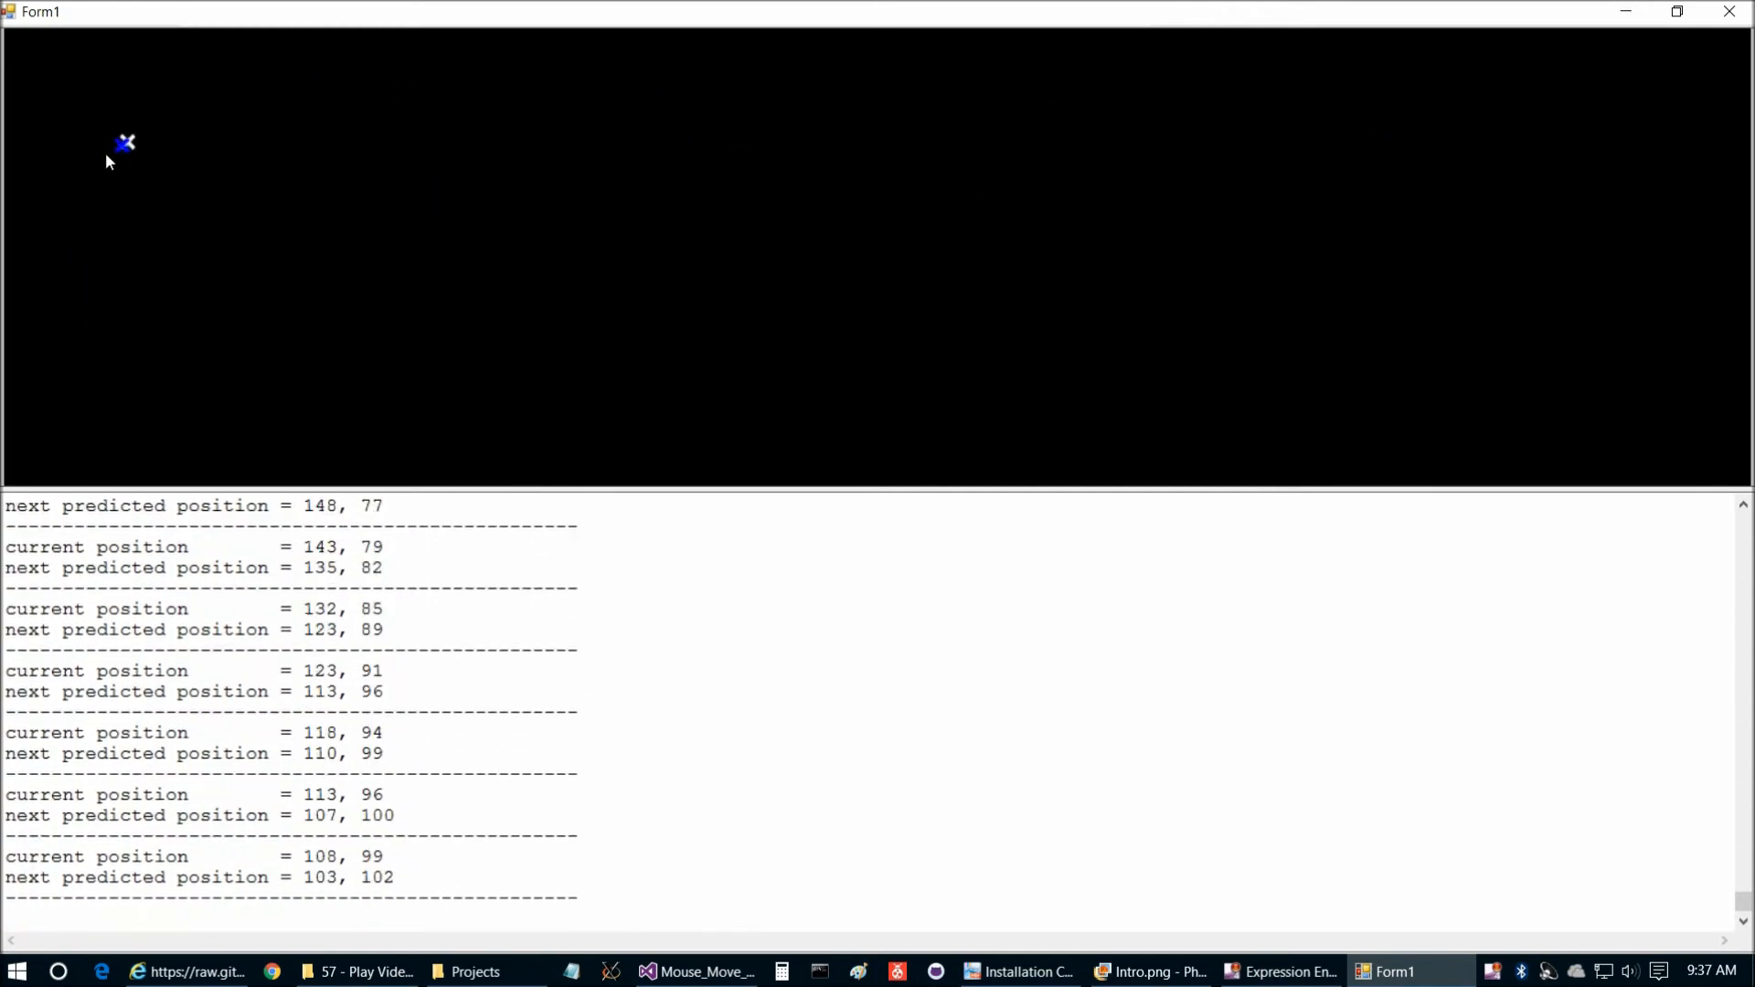
{"action": "mouse_move", "coordinate": [1414, 132]}
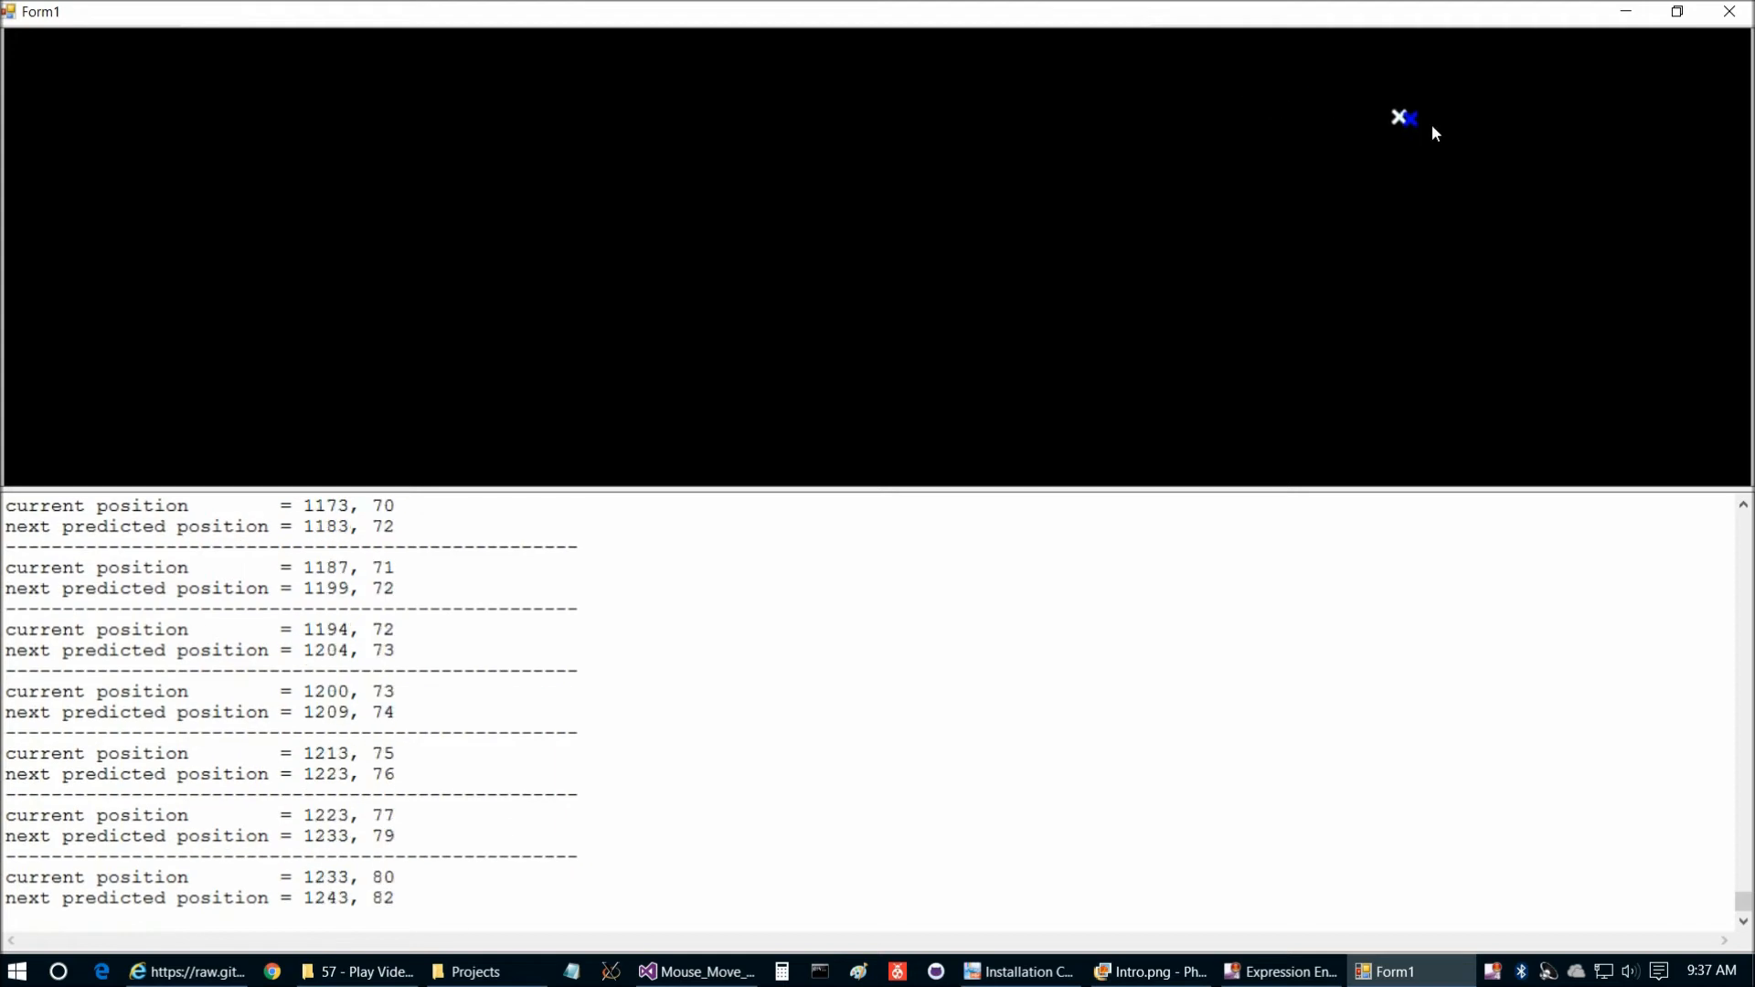
{"action": "mouse_move", "coordinate": [93, 210]}
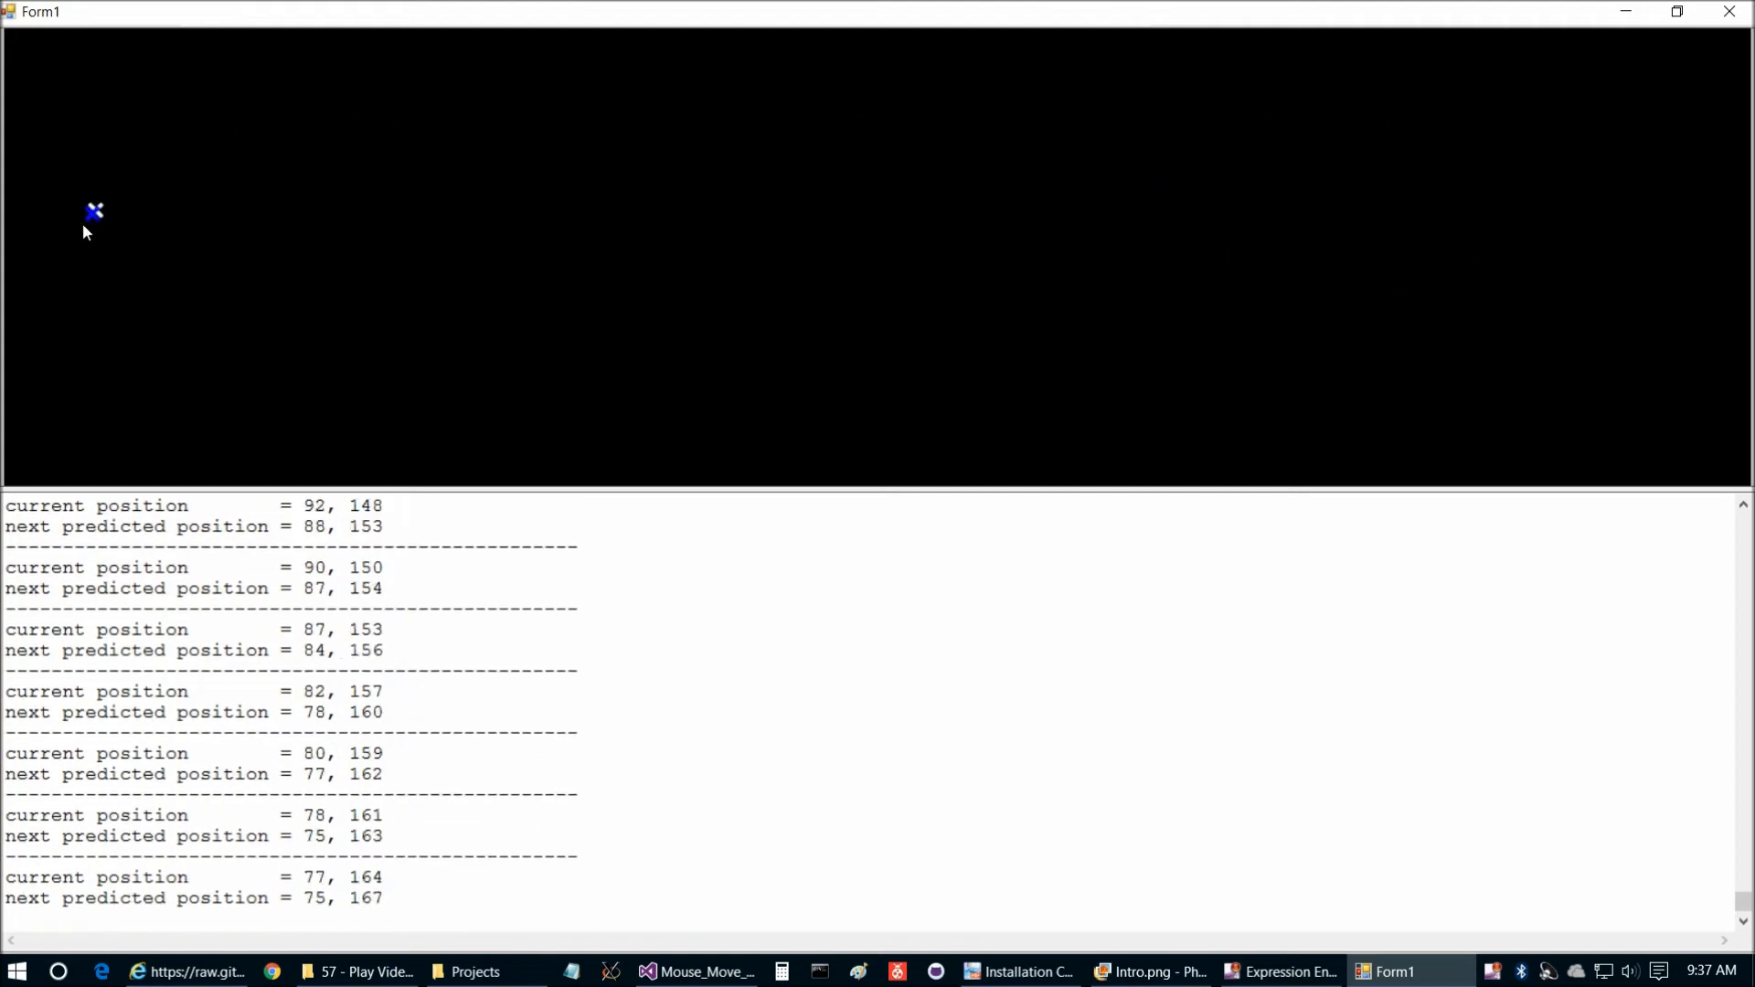
{"action": "mouse_move", "coordinate": [986, 413]}
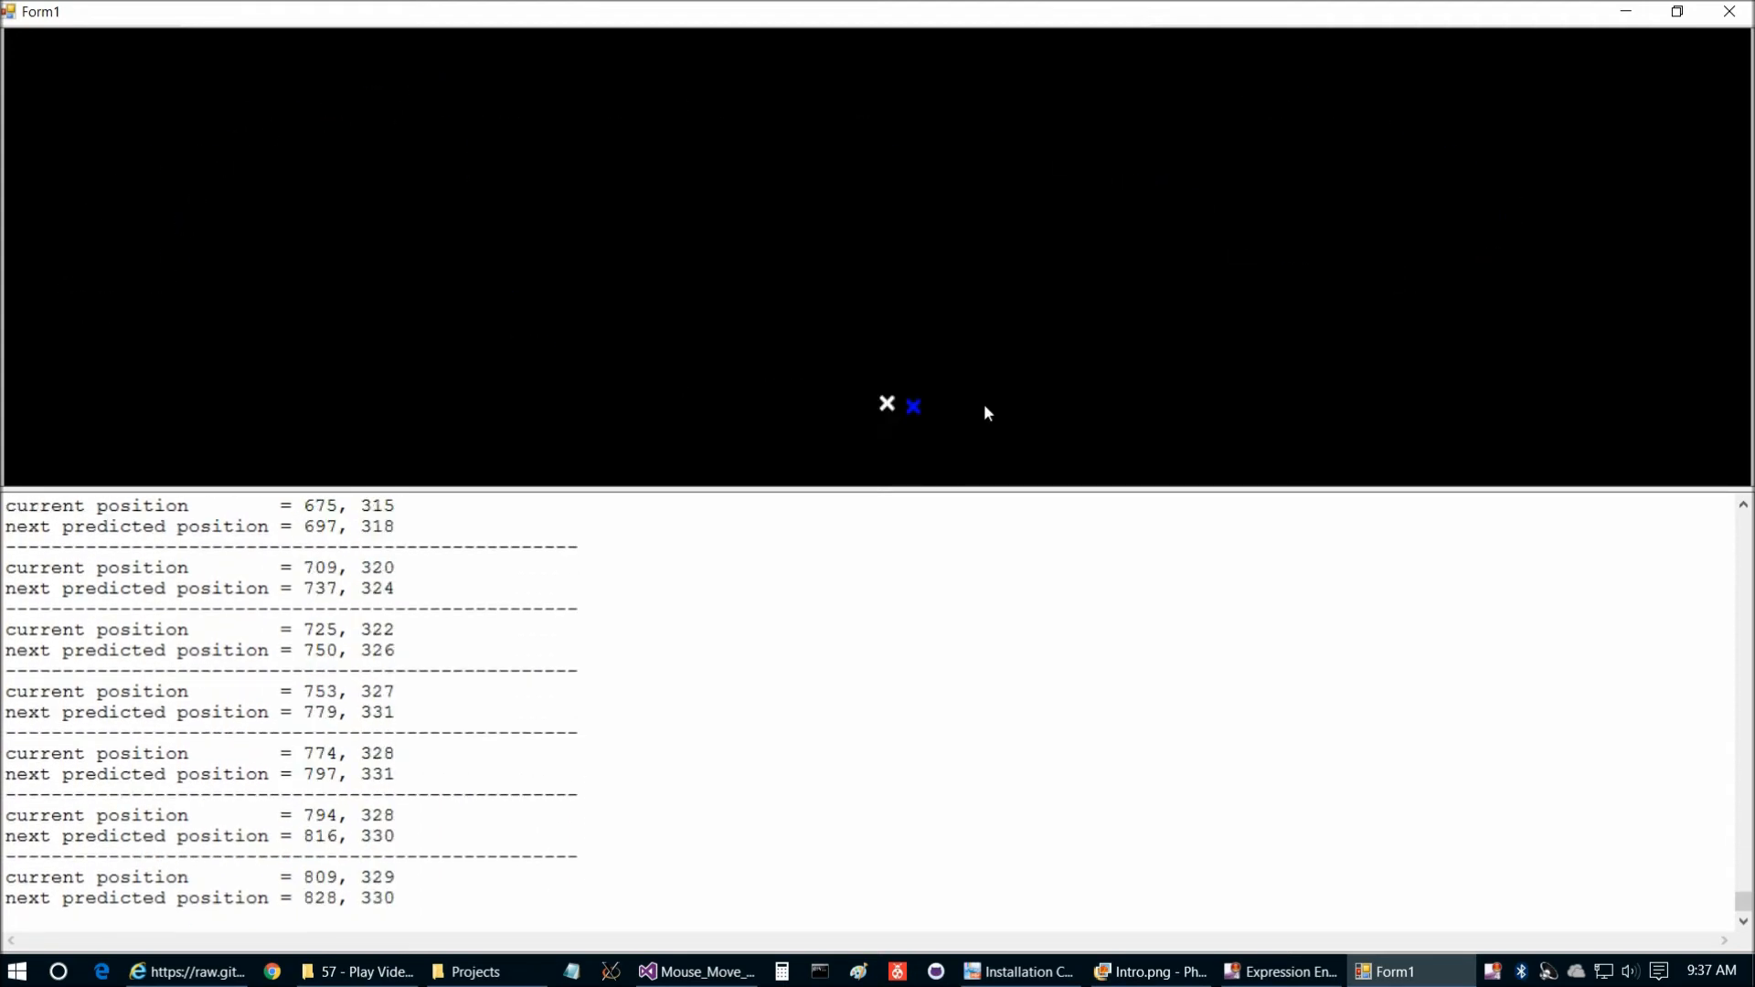
{"action": "mouse_move", "coordinate": [611, 190]}
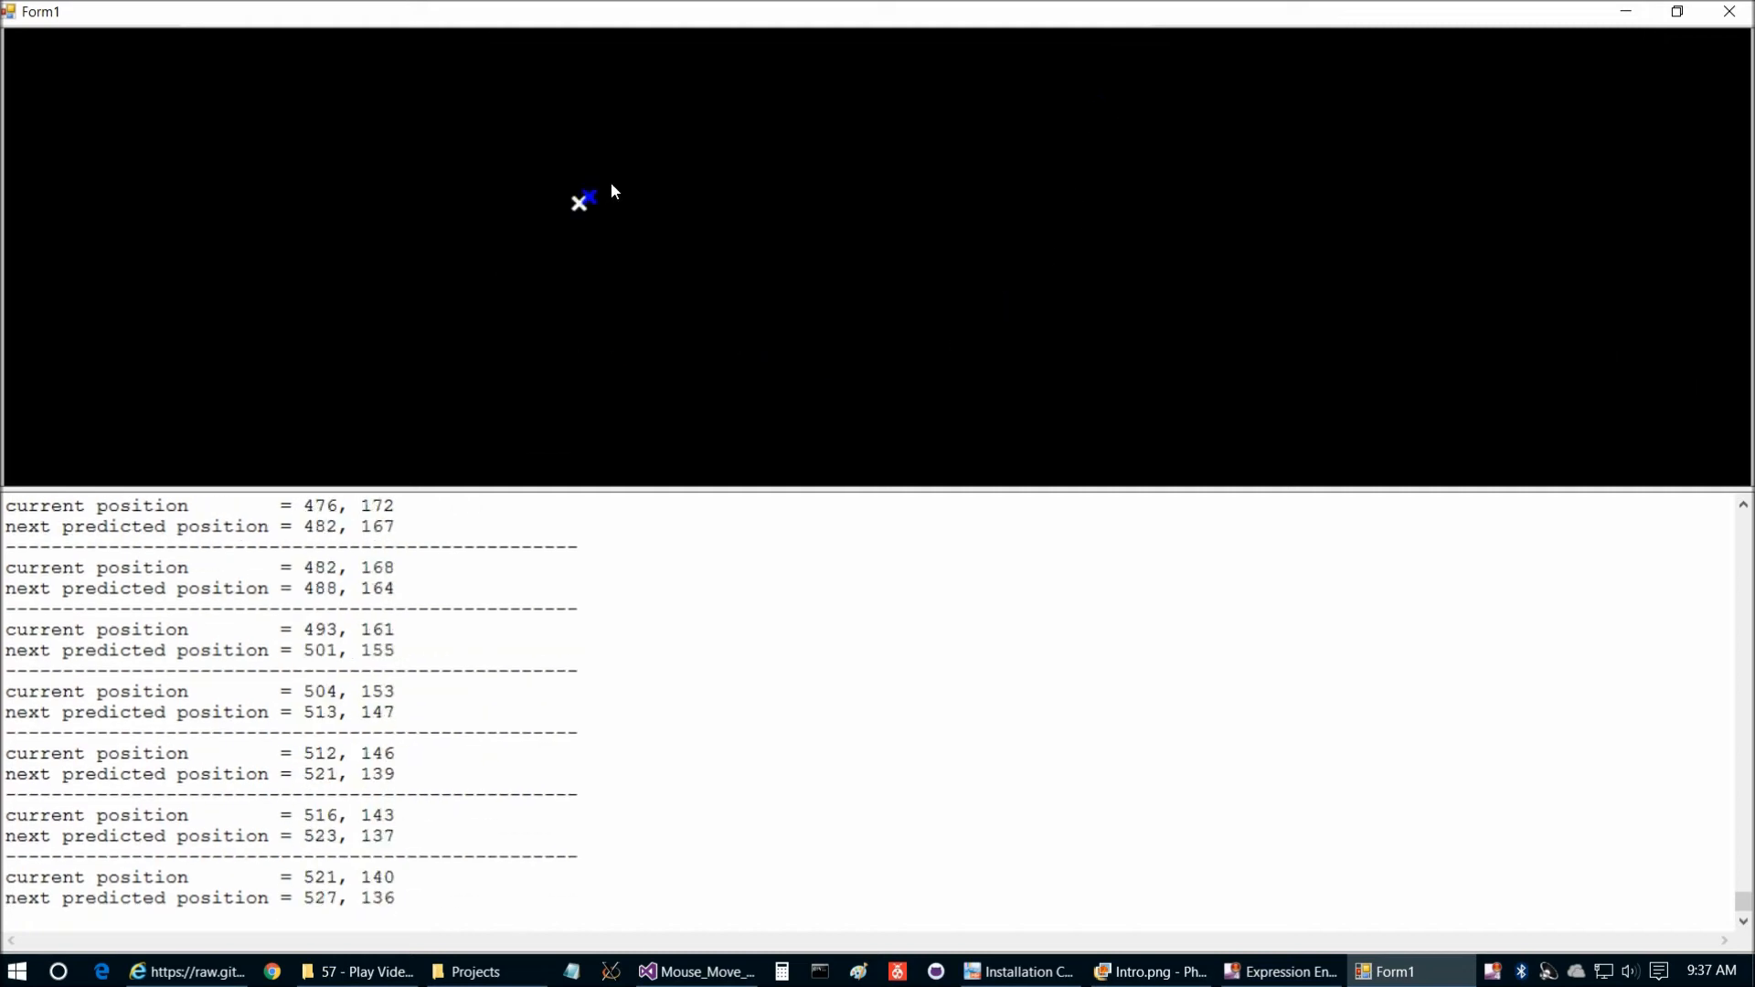
{"action": "mouse_move", "coordinate": [31, 353]}
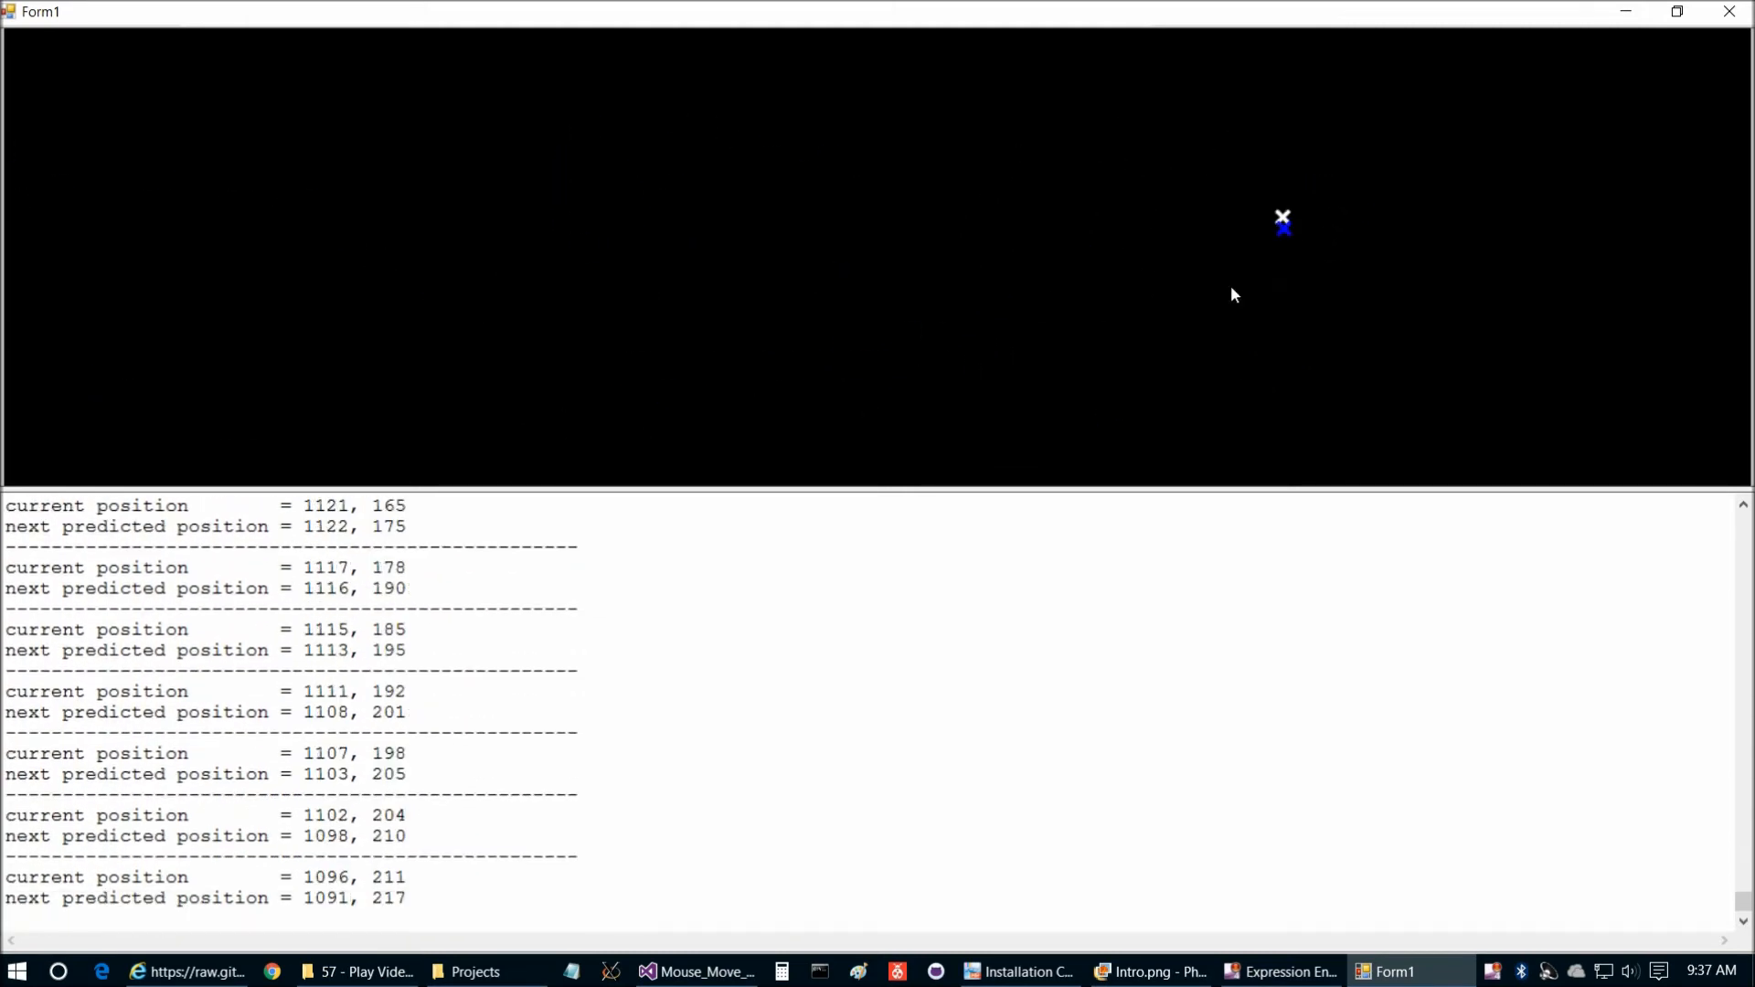
{"action": "mouse_move", "coordinate": [358, 298]}
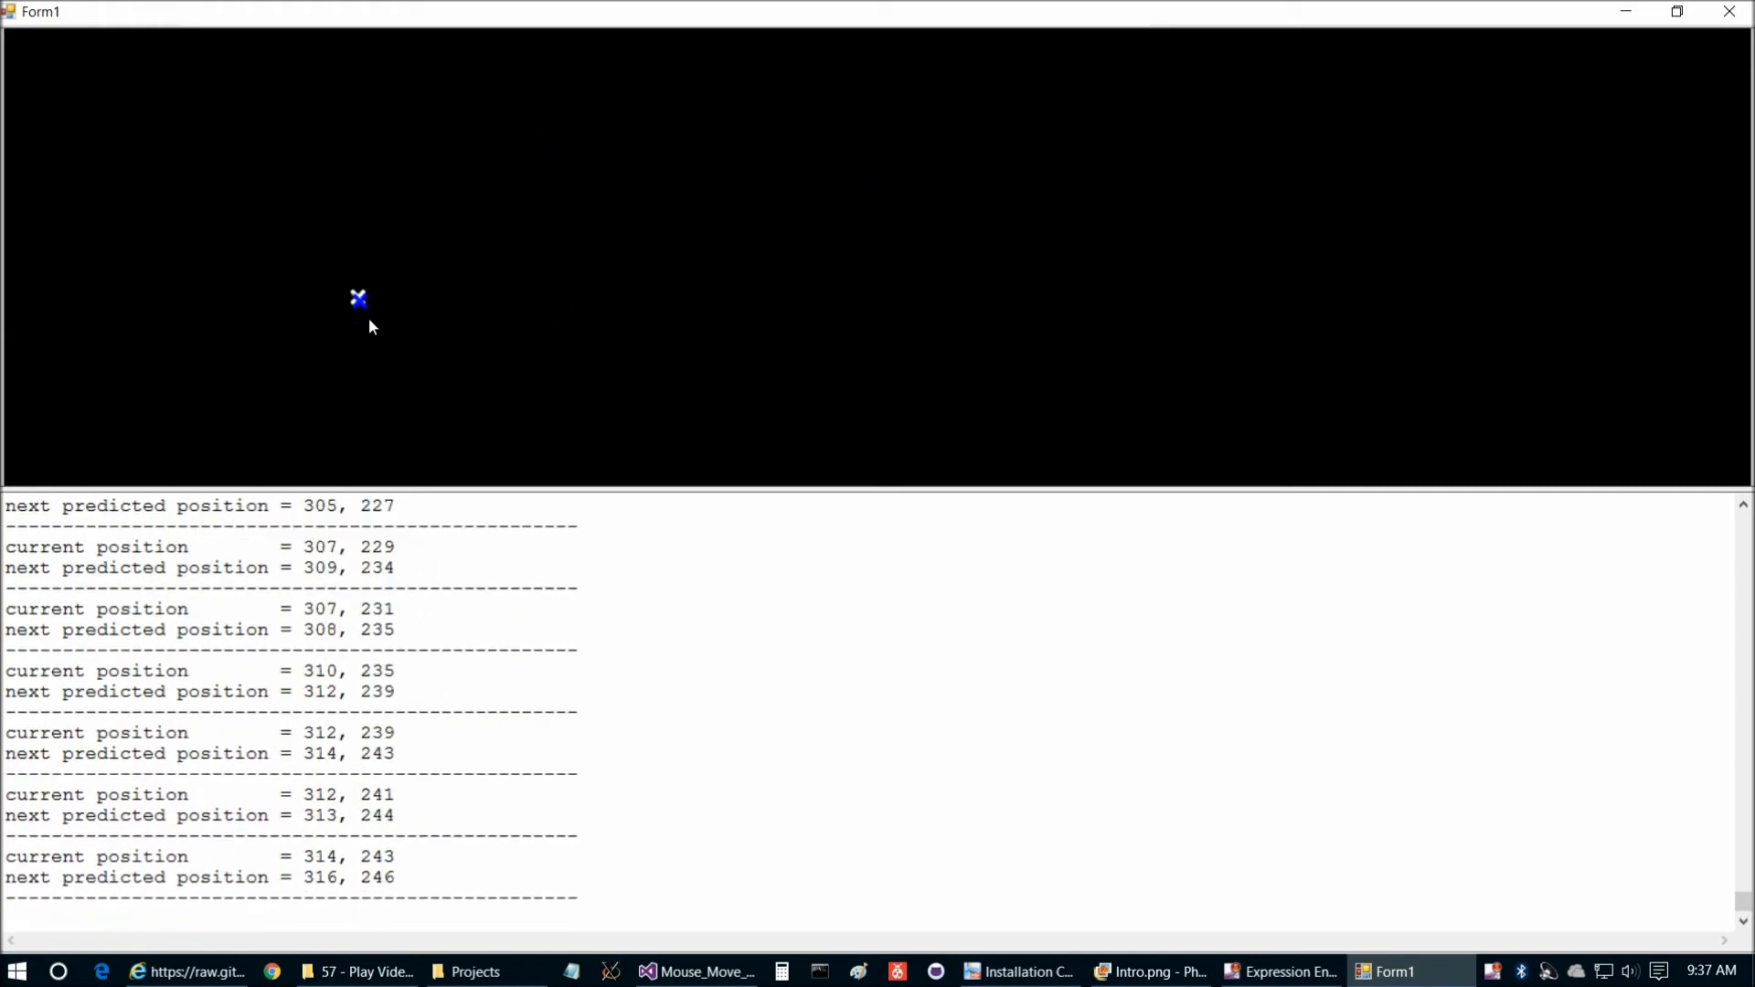
{"action": "mouse_move", "coordinate": [660, 33]}
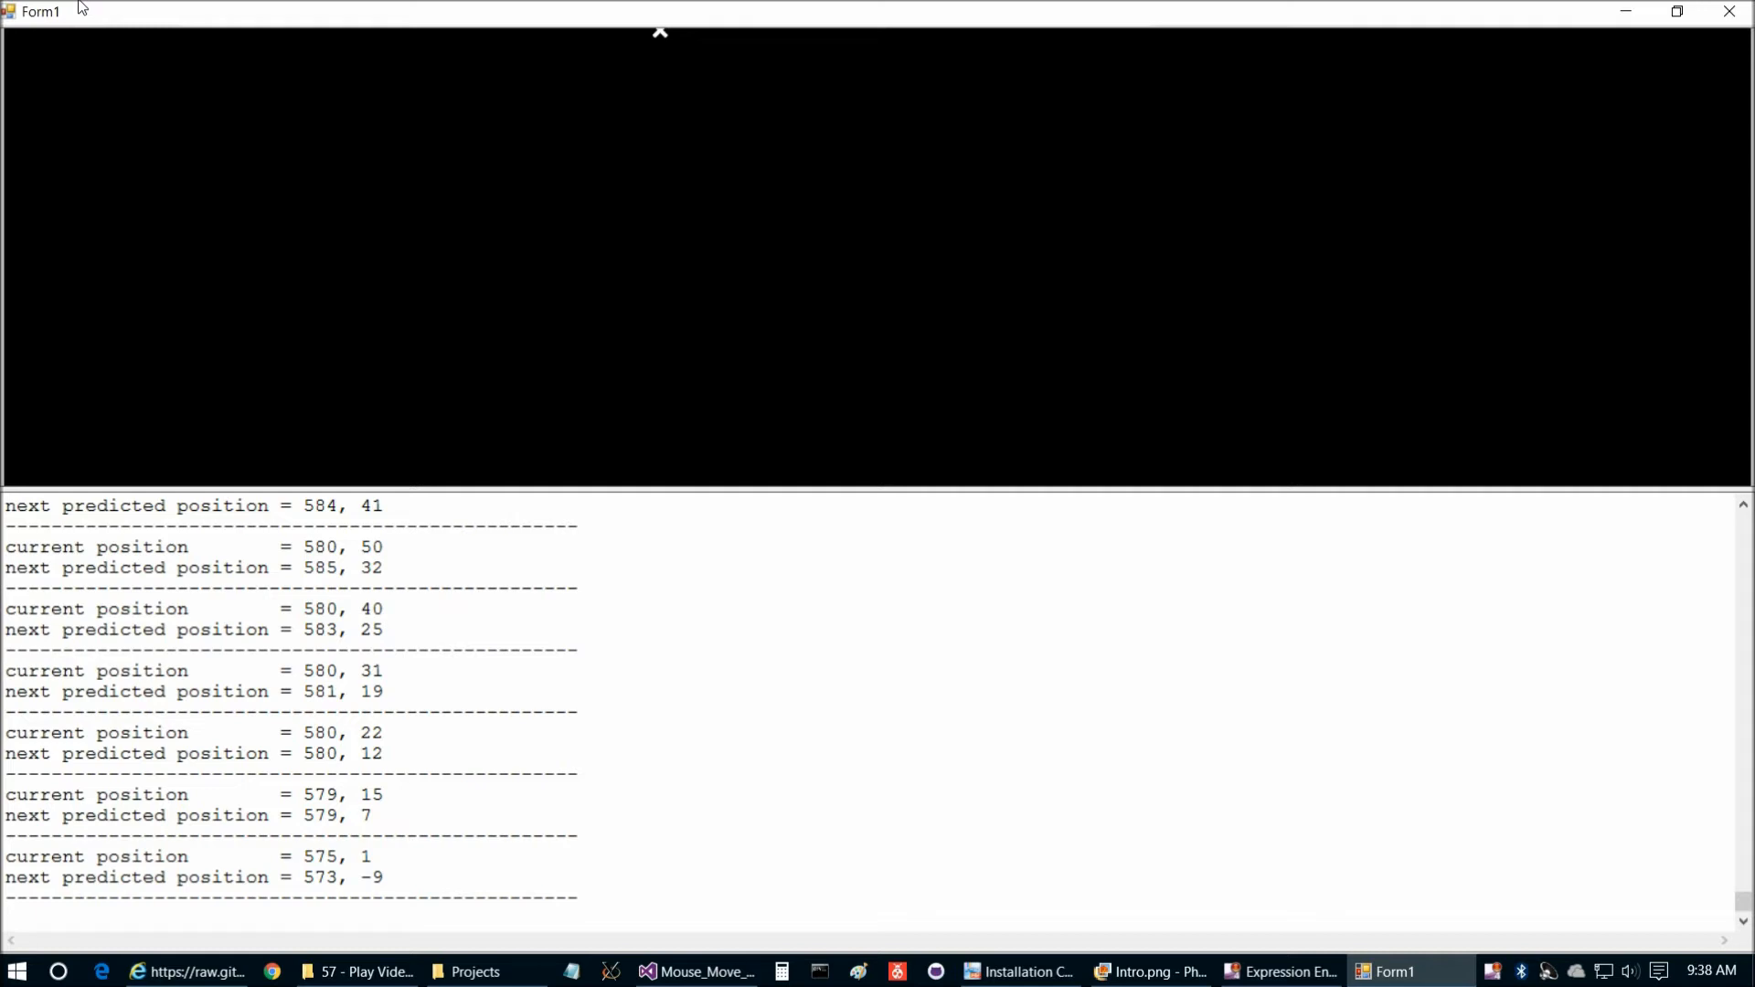
{"action": "mouse_move", "coordinate": [95, 17]}
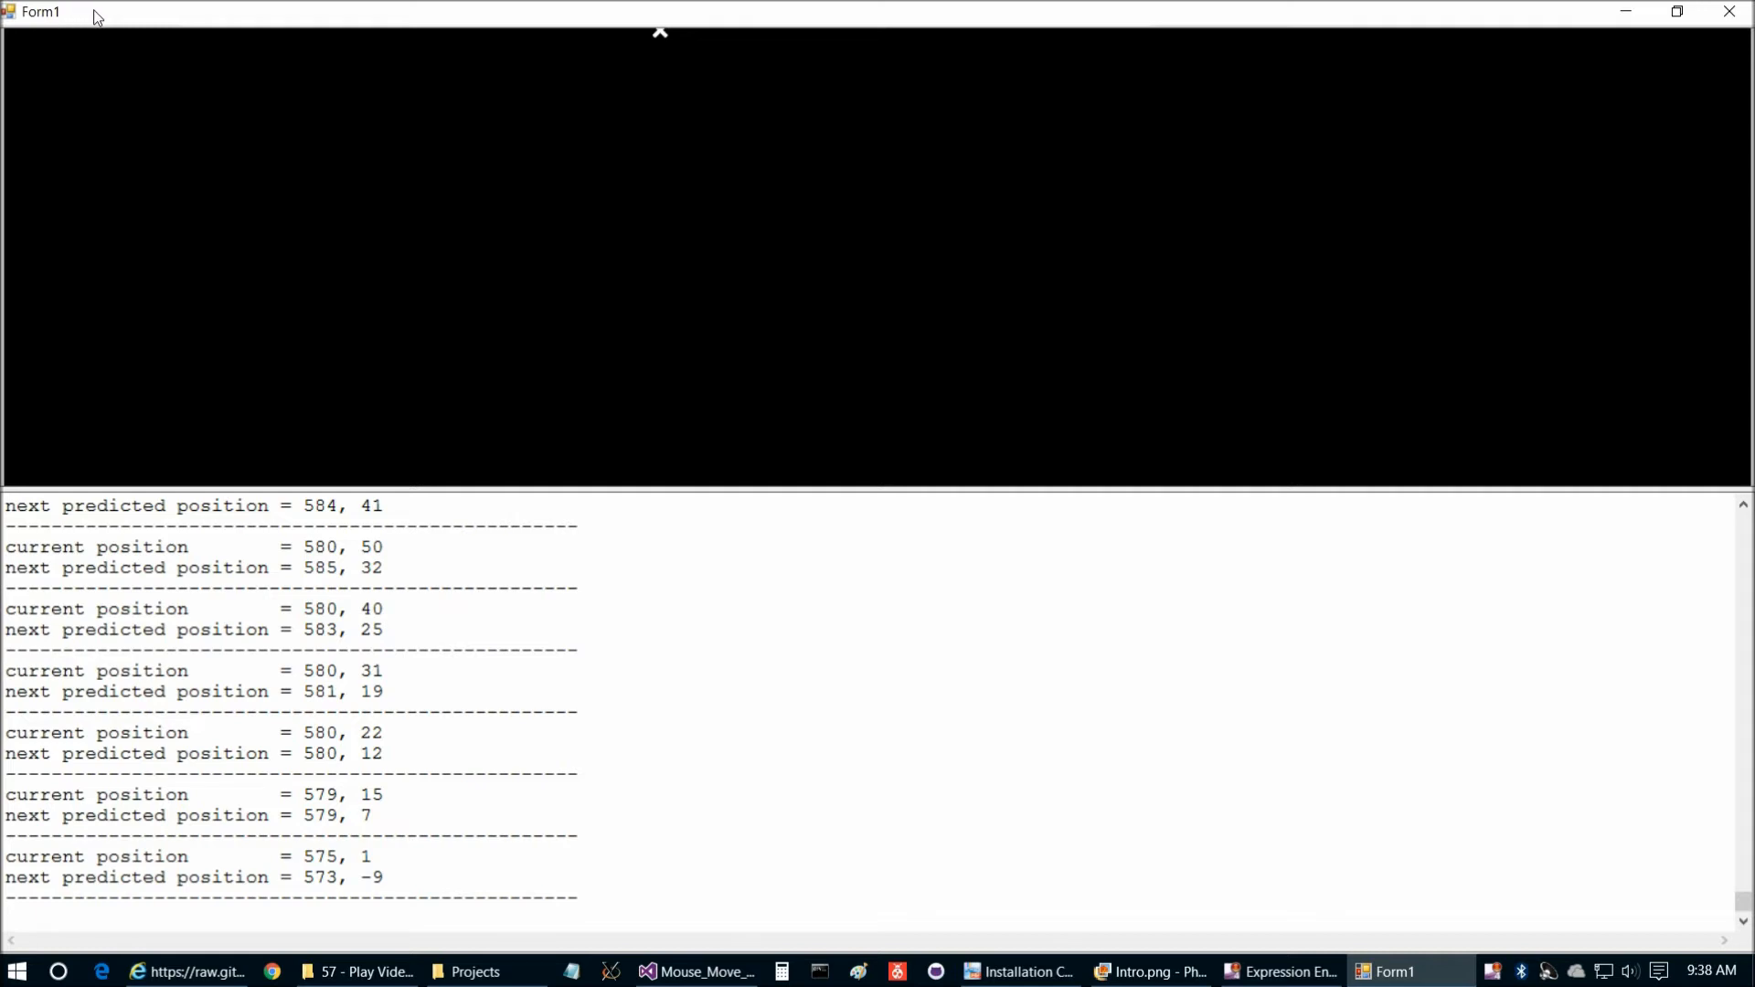
{"action": "mouse_move", "coordinate": [106, 13]}
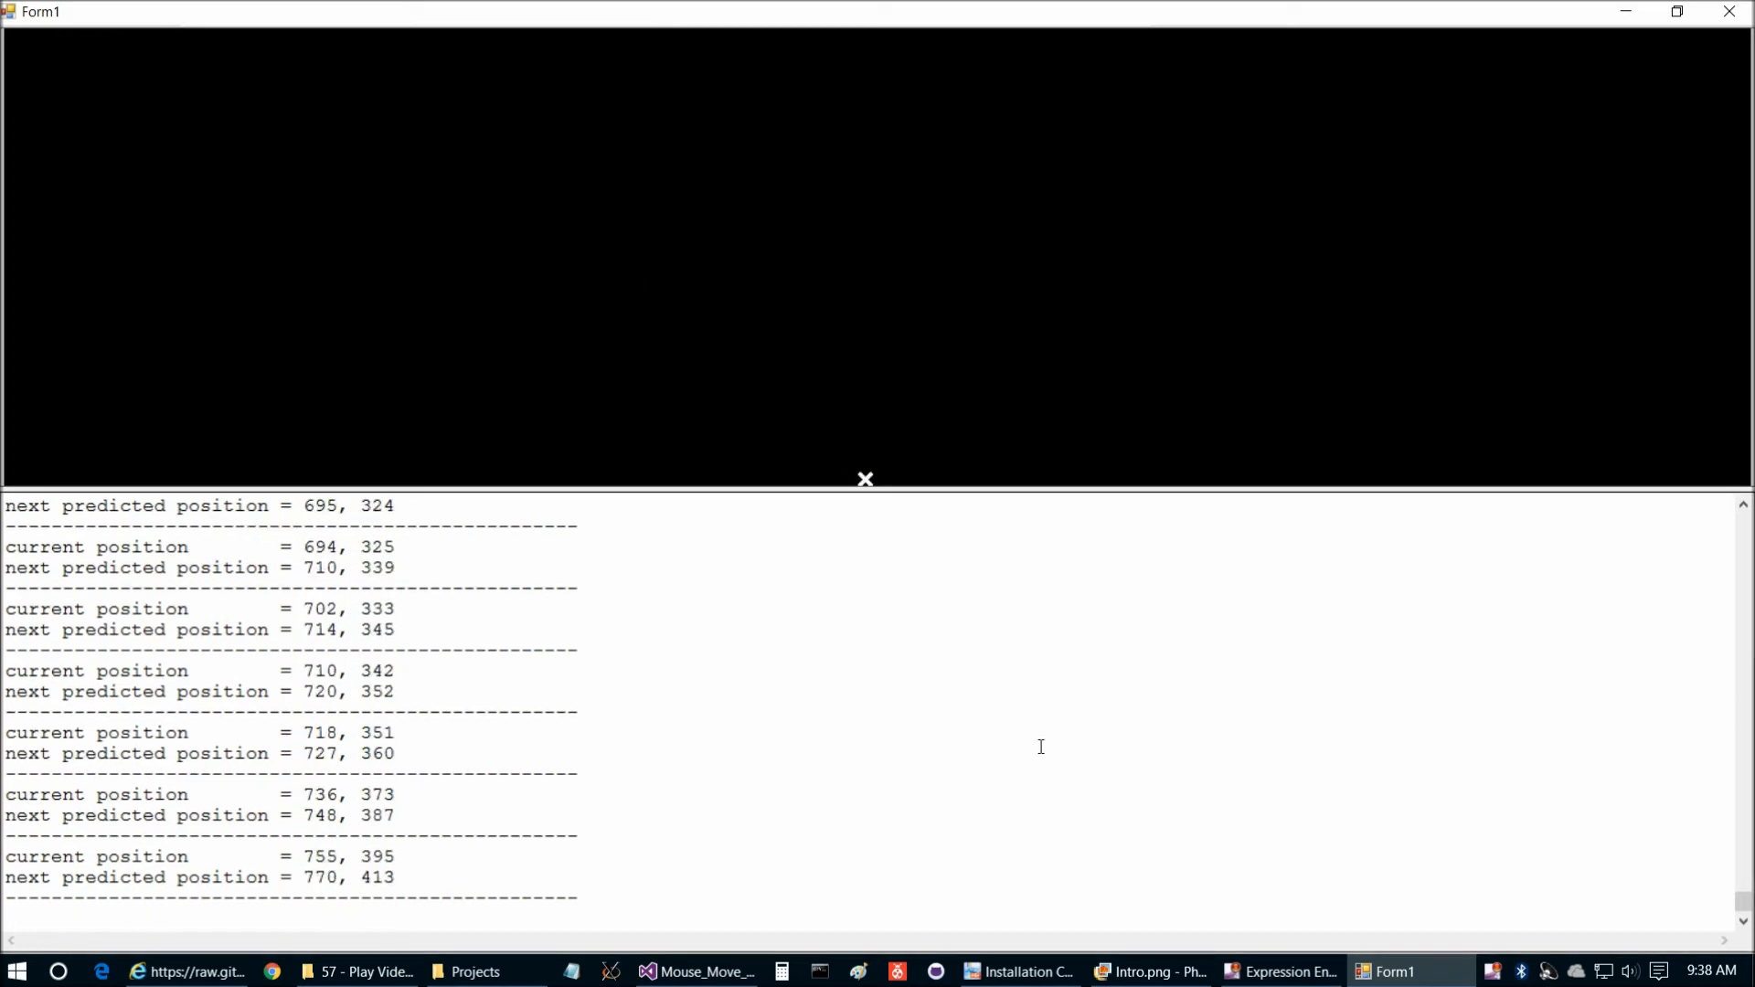
{"action": "mouse_move", "coordinate": [431, 870]}
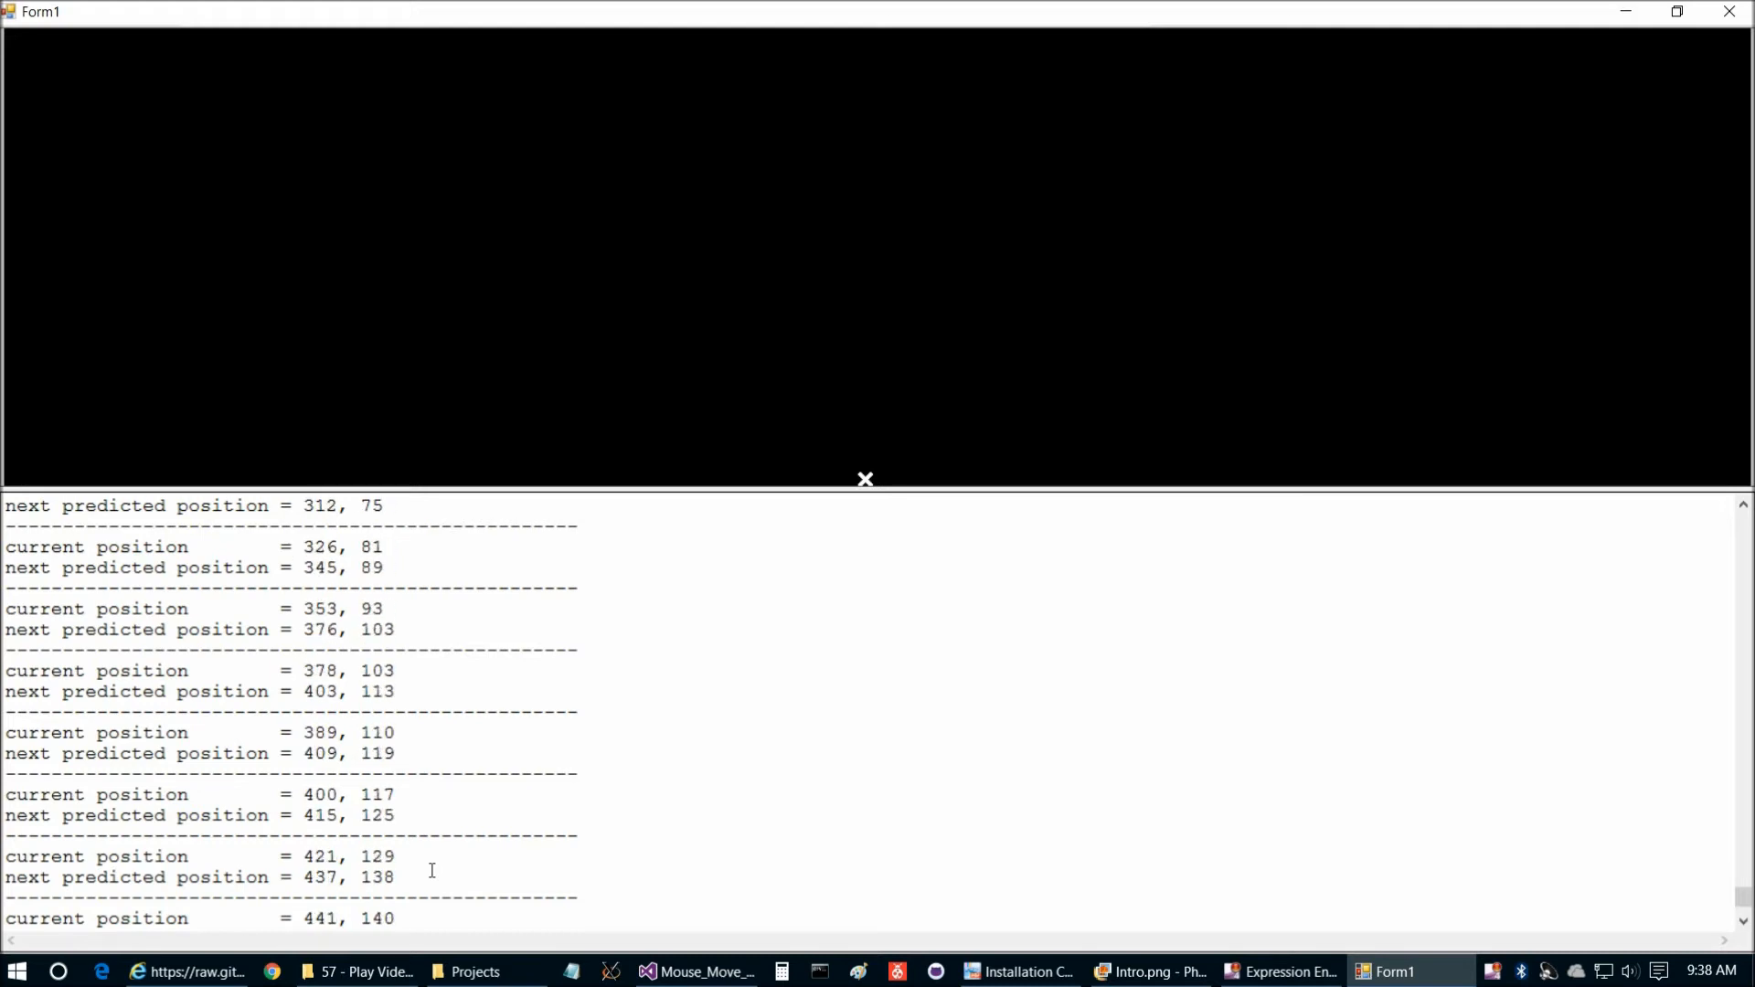
Compare a logged predicted position against the next actual position, then close Form1
{"action": "scroll", "scroll_direction": "down", "scroll_amount": 3}
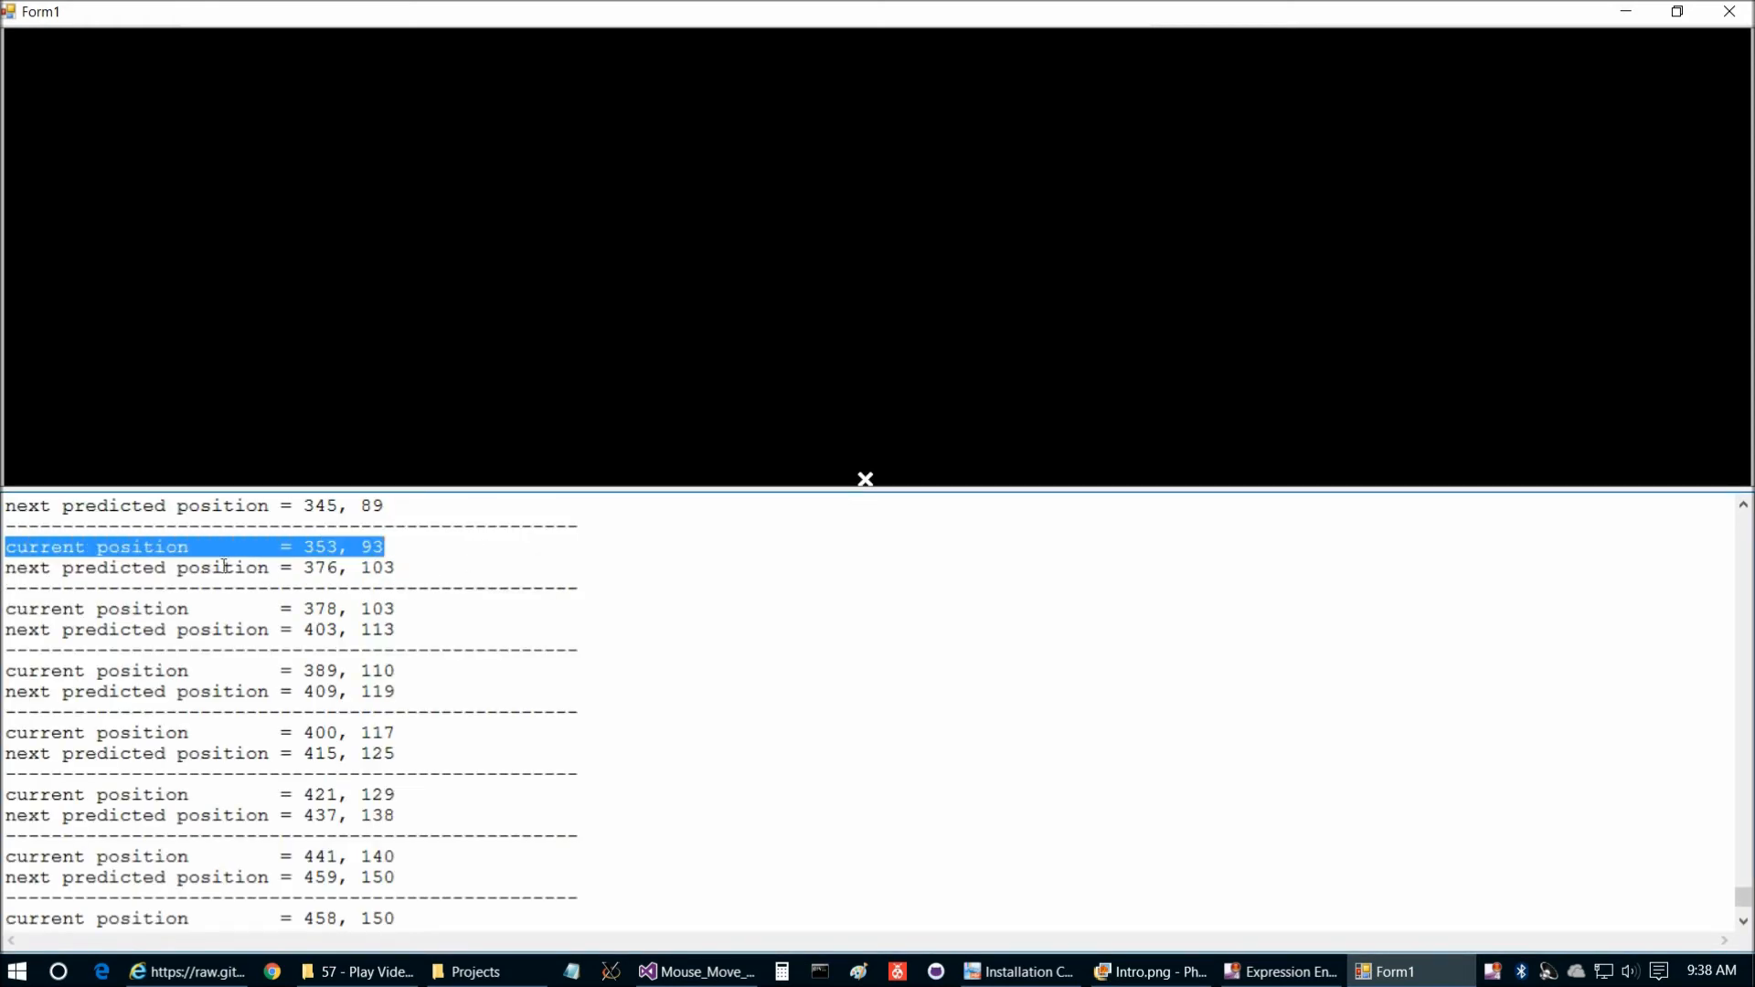
{"action": "left_click", "coordinate": [195, 567]}
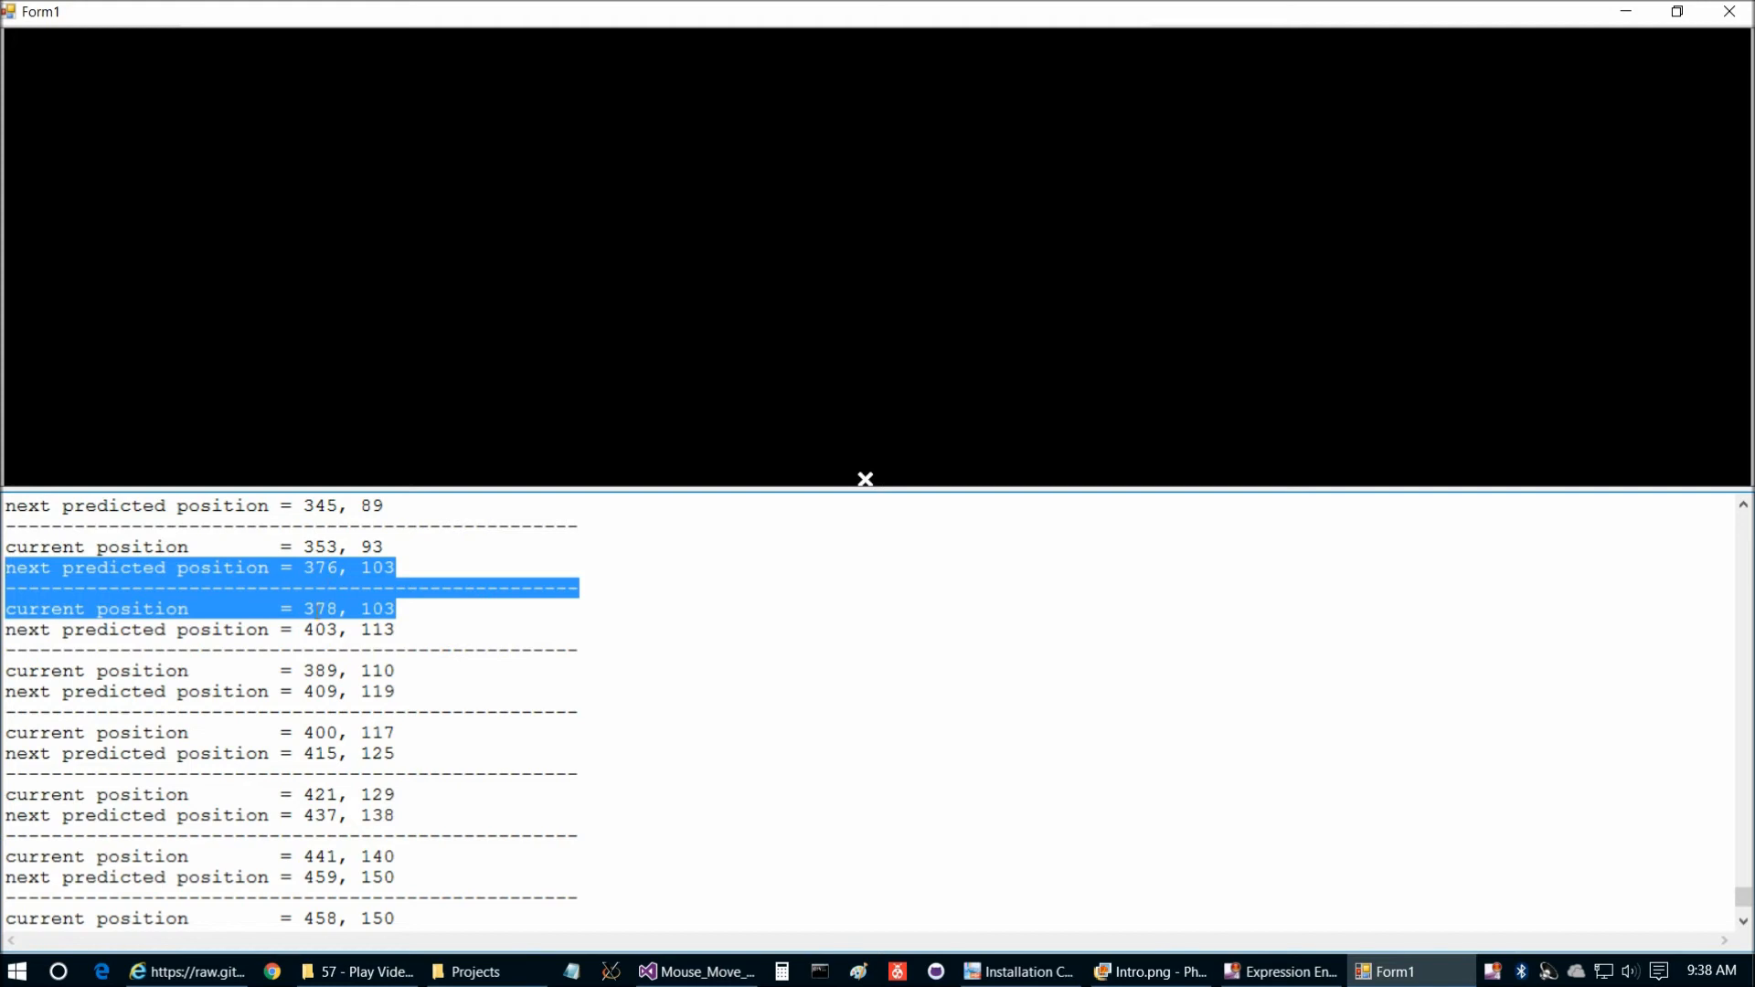
{"action": "mouse_move", "coordinate": [402, 669]}
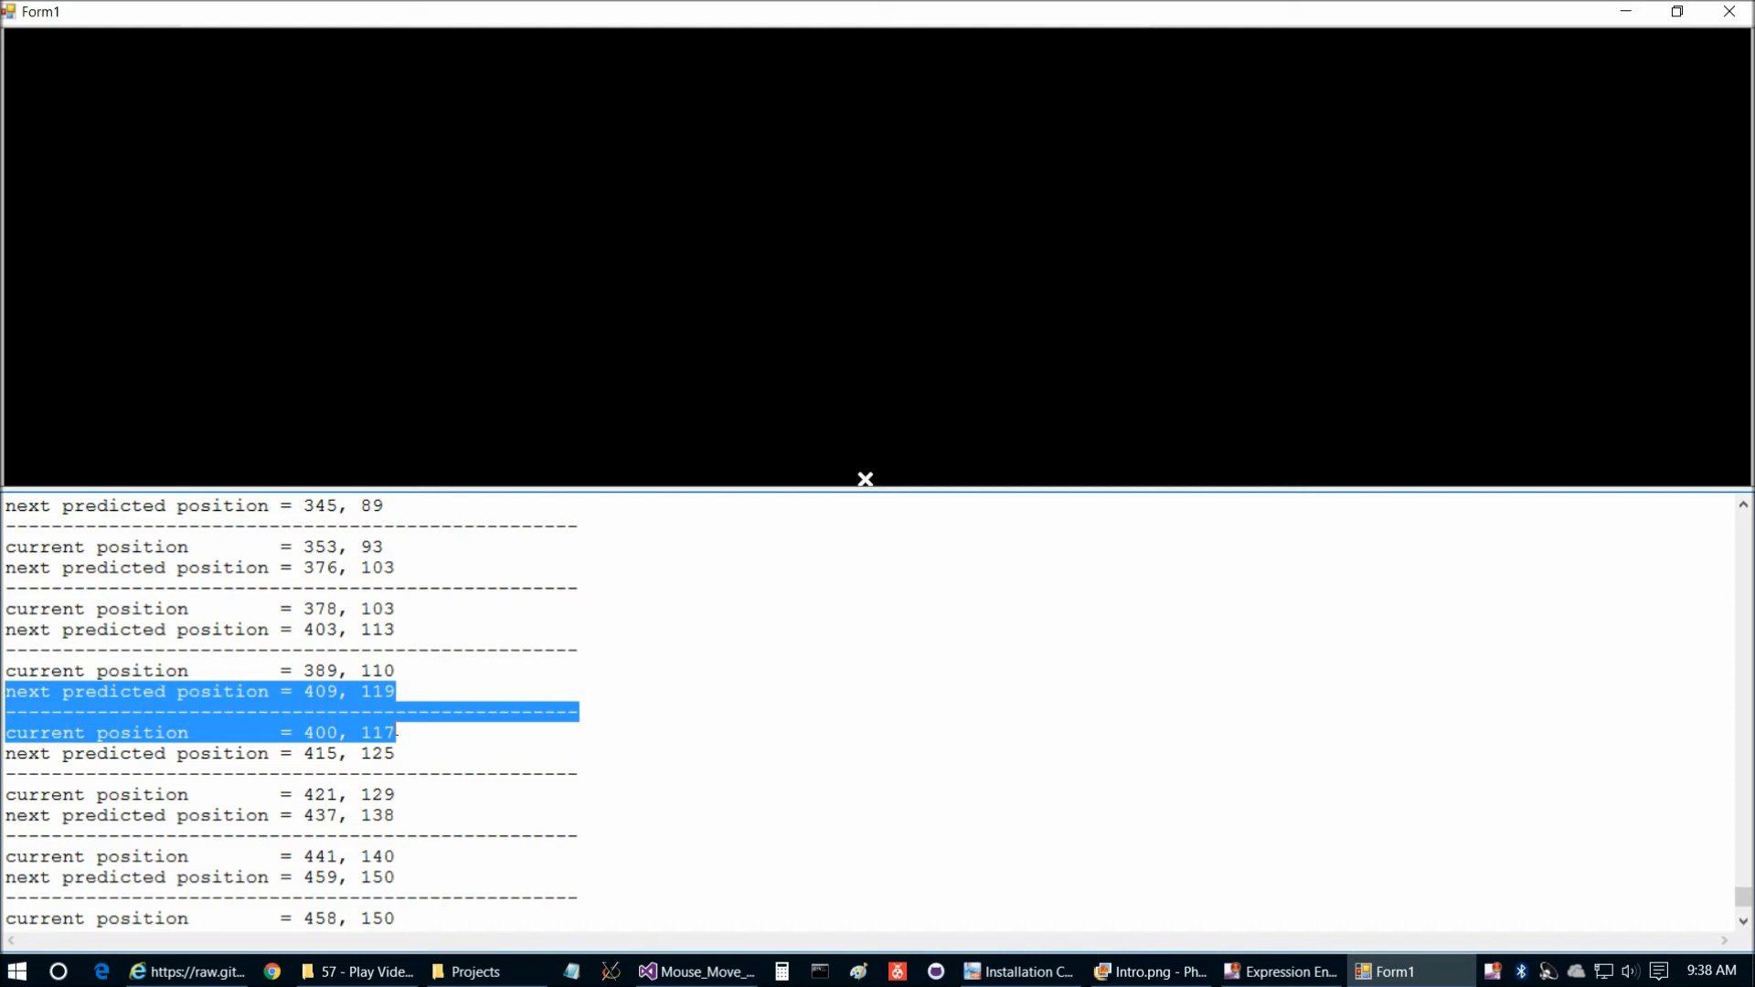
{"action": "scroll", "scroll_direction": "down", "scroll_amount": 3}
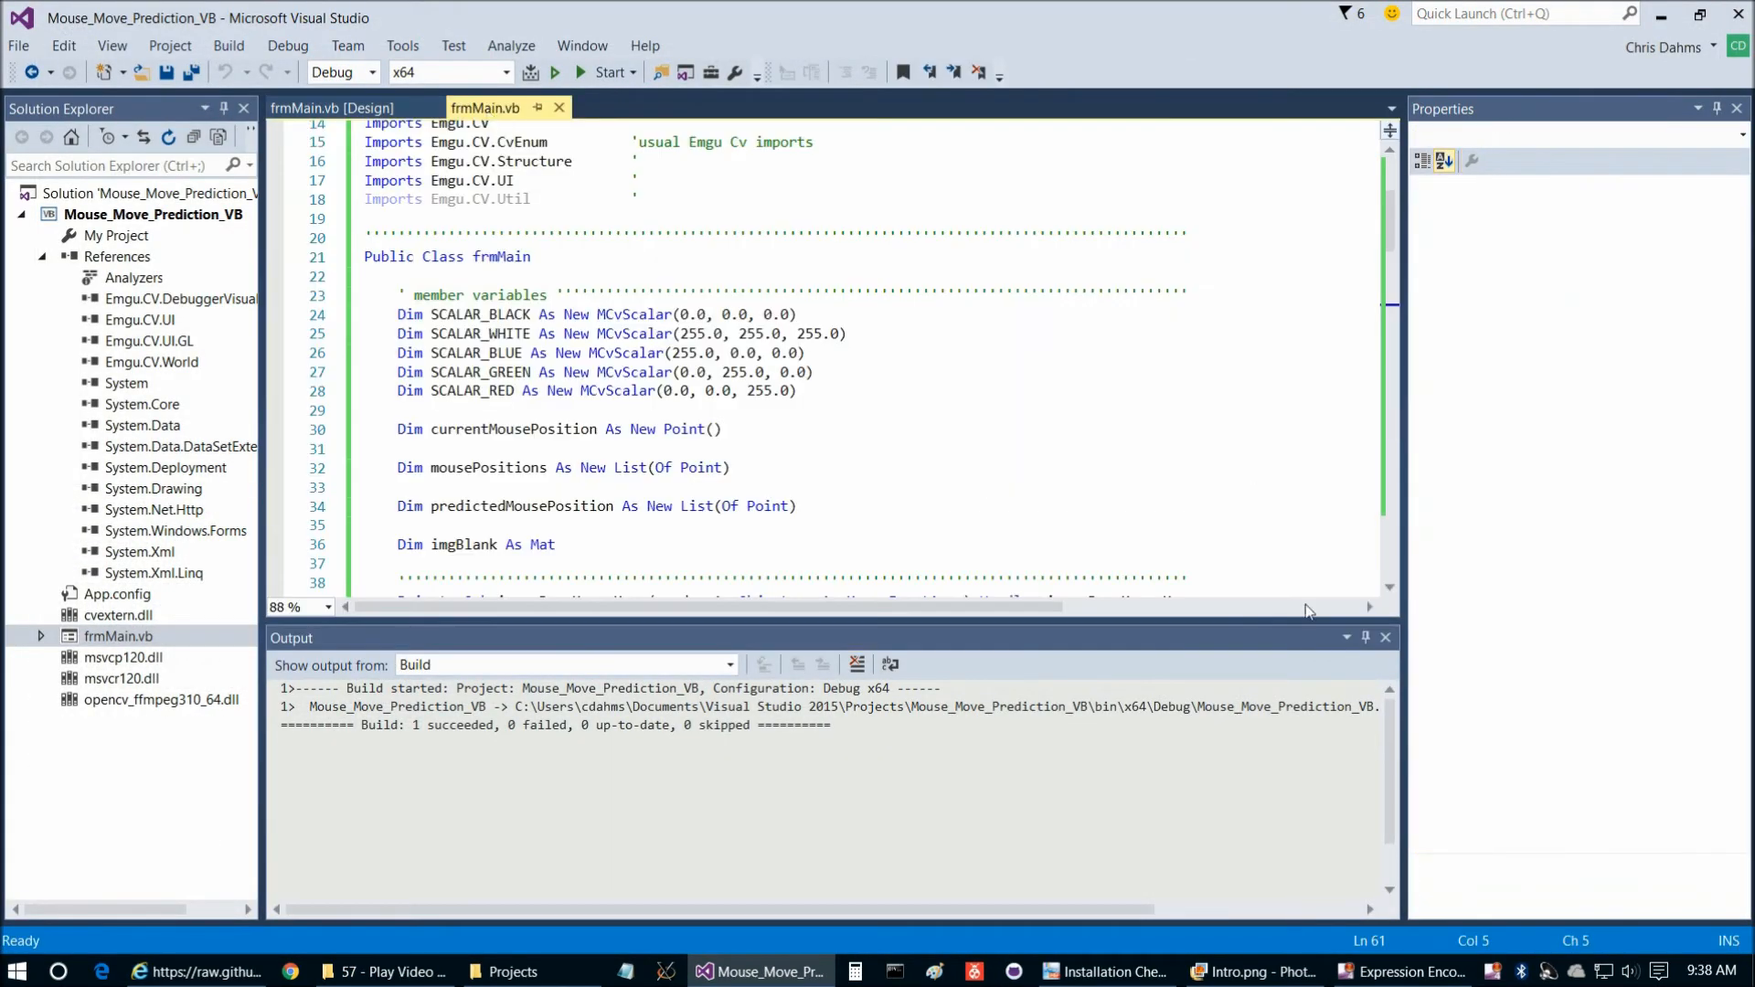
{"action": "left_click", "coordinate": [1384, 636]}
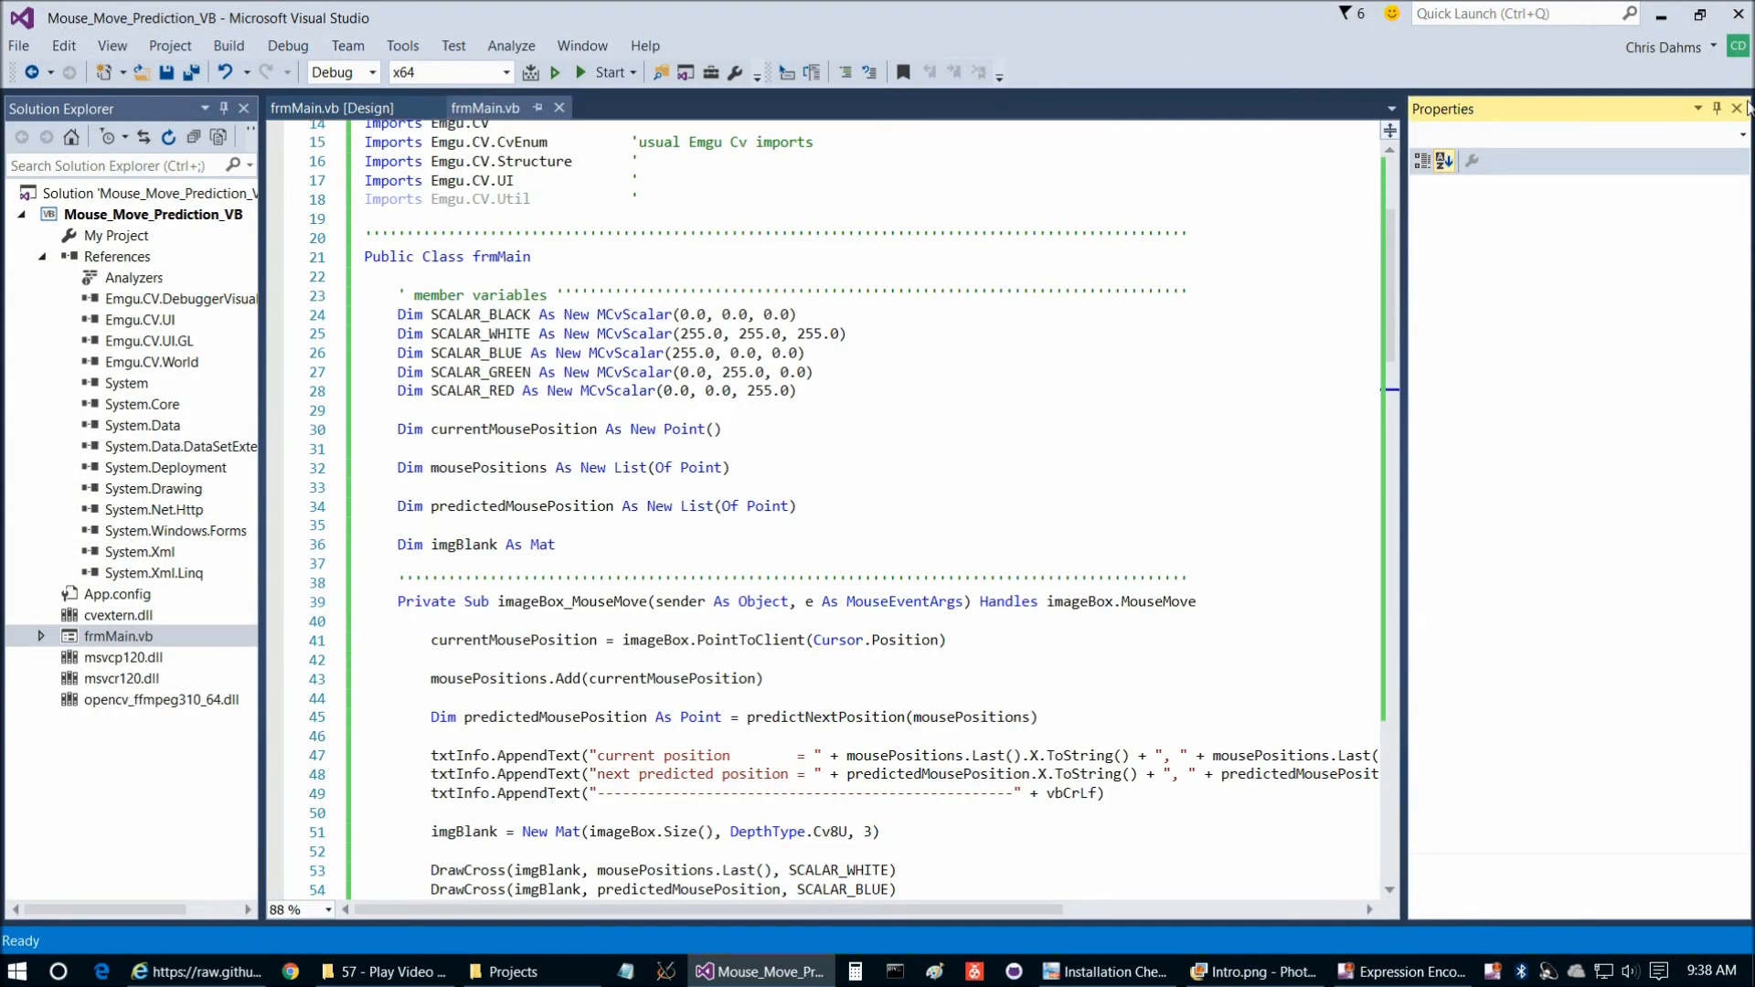
{"action": "left_click", "coordinate": [1742, 108]}
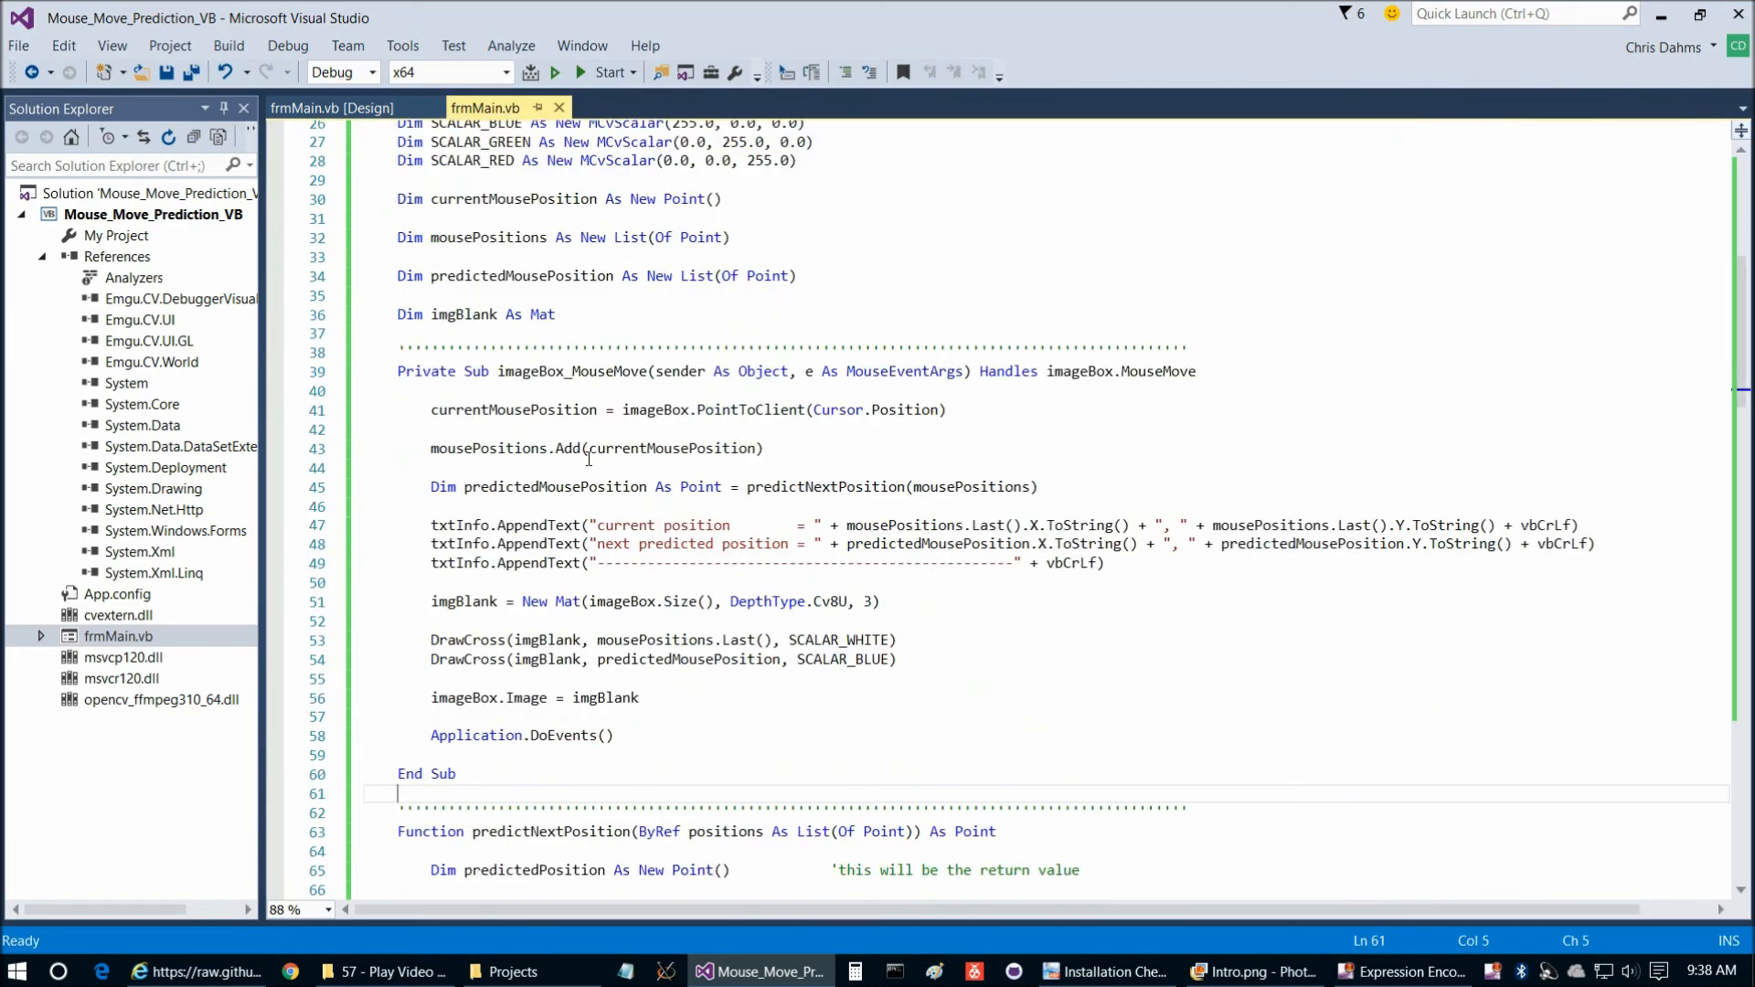
{"action": "scroll", "scroll_direction": "down", "scroll_amount": 3}
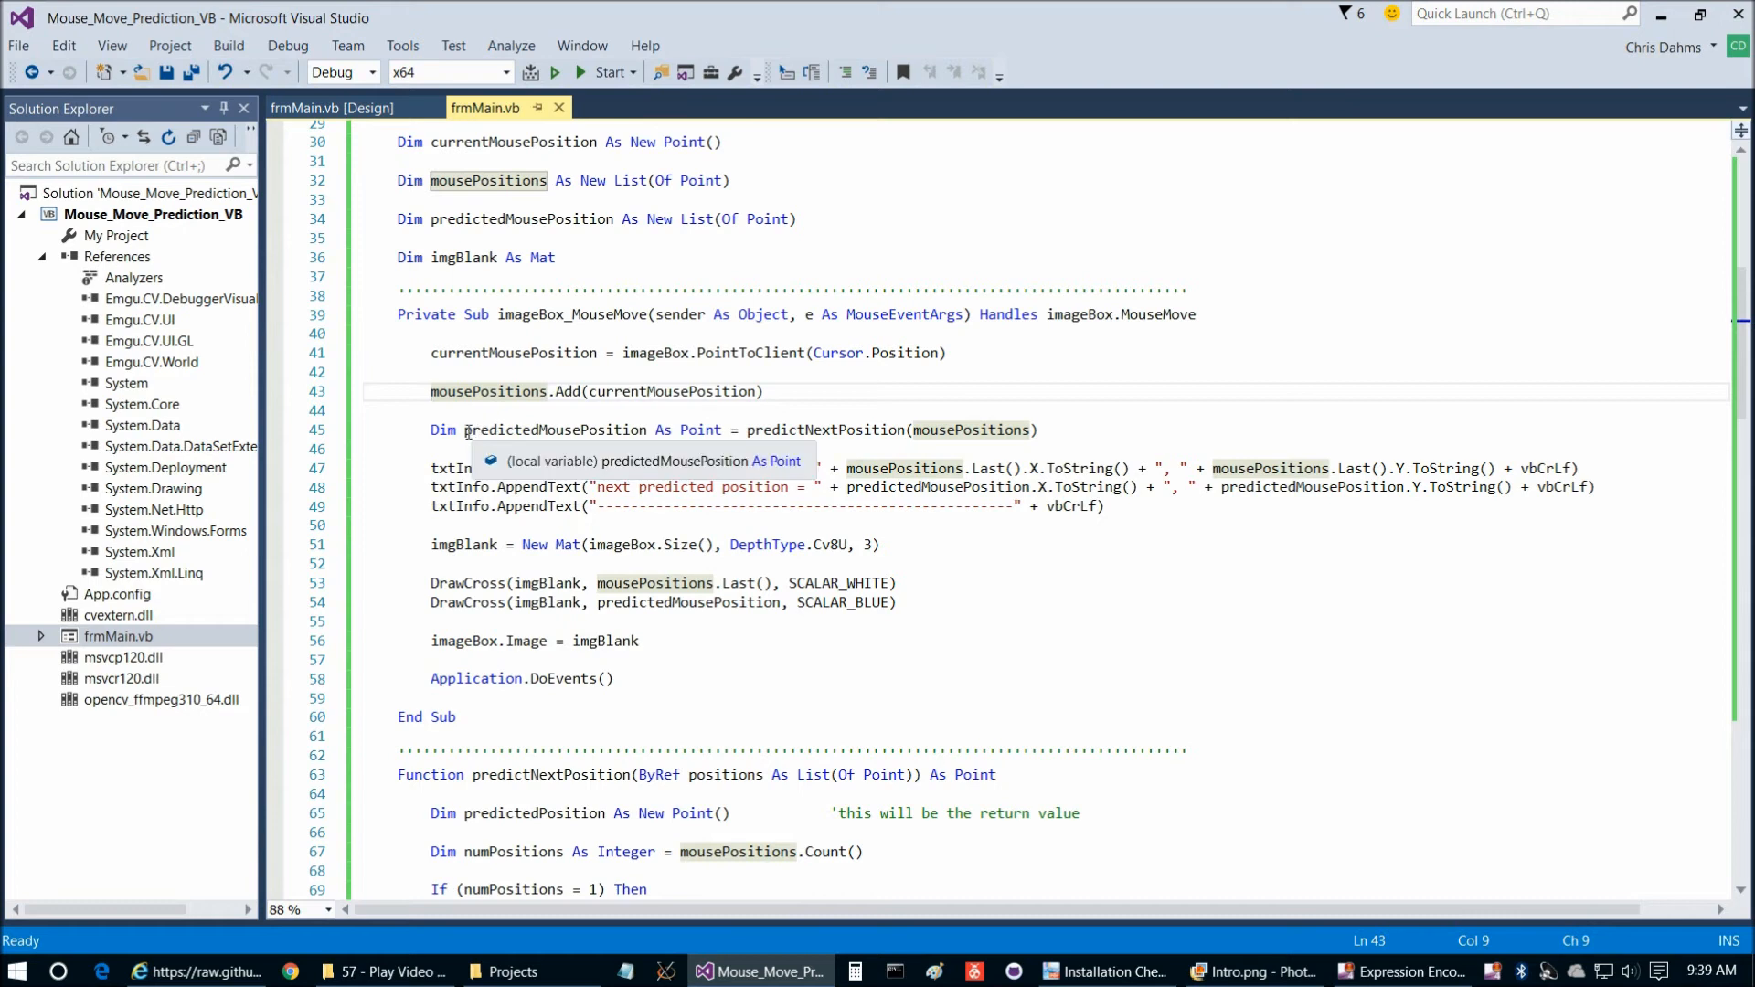
{"action": "left_click", "coordinate": [738, 437]}
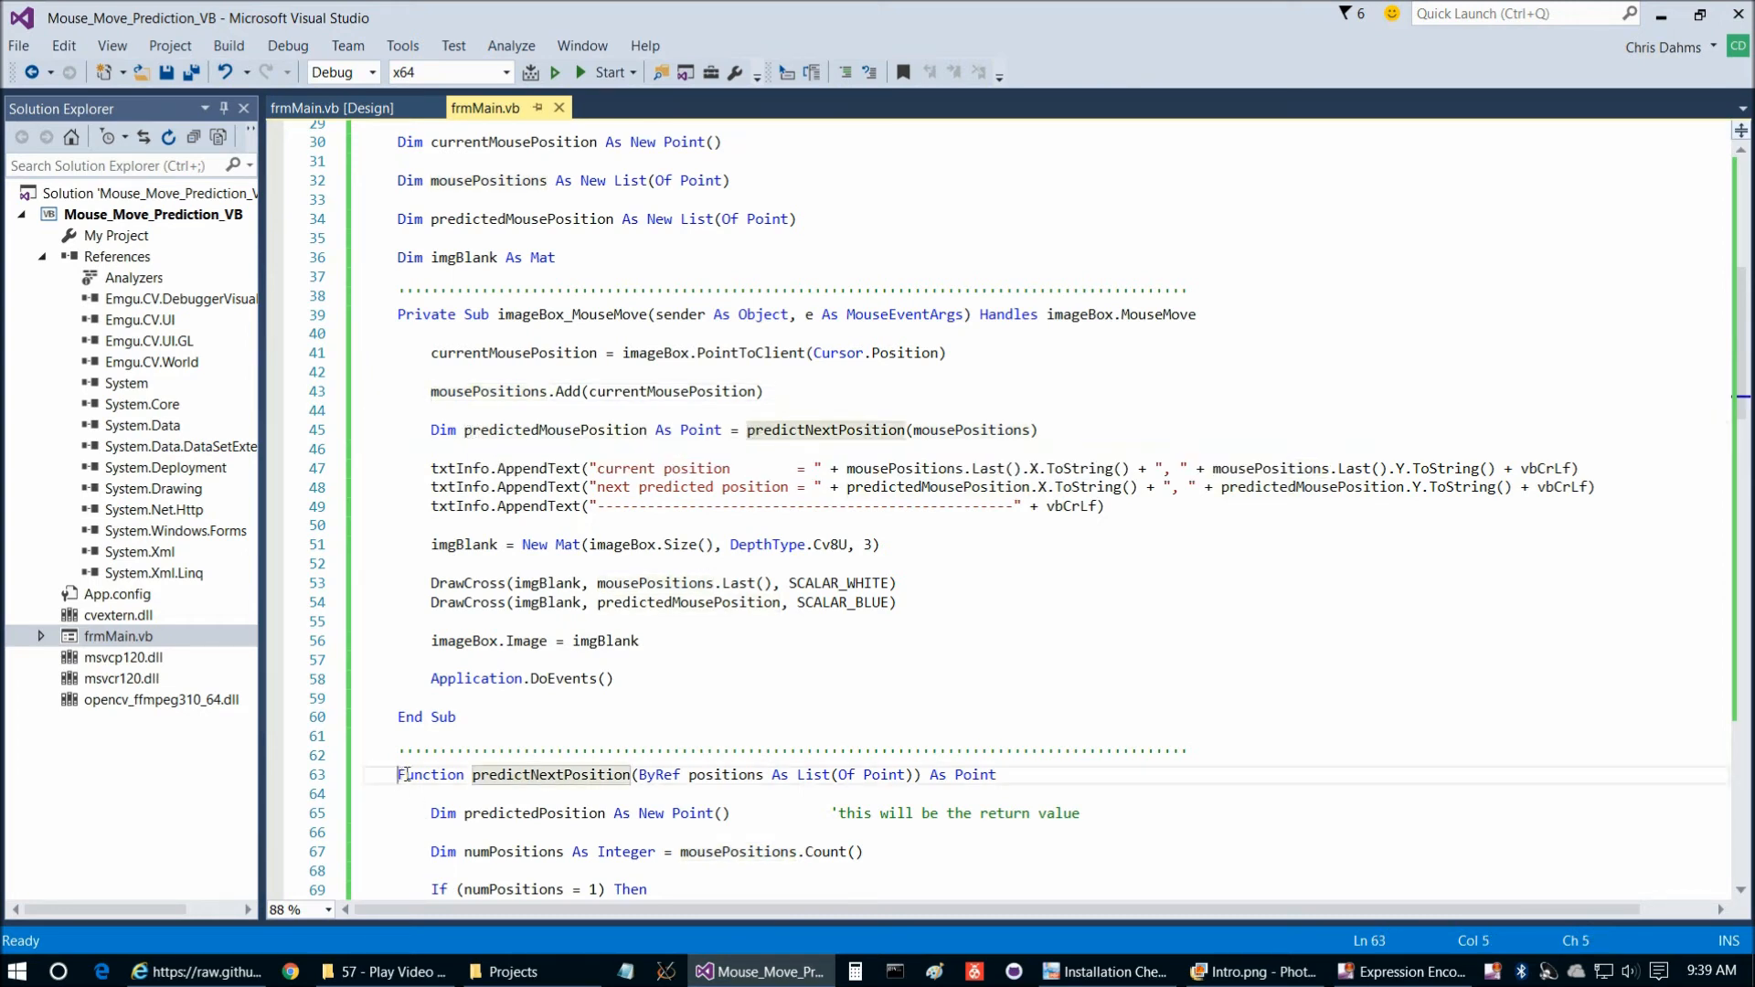
{"action": "left_click", "coordinate": [431, 697]}
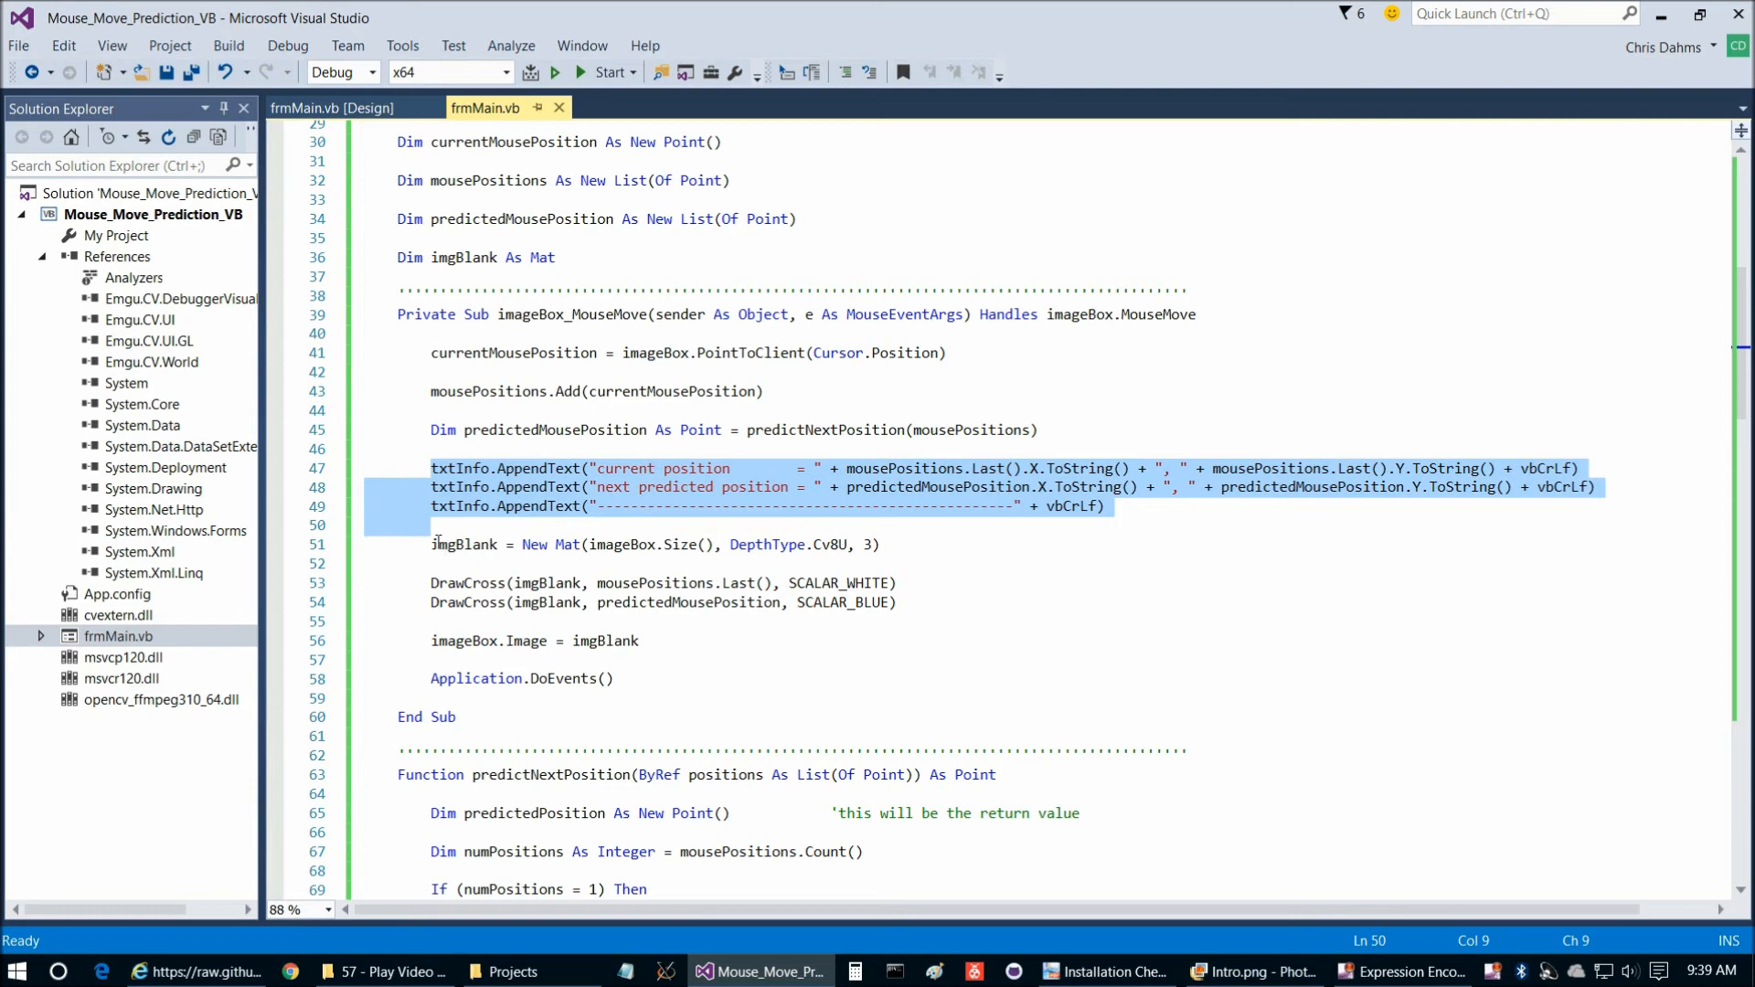
{"action": "left_click", "coordinate": [431, 545]}
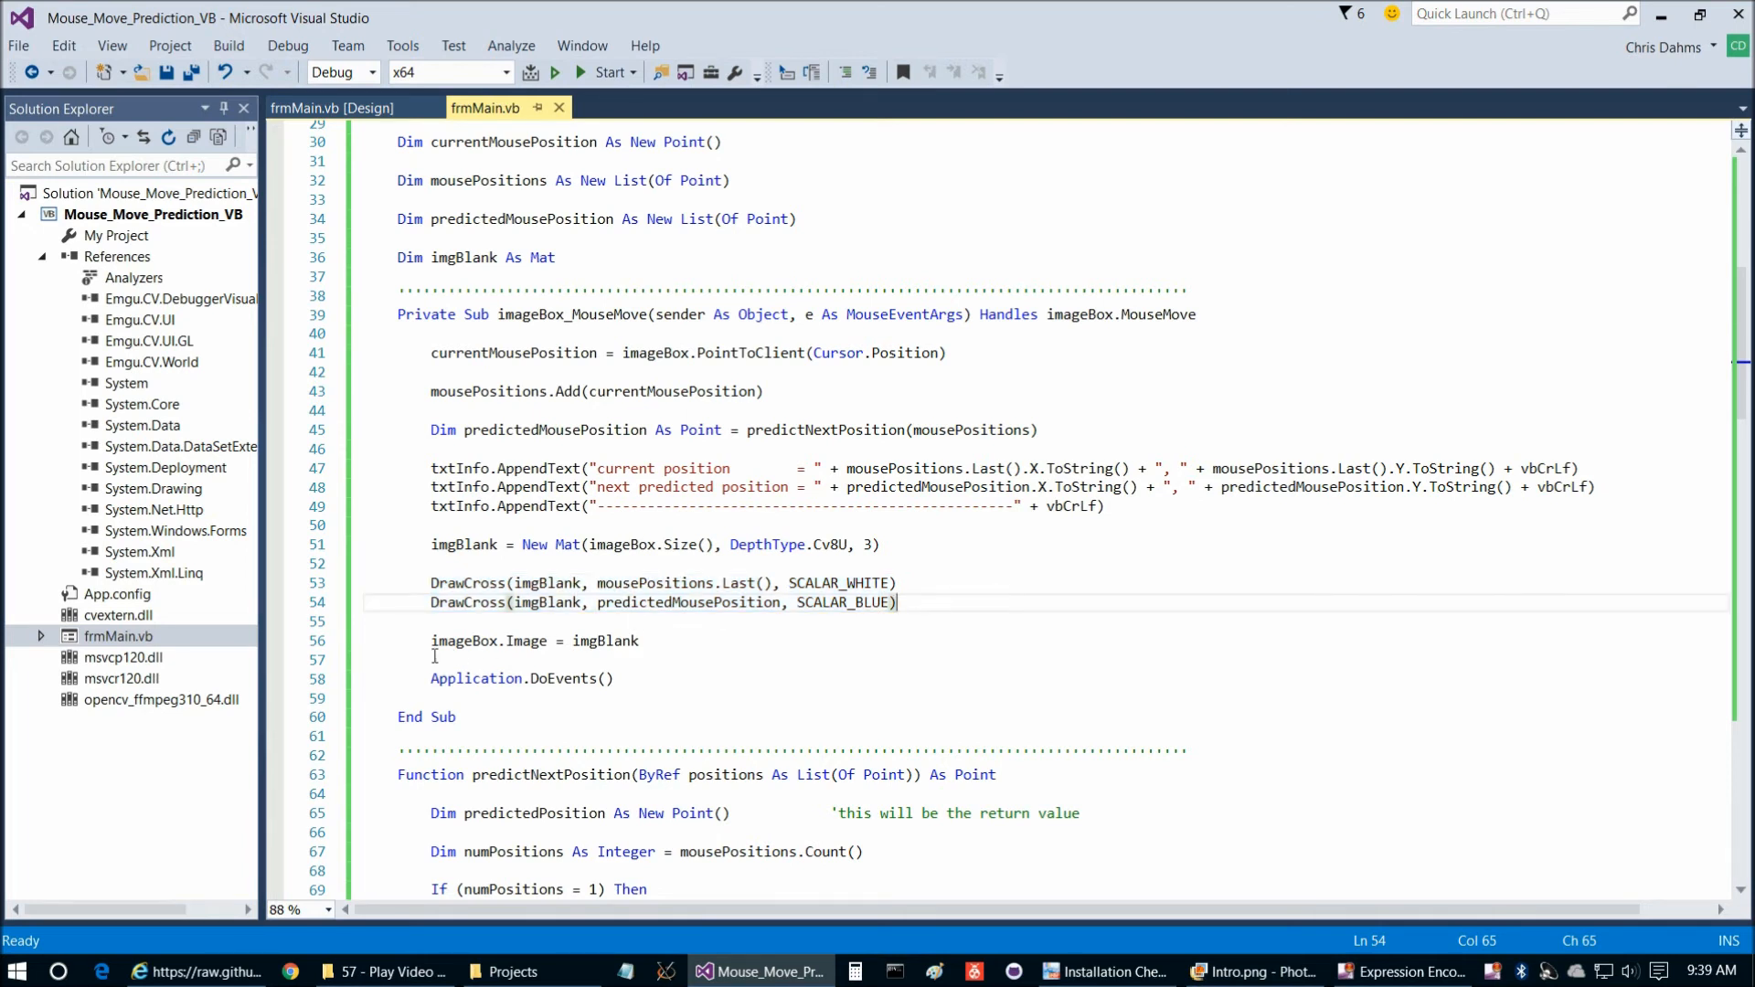
{"action": "left_click", "coordinate": [435, 678]}
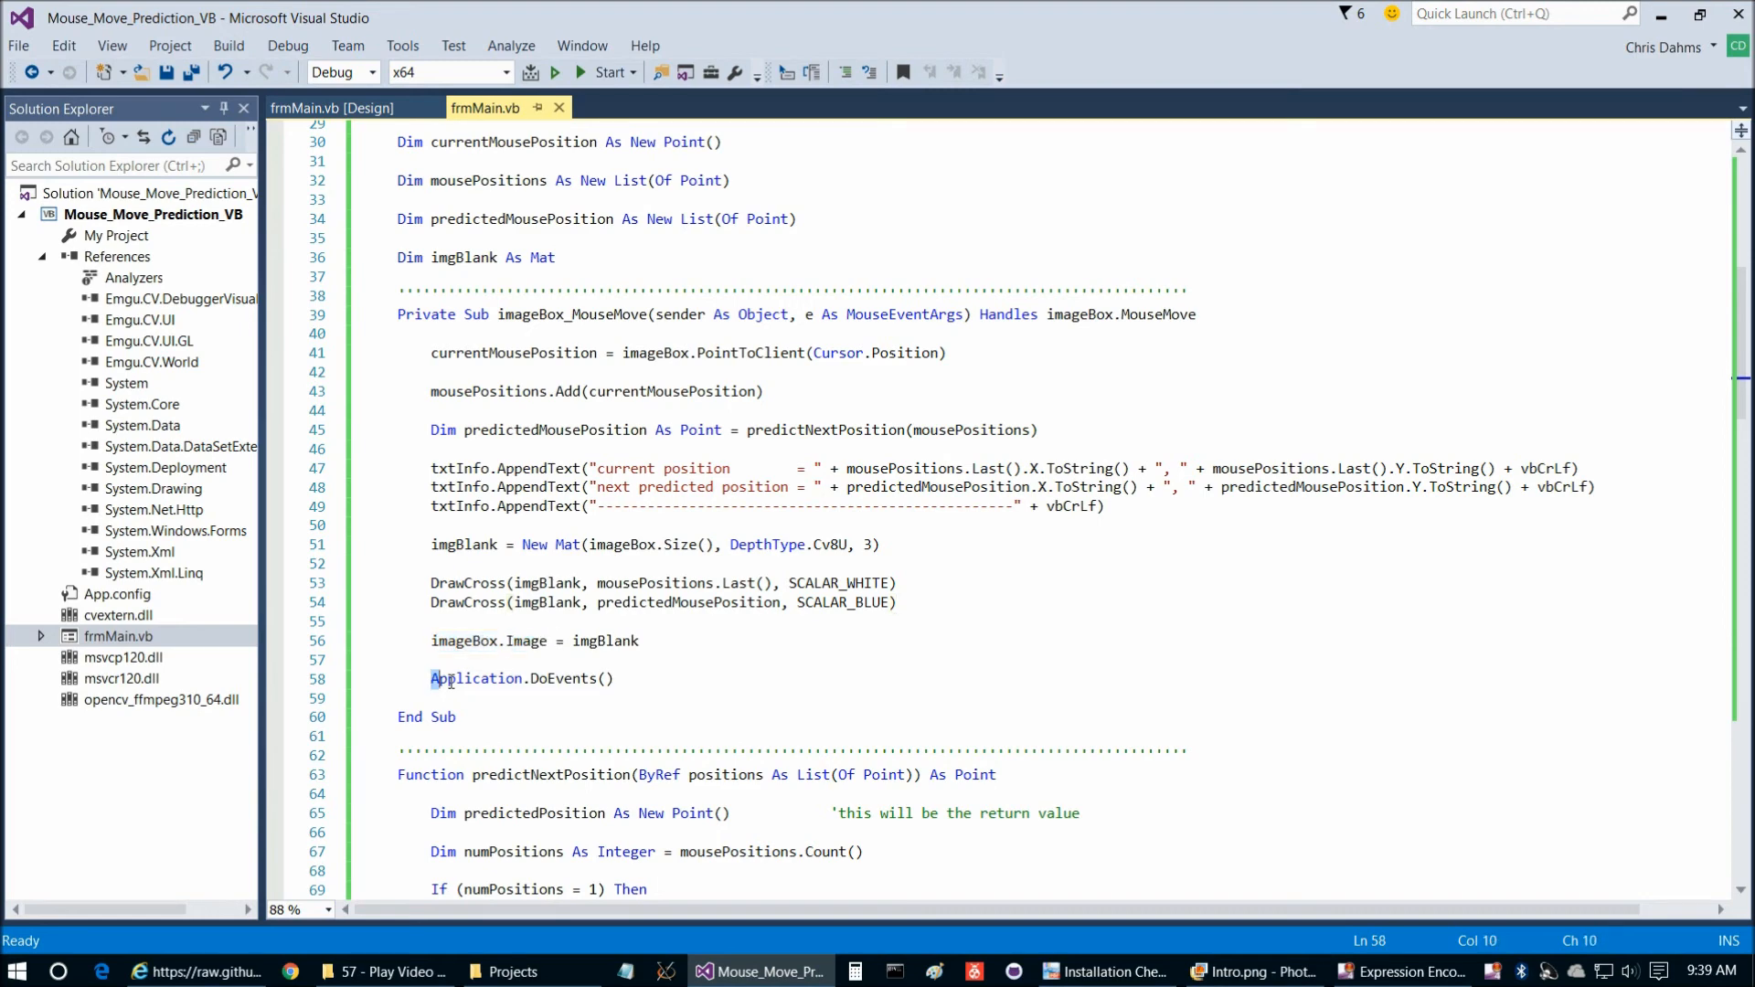
{"action": "left_click", "coordinate": [616, 679]}
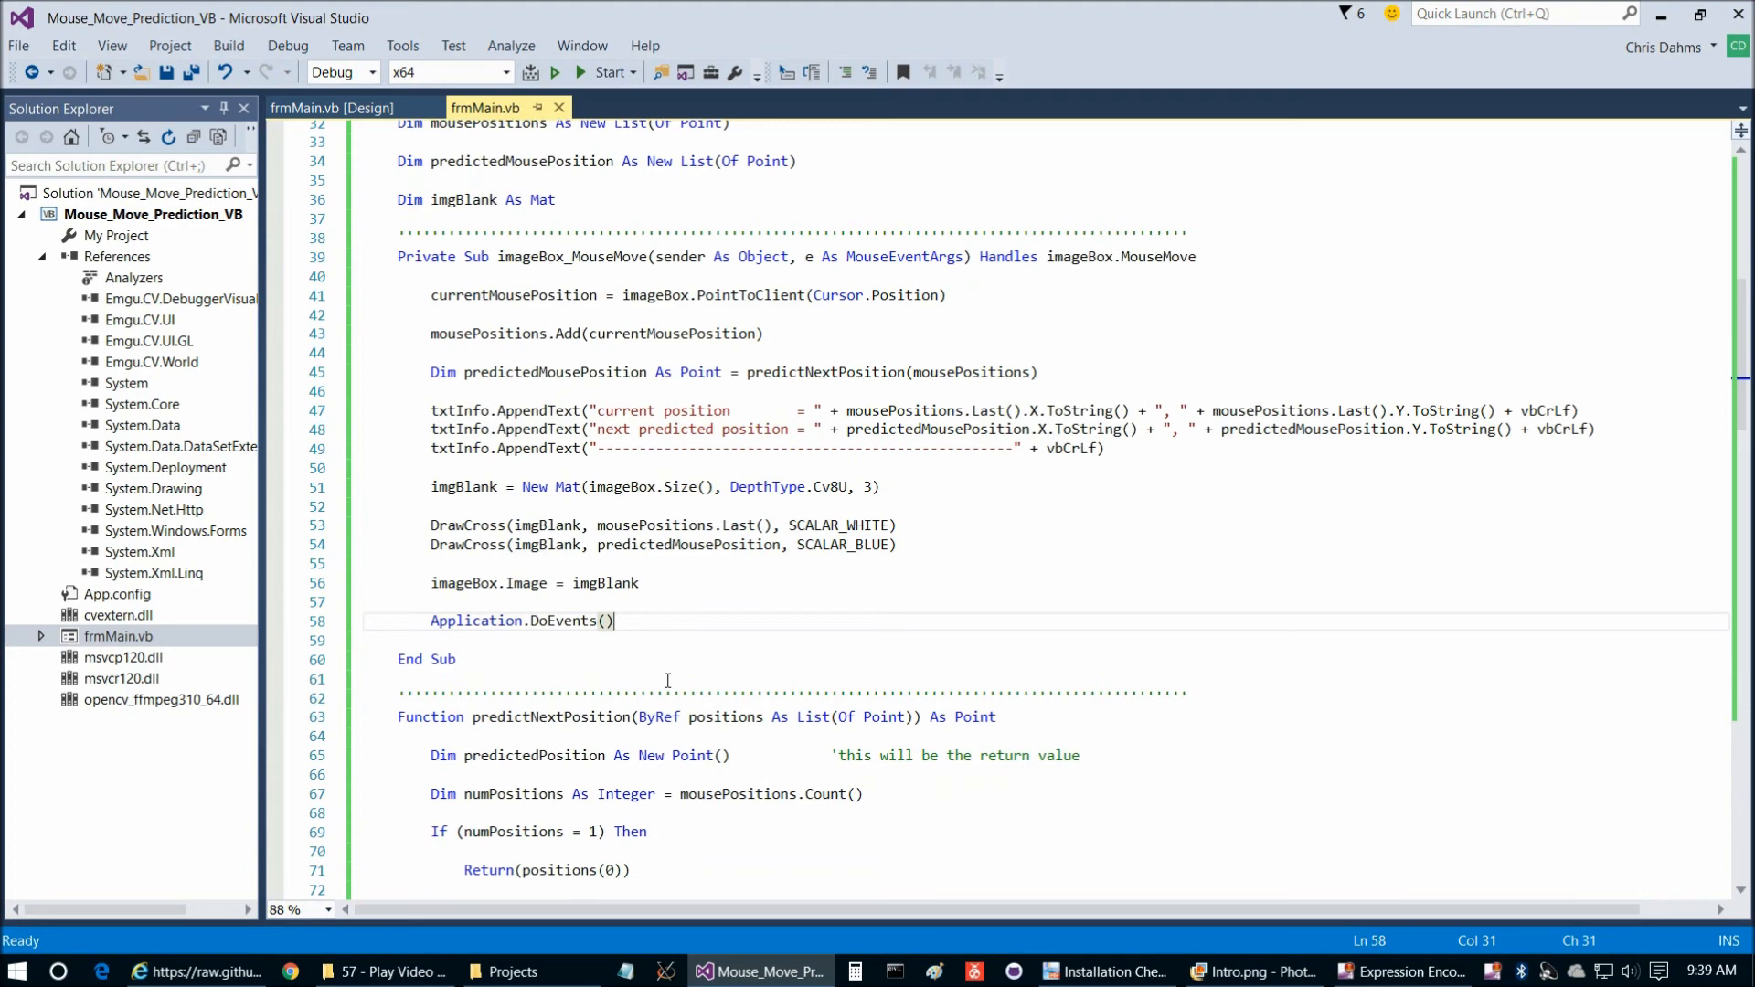
{"action": "scroll", "scroll_direction": "down", "scroll_amount": 3}
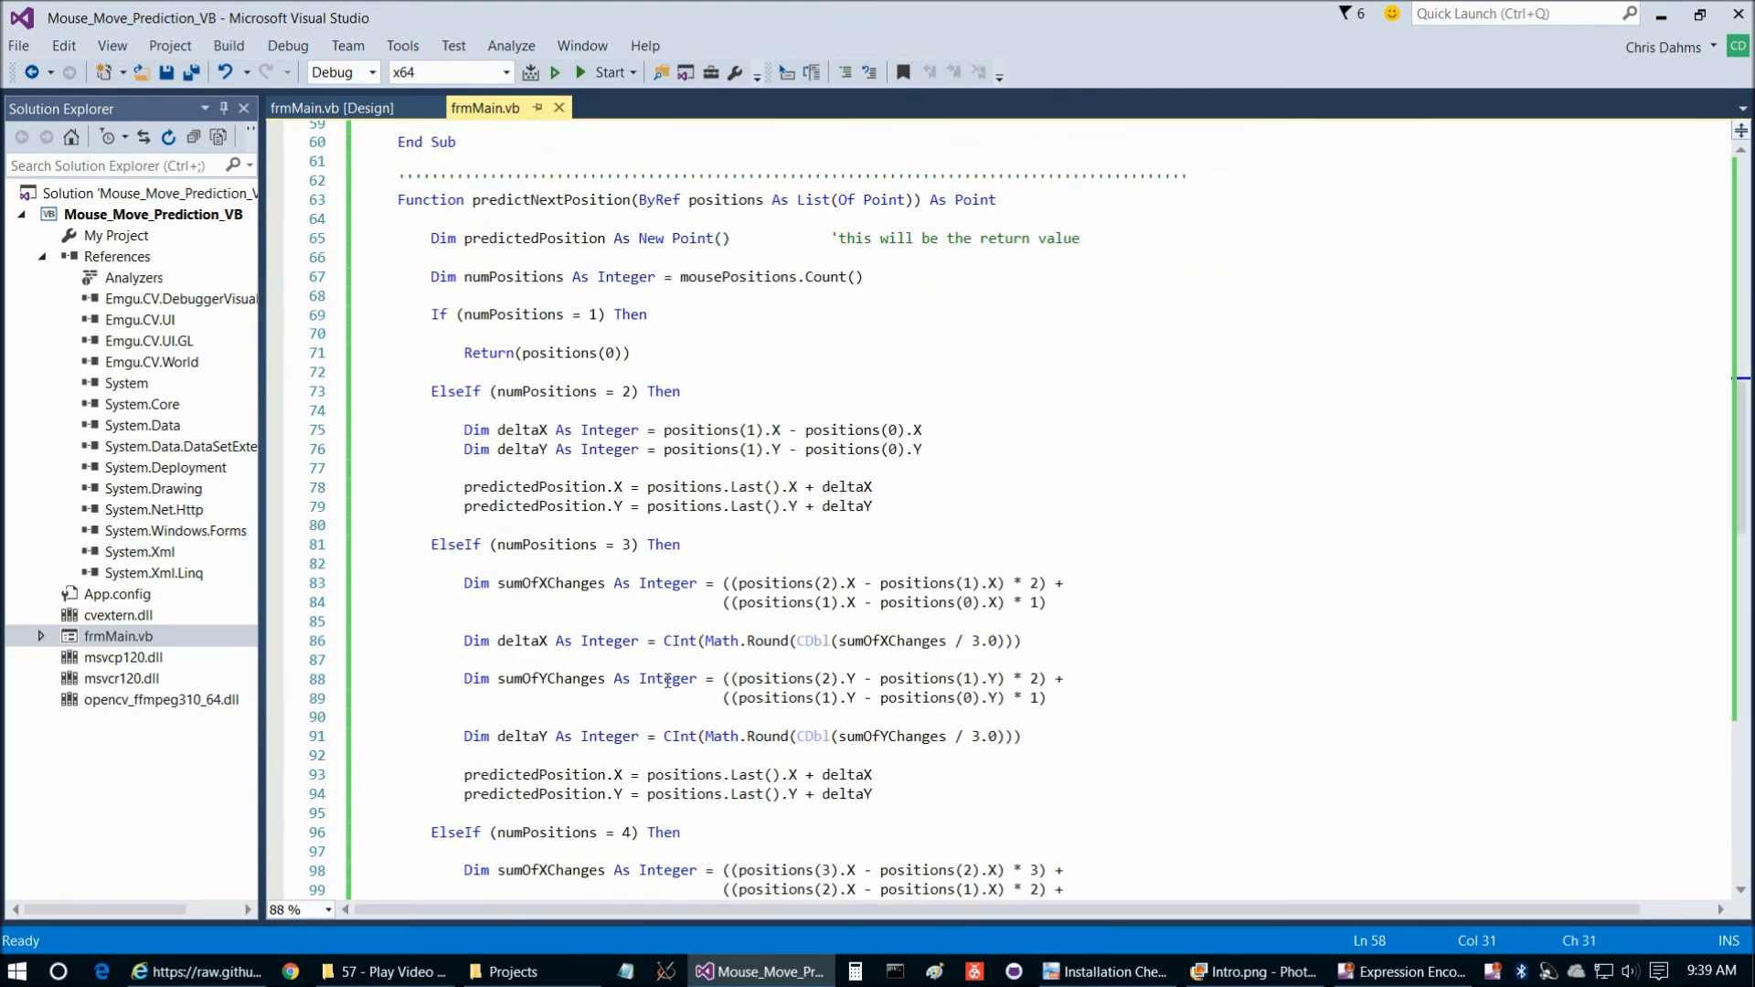
{"action": "scroll", "scroll_direction": "down", "scroll_amount": 3}
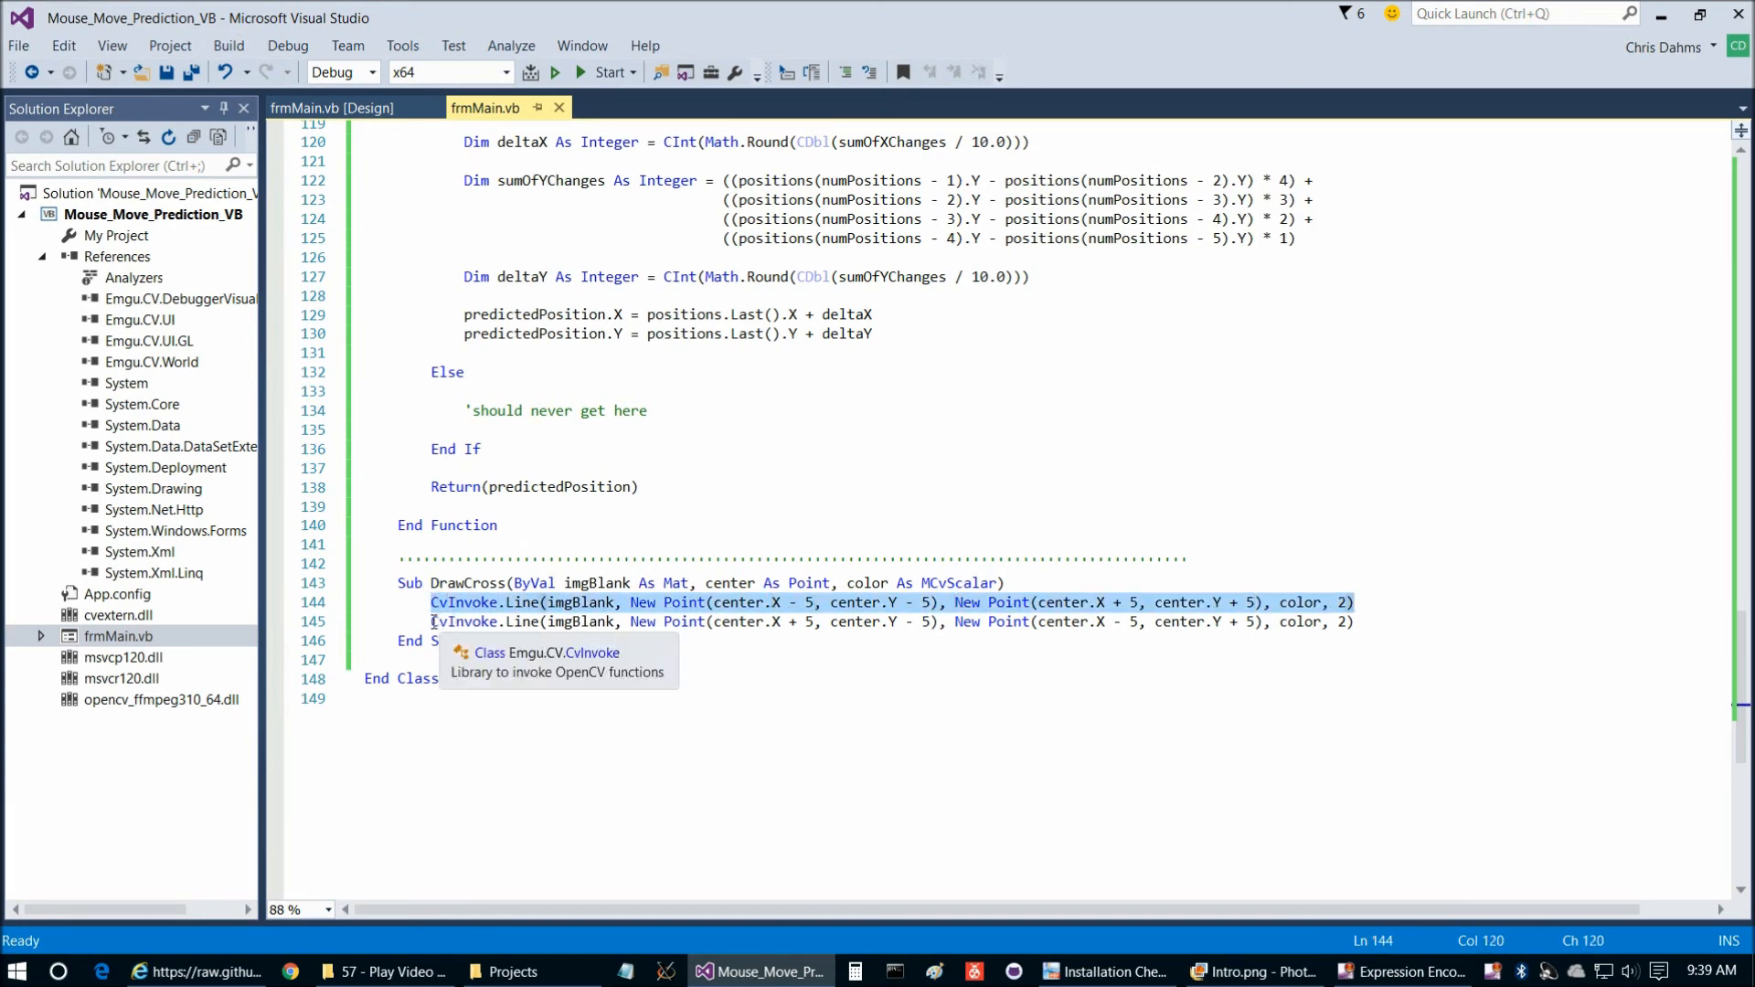
{"action": "left_click", "coordinate": [850, 581]}
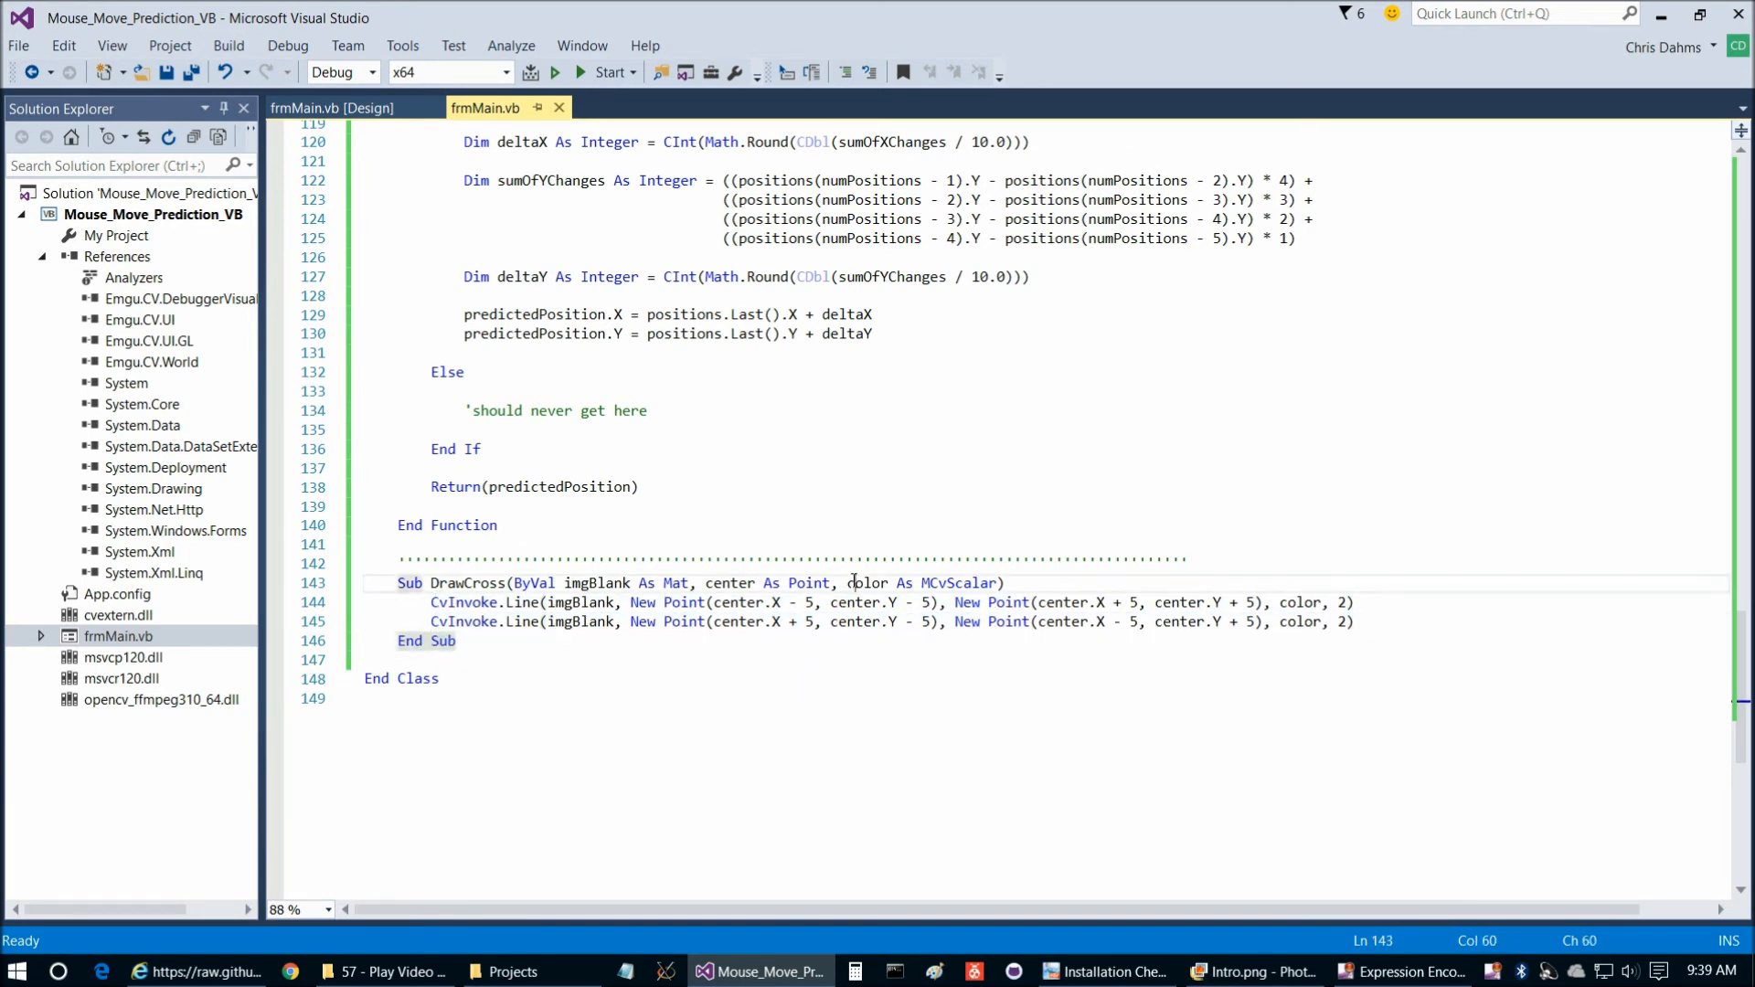
{"action": "scroll", "scroll_direction": "up", "scroll_amount": 3}
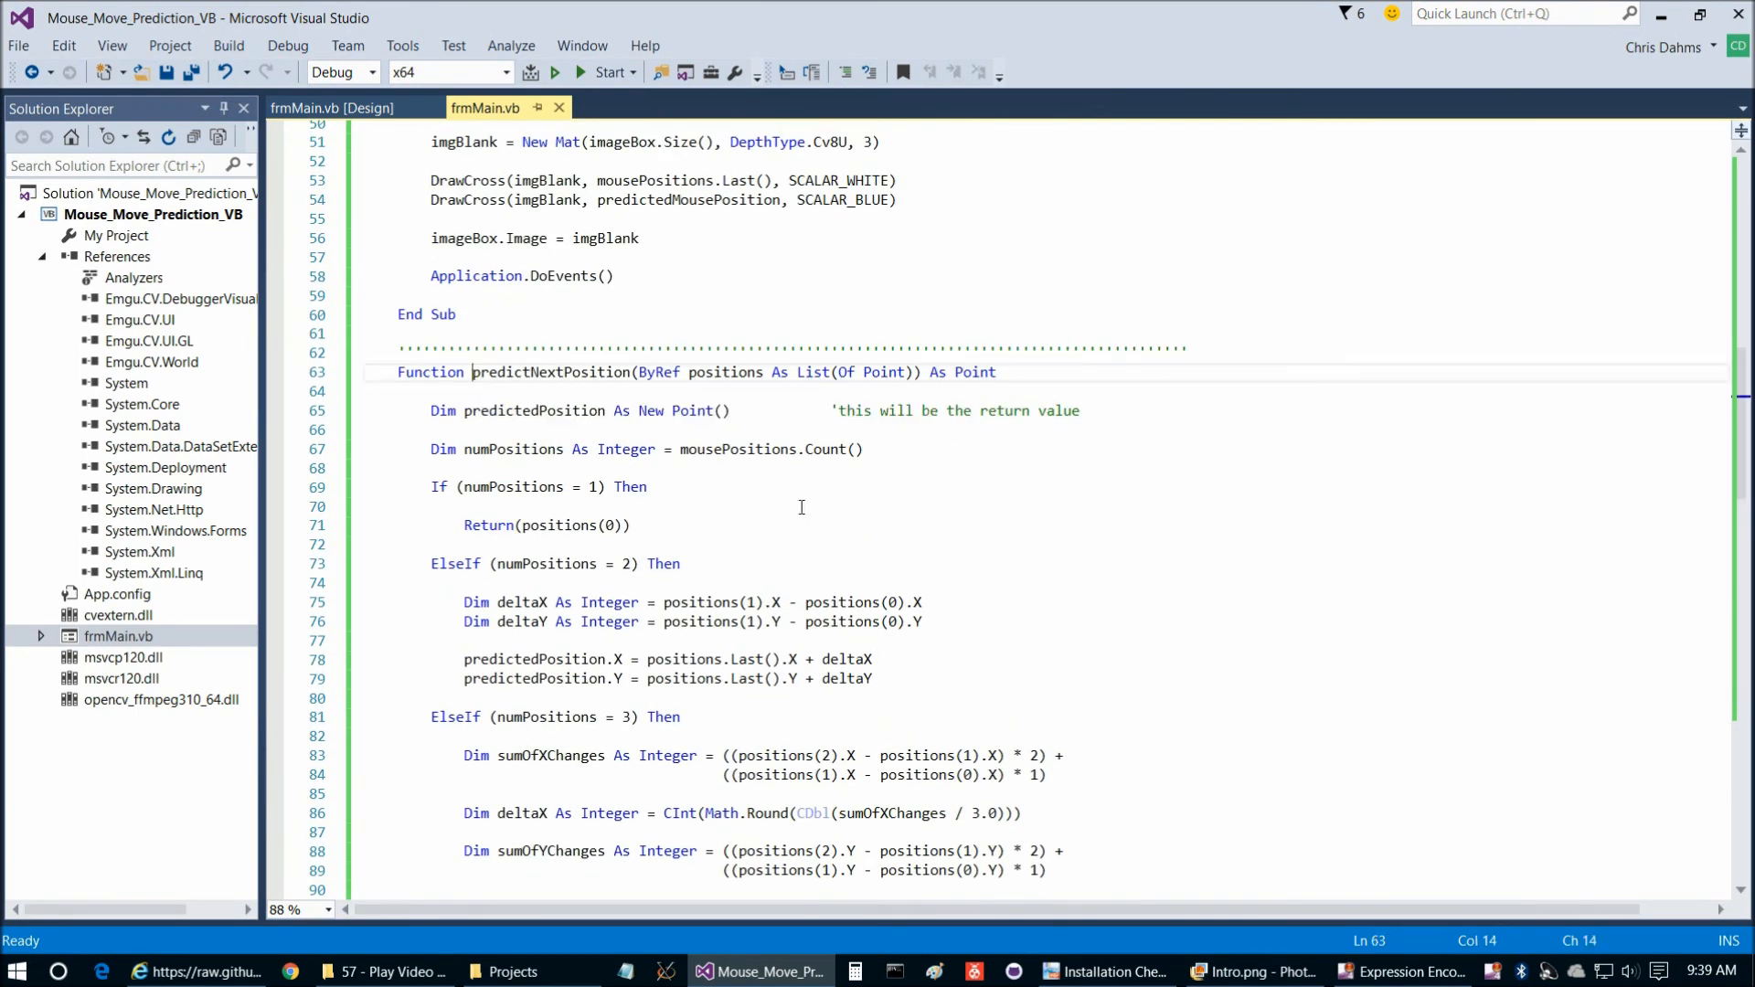
{"action": "scroll", "scroll_direction": "down", "scroll_amount": 3}
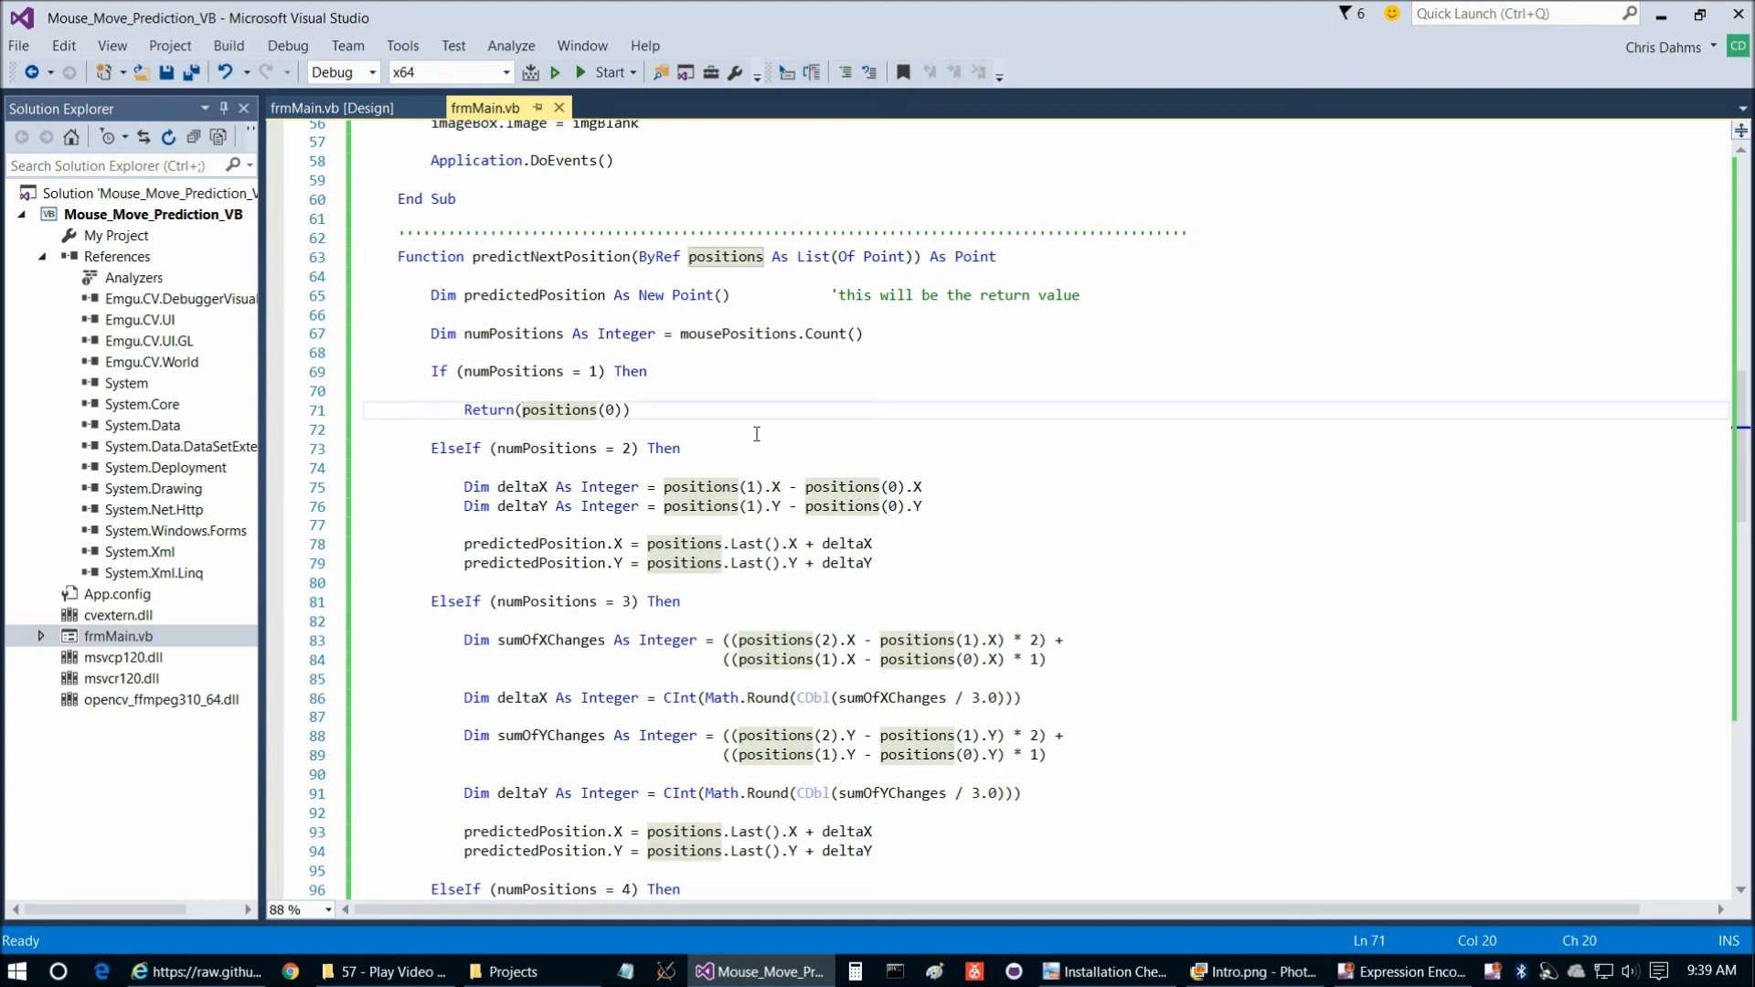
{"action": "scroll", "scroll_direction": "down", "scroll_amount": 3}
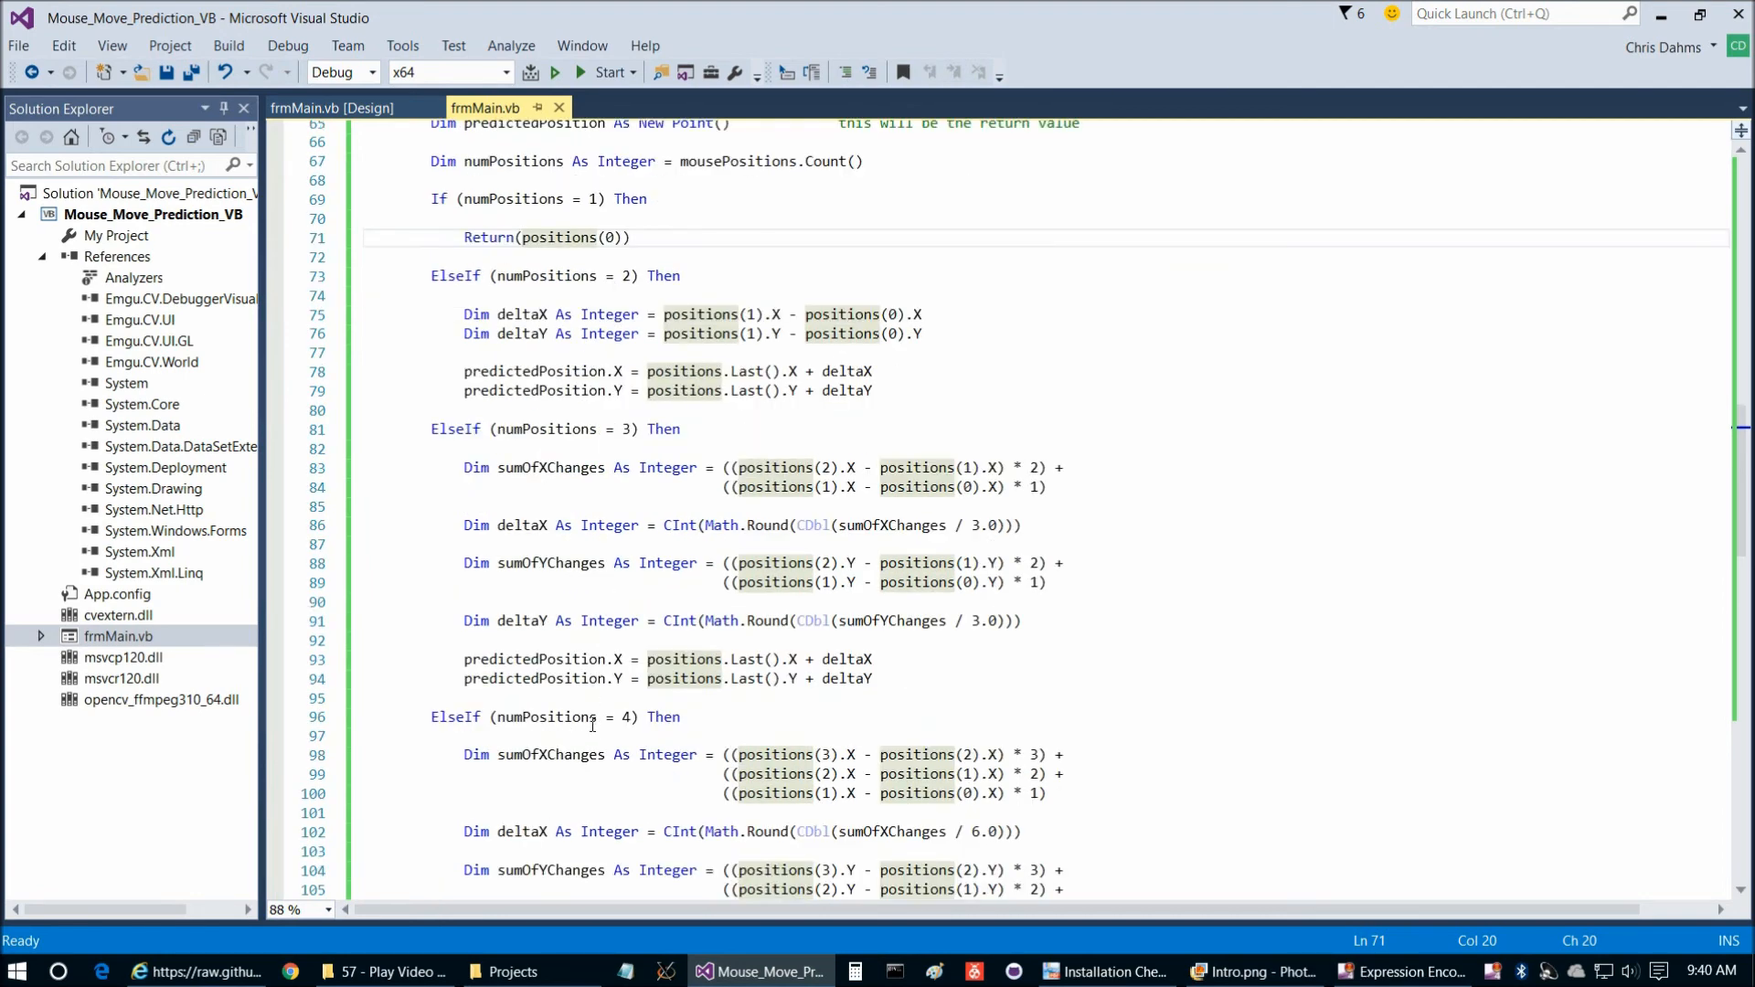
{"action": "scroll", "scroll_direction": "down", "scroll_amount": 3}
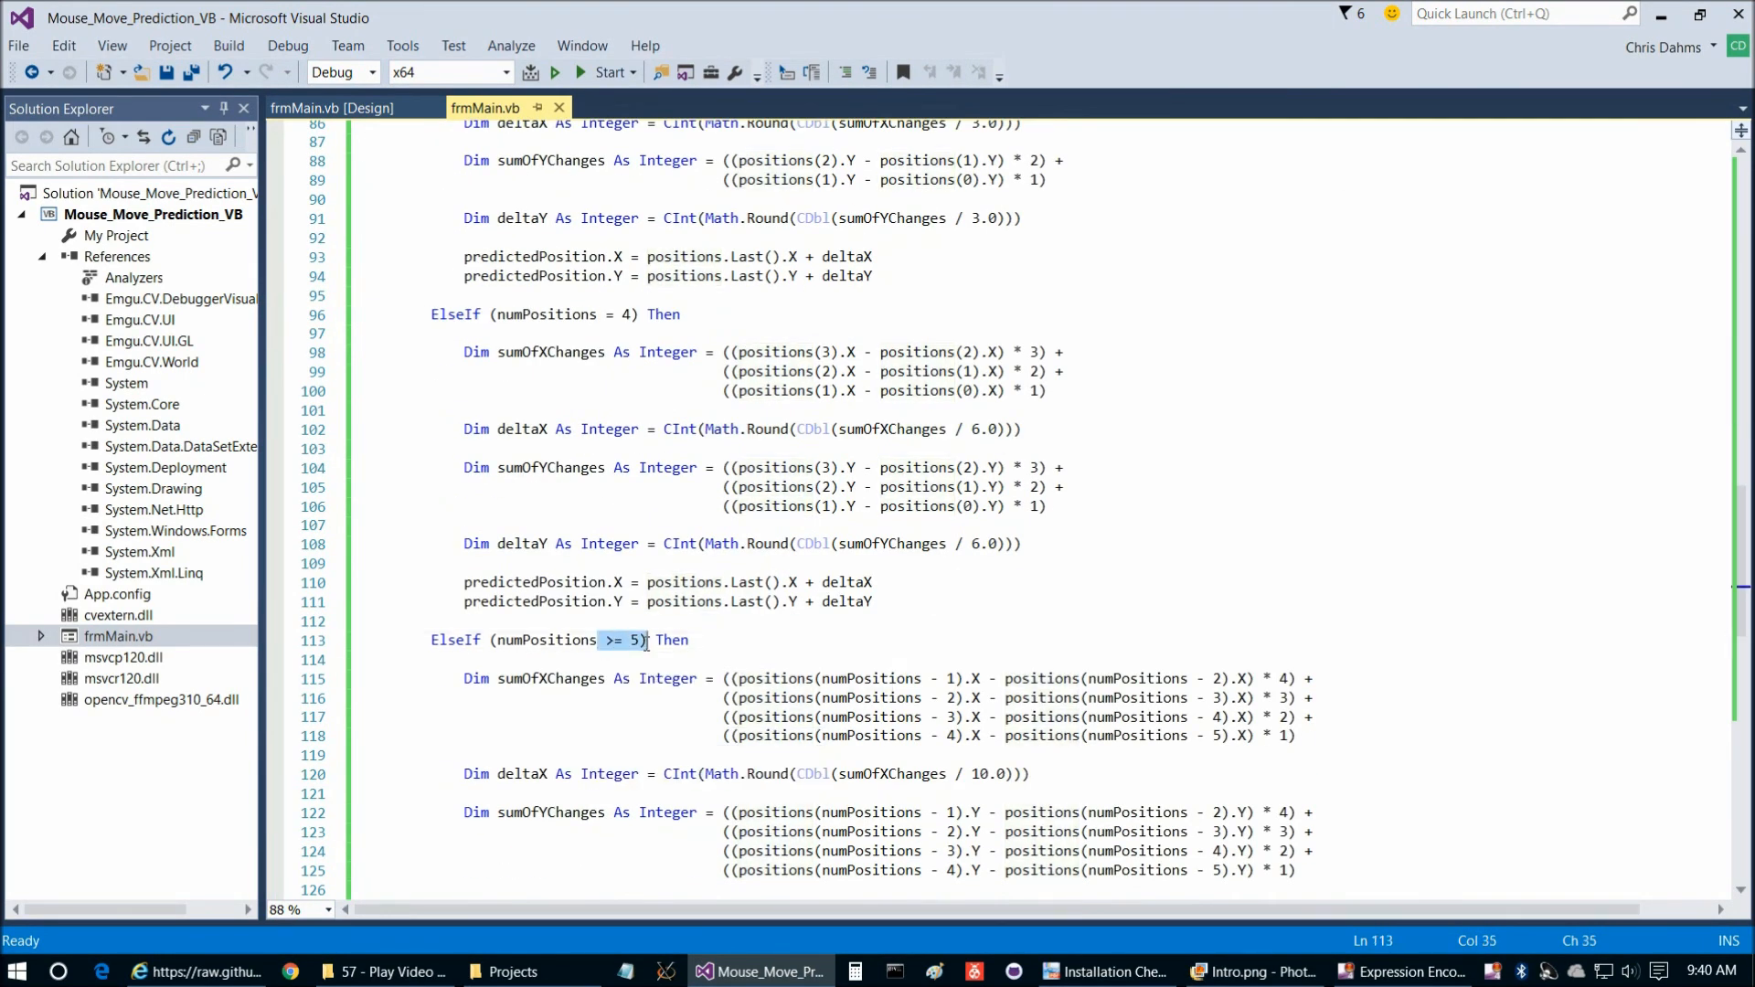
{"action": "scroll", "scroll_direction": "down", "scroll_amount": 3}
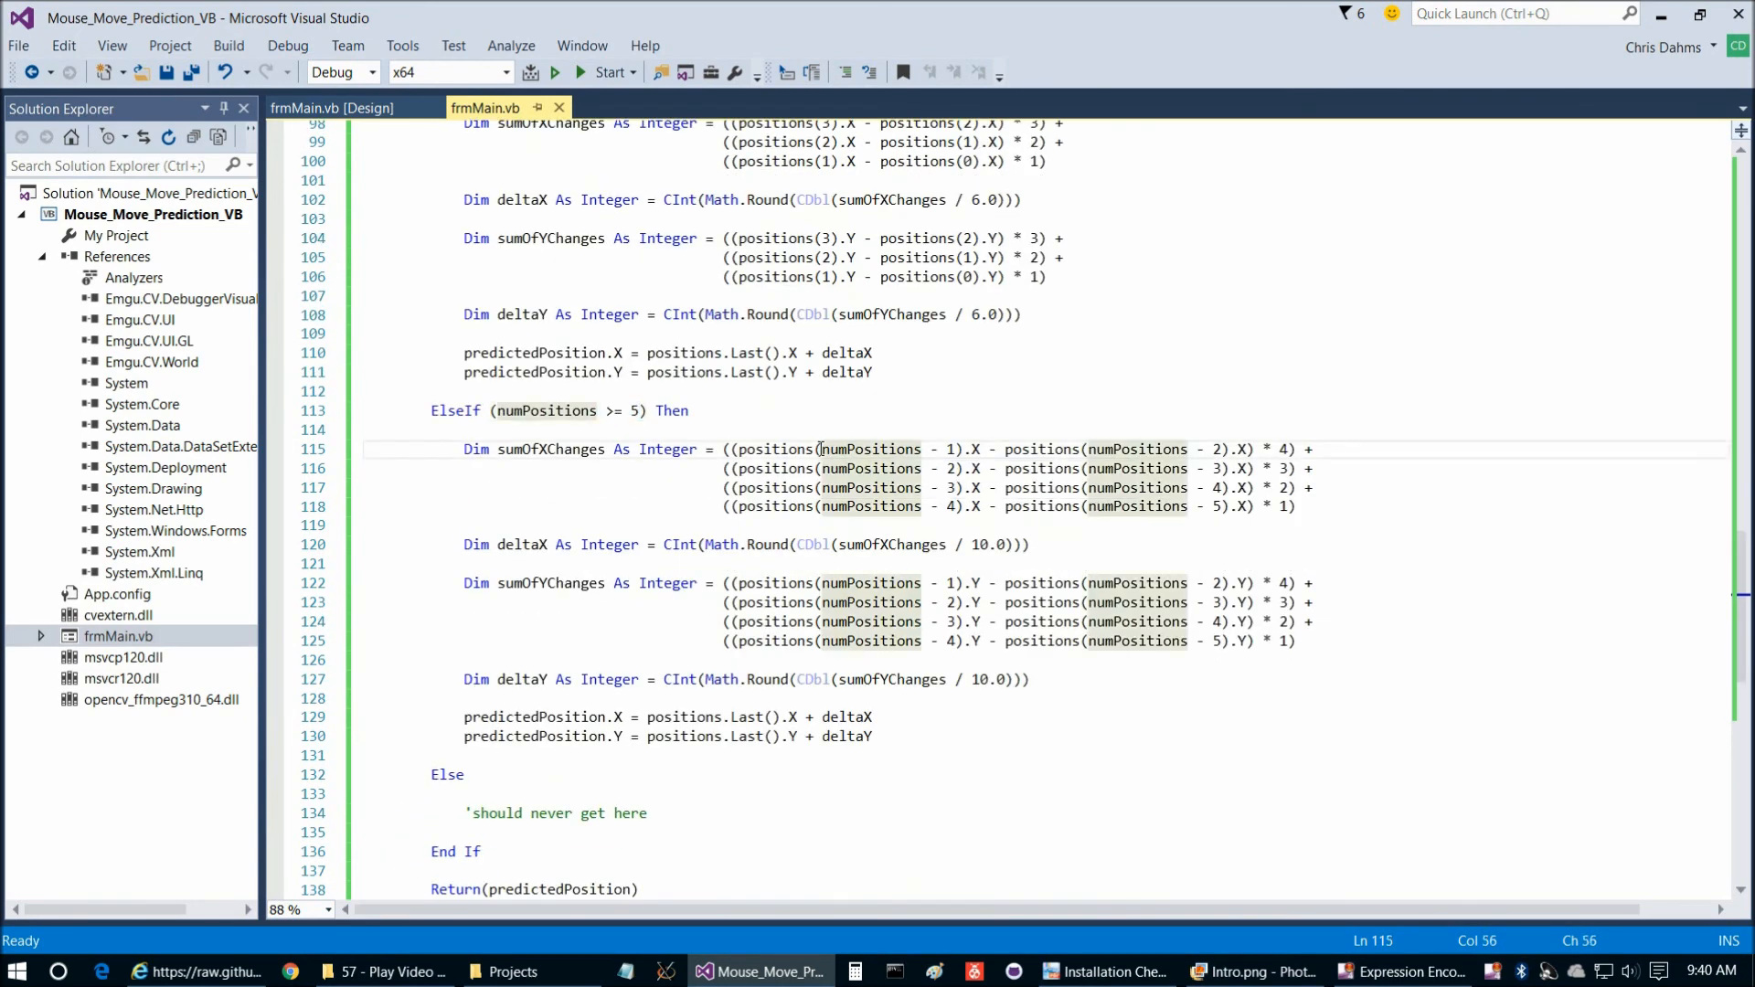
{"action": "mouse_move", "coordinate": [829, 450]}
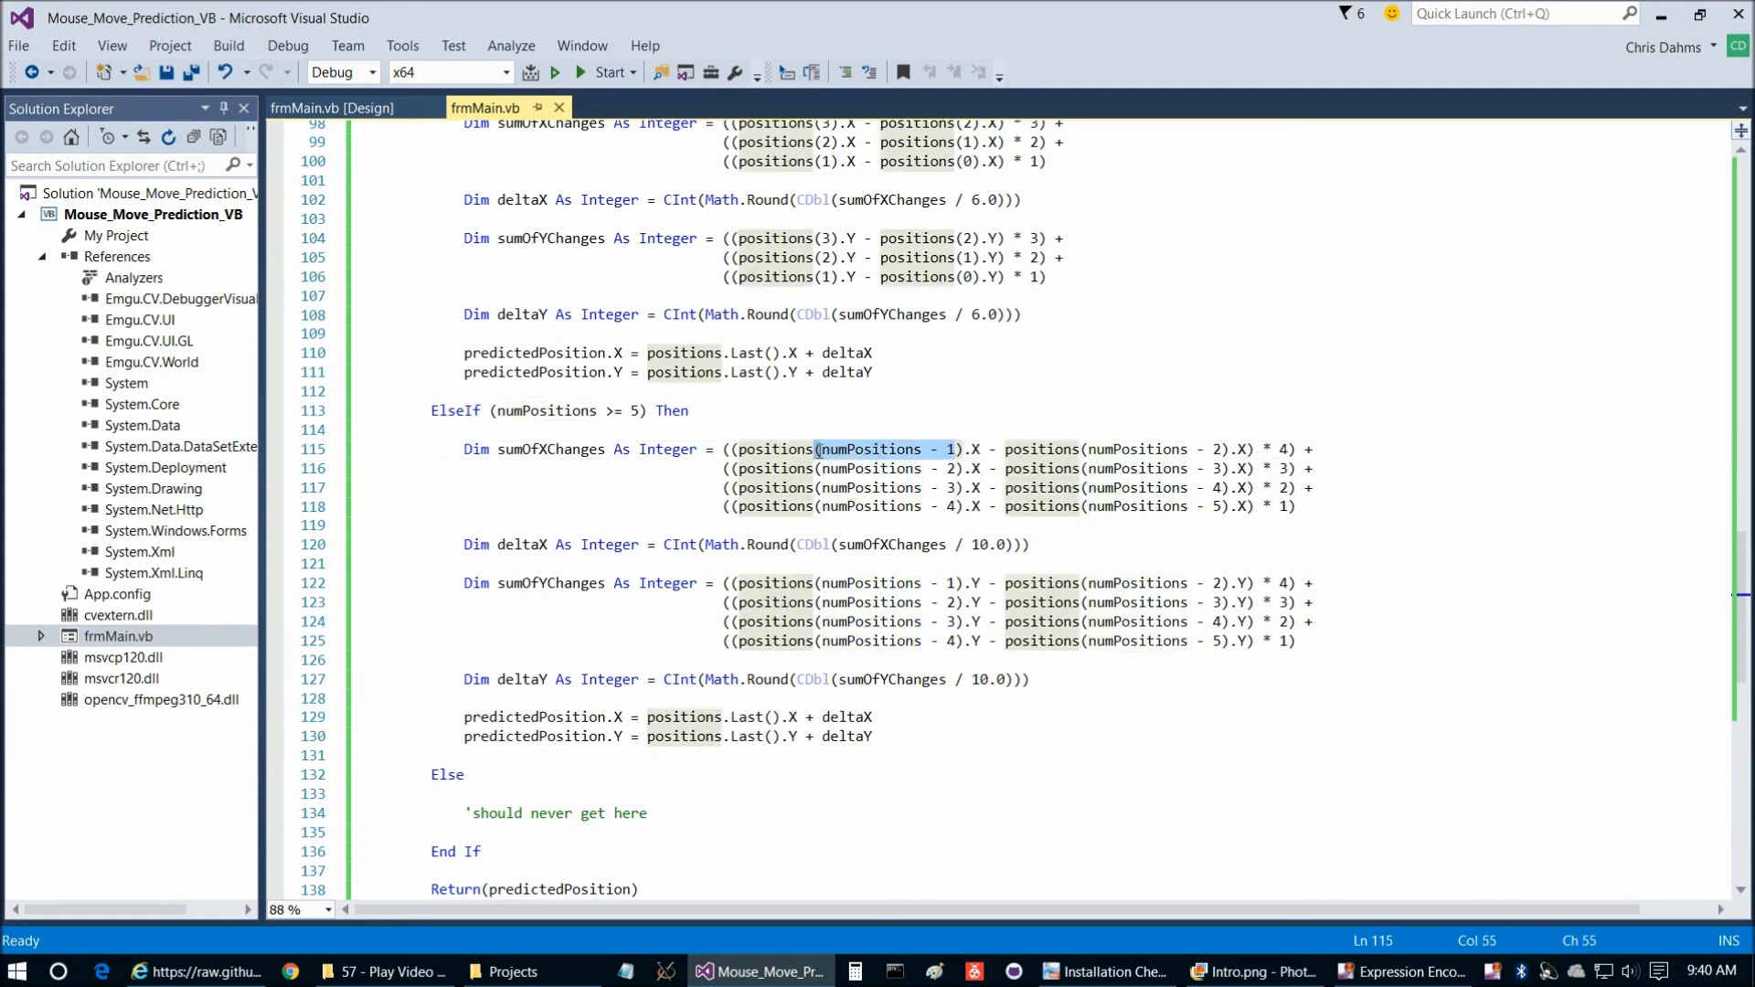
{"action": "left_click", "coordinate": [1148, 450]}
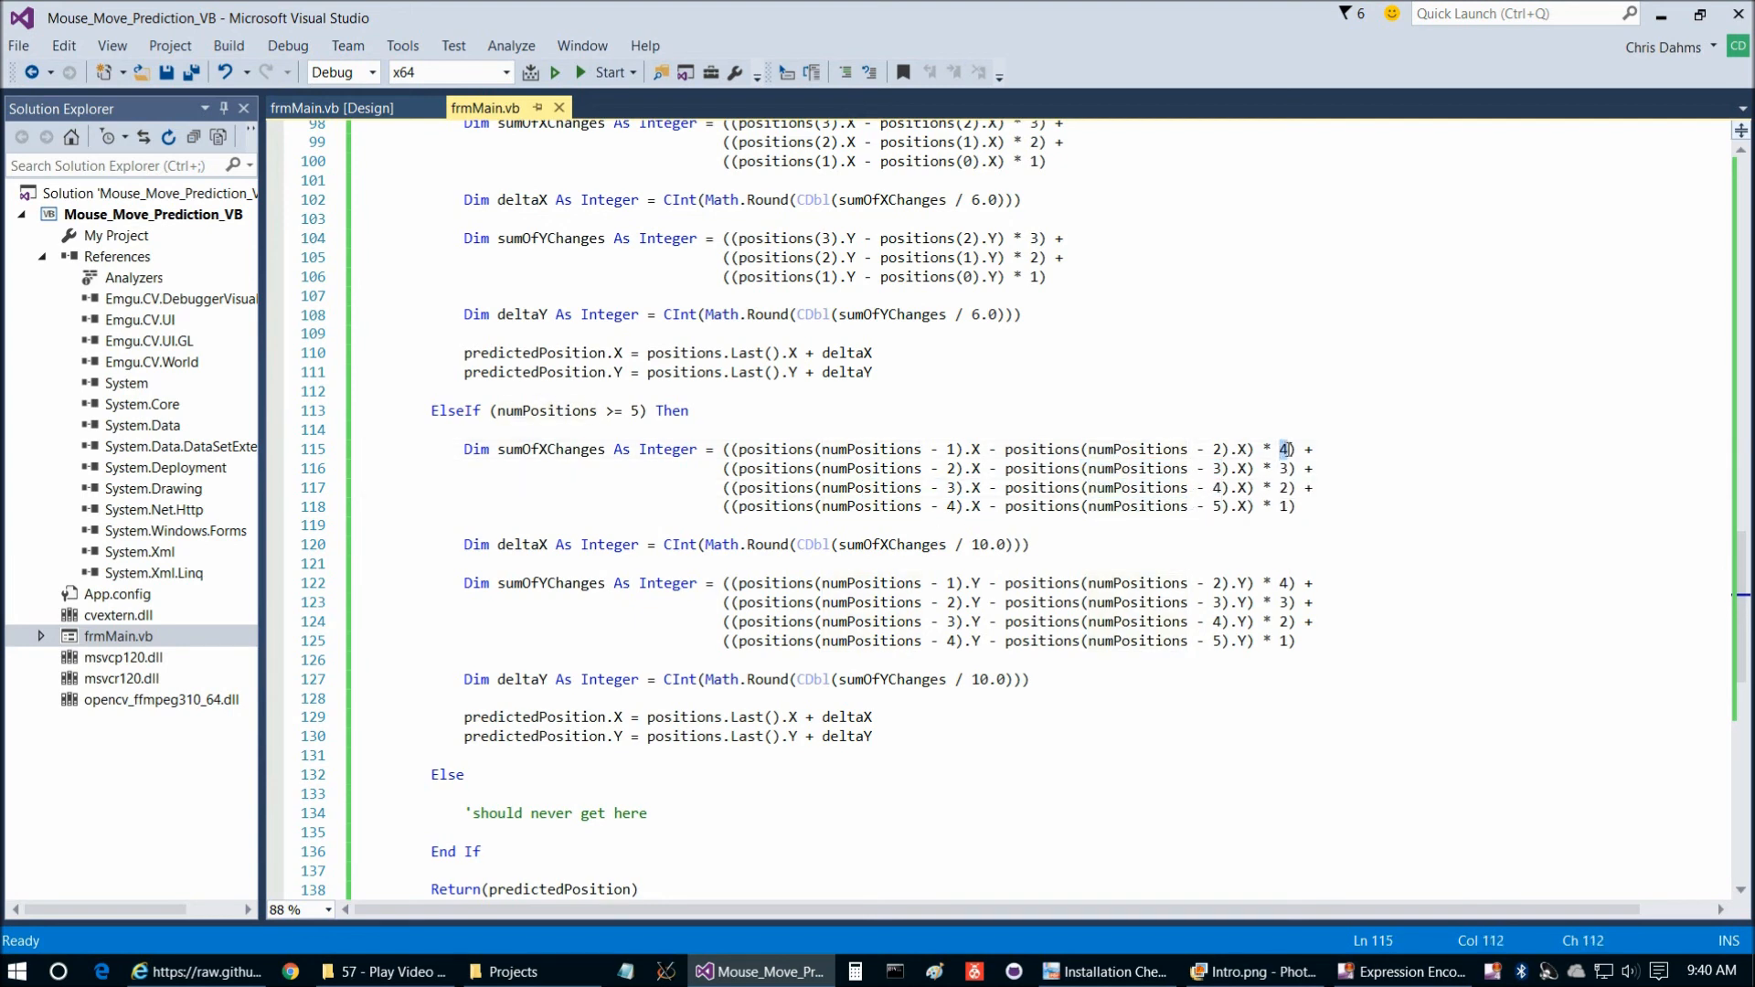
{"action": "left_click", "coordinate": [1283, 468]}
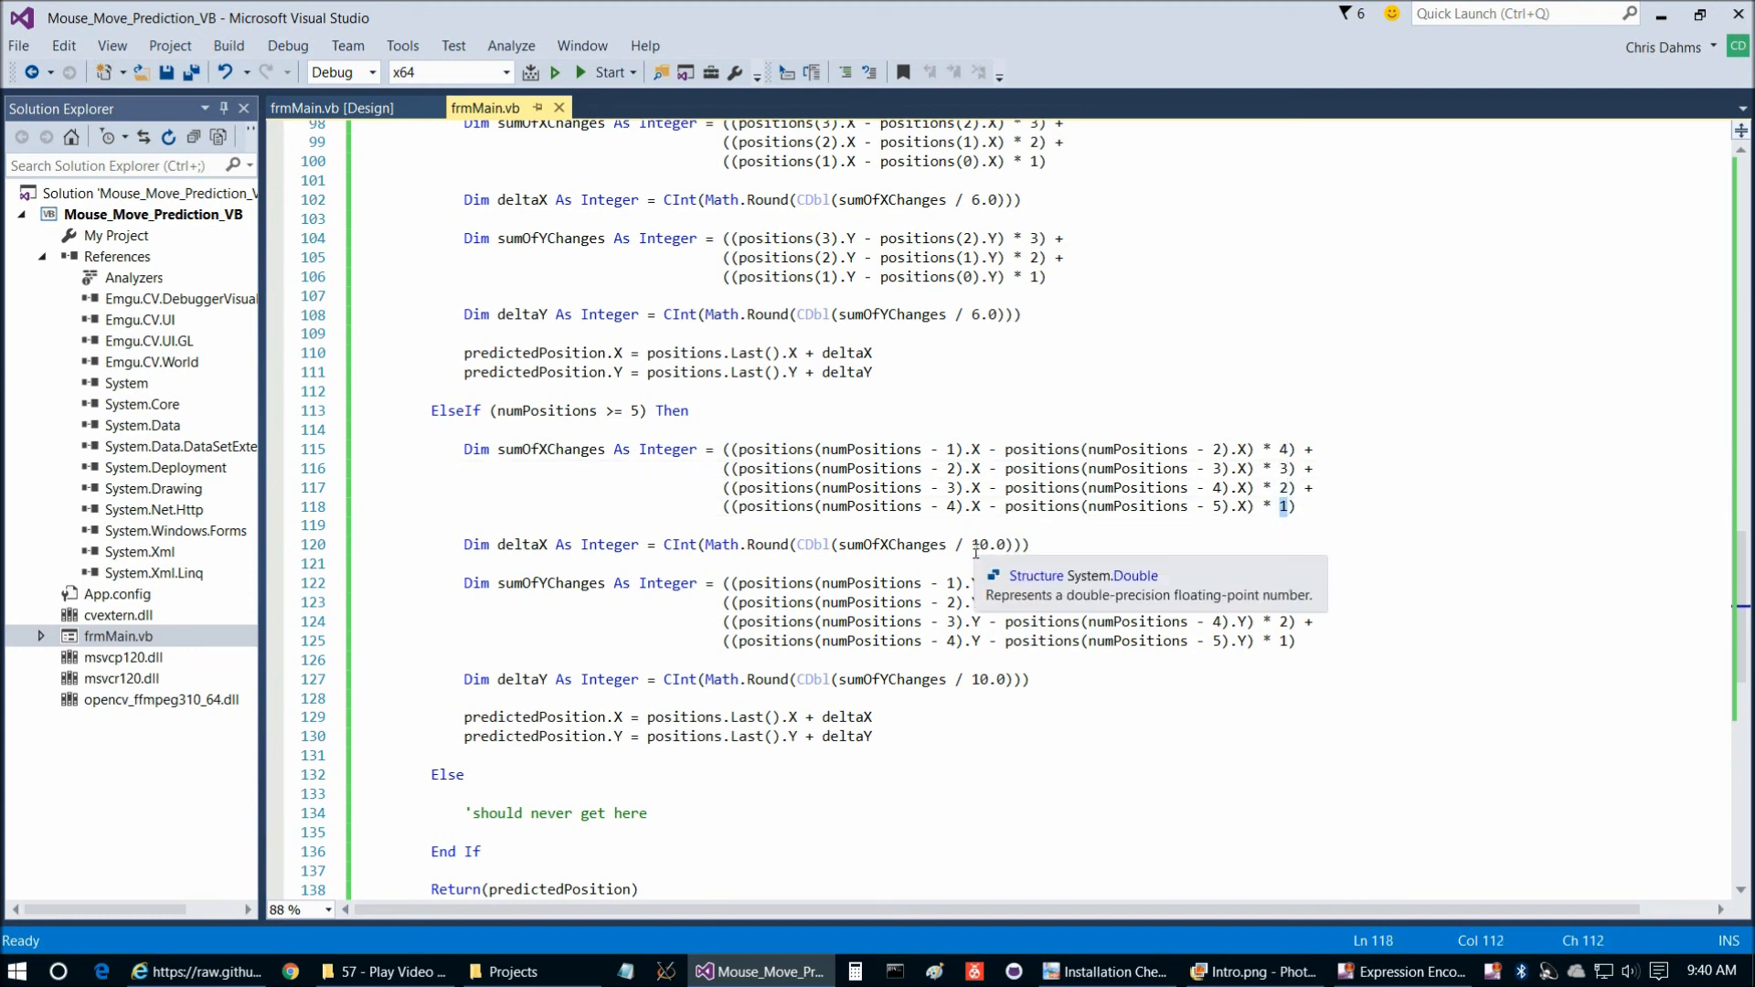
{"action": "mouse_move", "coordinate": [505, 450]}
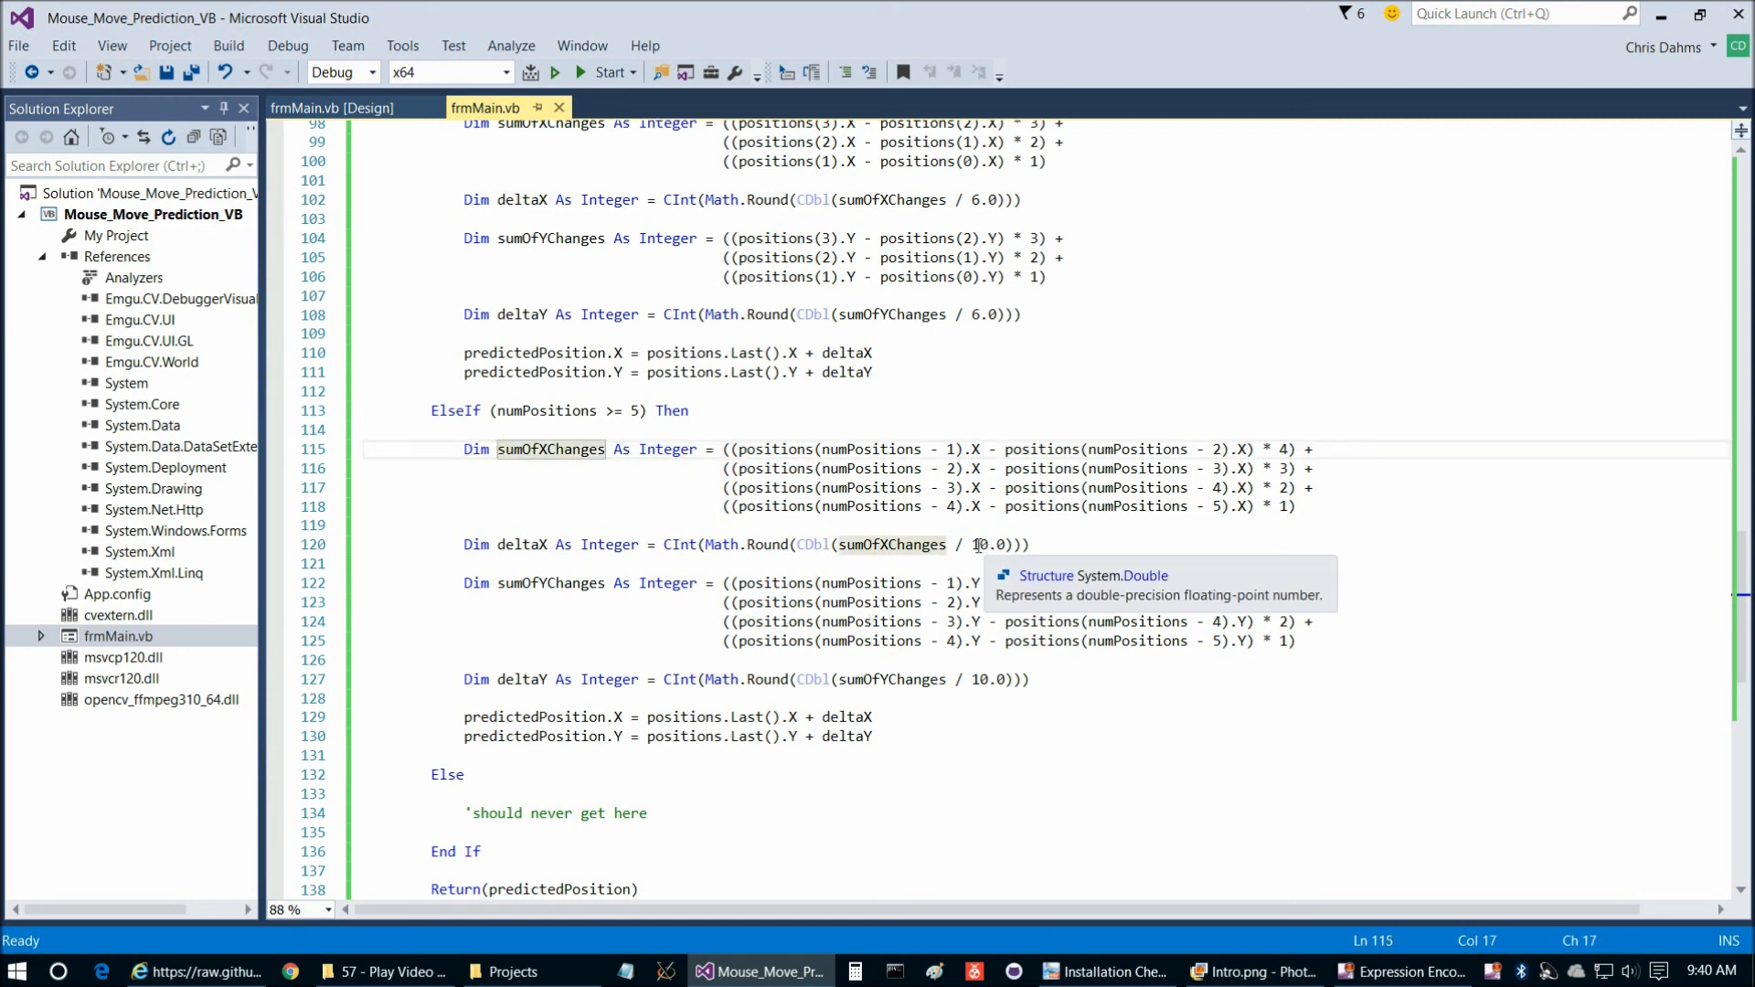
{"action": "double_click", "coordinate": [991, 545]}
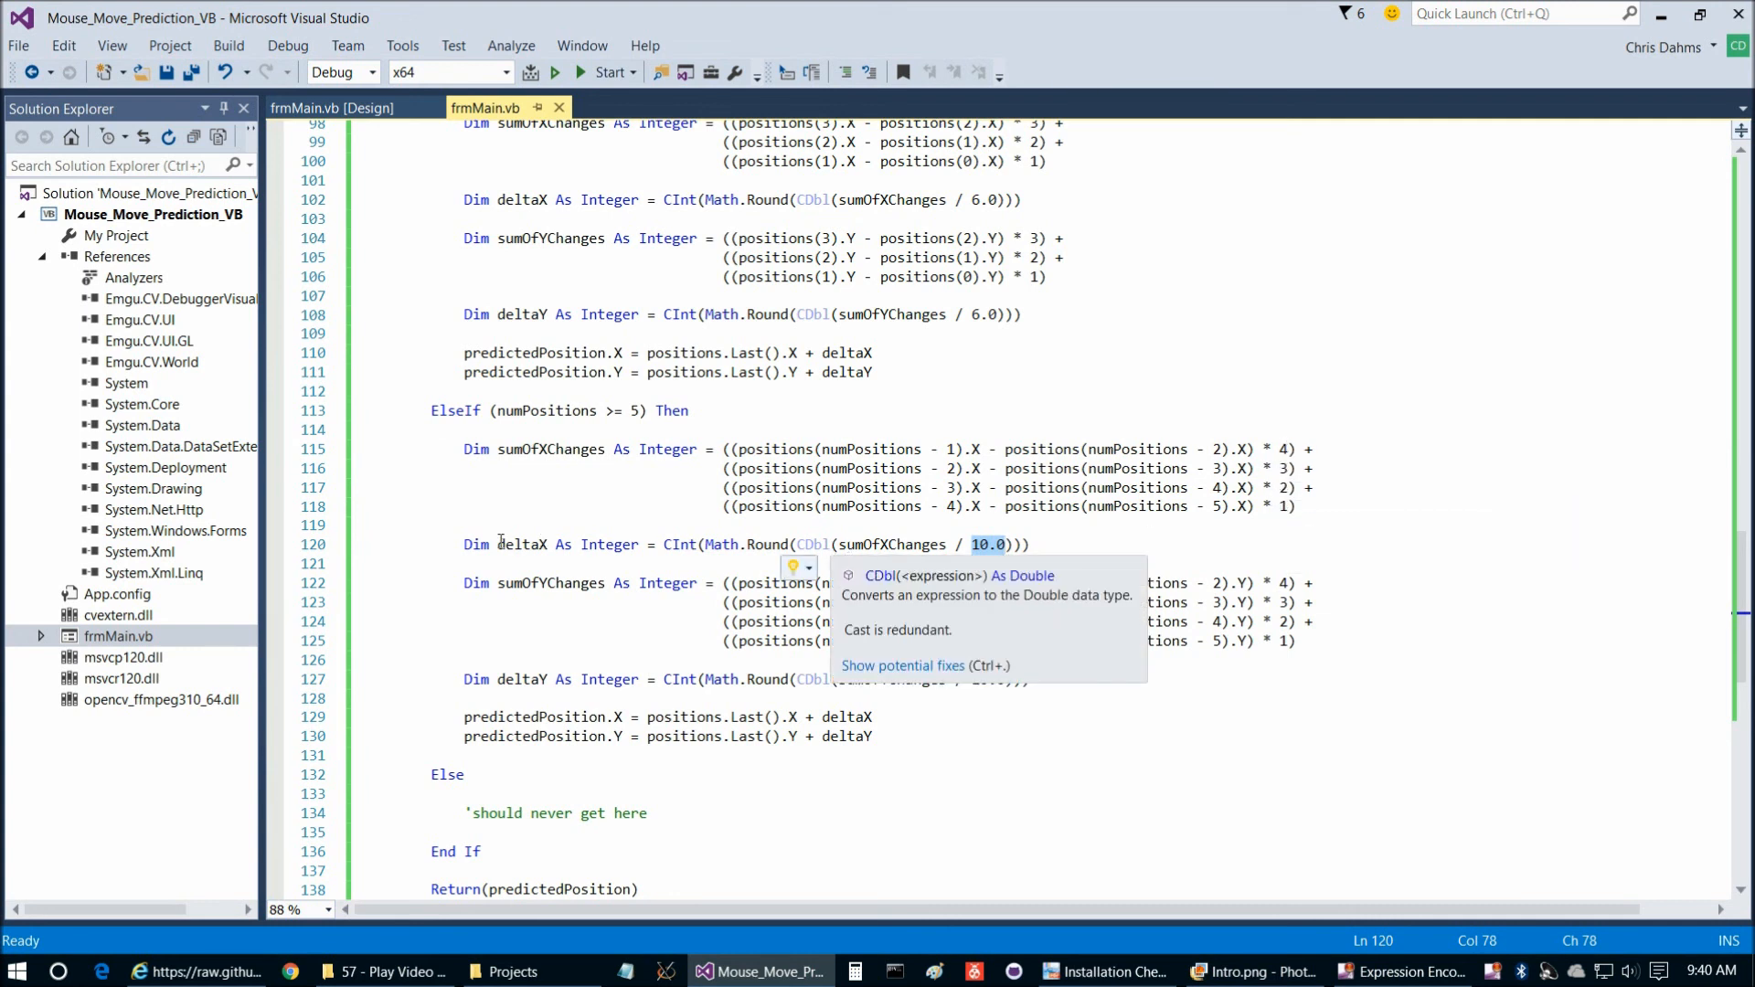
{"action": "left_click", "coordinate": [521, 545]}
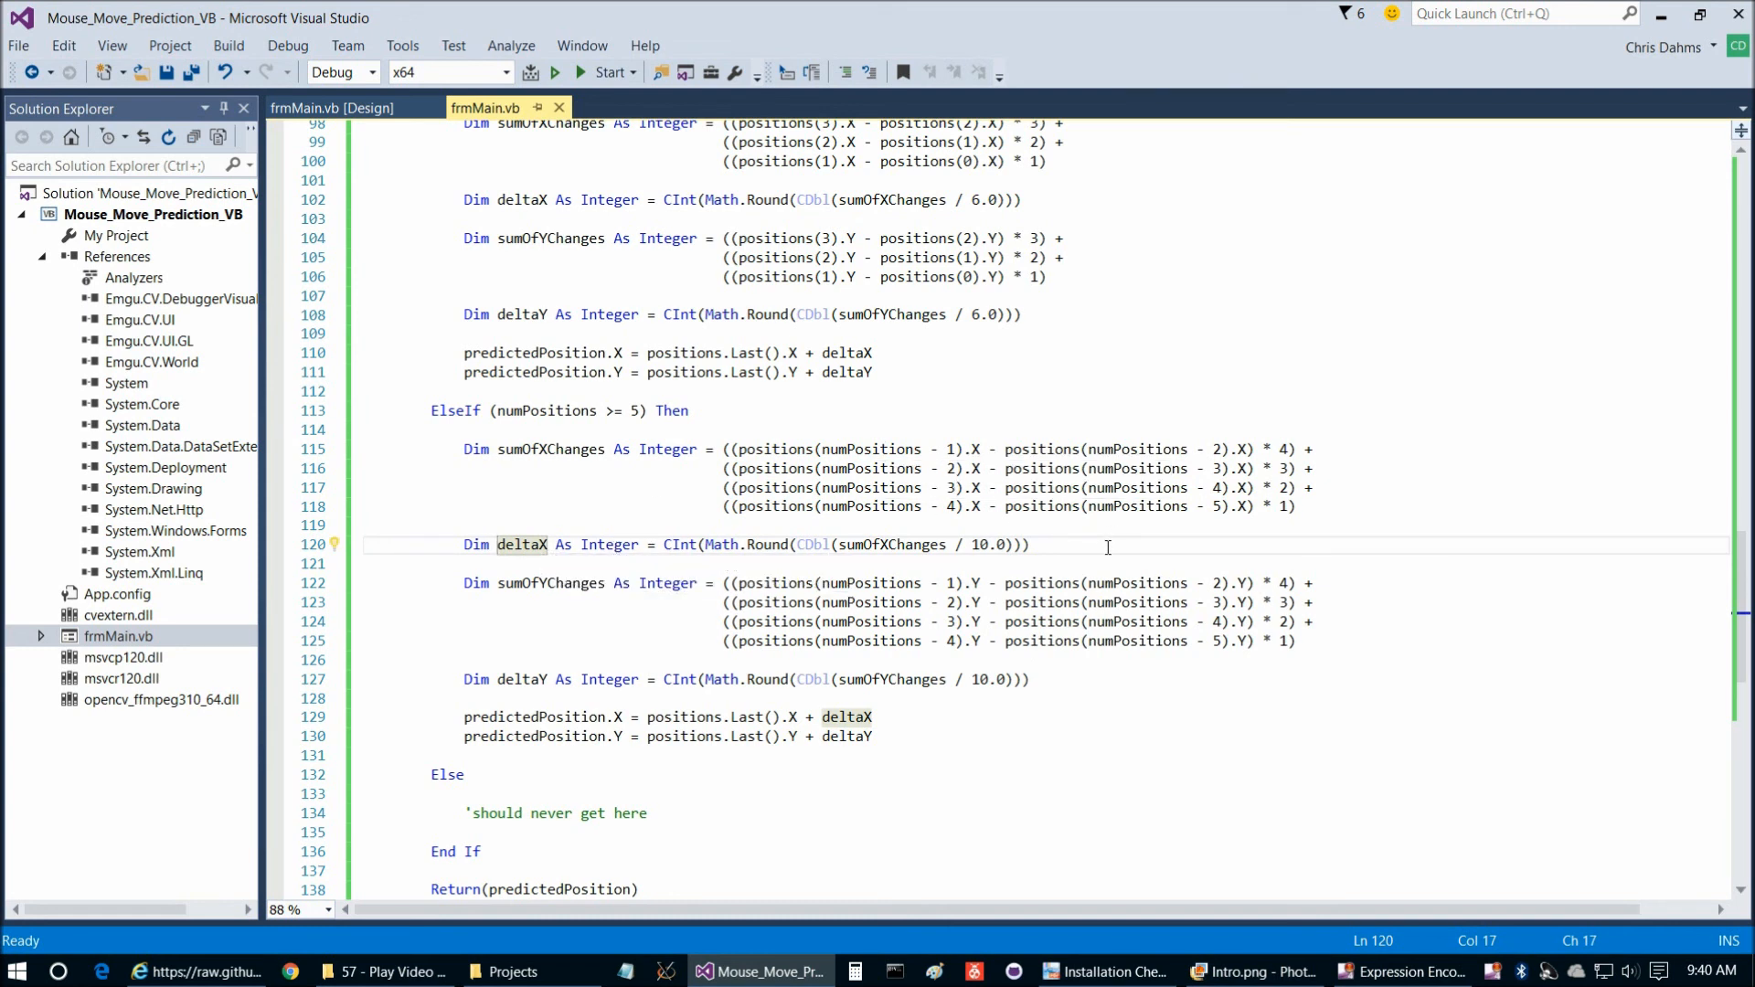
{"action": "scroll", "scroll_direction": "down", "scroll_amount": 3}
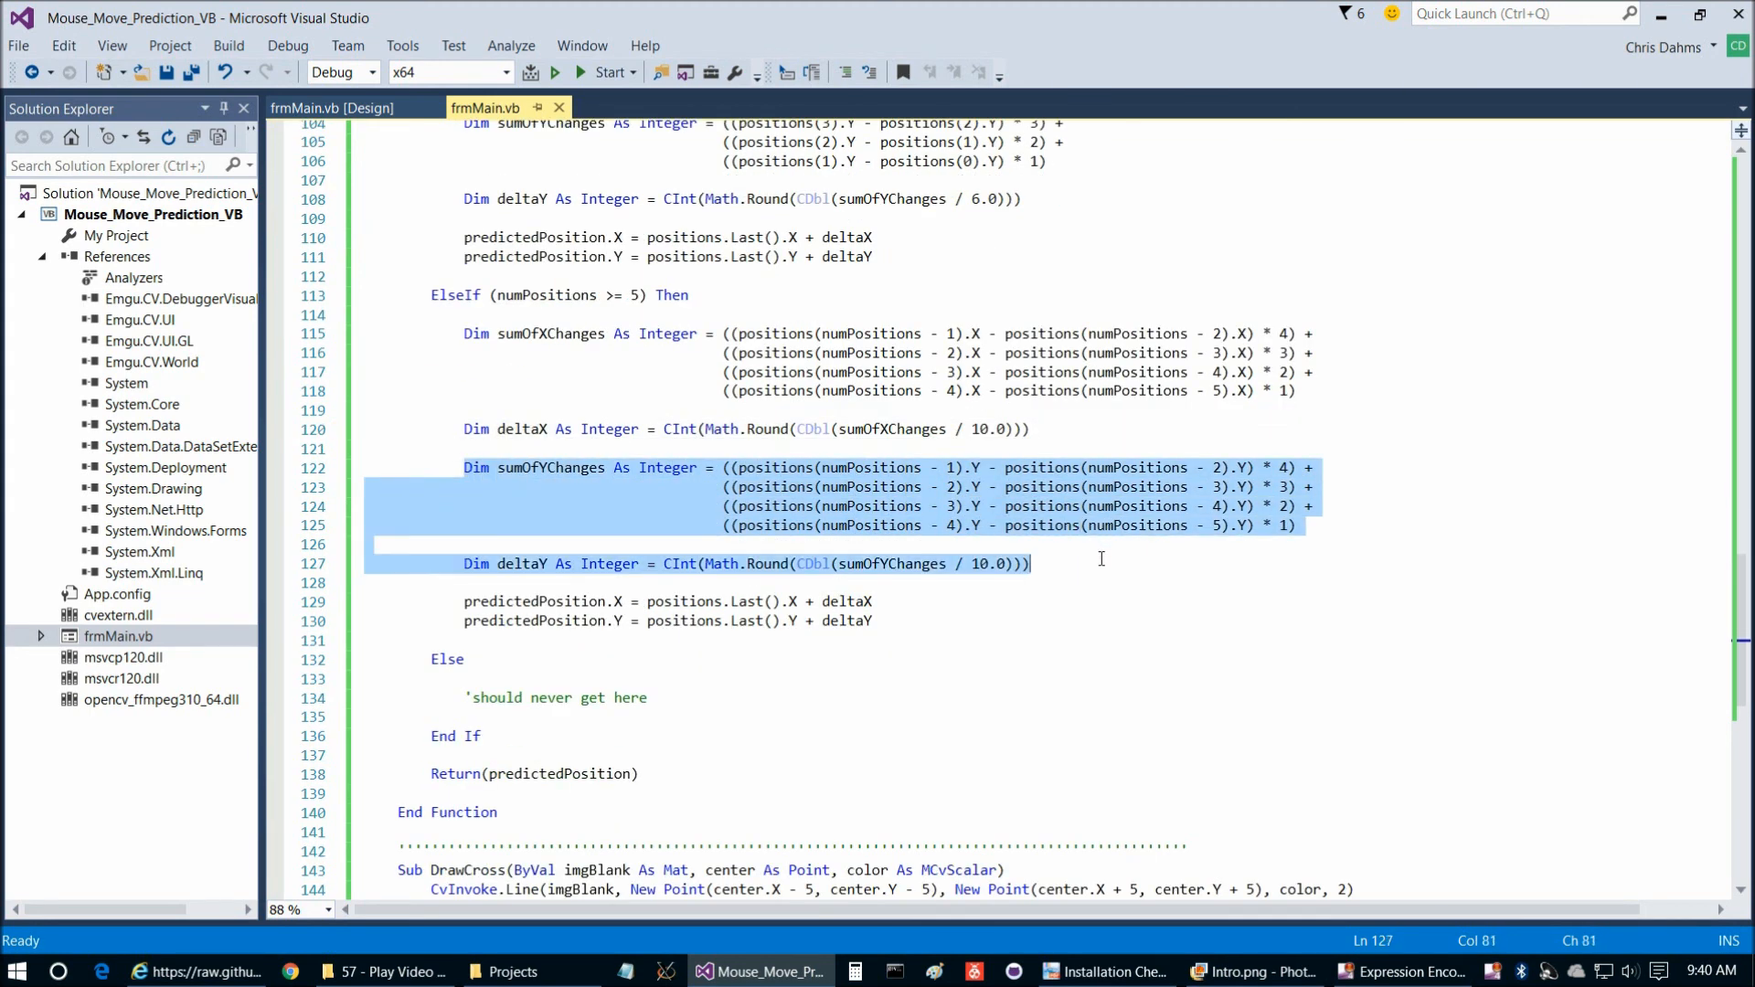
{"action": "left_click", "coordinate": [797, 602]}
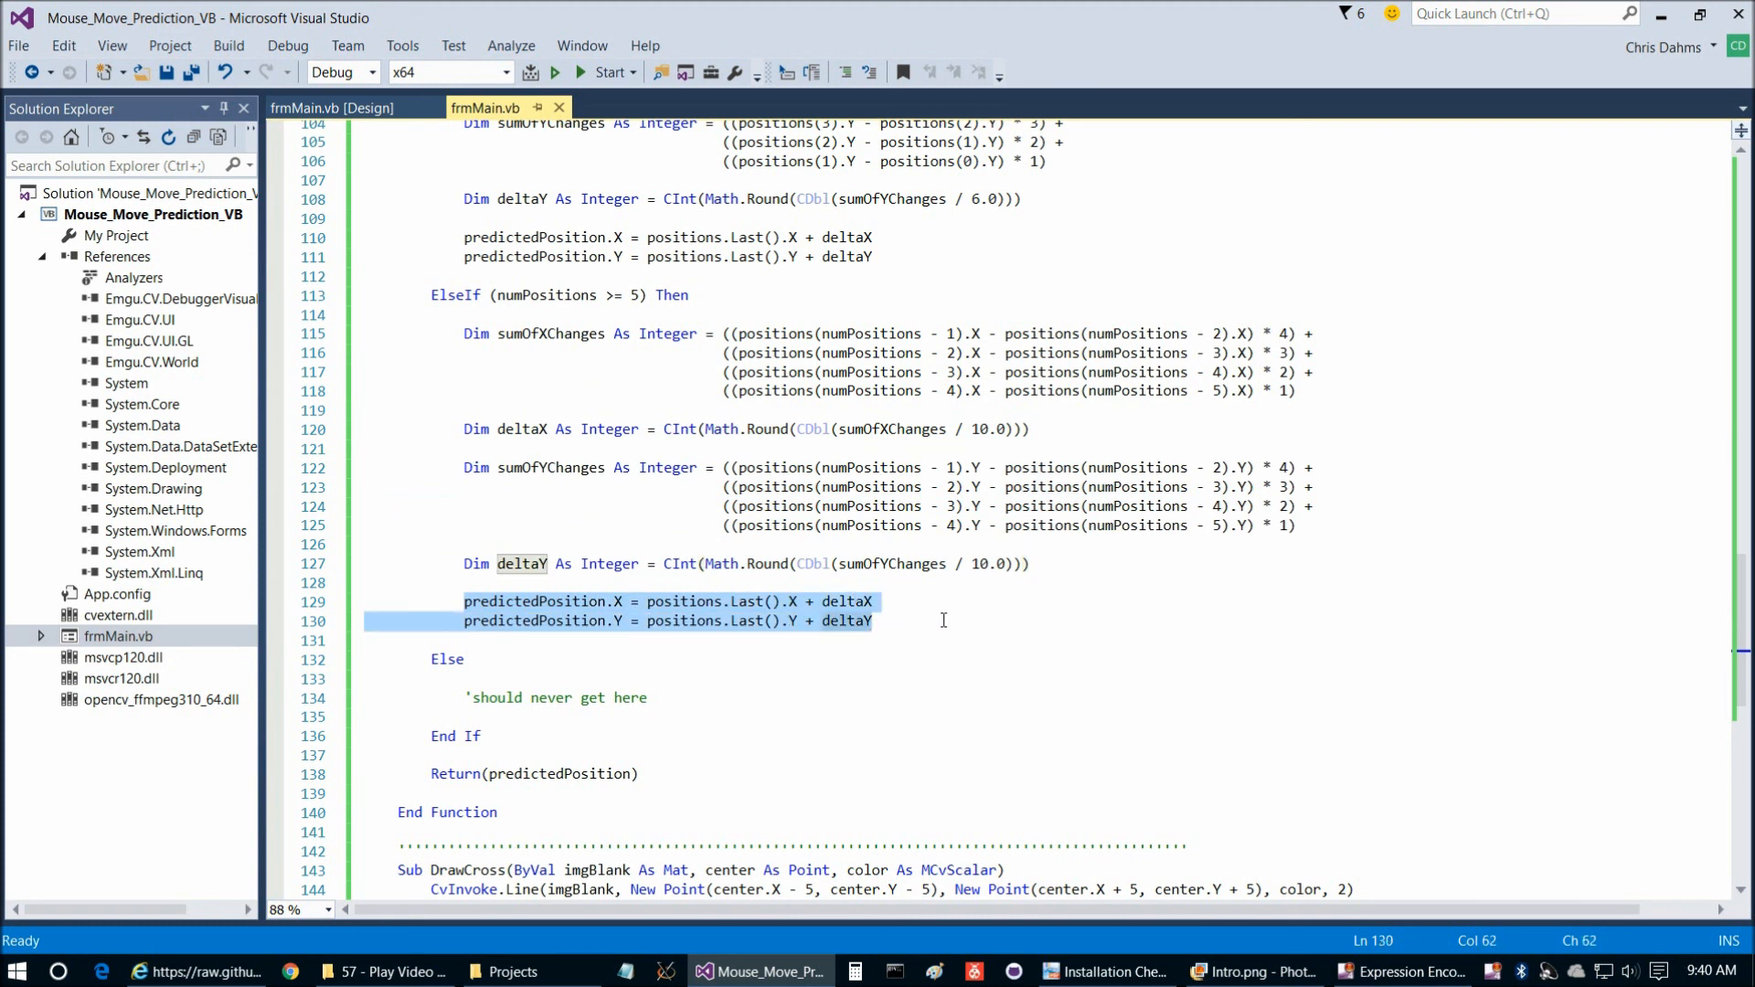
{"action": "mouse_move", "coordinate": [470, 611]}
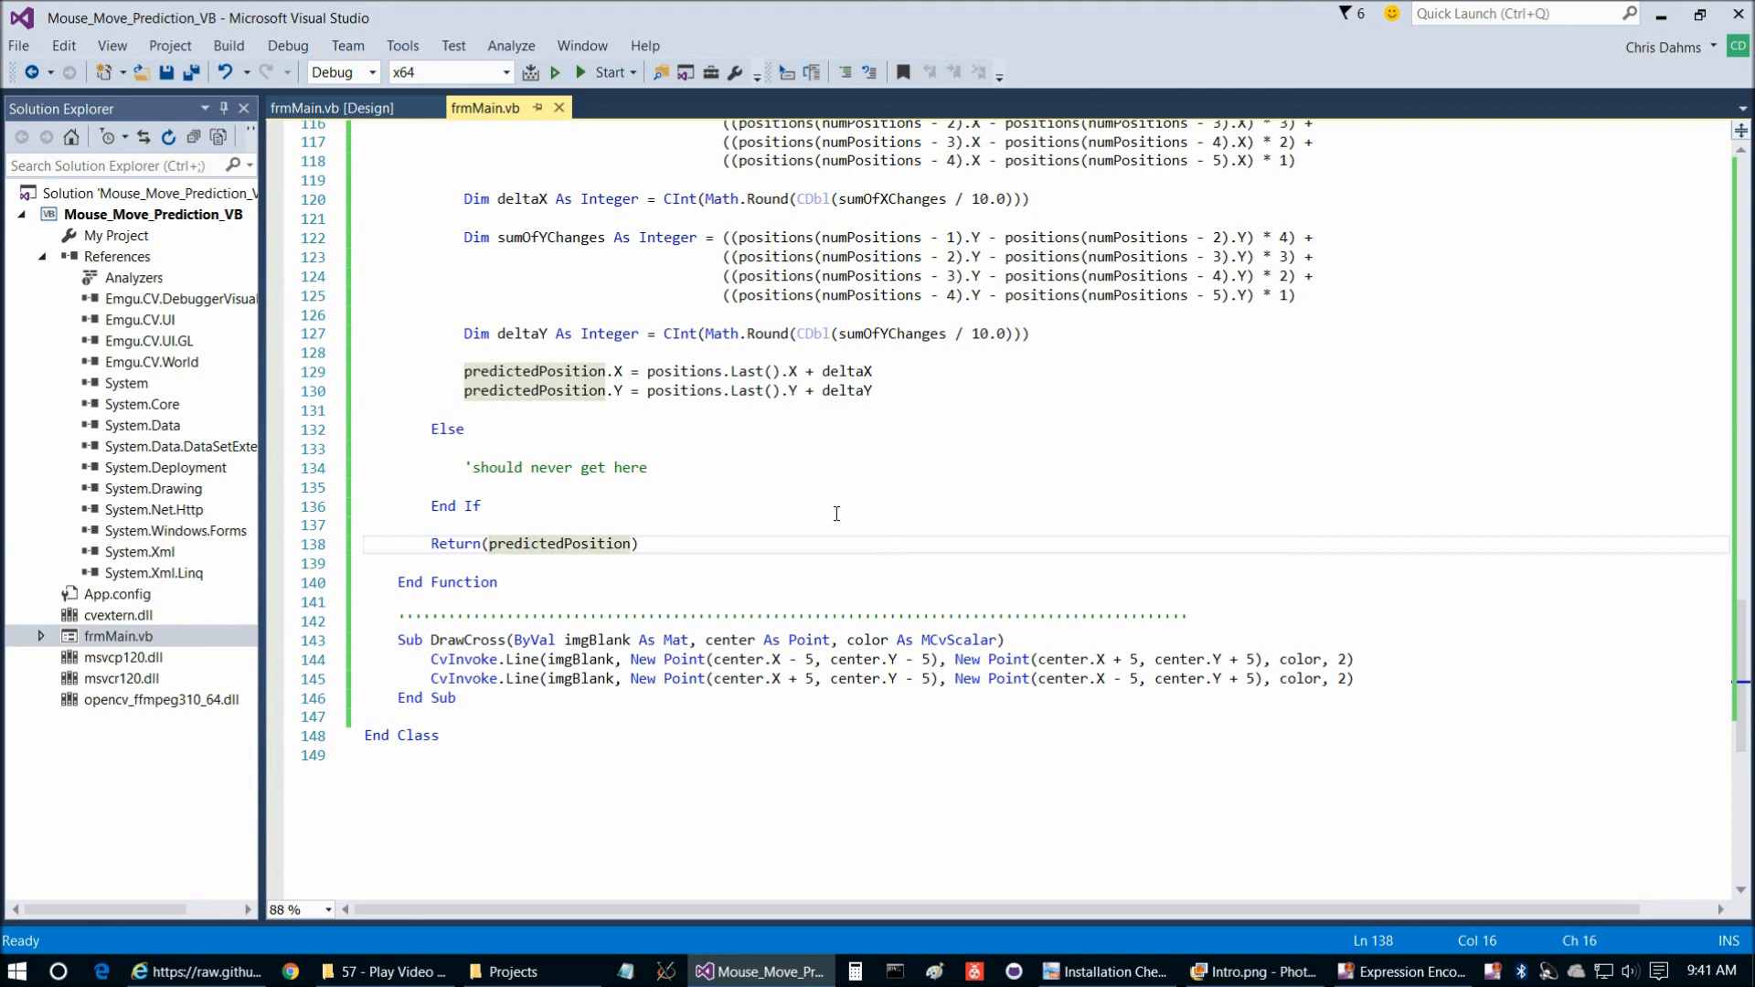
Bring up the Intro.png slide listing the five Car Counting Series videos
{"action": "left_click", "coordinate": [1249, 971]}
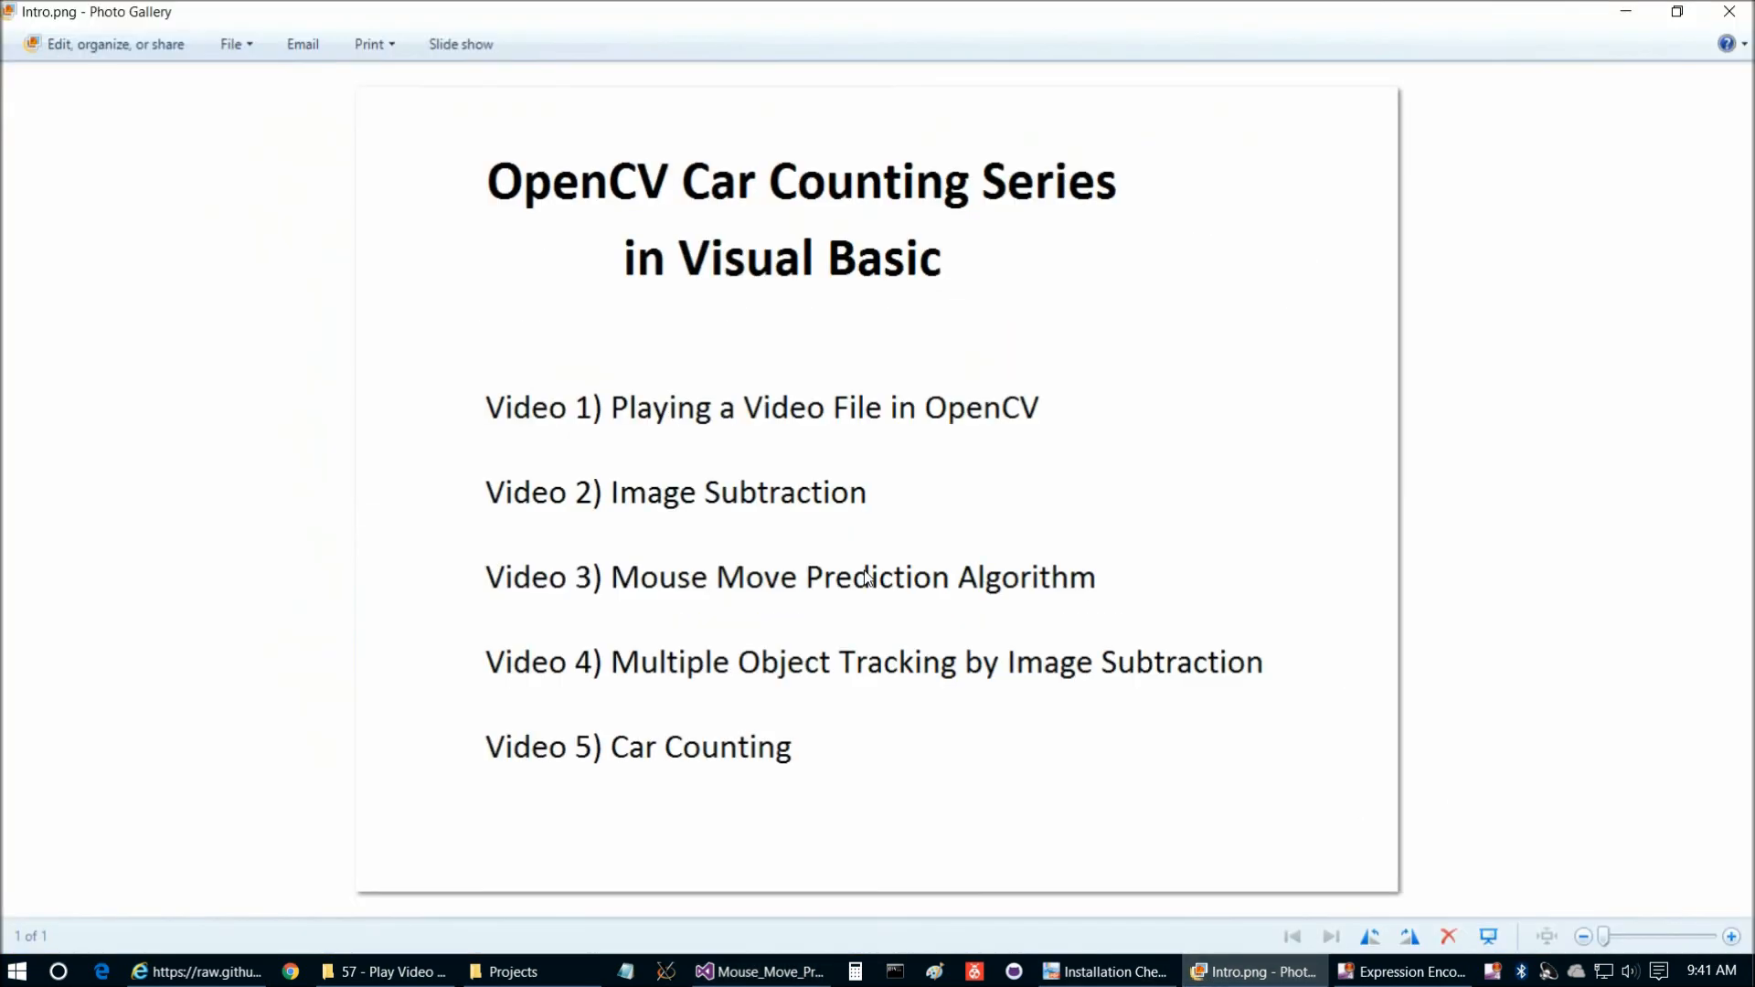
{"action": "mouse_move", "coordinate": [607, 700]}
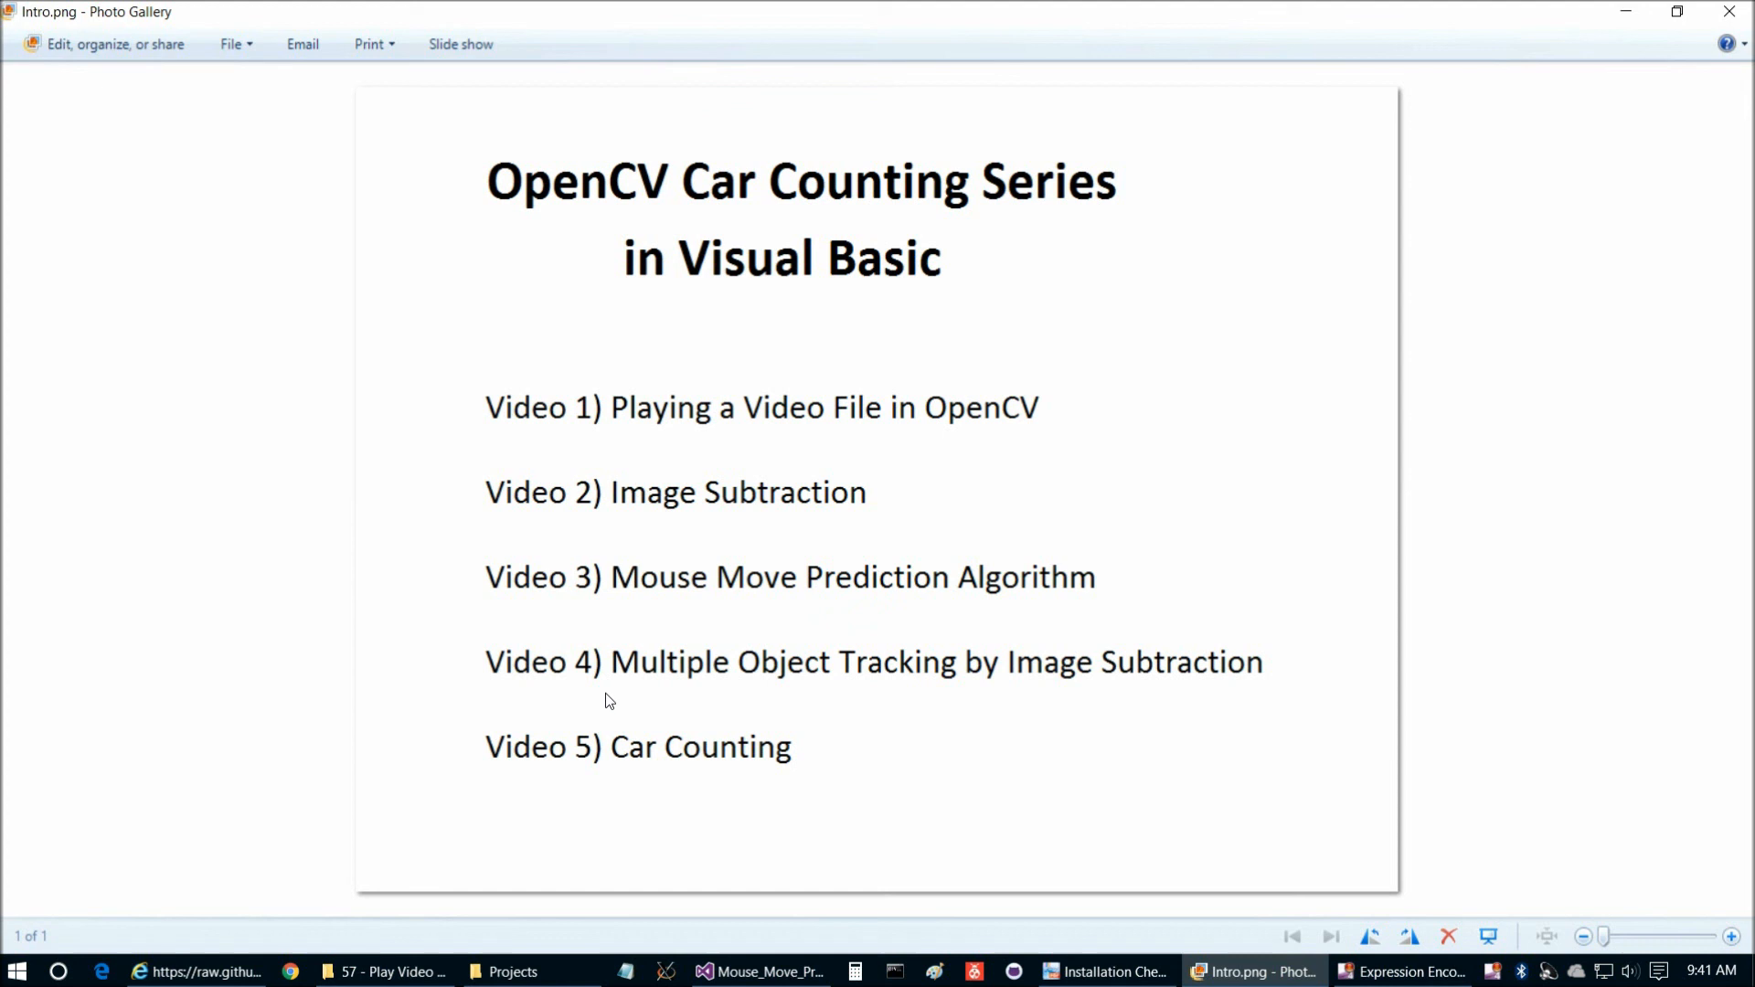
{"action": "mouse_move", "coordinate": [669, 518]}
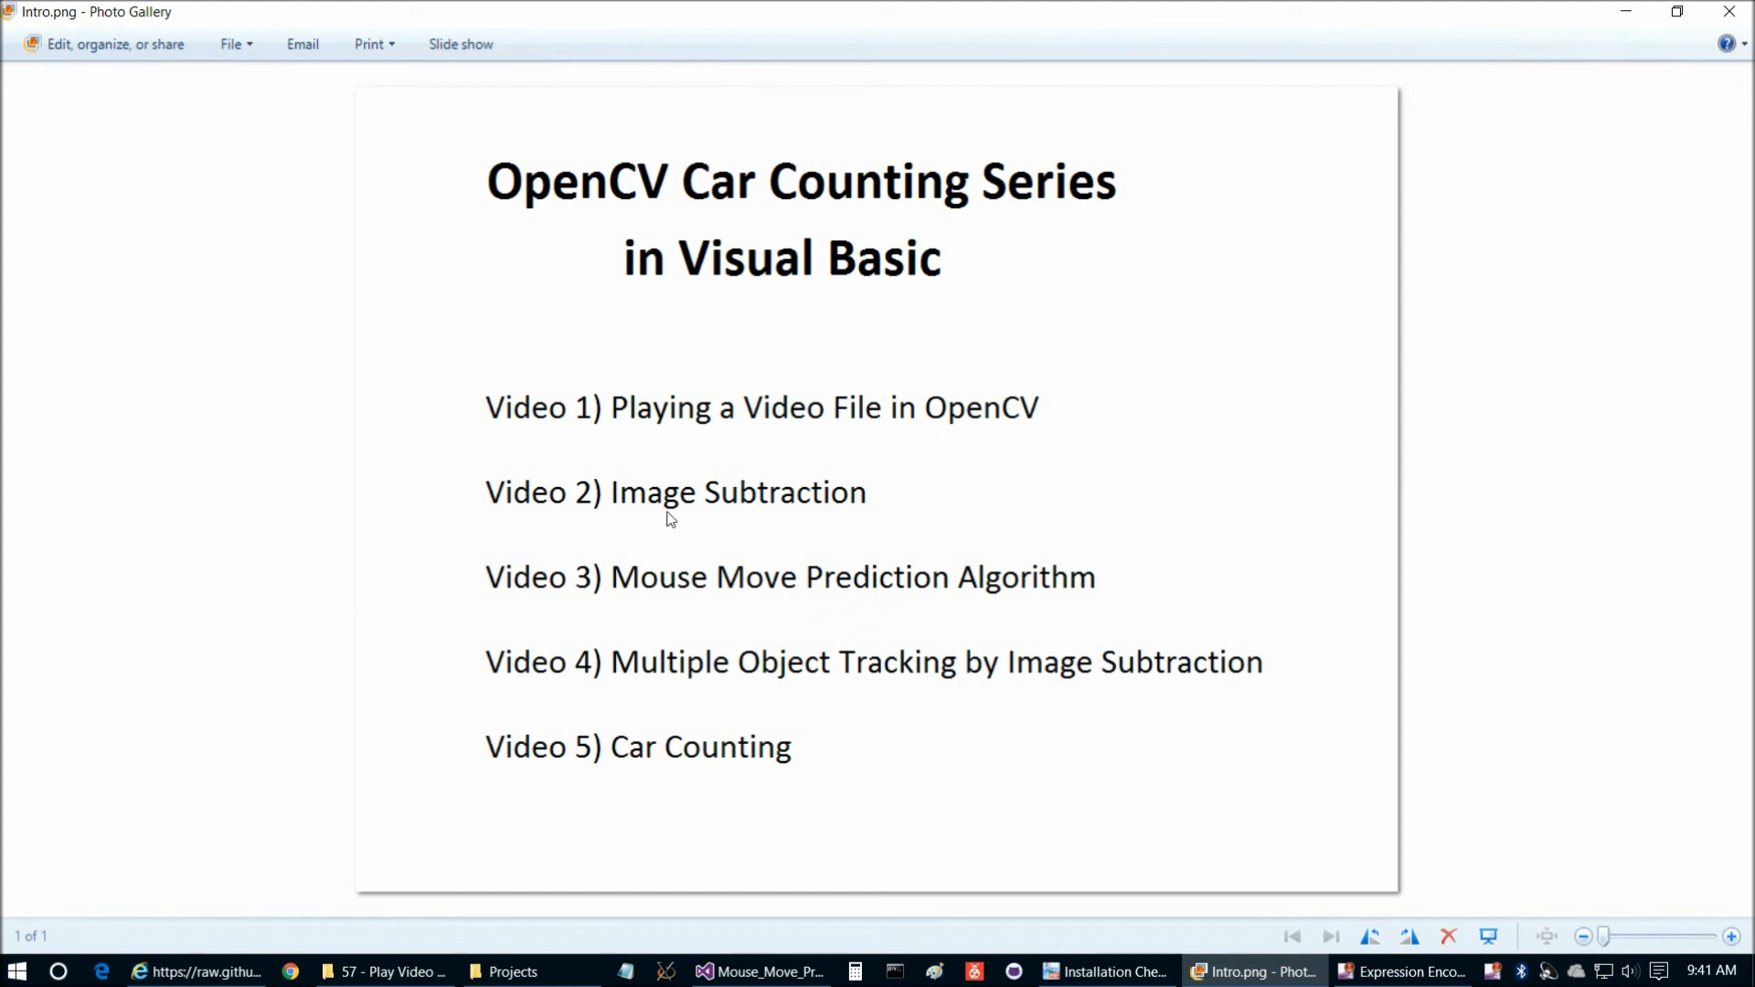
{"action": "mouse_move", "coordinate": [479, 235]}
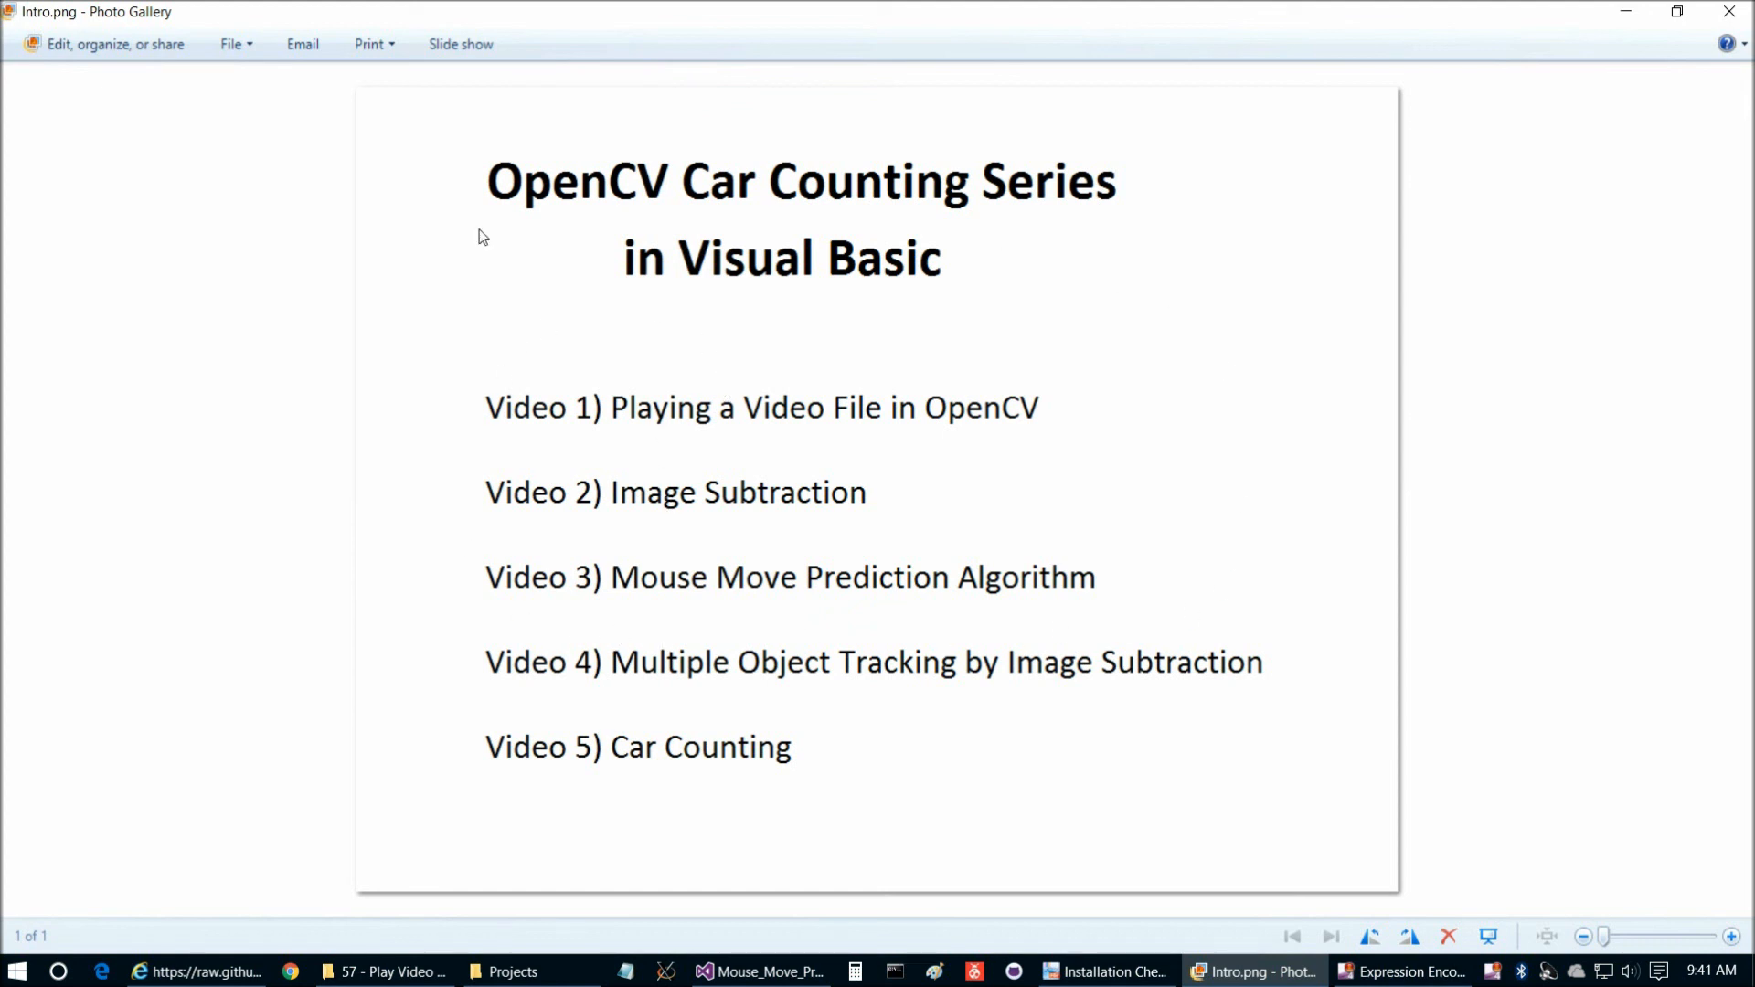
{"action": "mouse_move", "coordinate": [601, 682]}
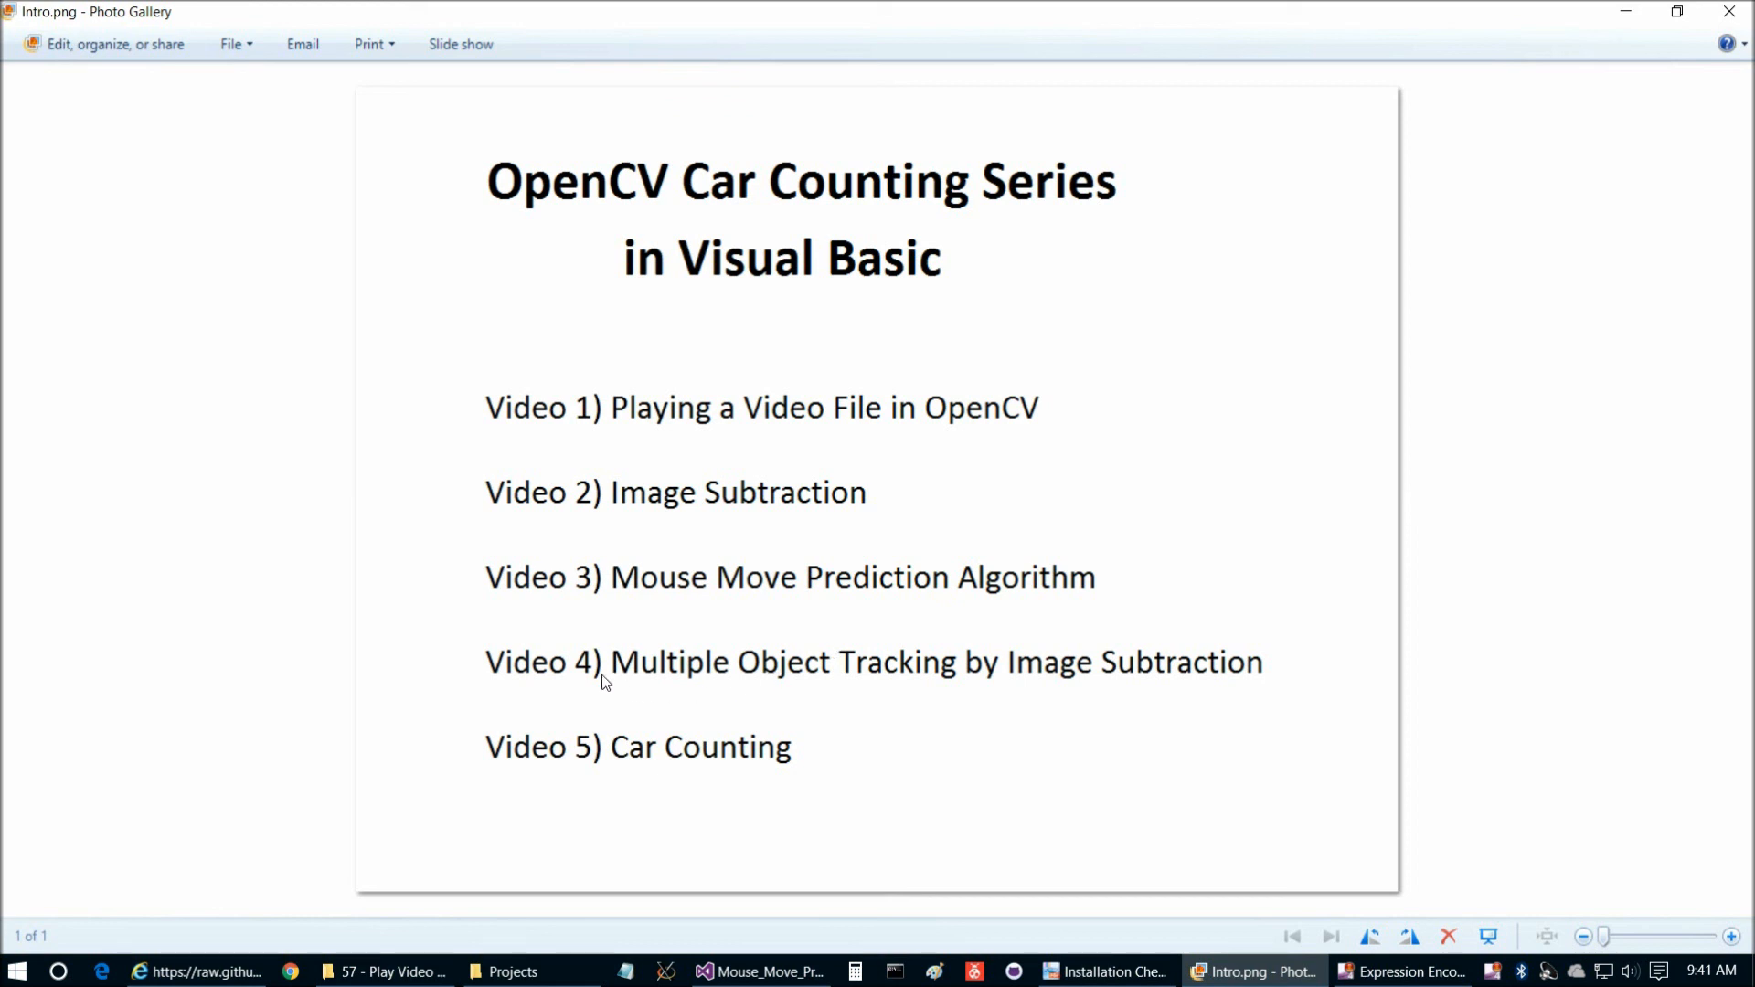
{"action": "mouse_move", "coordinate": [1194, 694]}
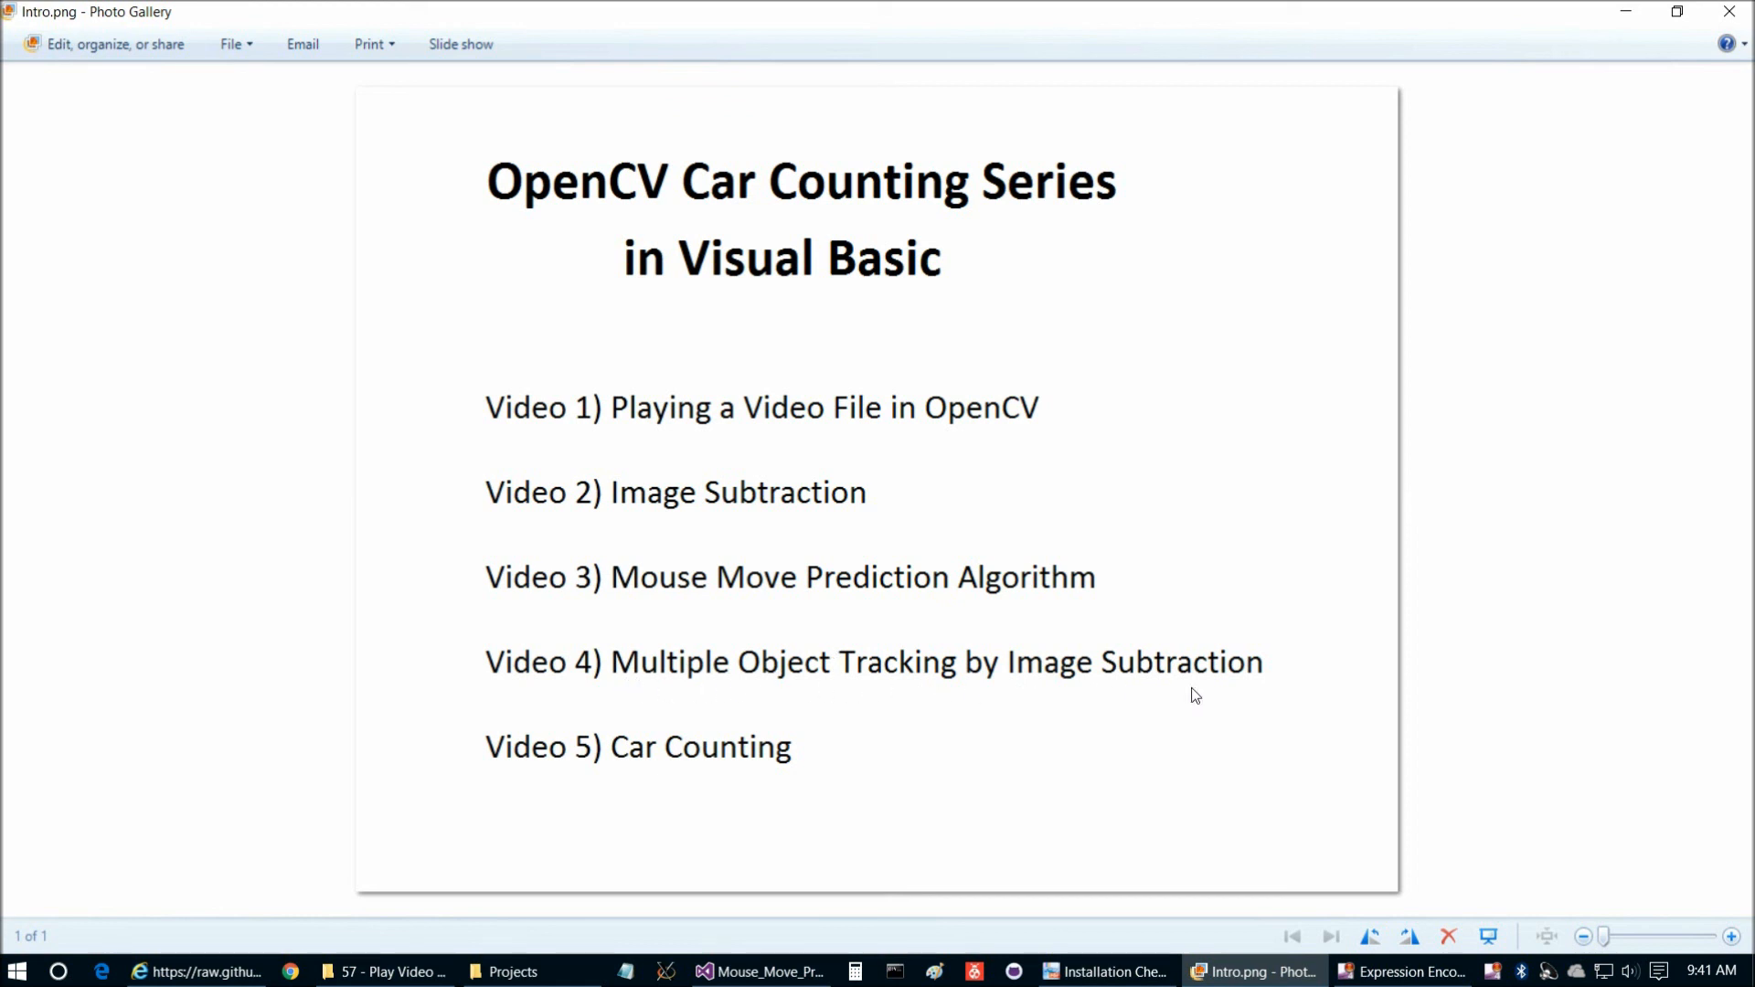
{"action": "mouse_move", "coordinate": [1235, 702]}
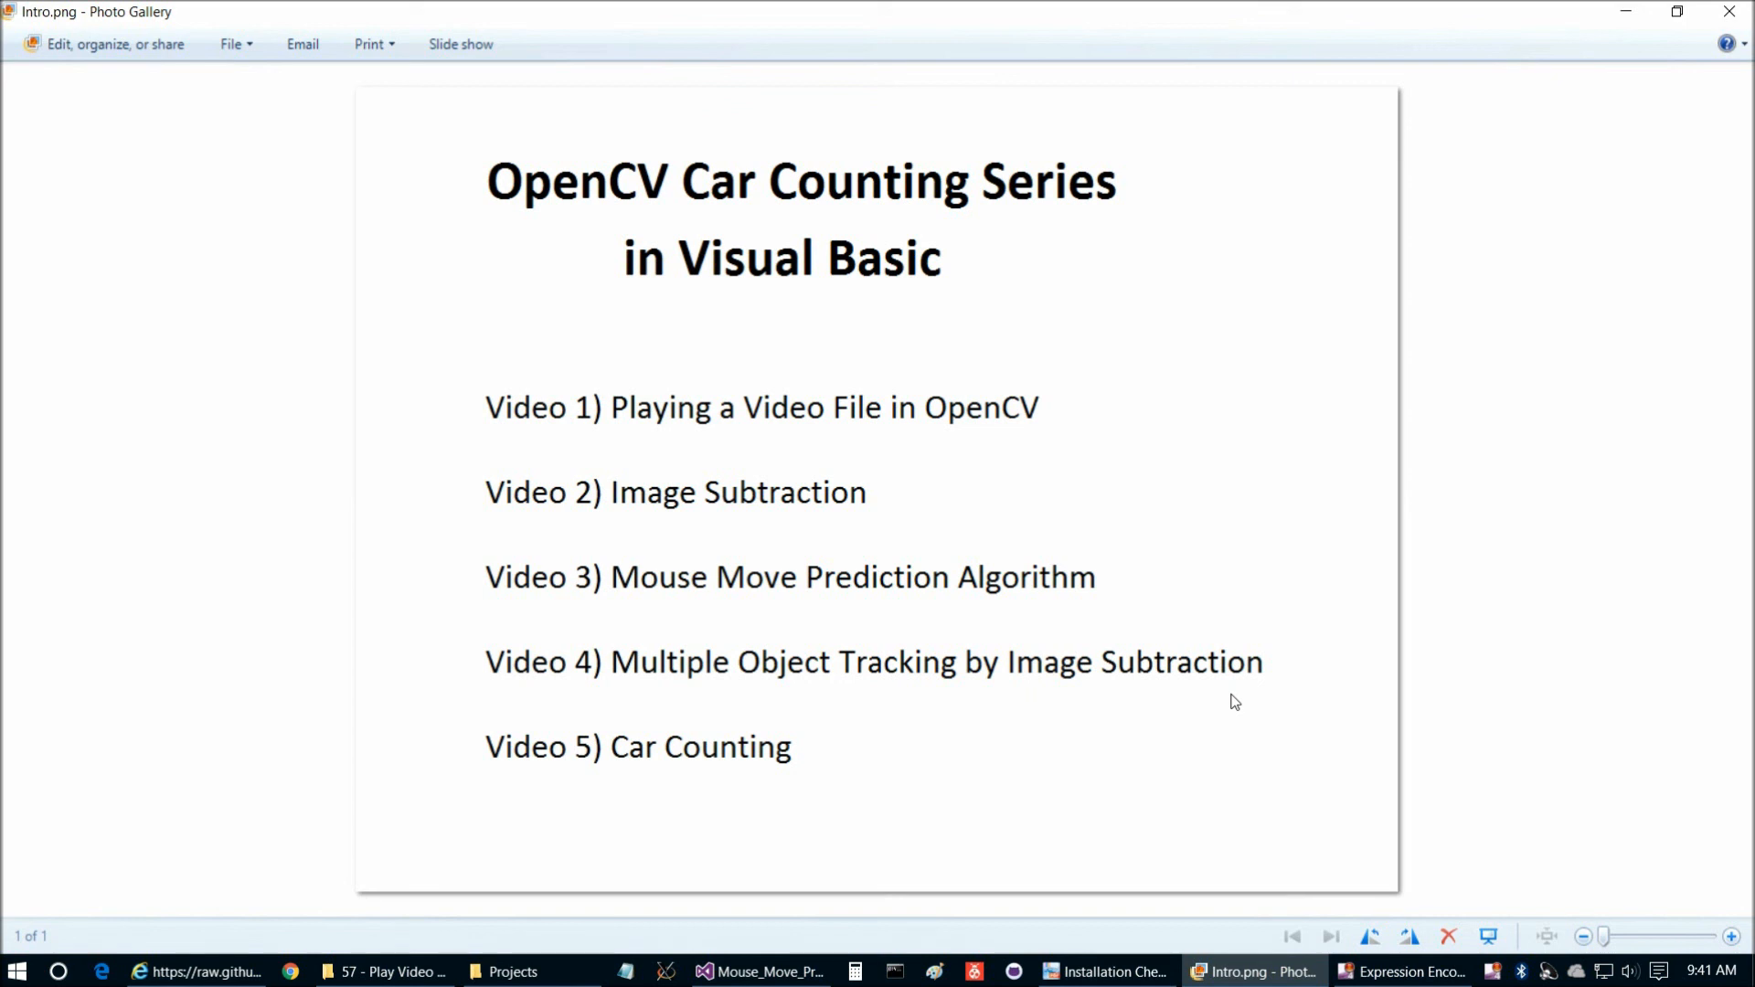
{"action": "mouse_move", "coordinate": [1324, 795]}
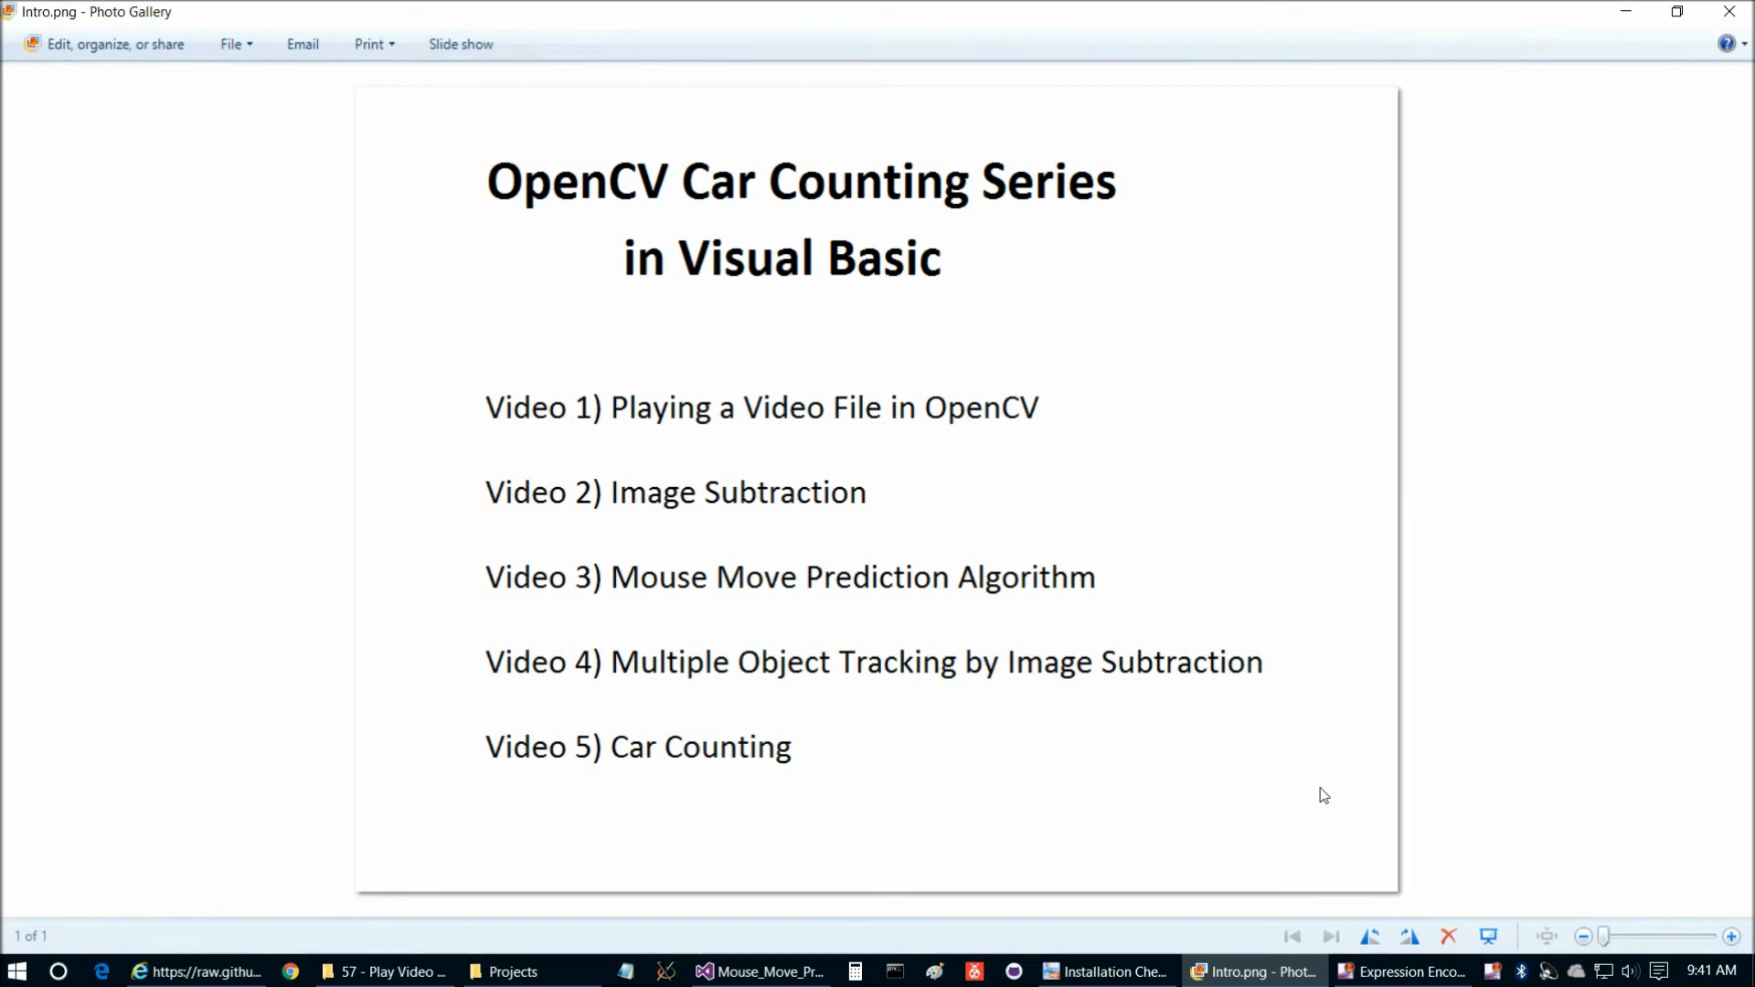